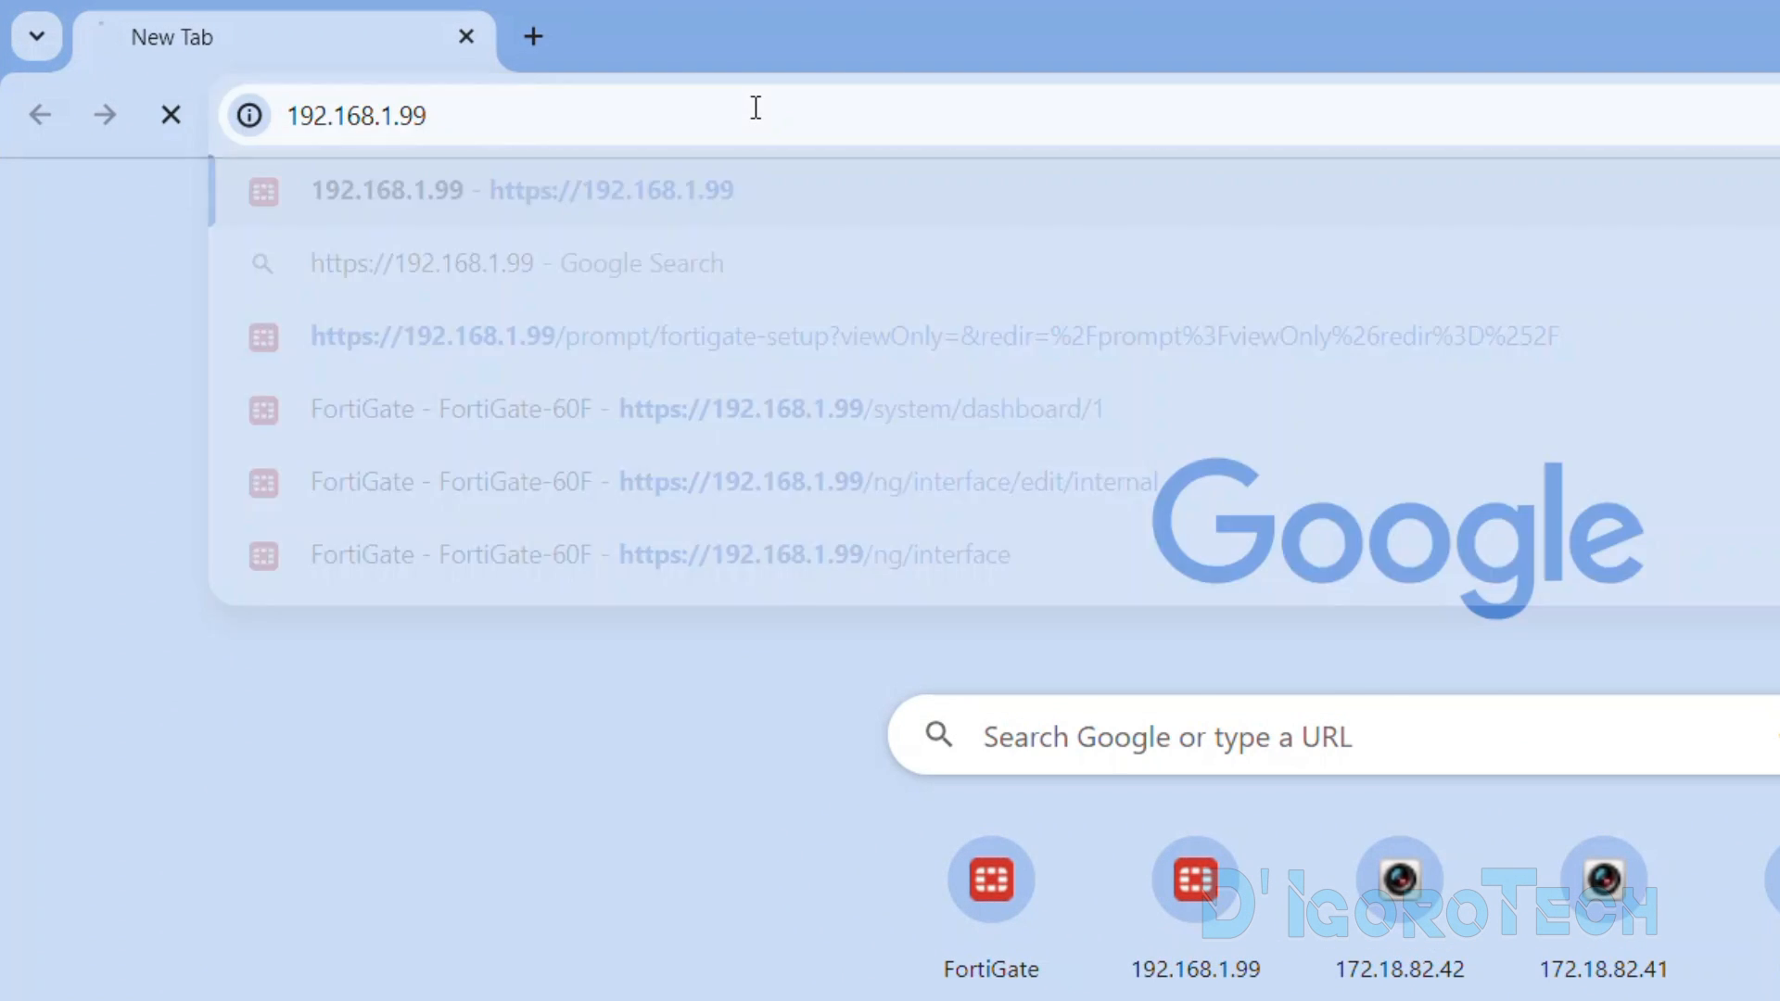
Browse to 192.168.1.99 and proceed past the certificate warning to the FortiGate login page
click(386, 190)
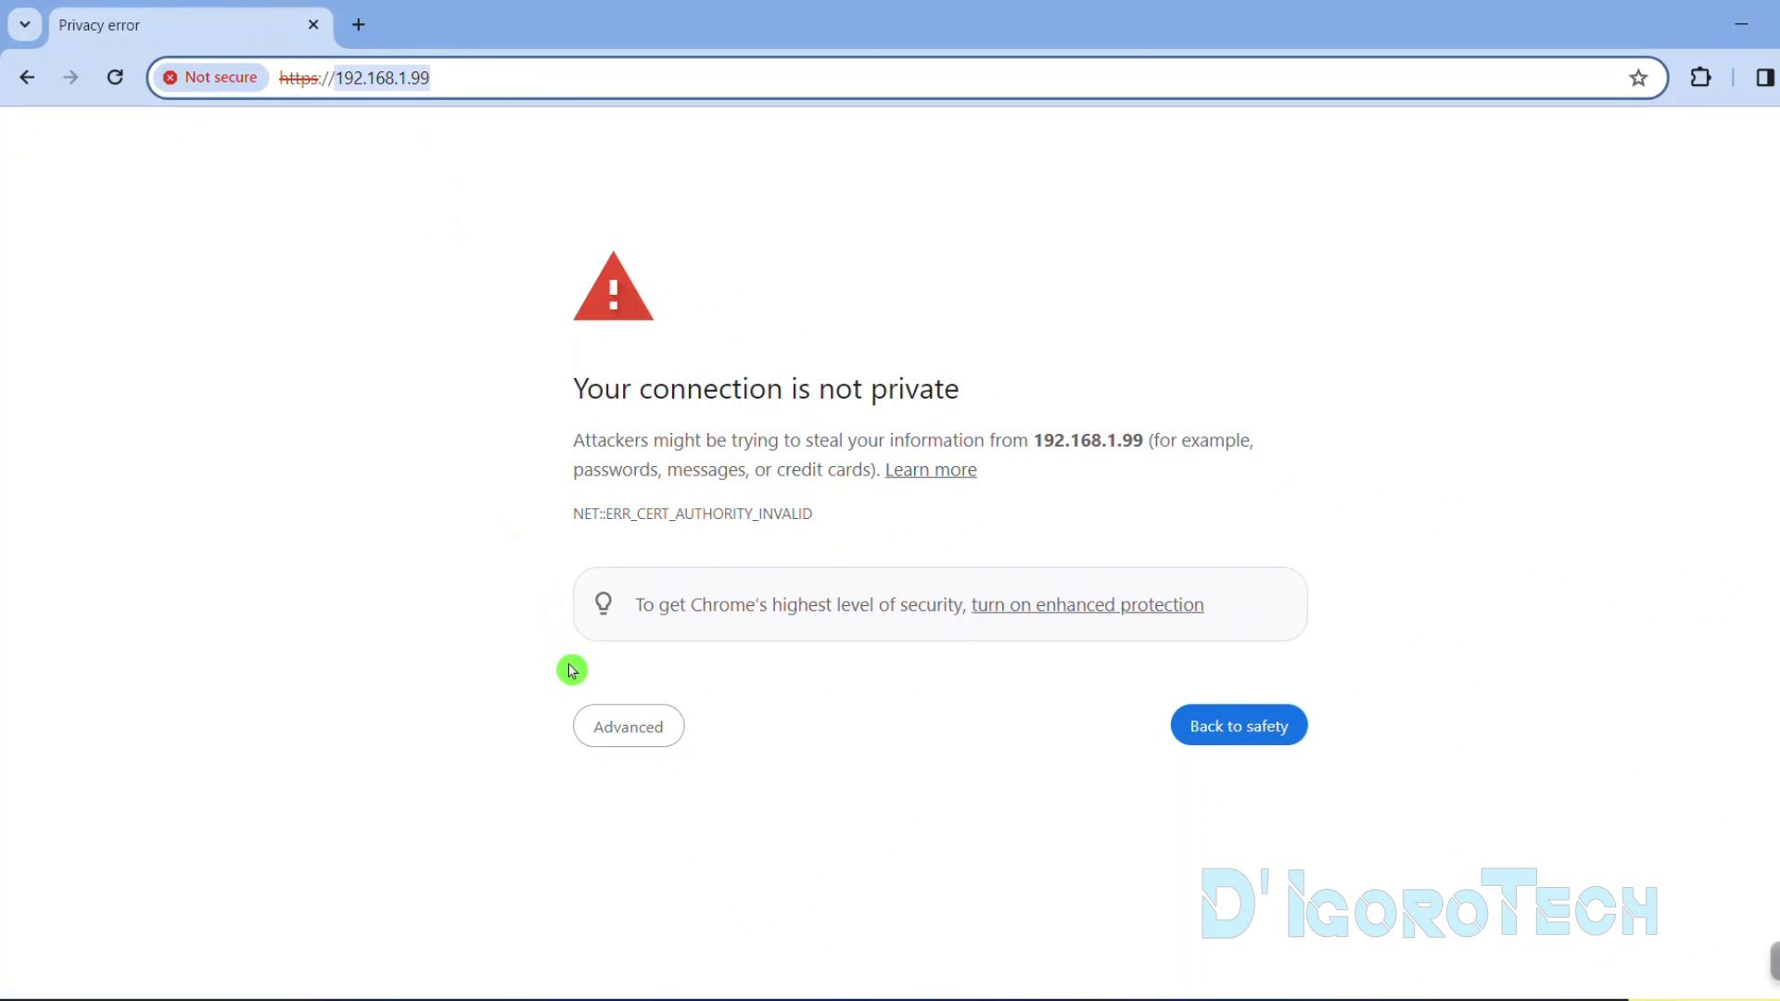
click(628, 727)
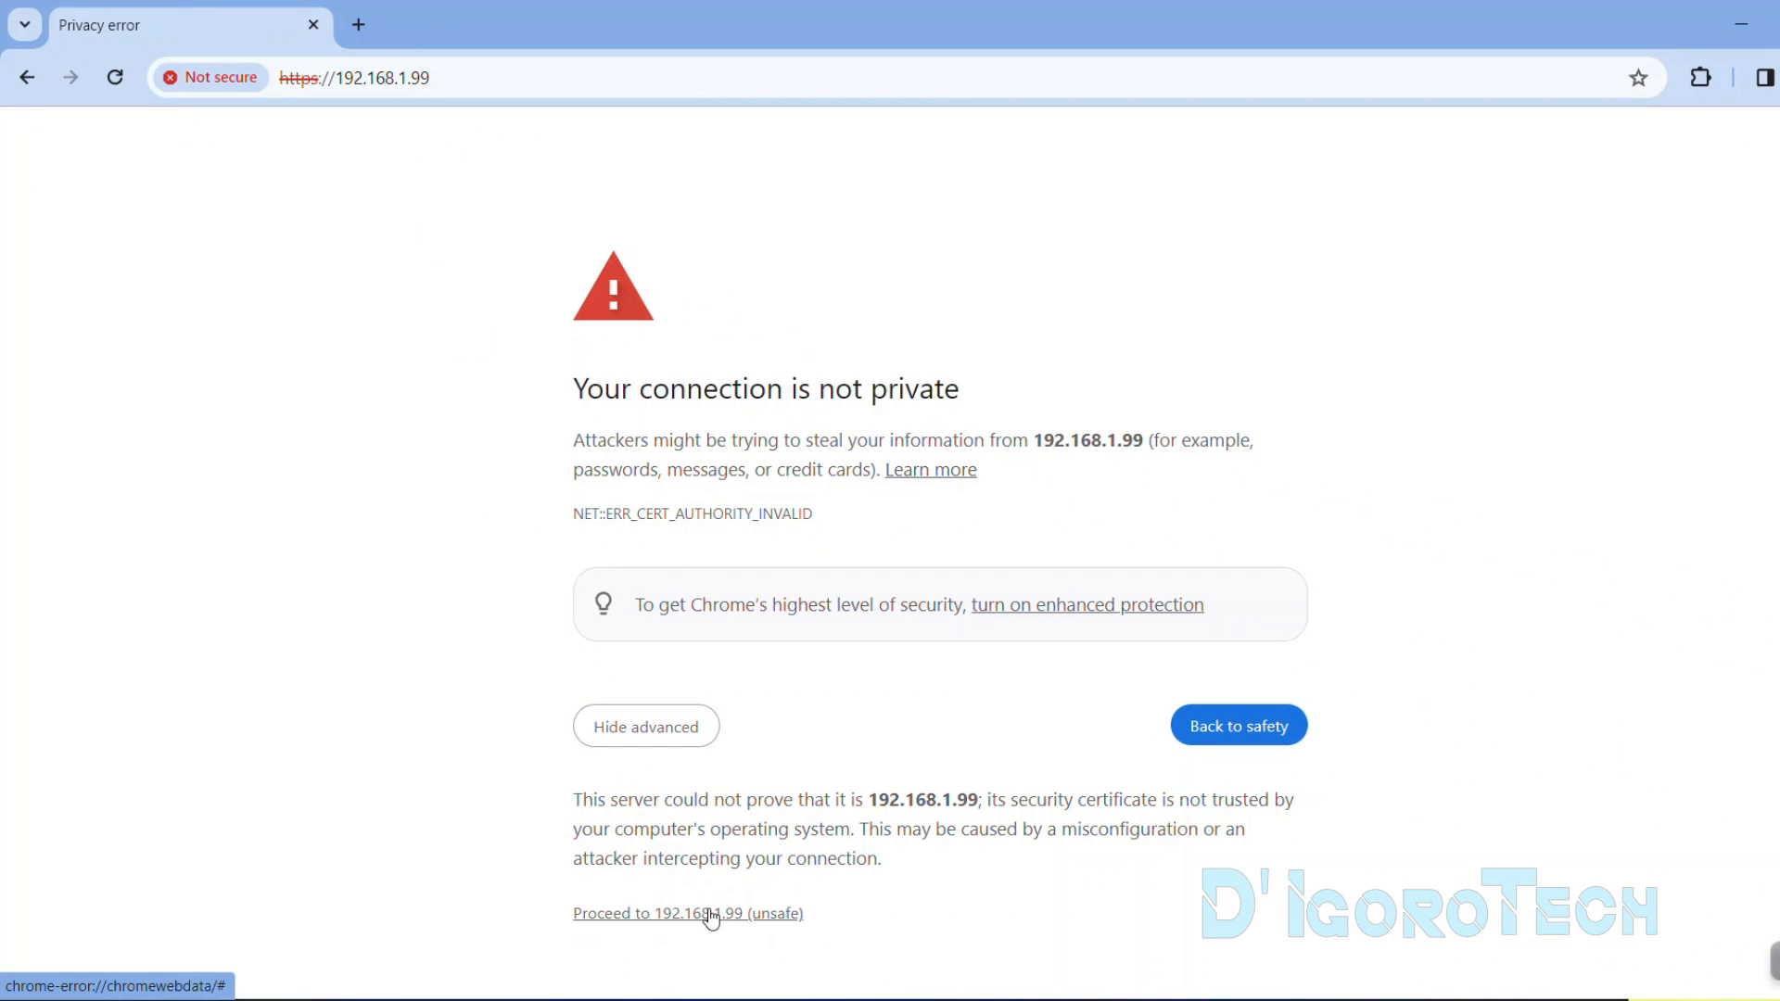
click(688, 912)
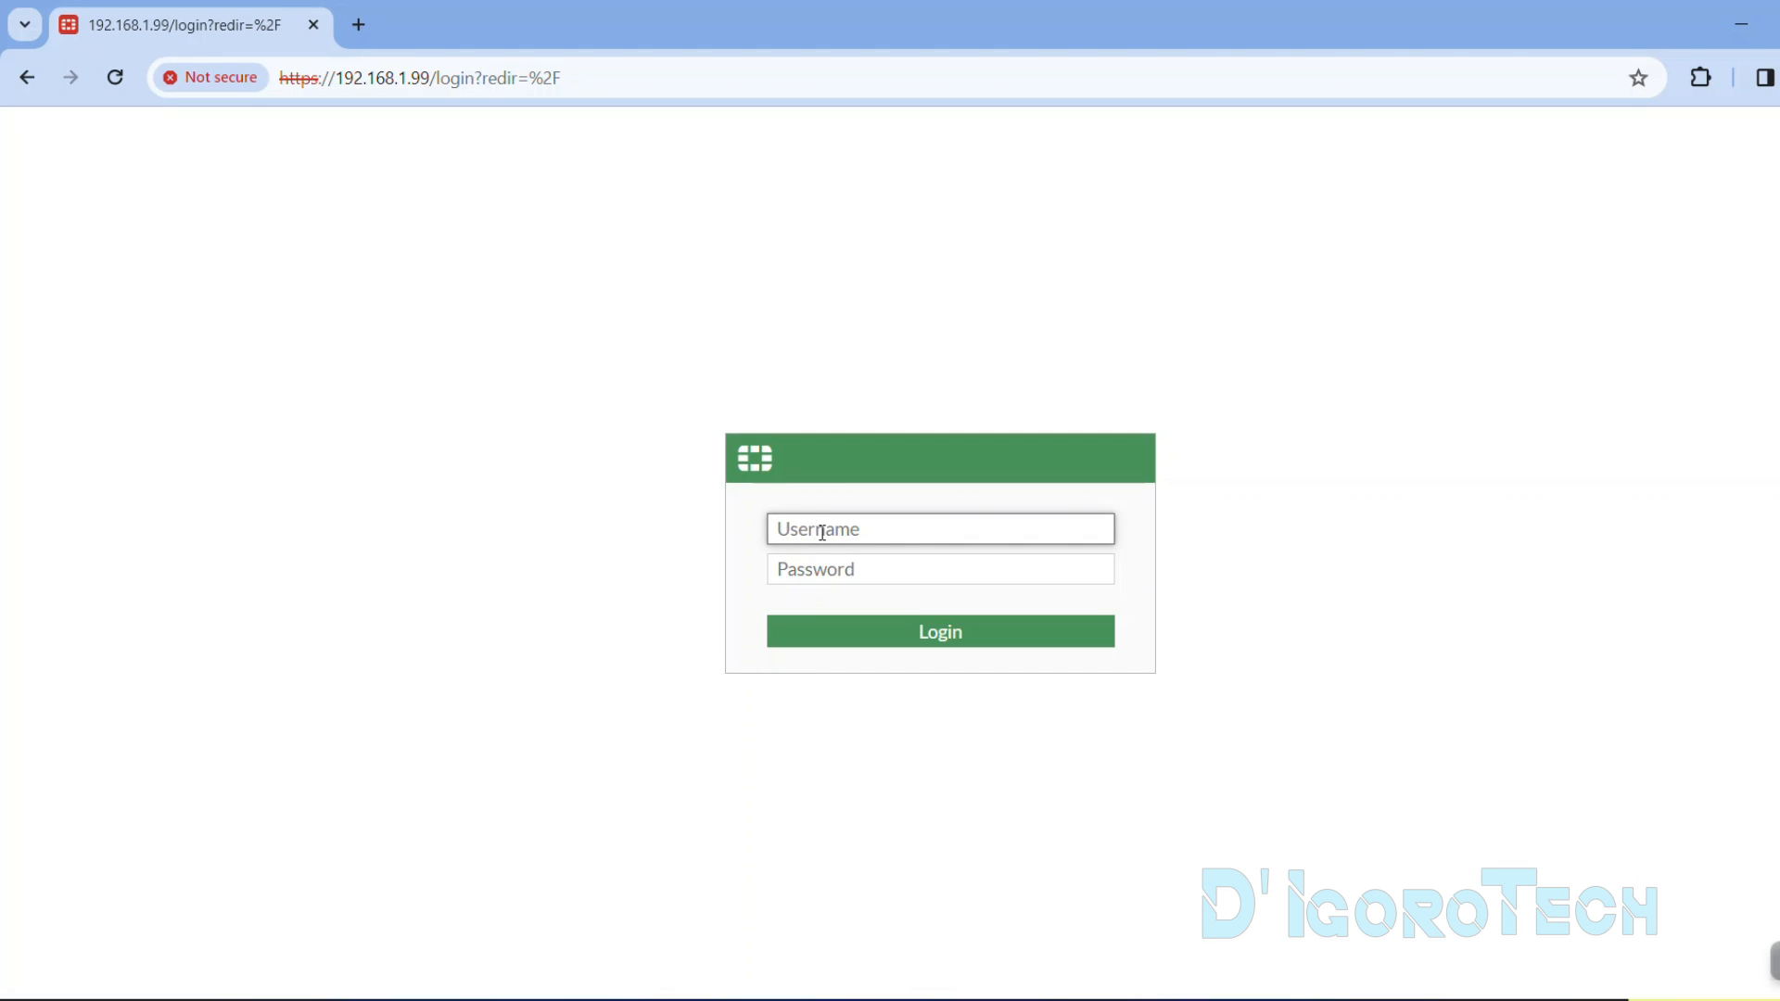
Sign in as admin with the default blank password and set a new admin password
text(admin)
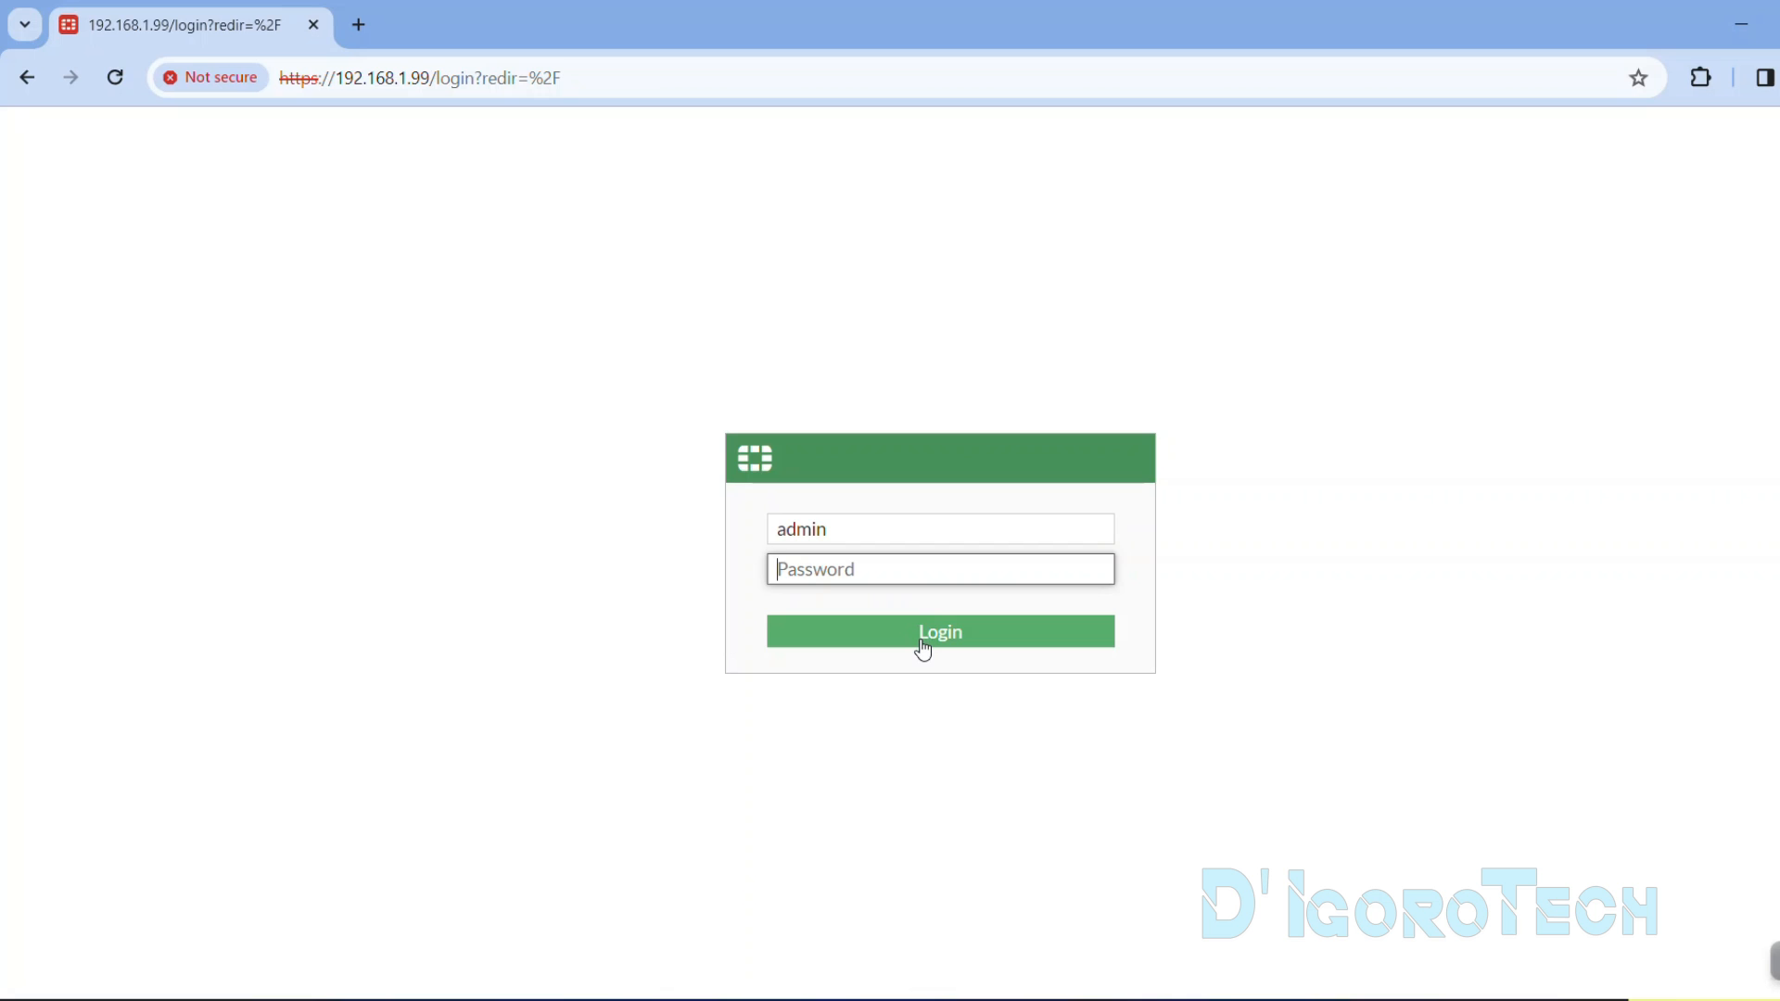
click(938, 632)
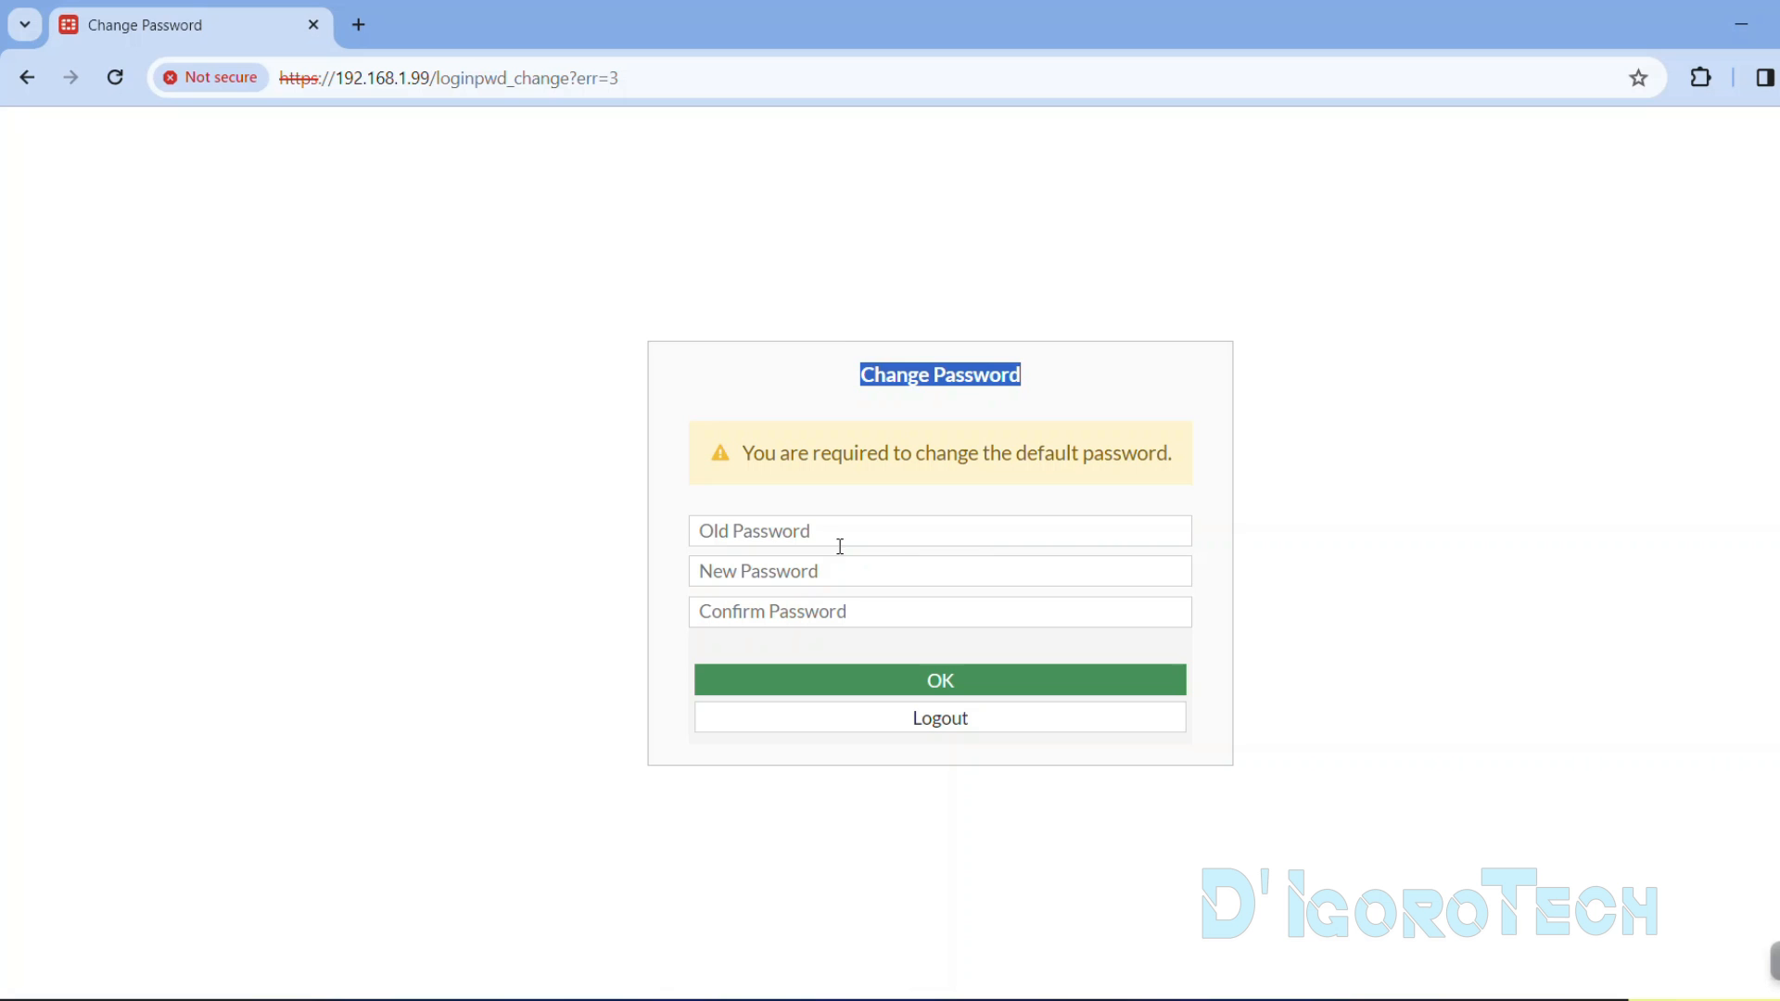
text(•)
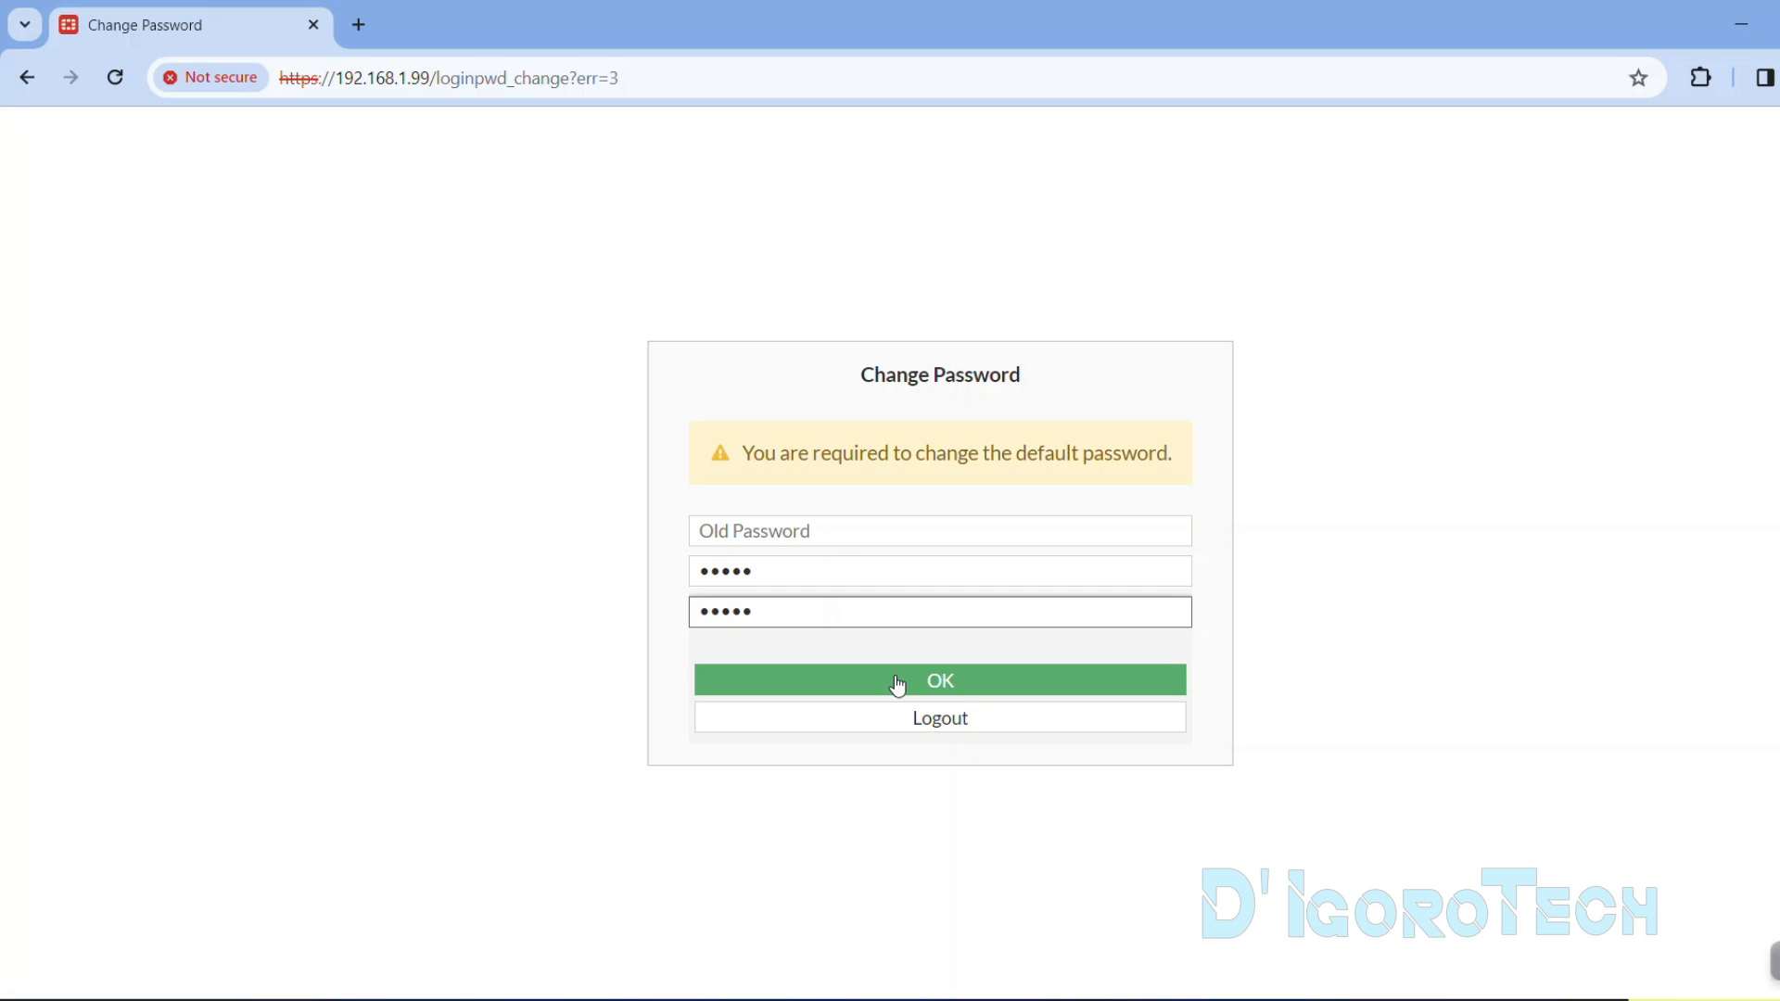
click(938, 680)
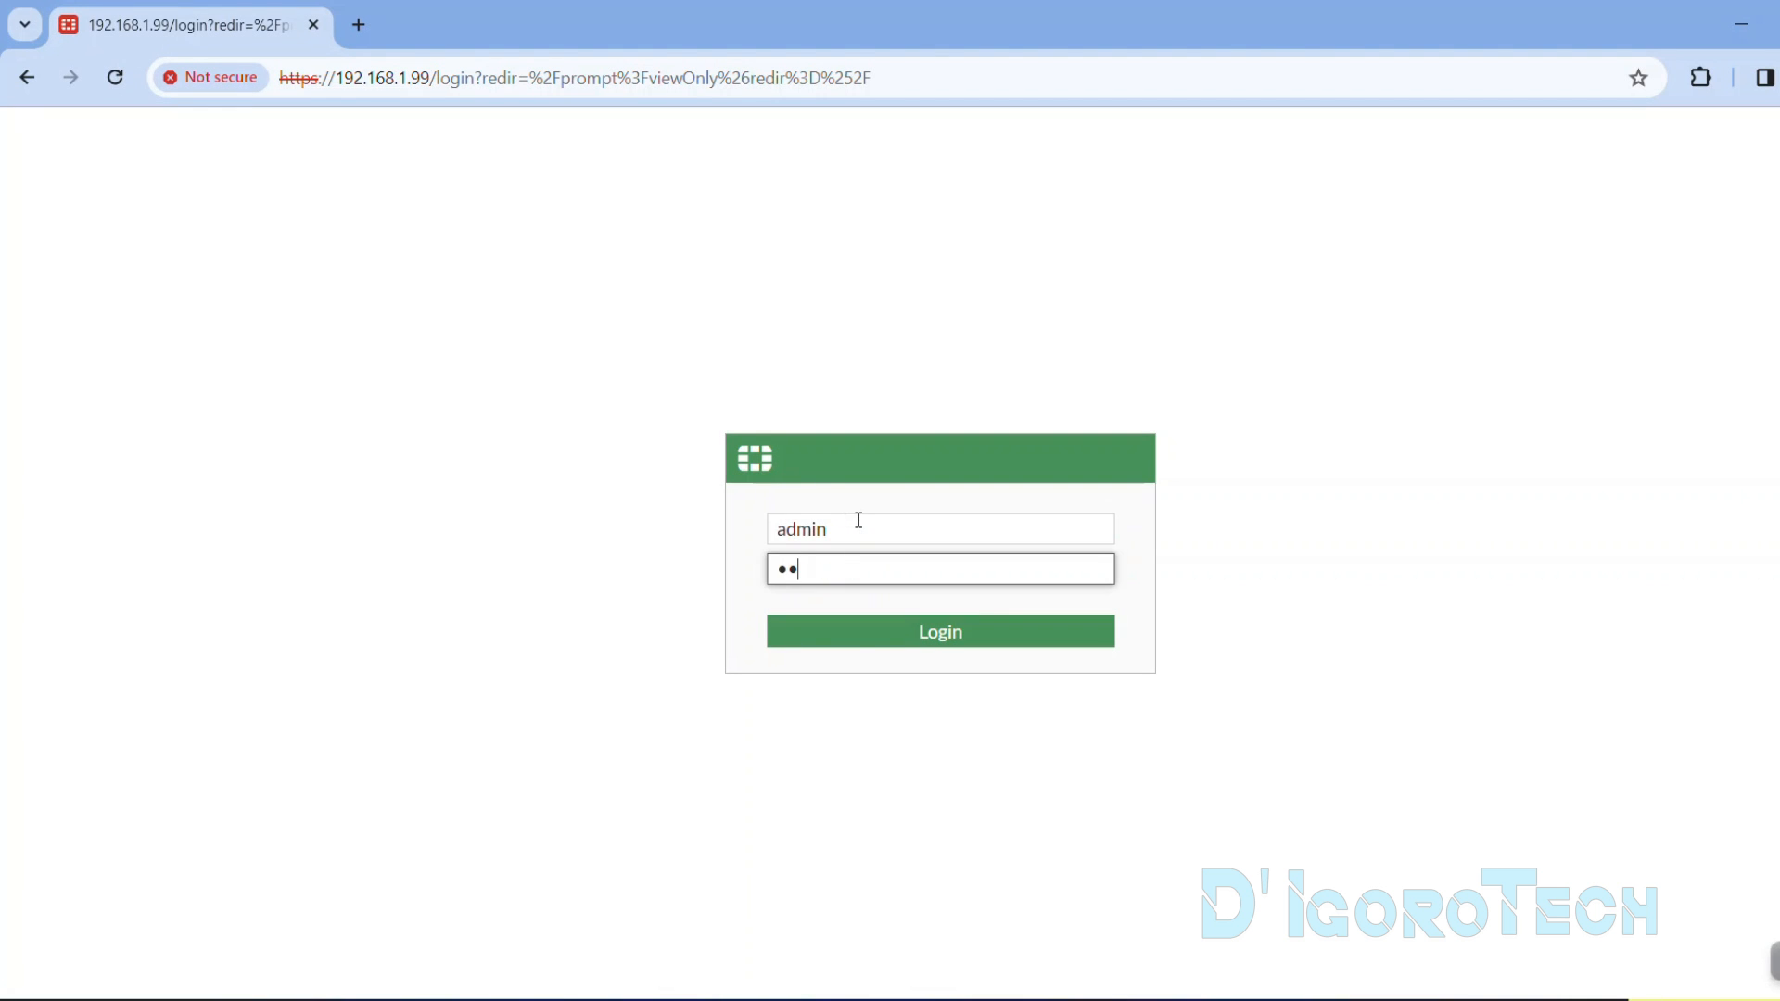
Sign in again with the new password to reach the FortiGate Setup prompt
click(938, 632)
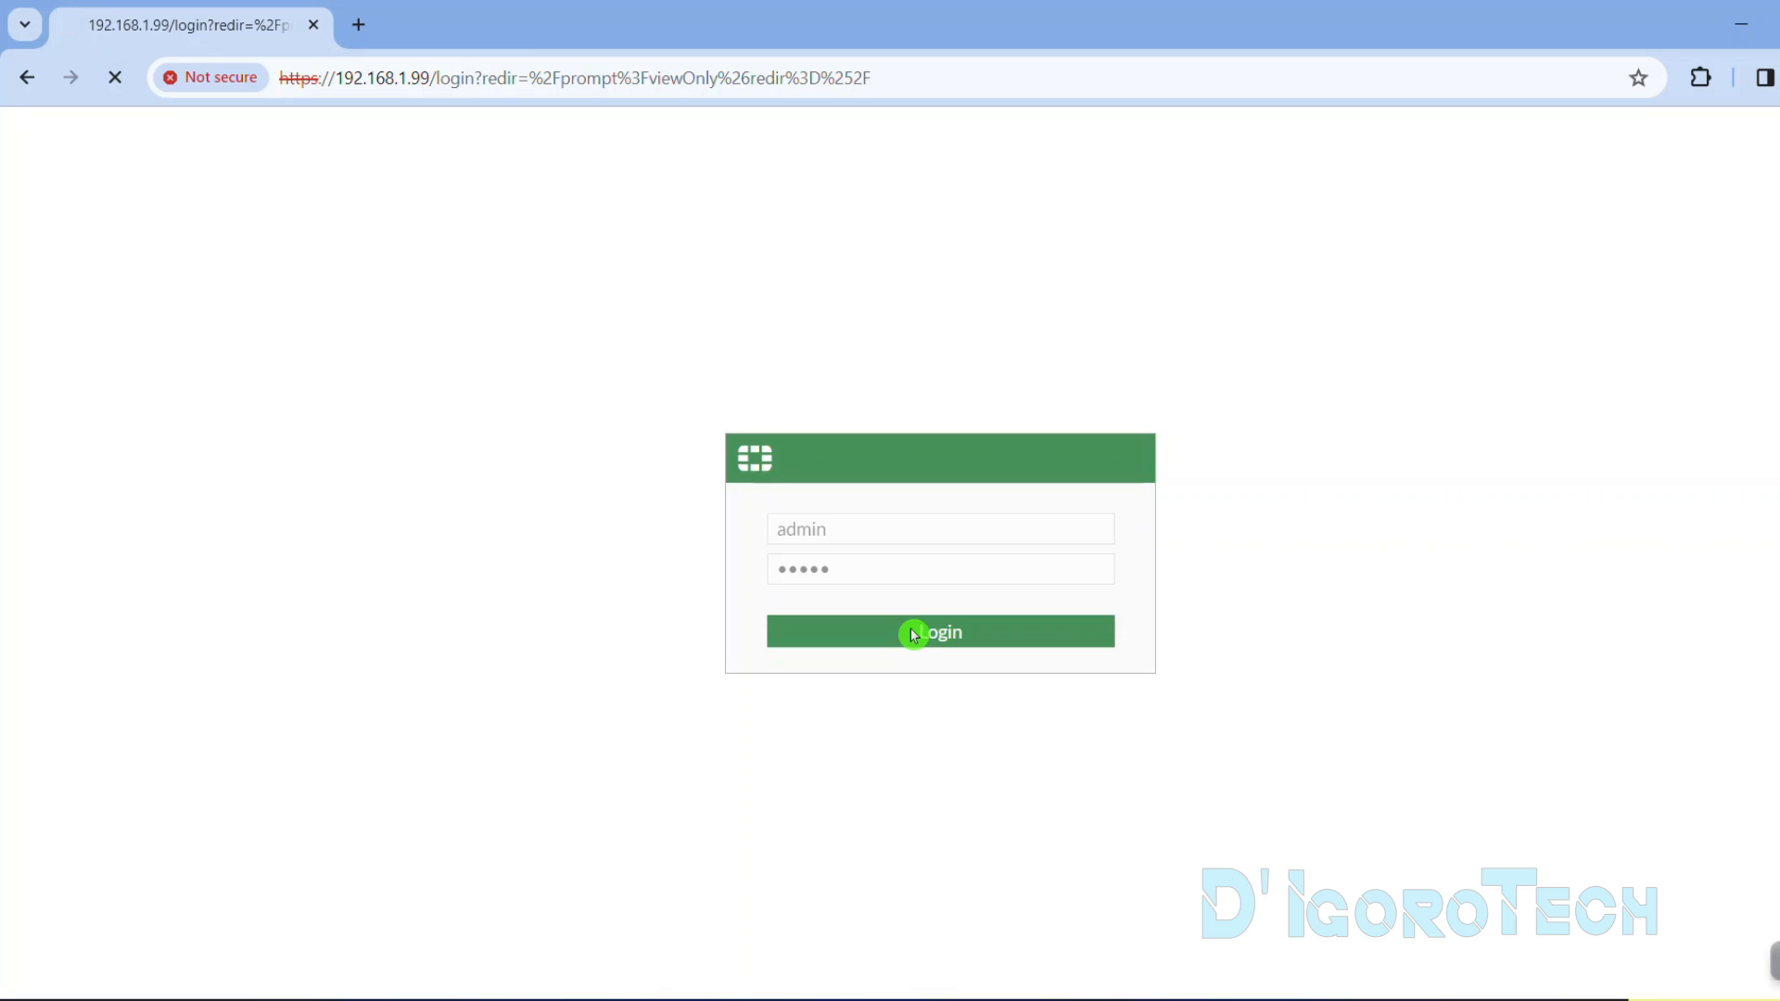
click(938, 632)
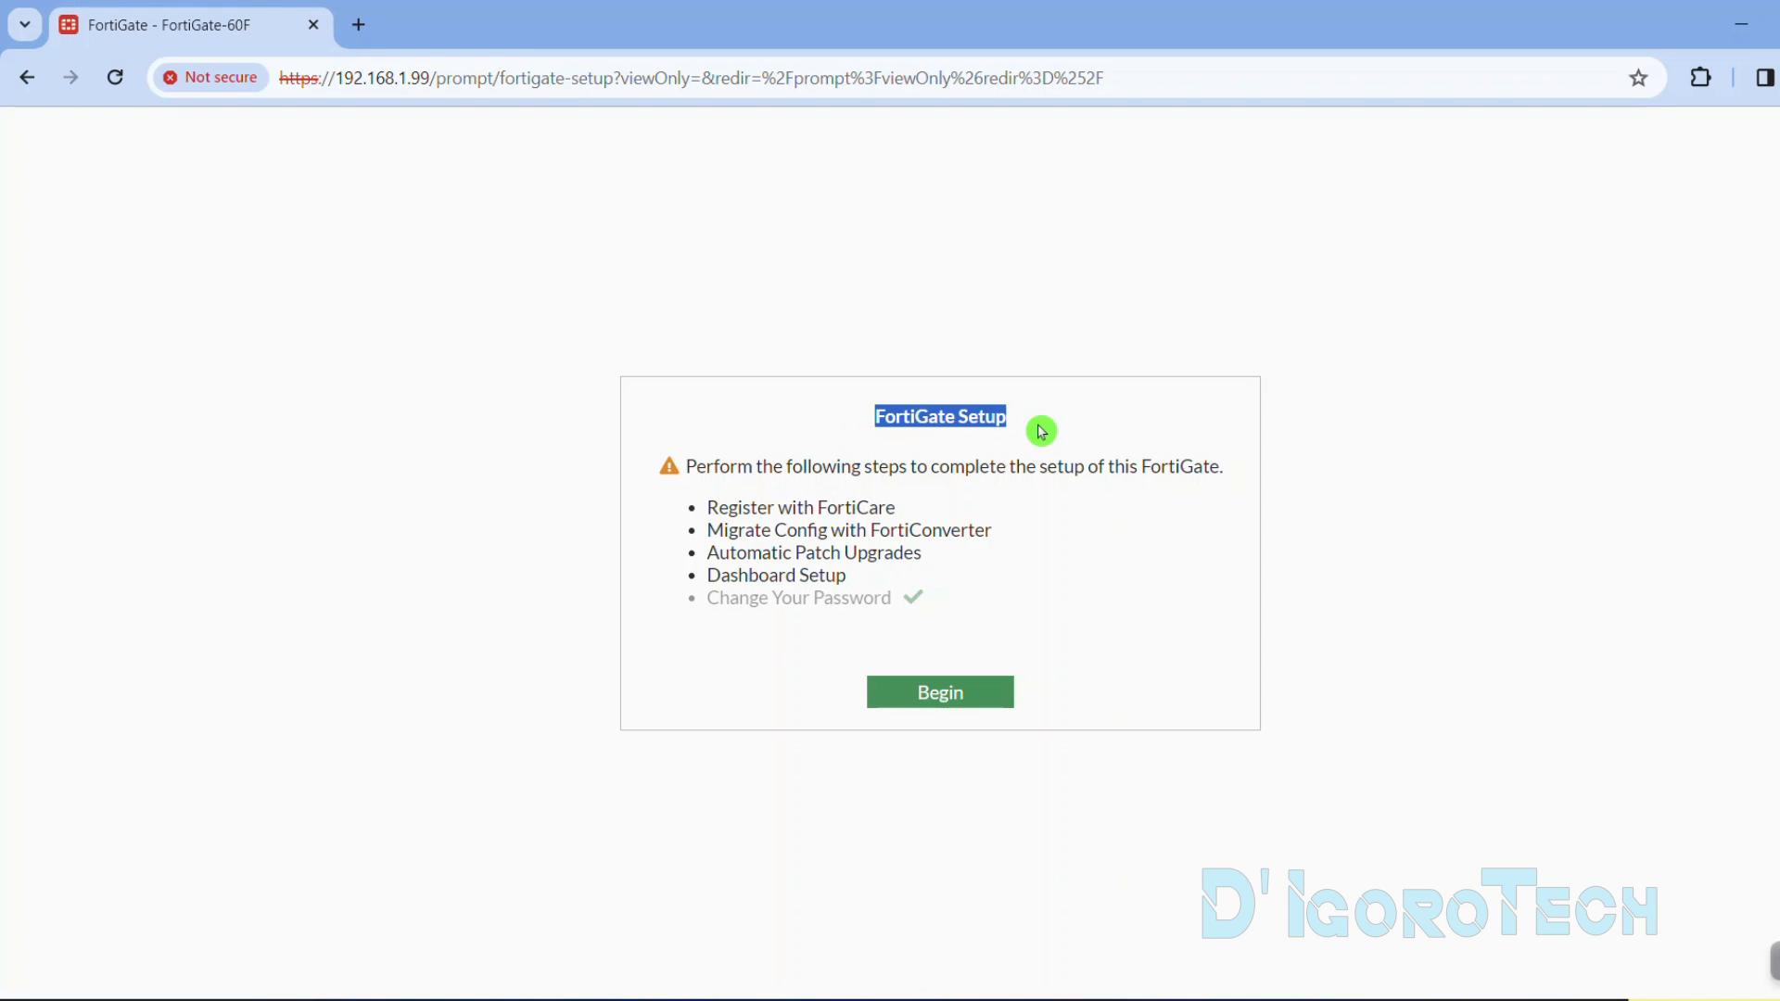
mouse_move(958, 693)
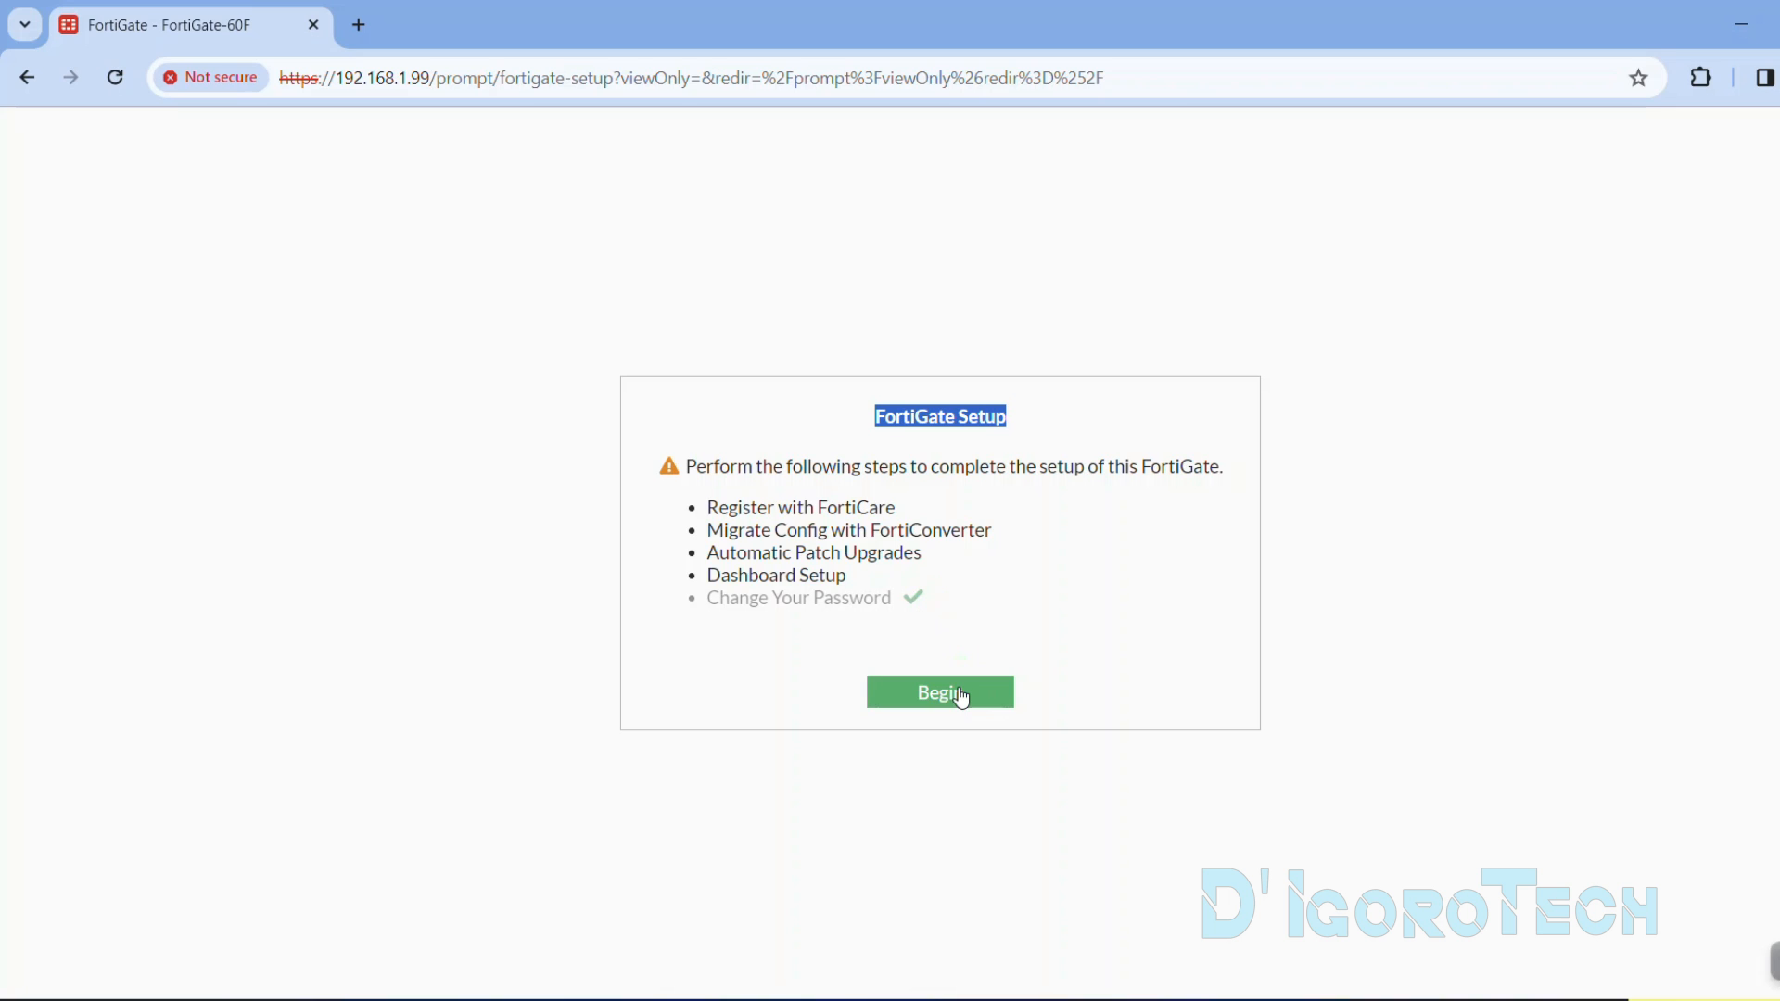
Begin the guided FortiGate setup, landing on the Register with FortiCare step
click(938, 691)
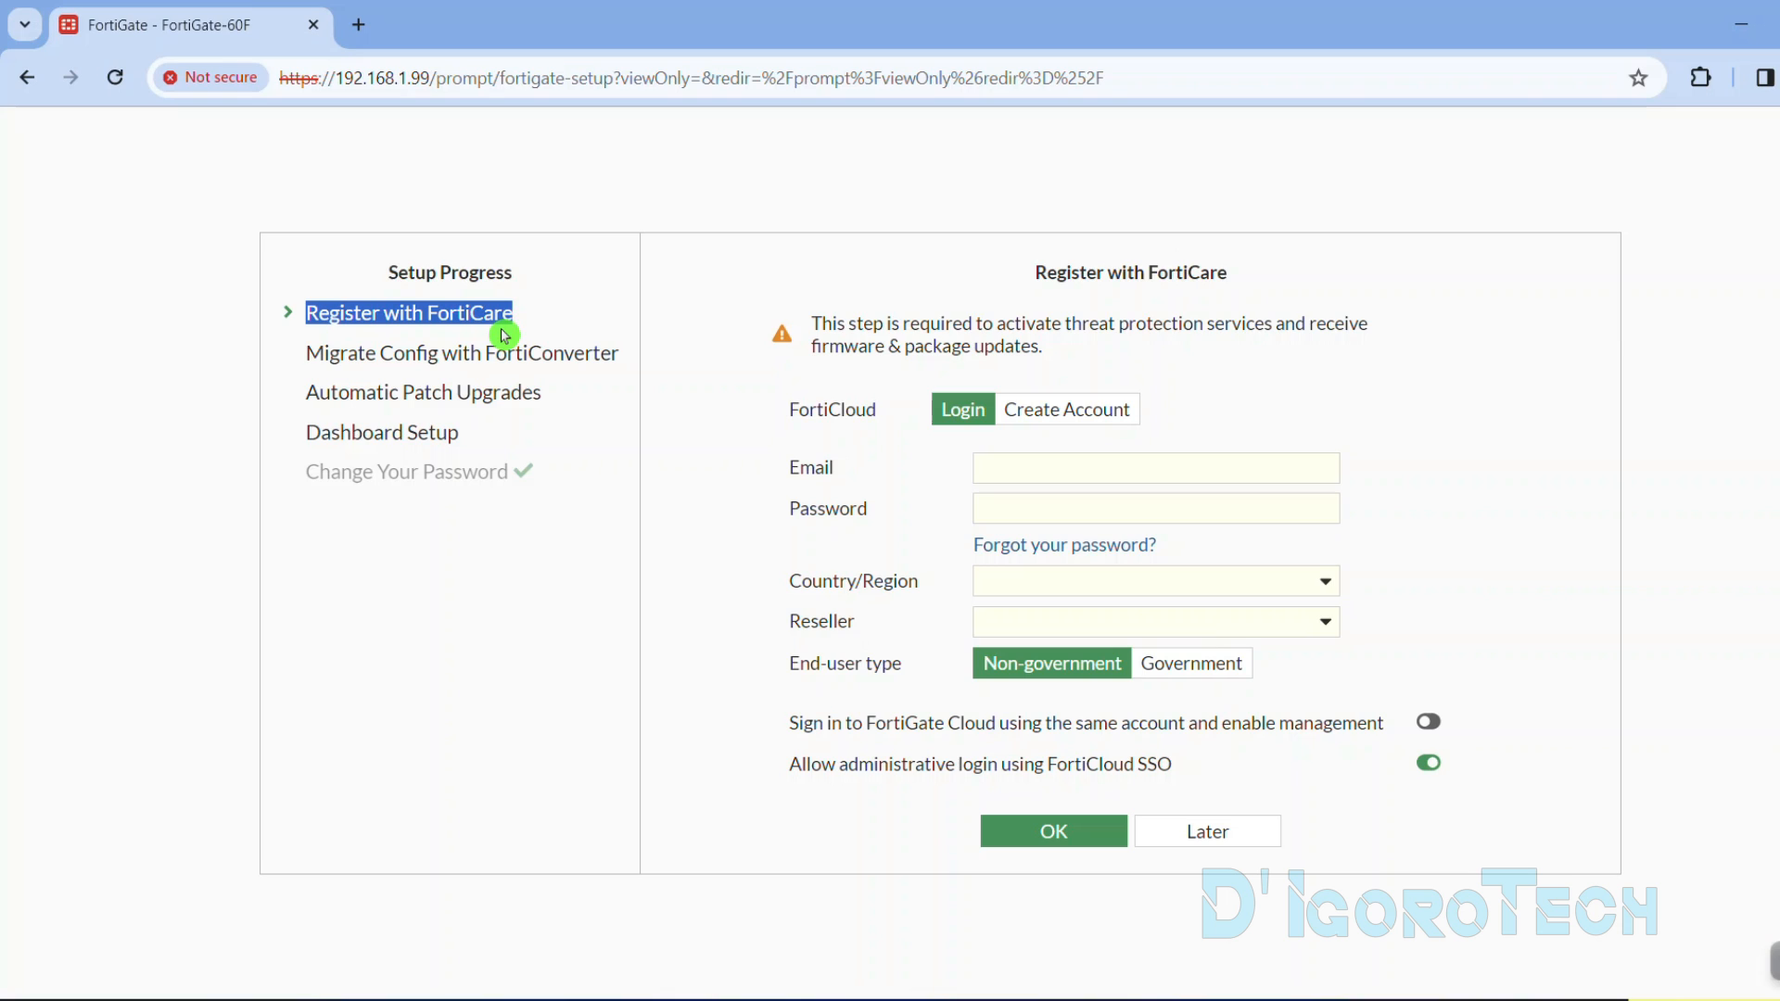
click(1155, 467)
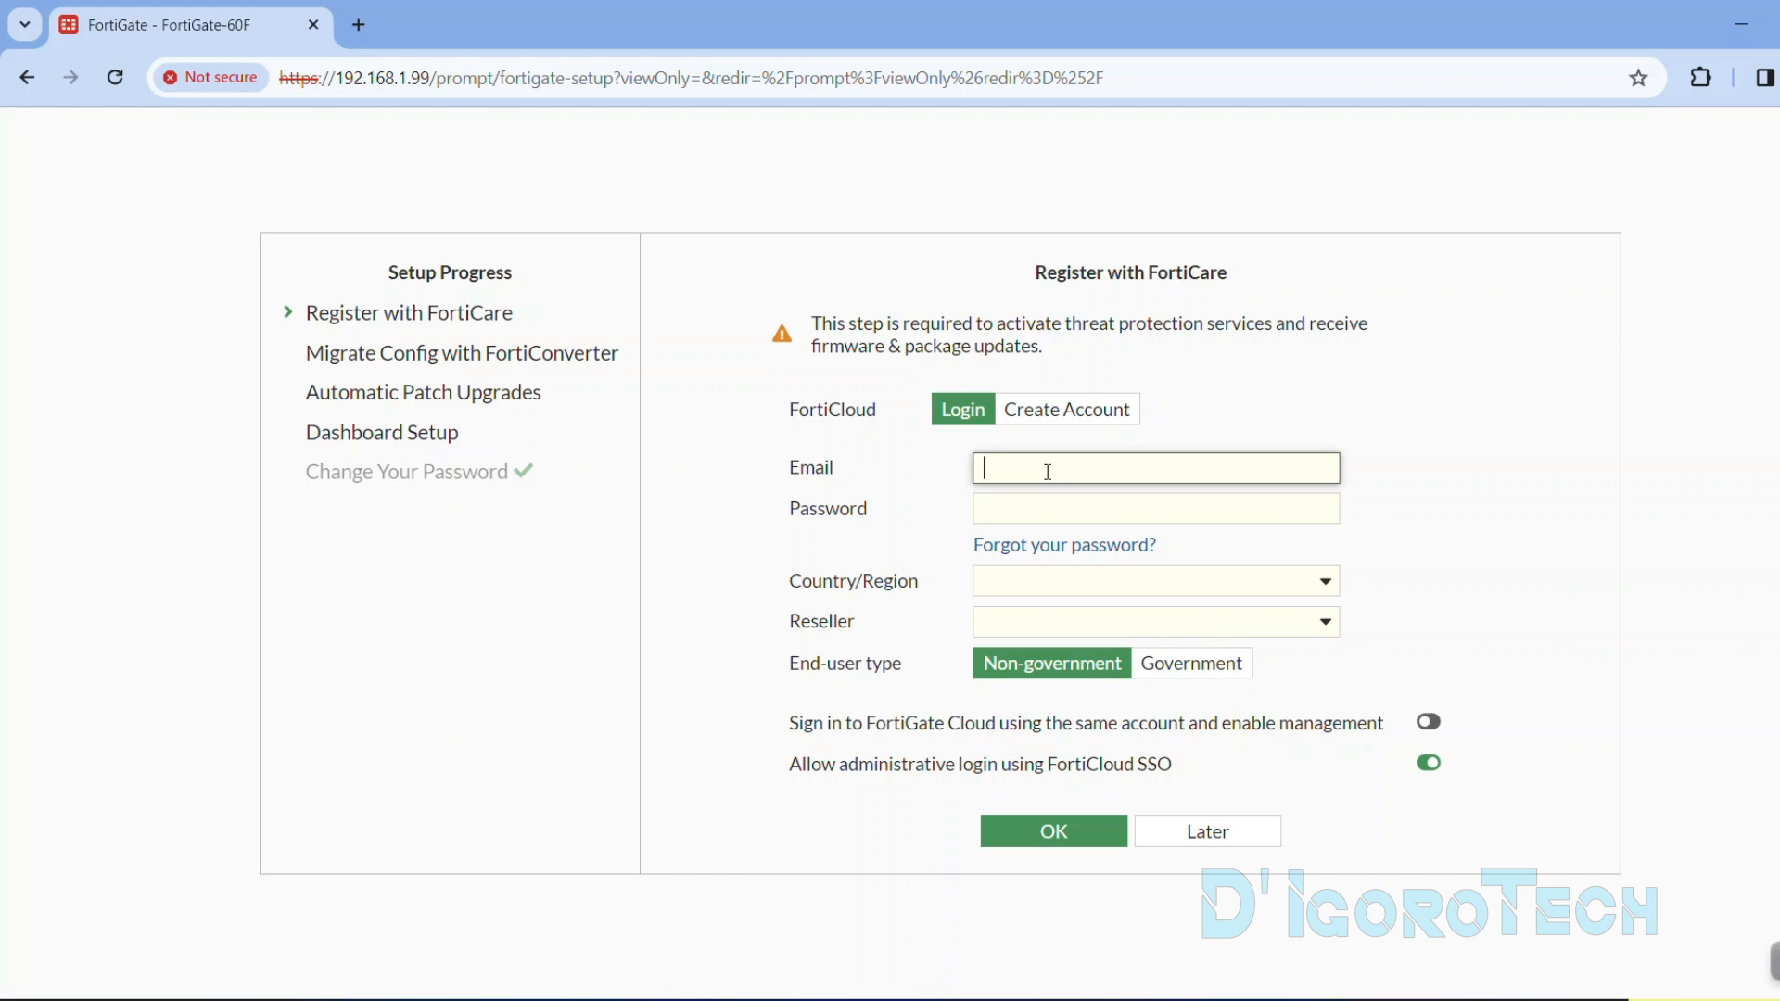
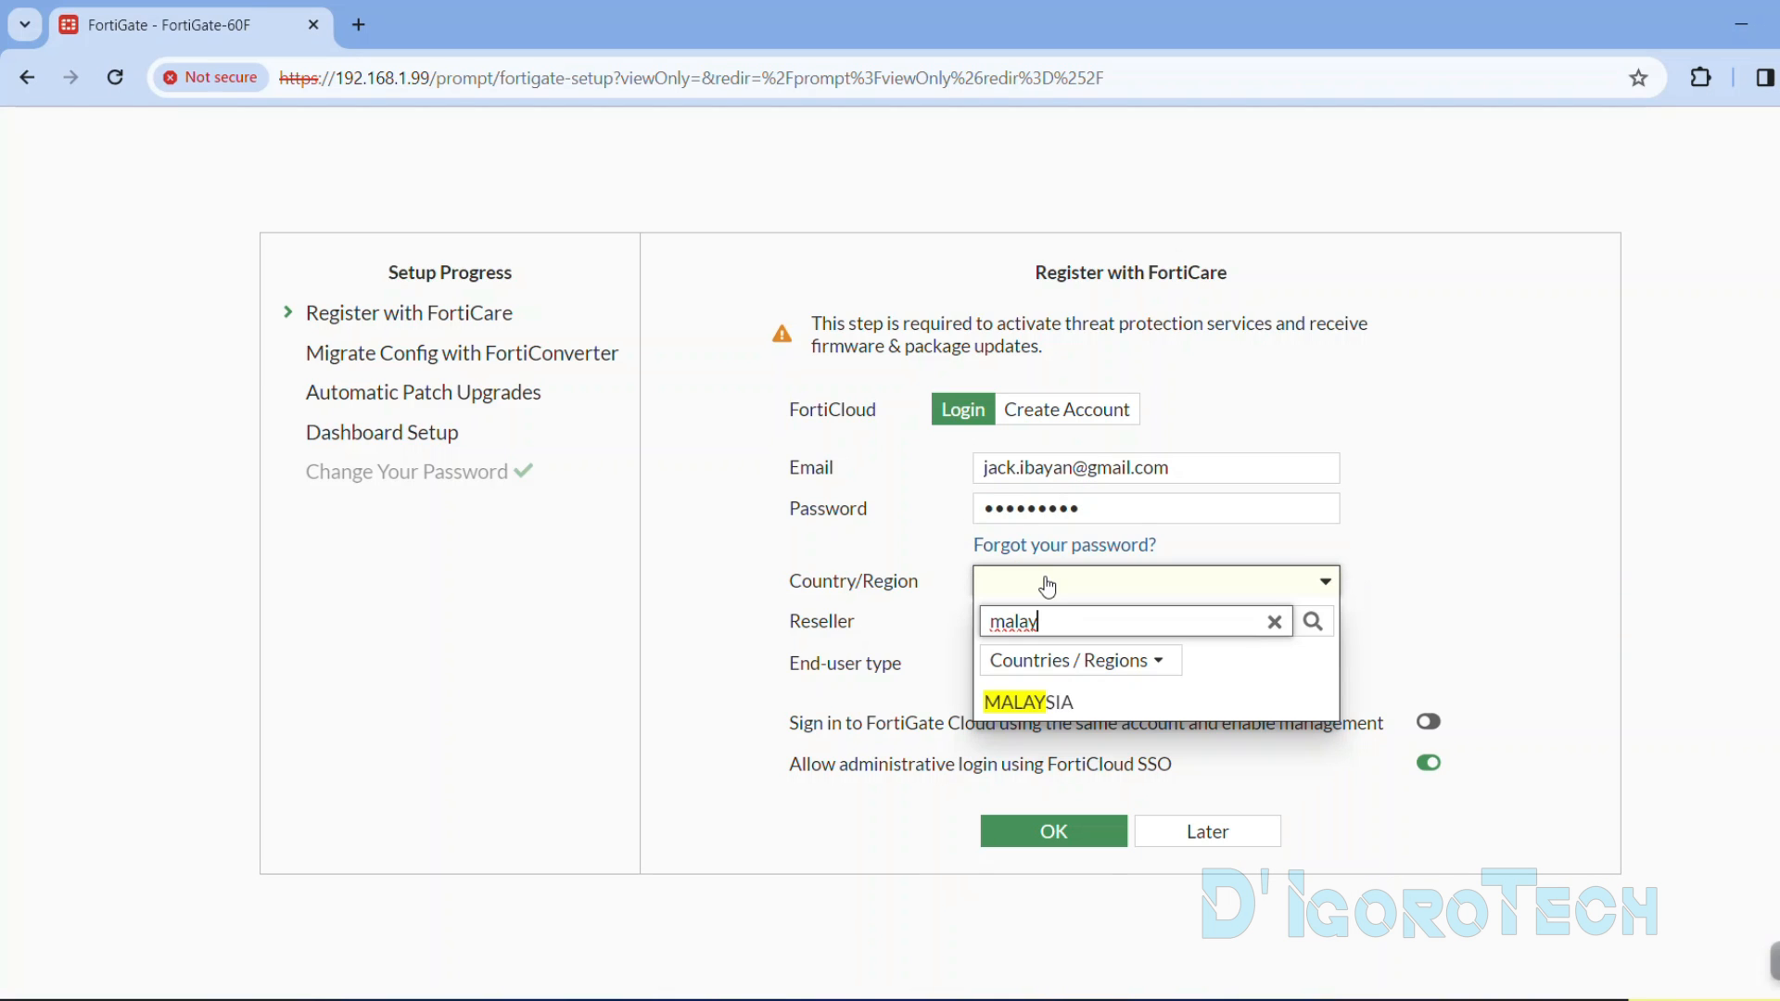
click(1025, 701)
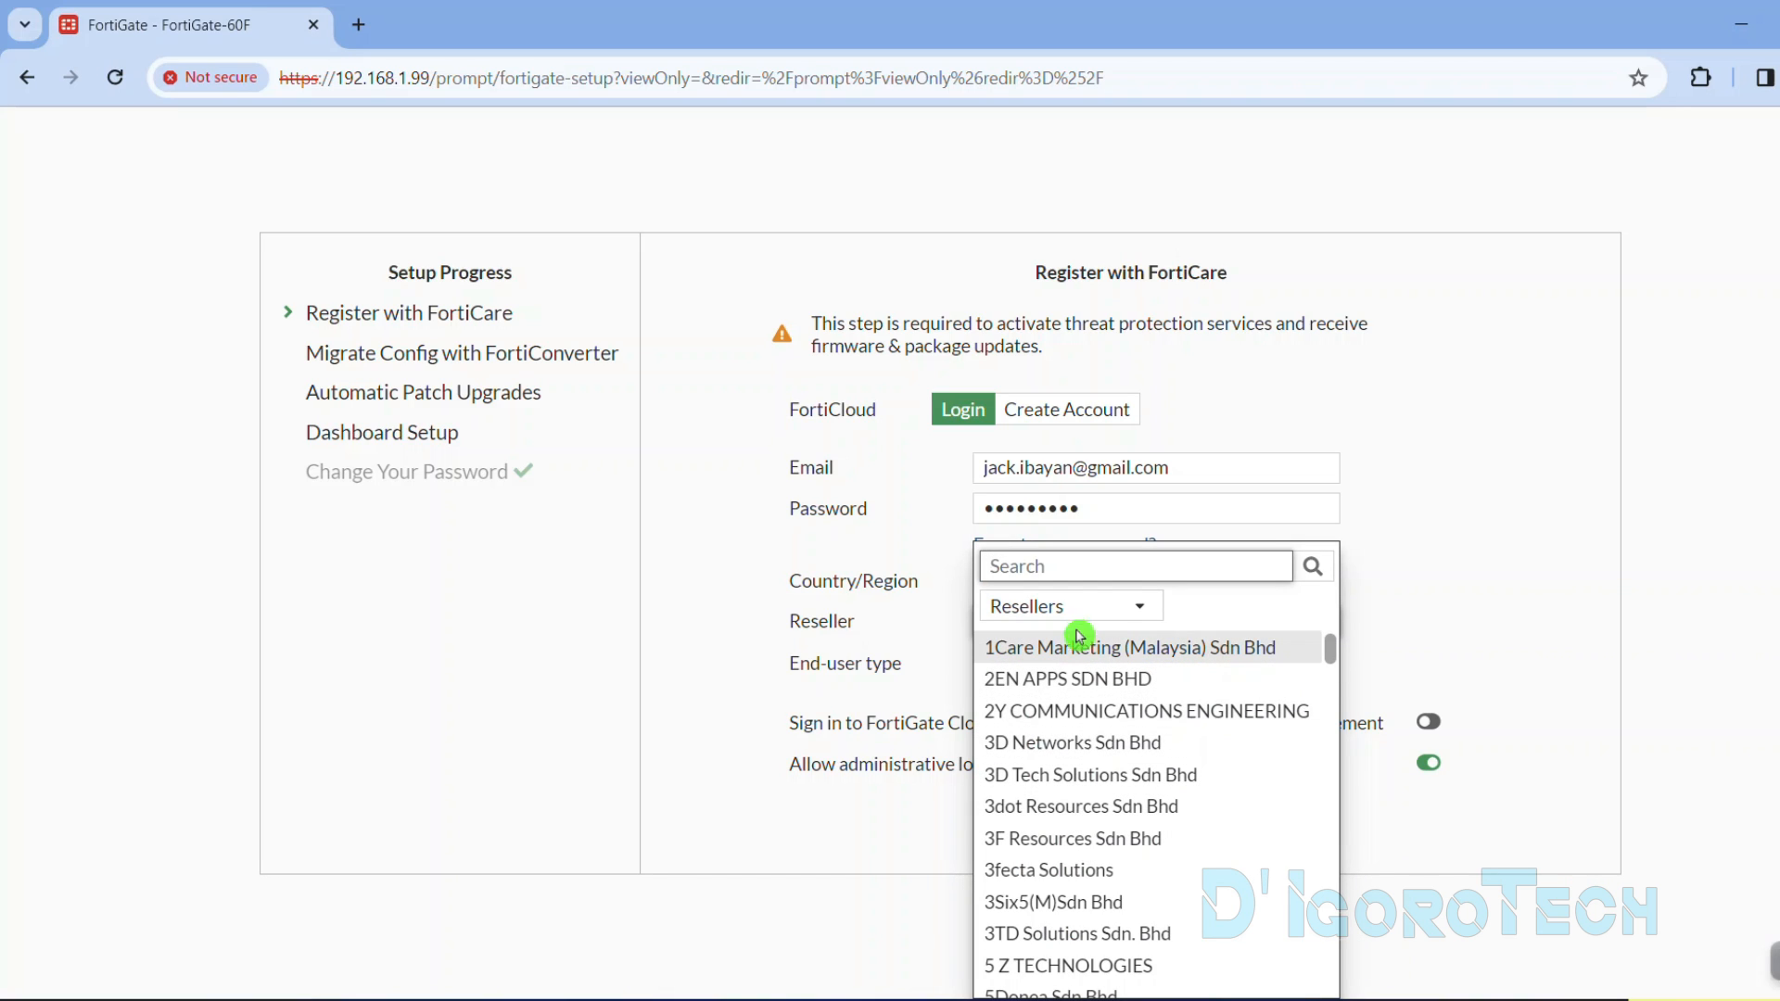
text(brei)
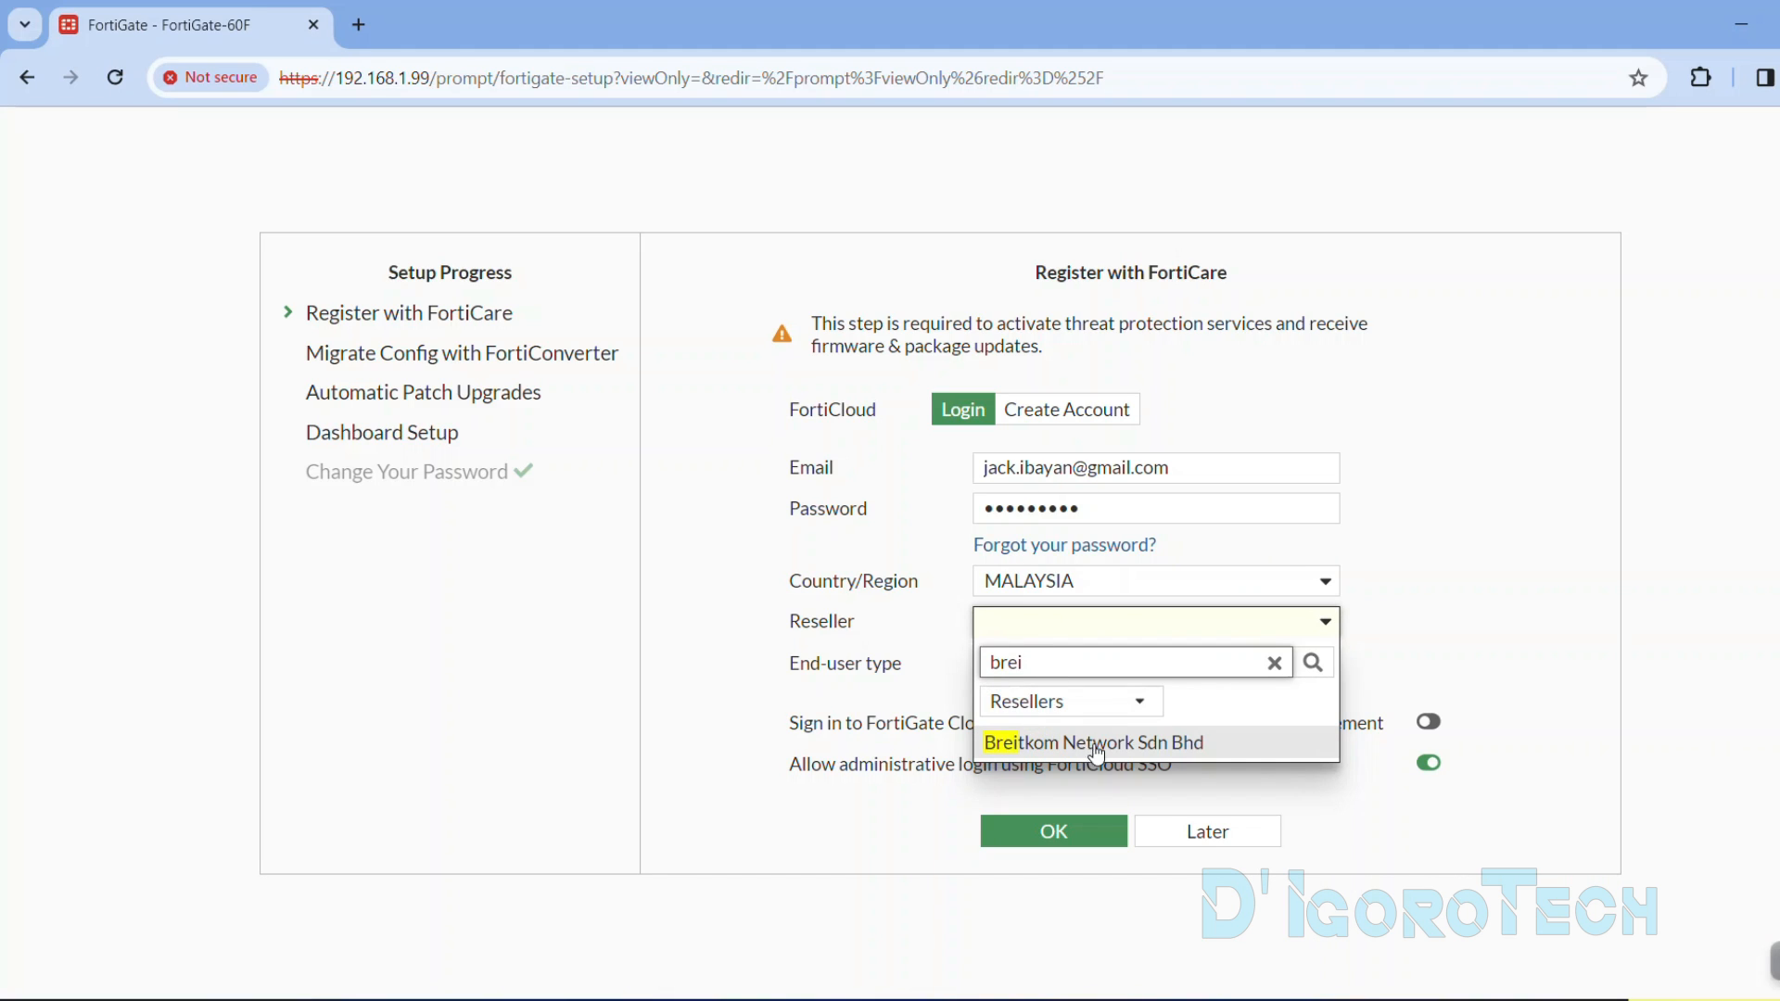
click(1094, 741)
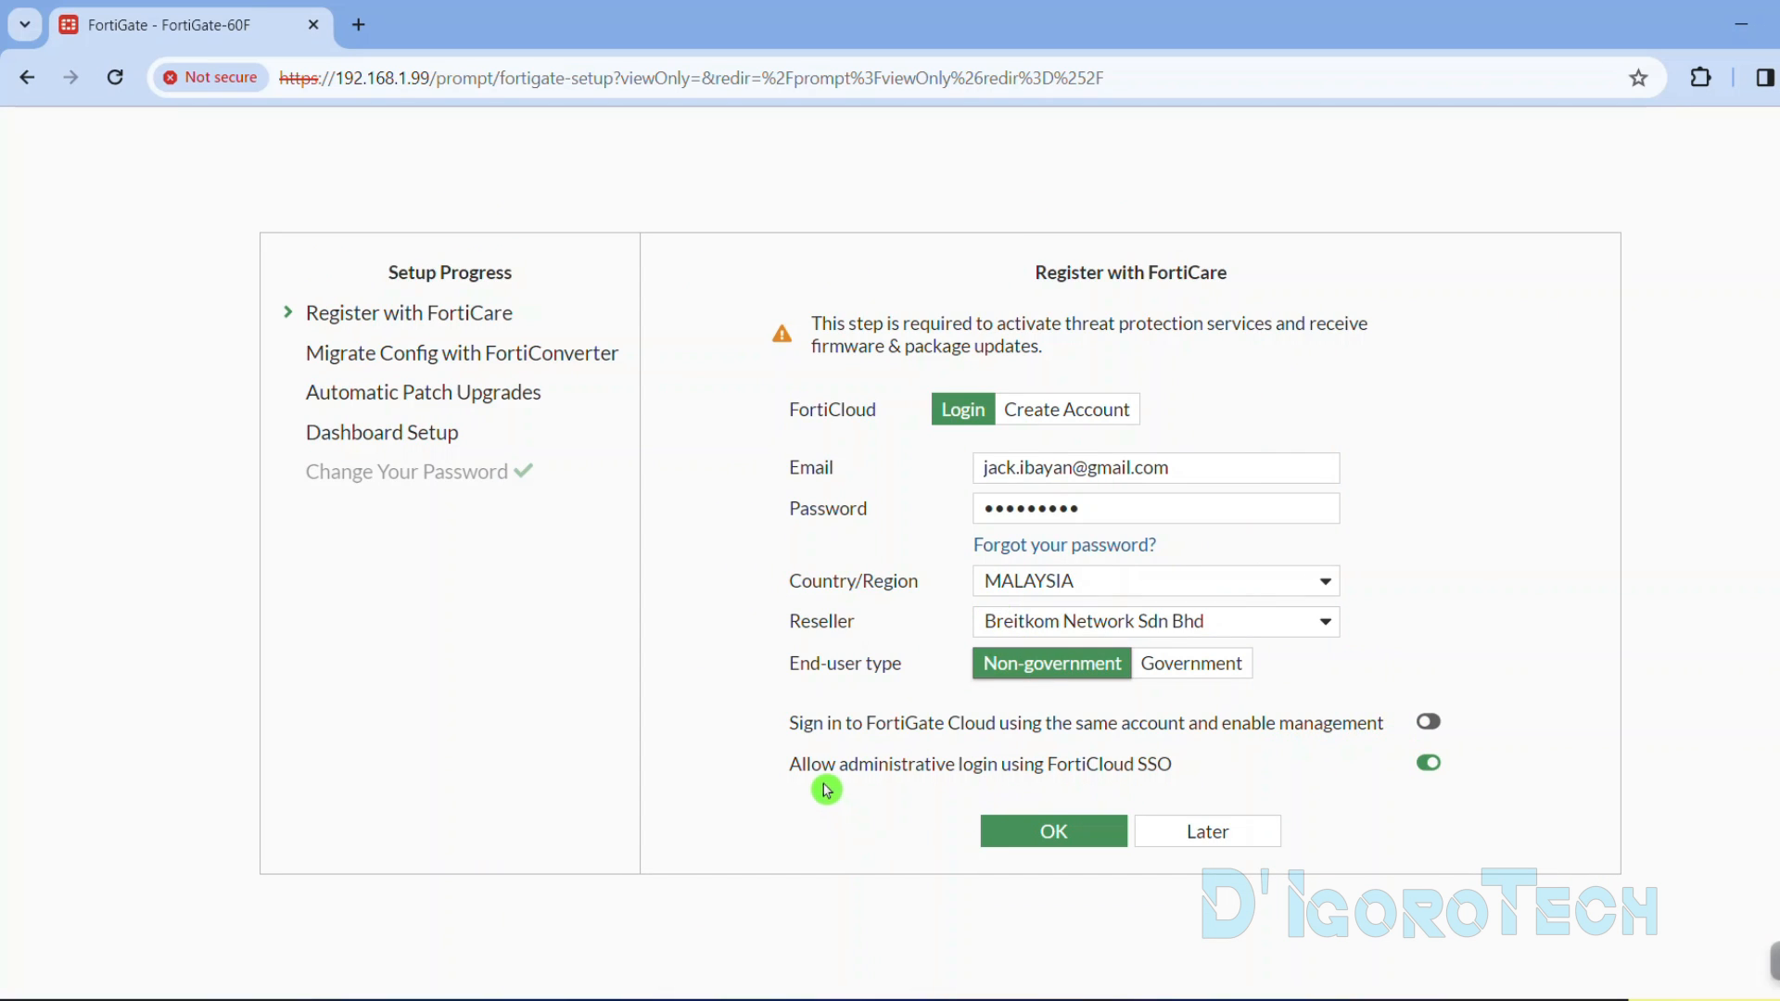
Disable FortiCloud SSO administrative login and postpone FortiCare registration with Later
drag(827, 792, 1170, 795)
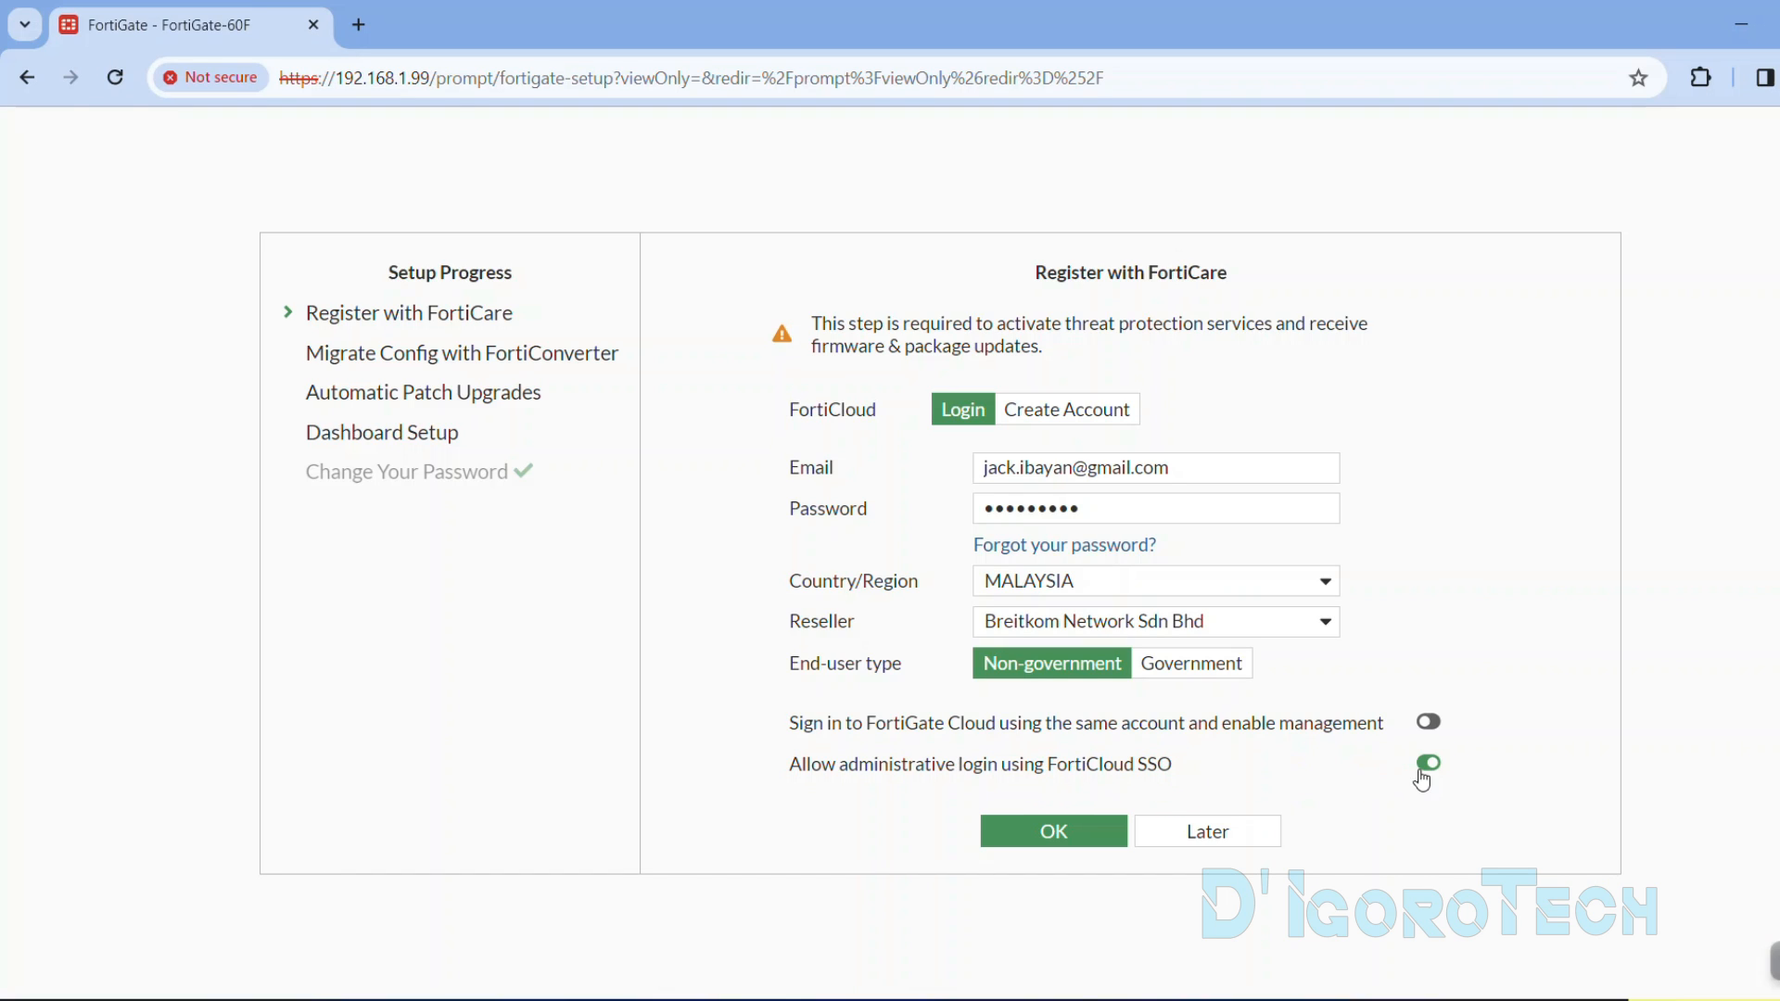
click(1428, 762)
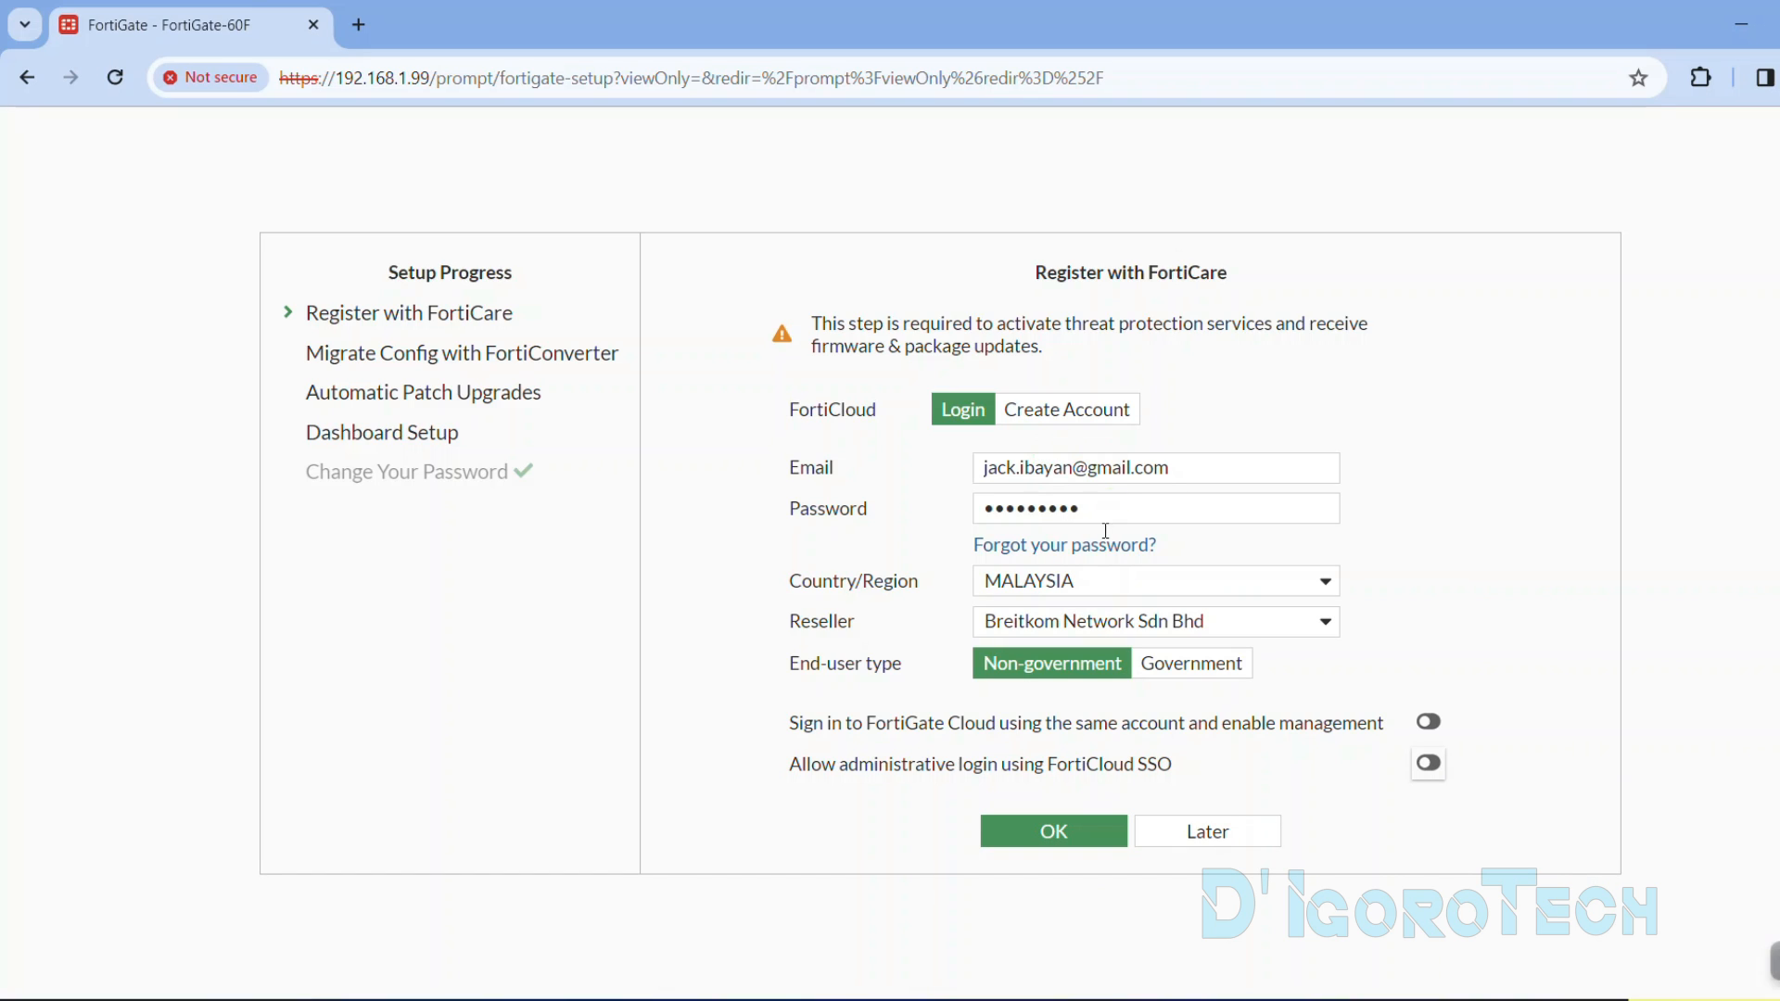
mouse_move(1046, 438)
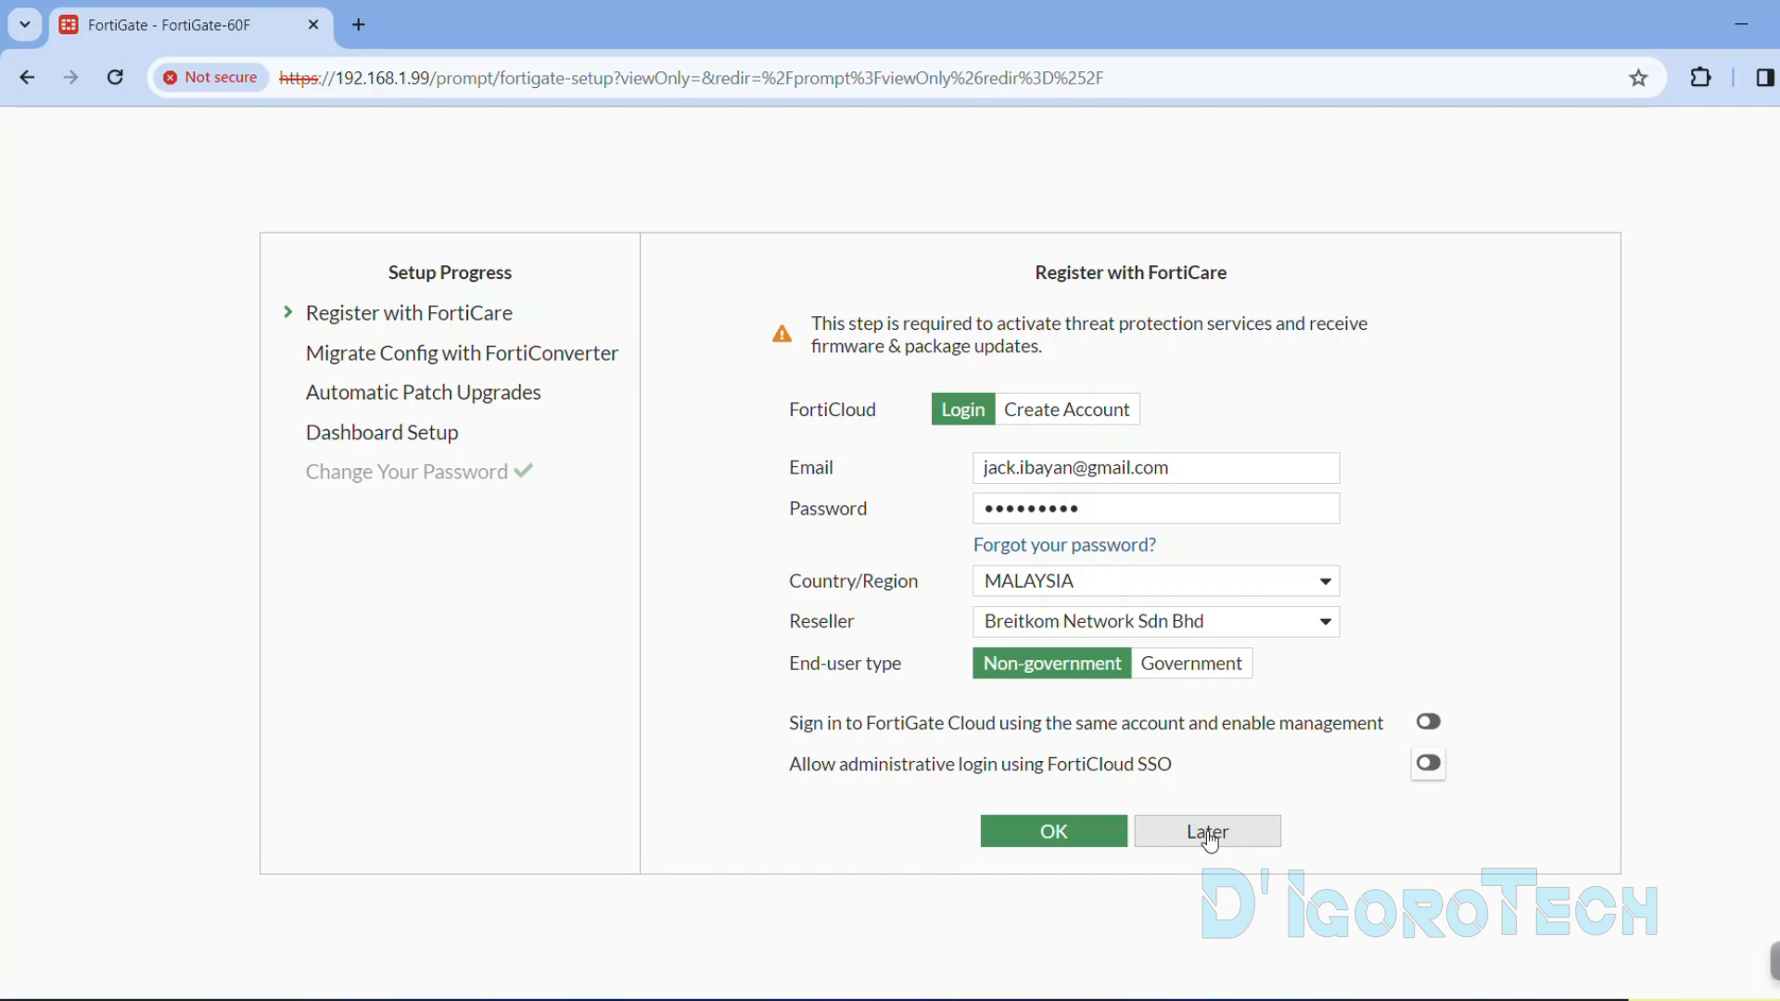
click(1207, 831)
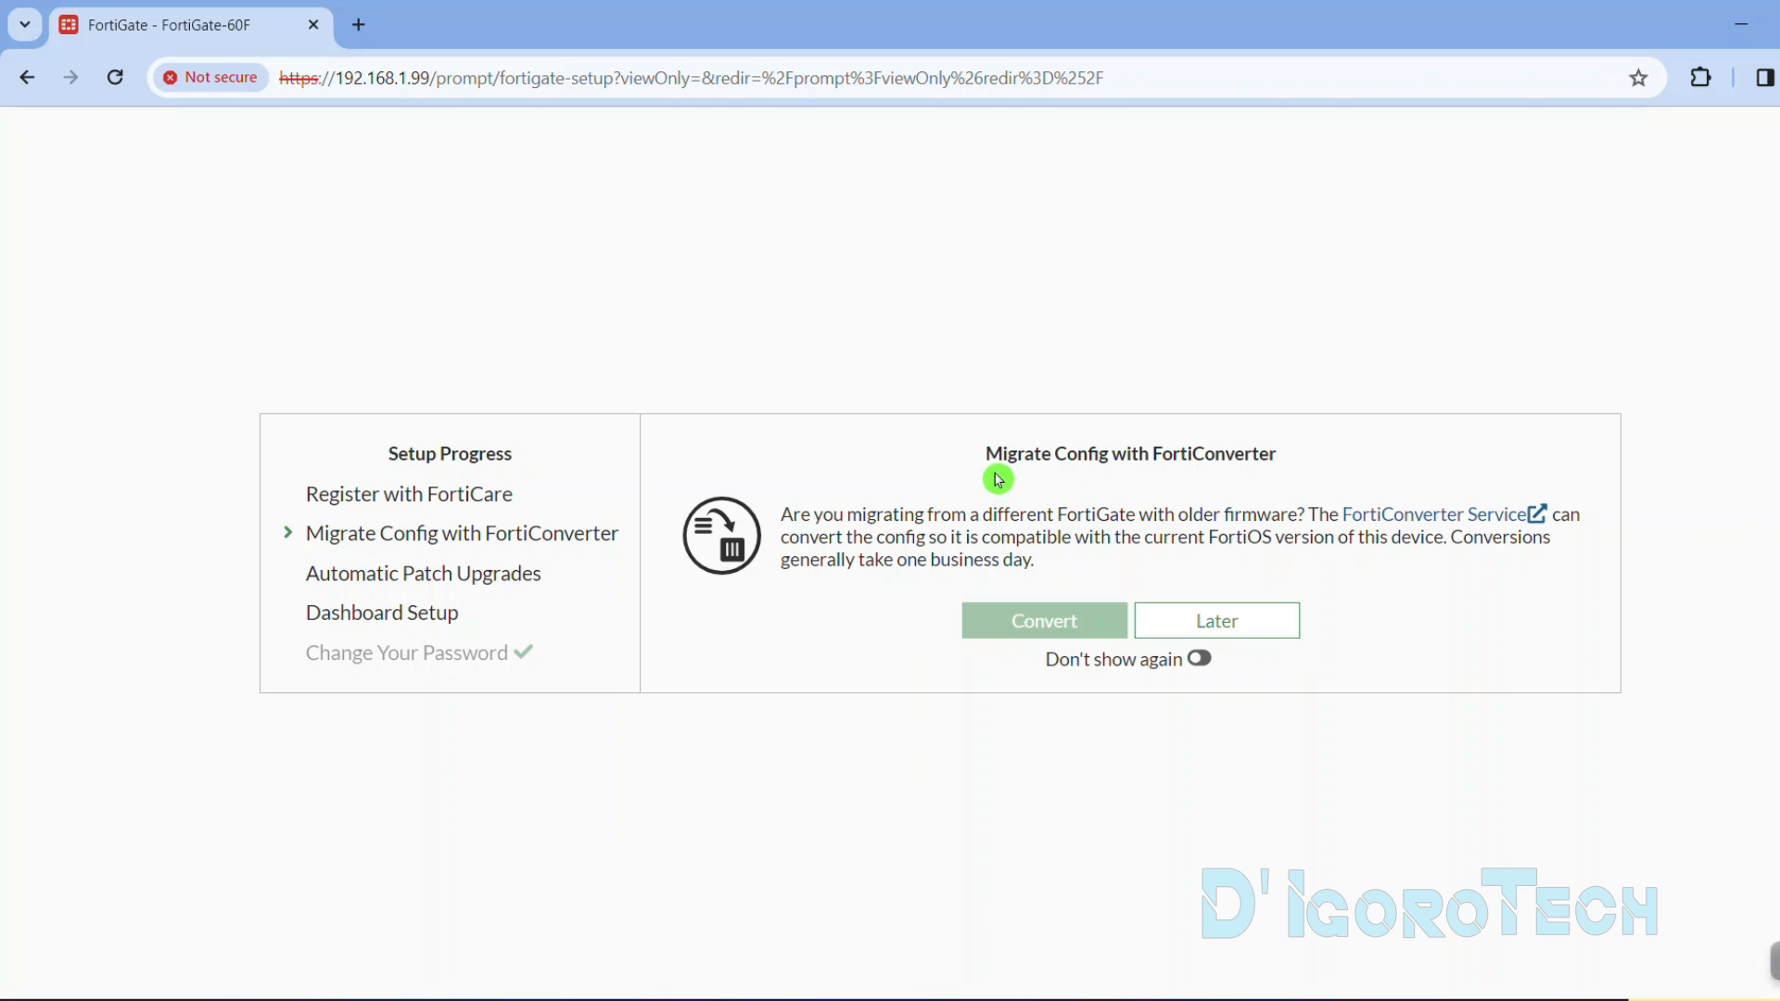
Enable Don't show again for config migration and skip it with Later
drag(998, 479, 1298, 471)
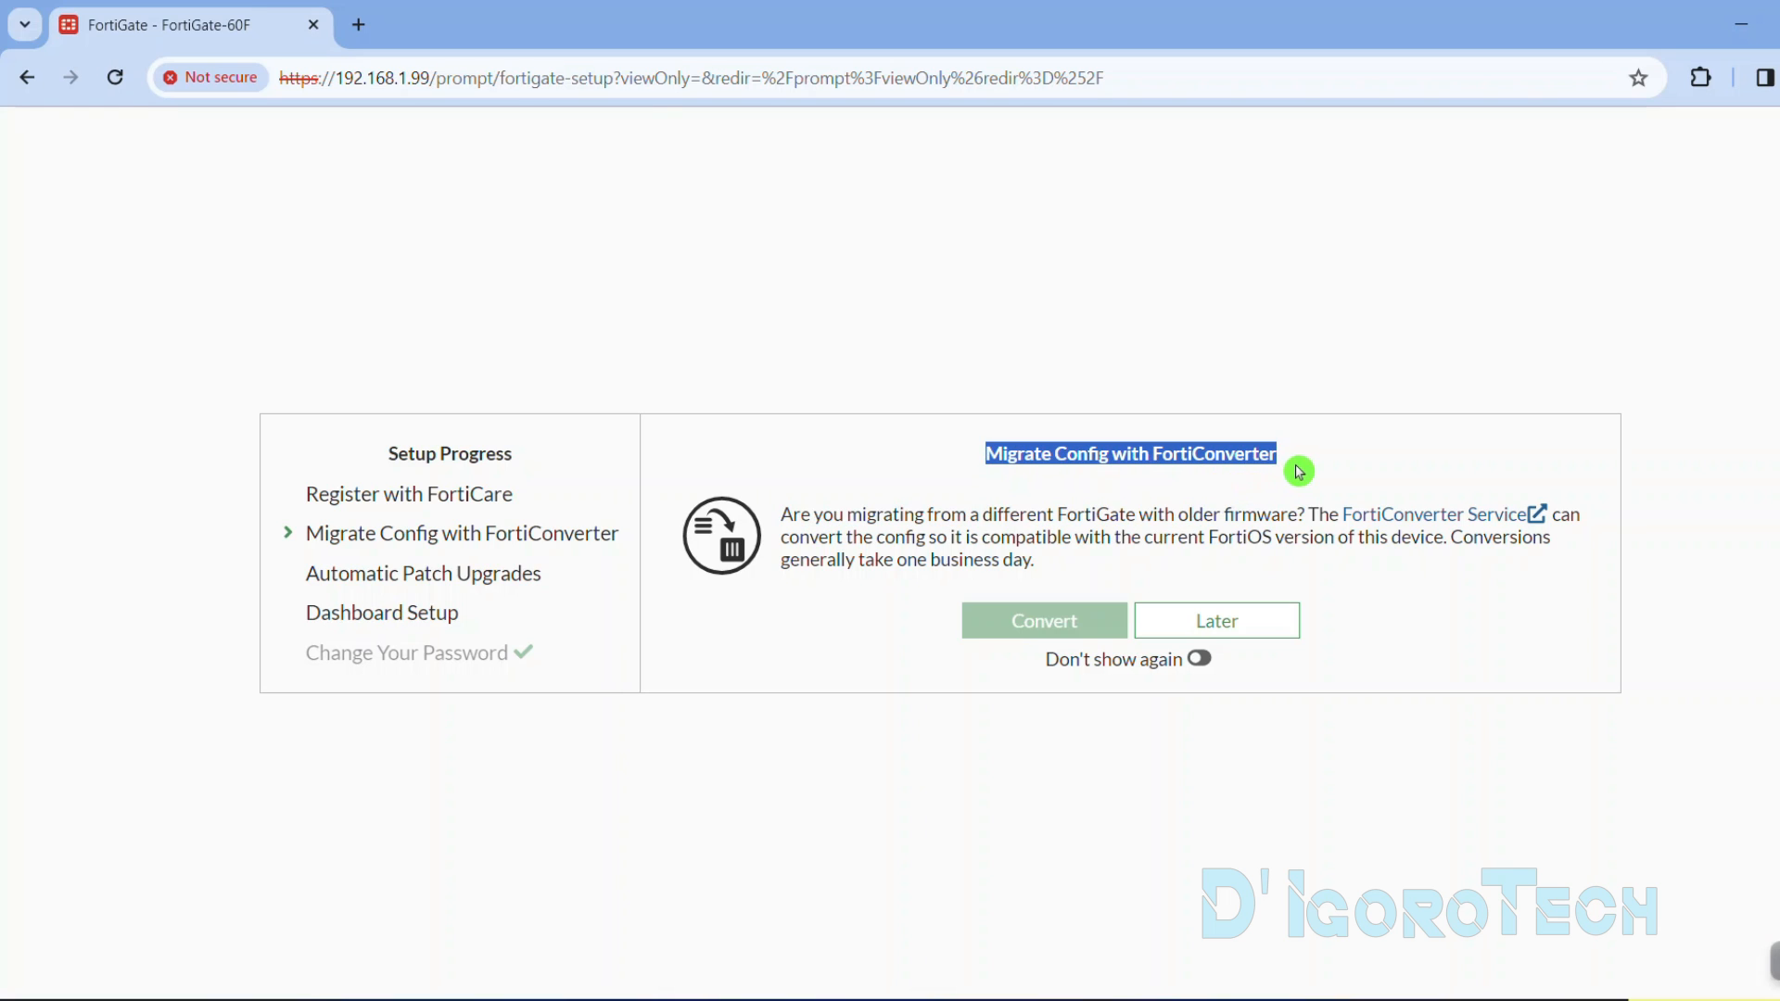
mouse_move(1159, 603)
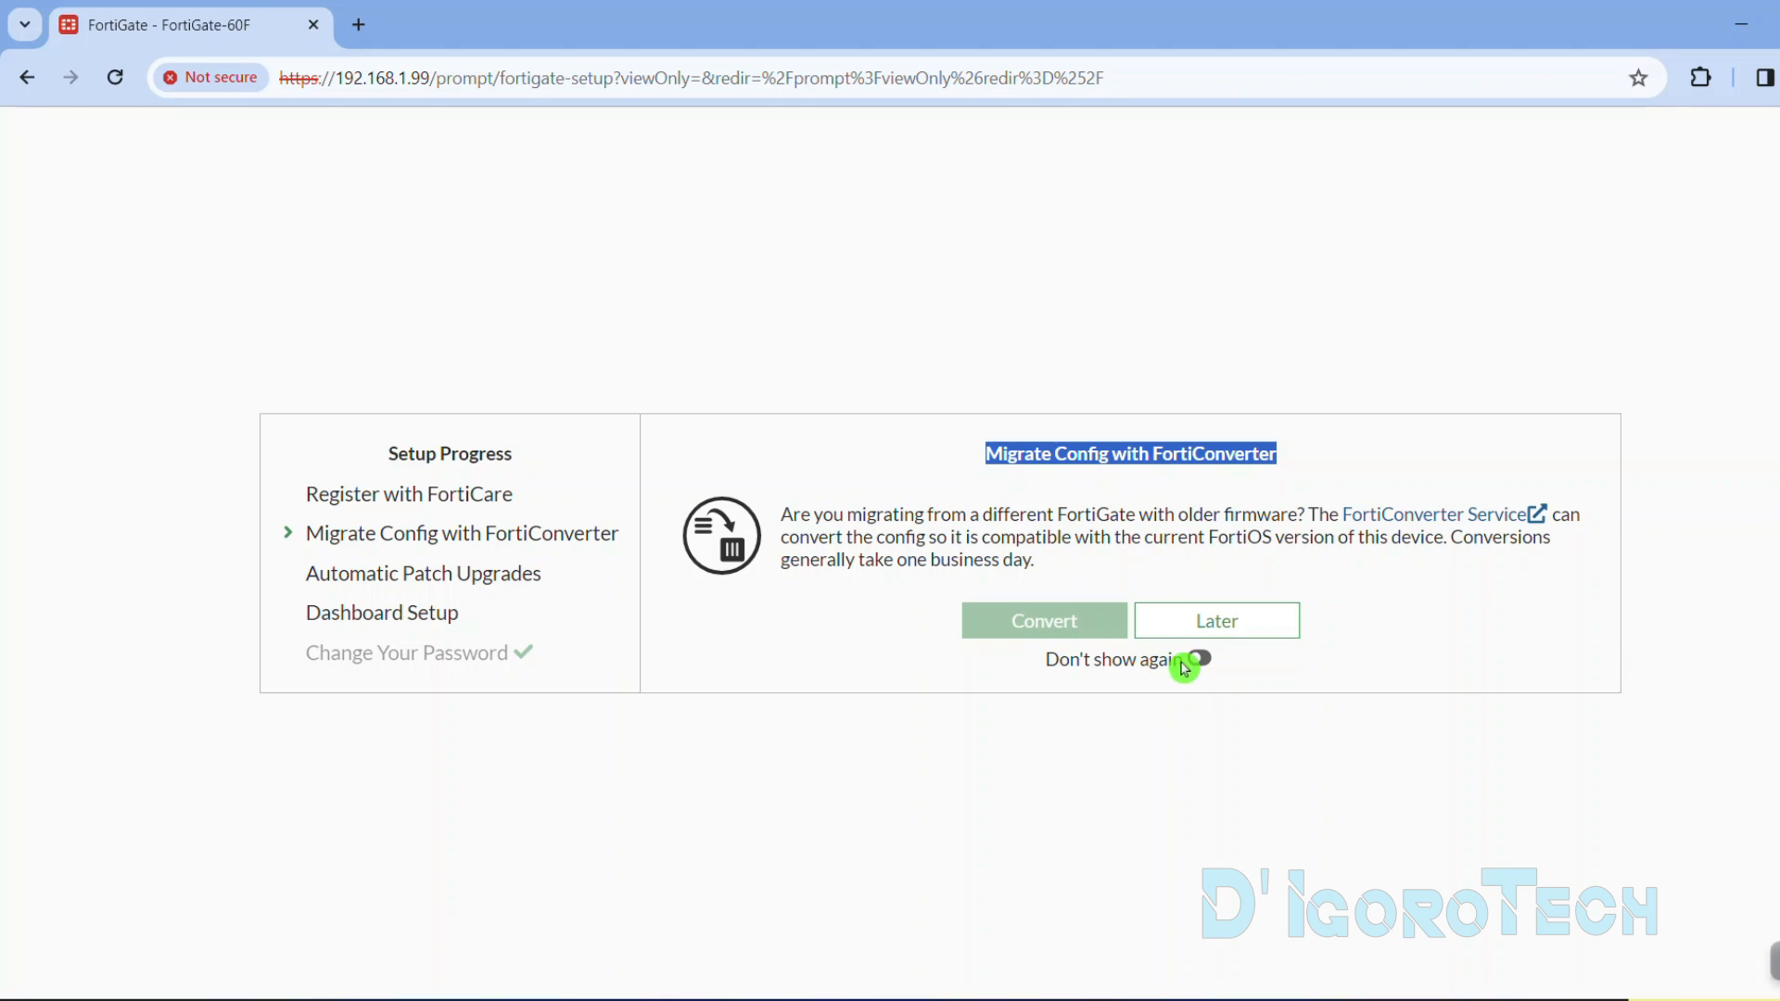
click(1197, 660)
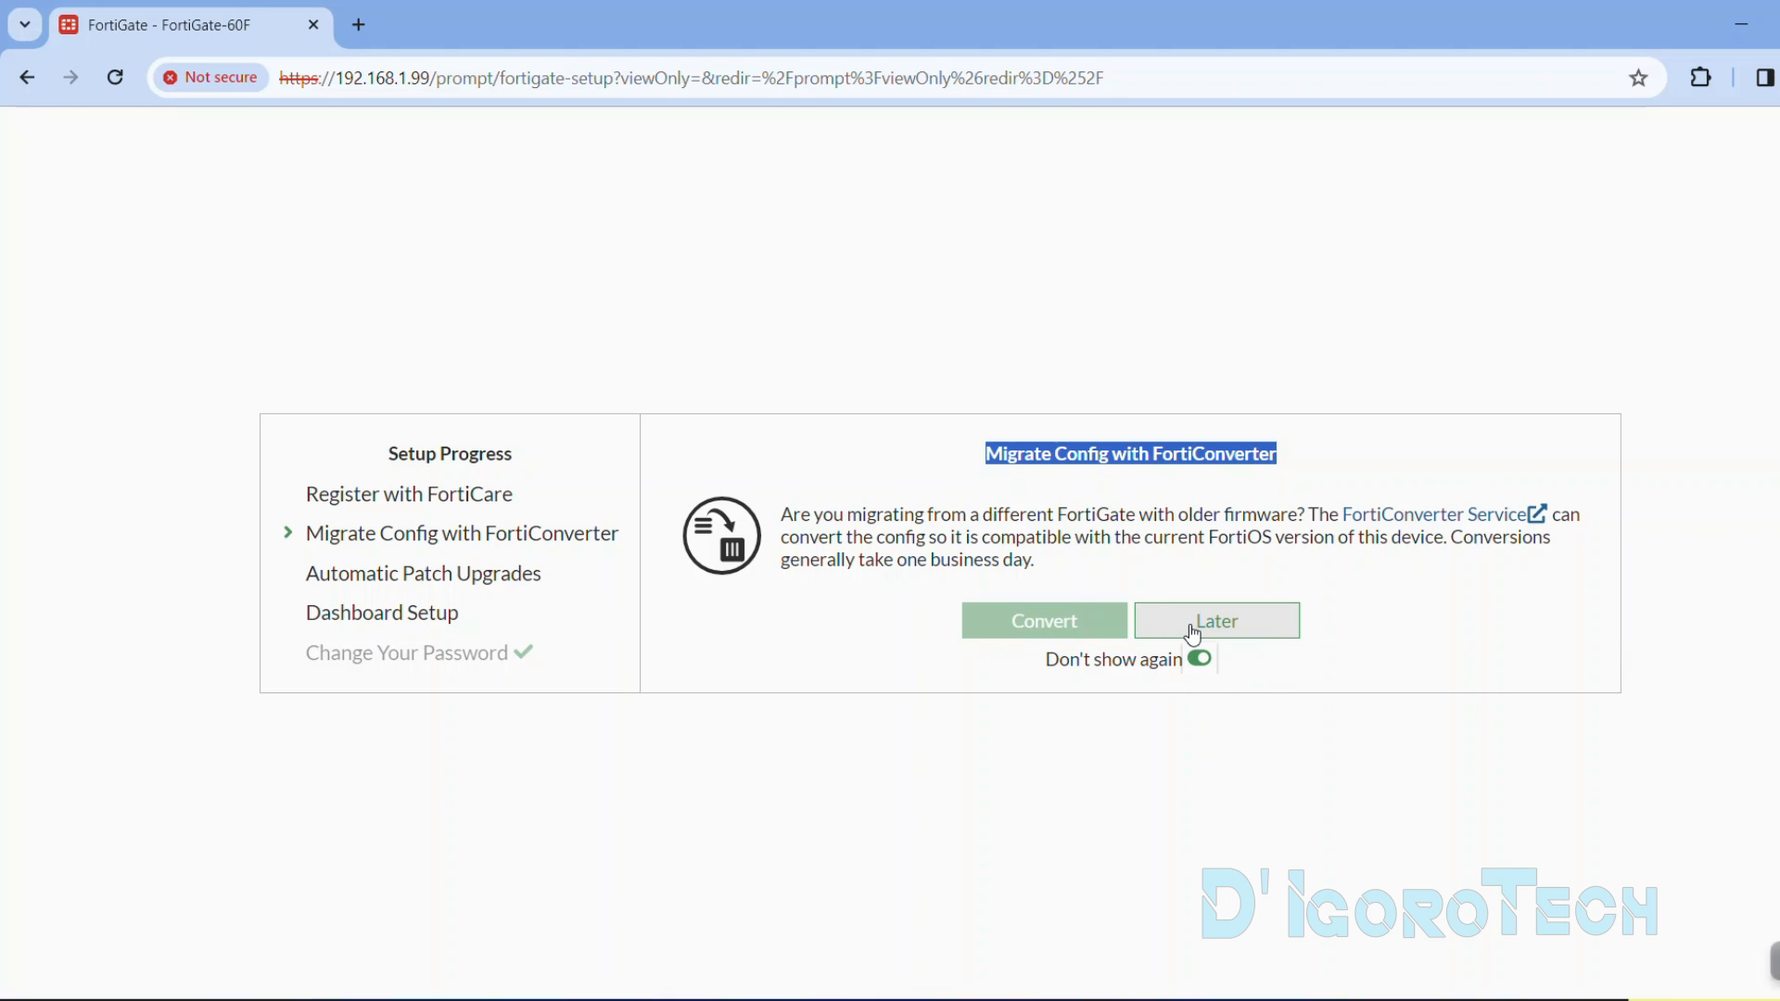
click(1216, 621)
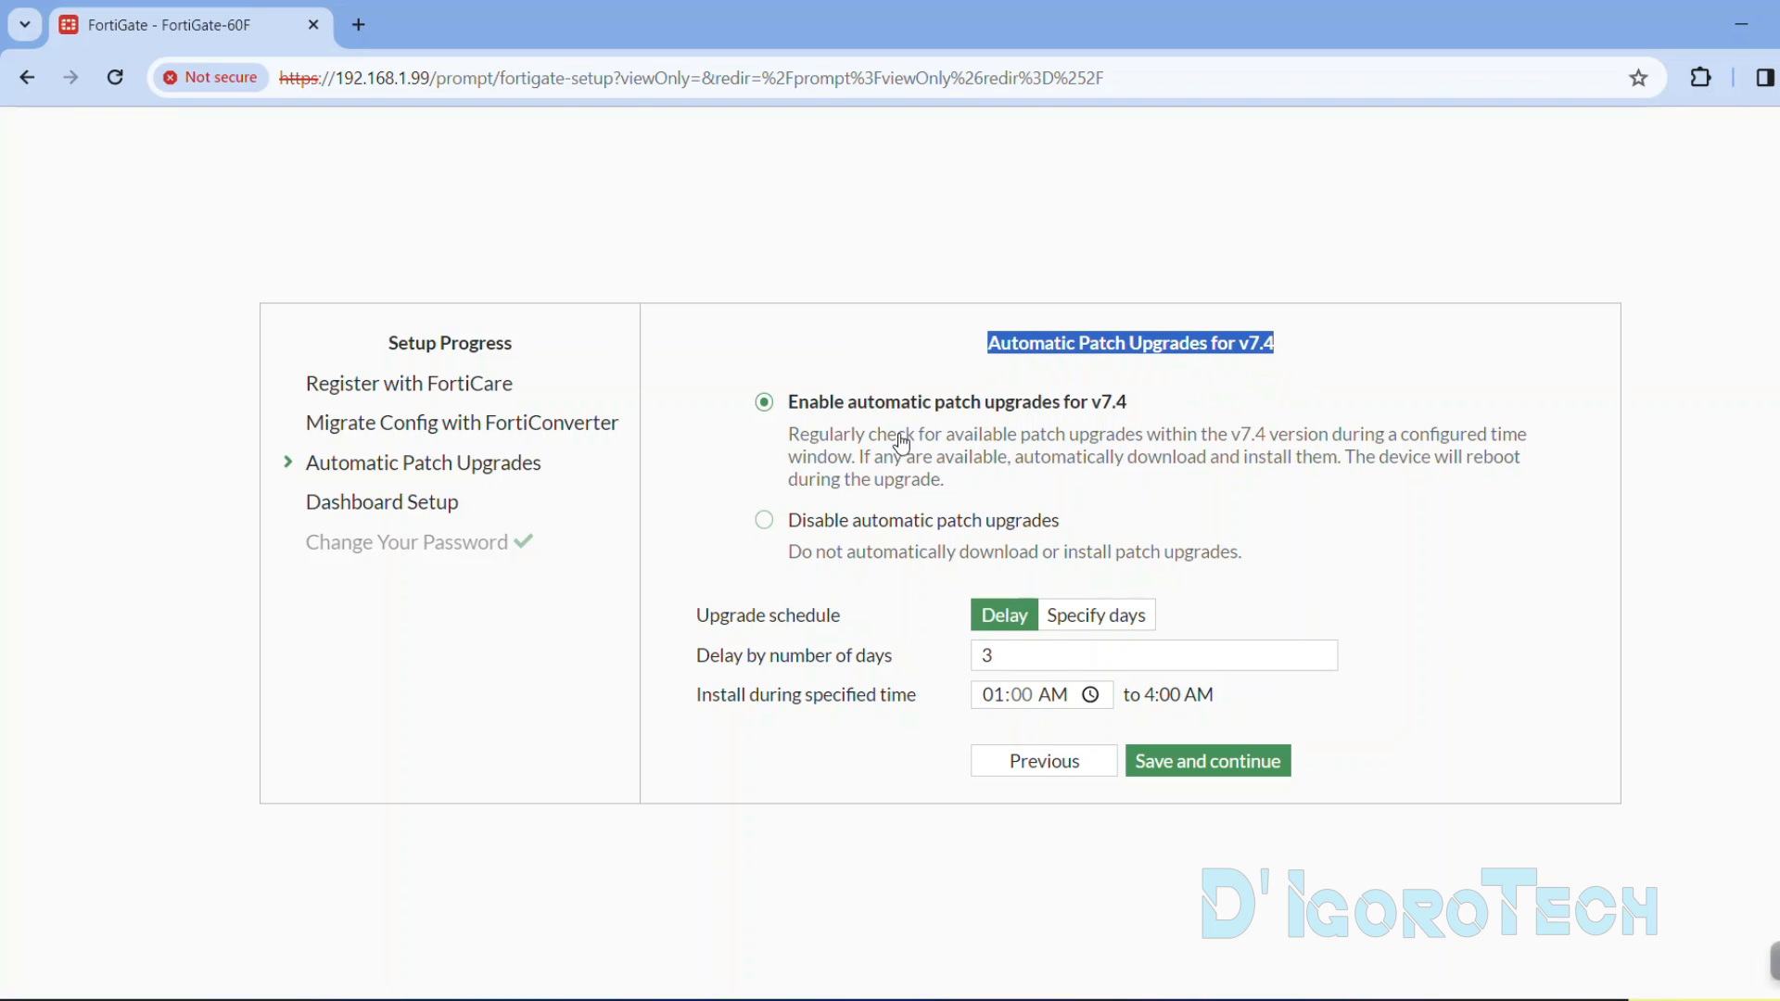
mouse_move(1101, 417)
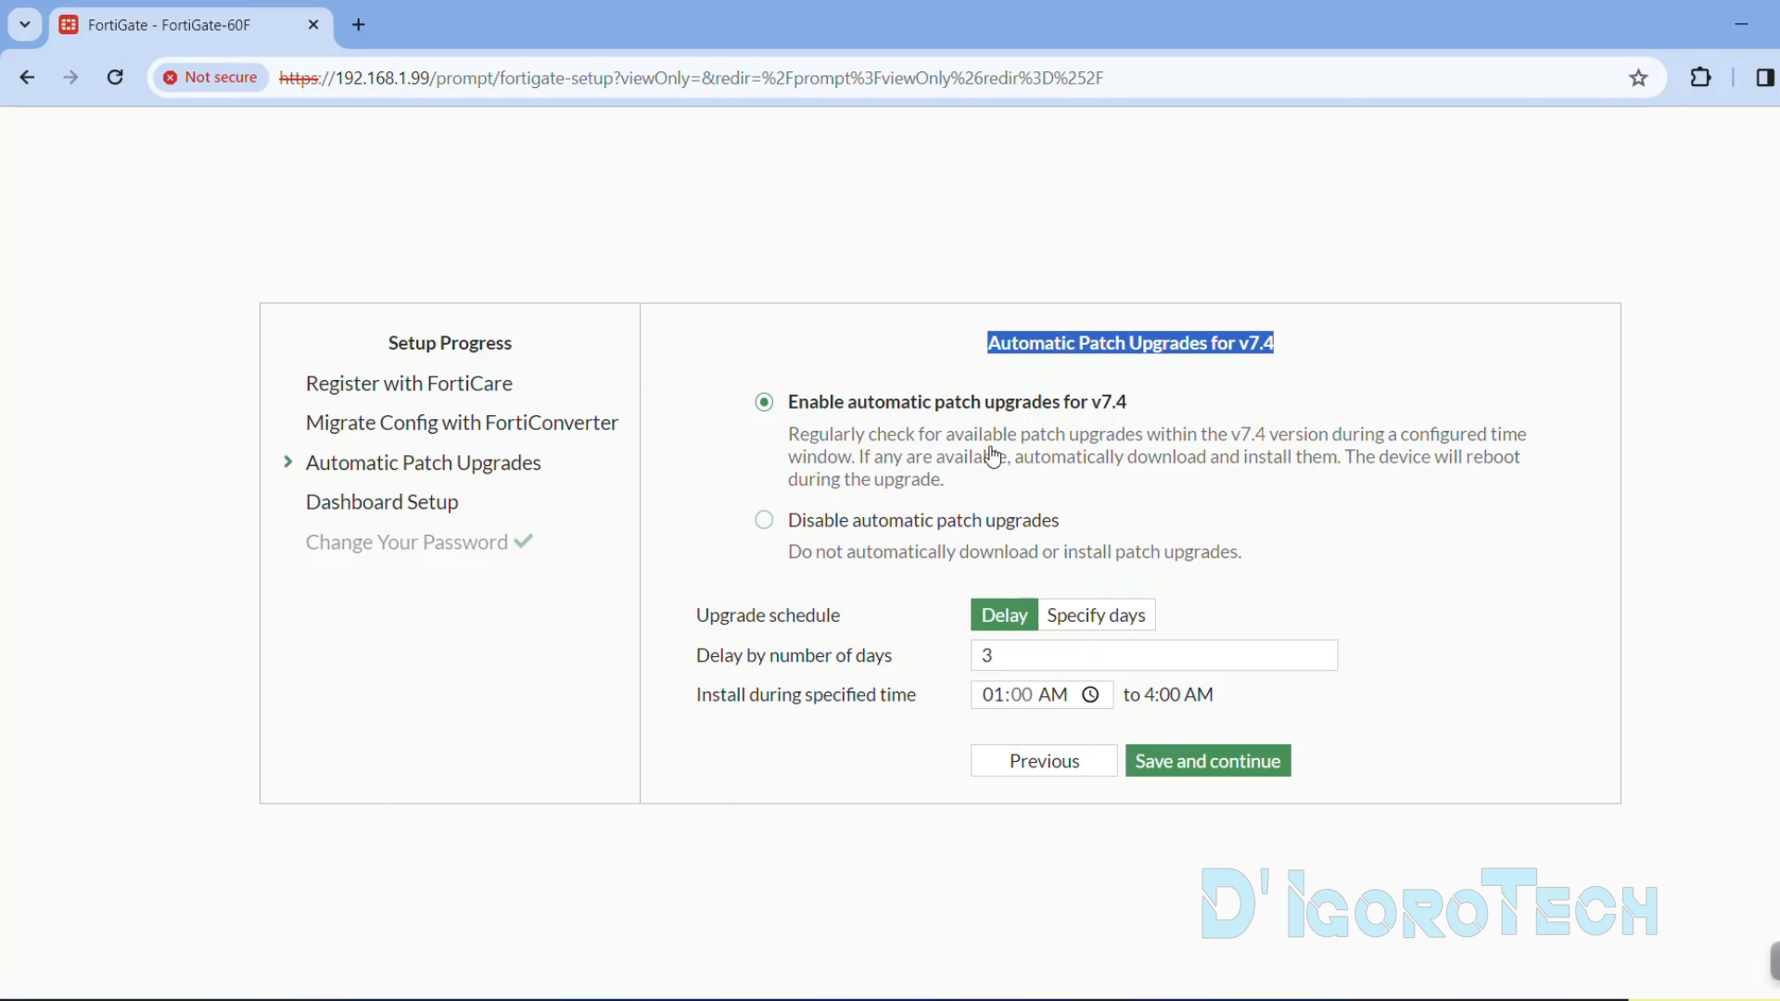
mouse_move(899, 474)
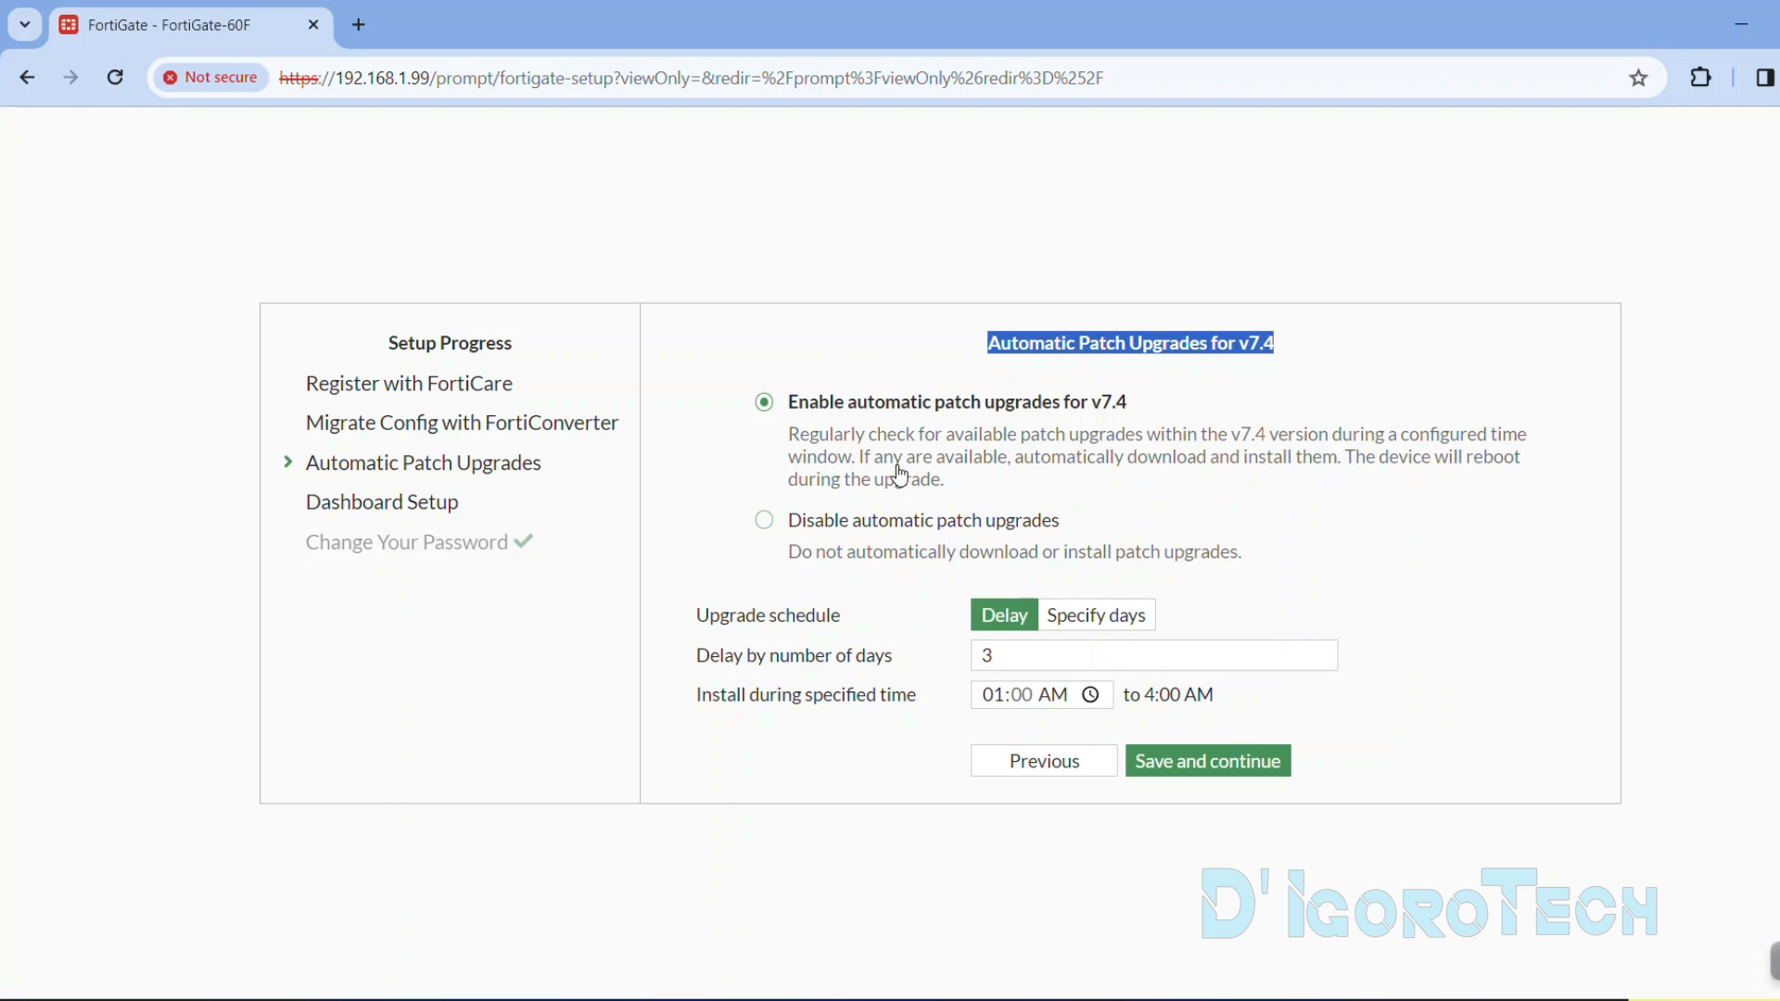
mouse_move(1213, 497)
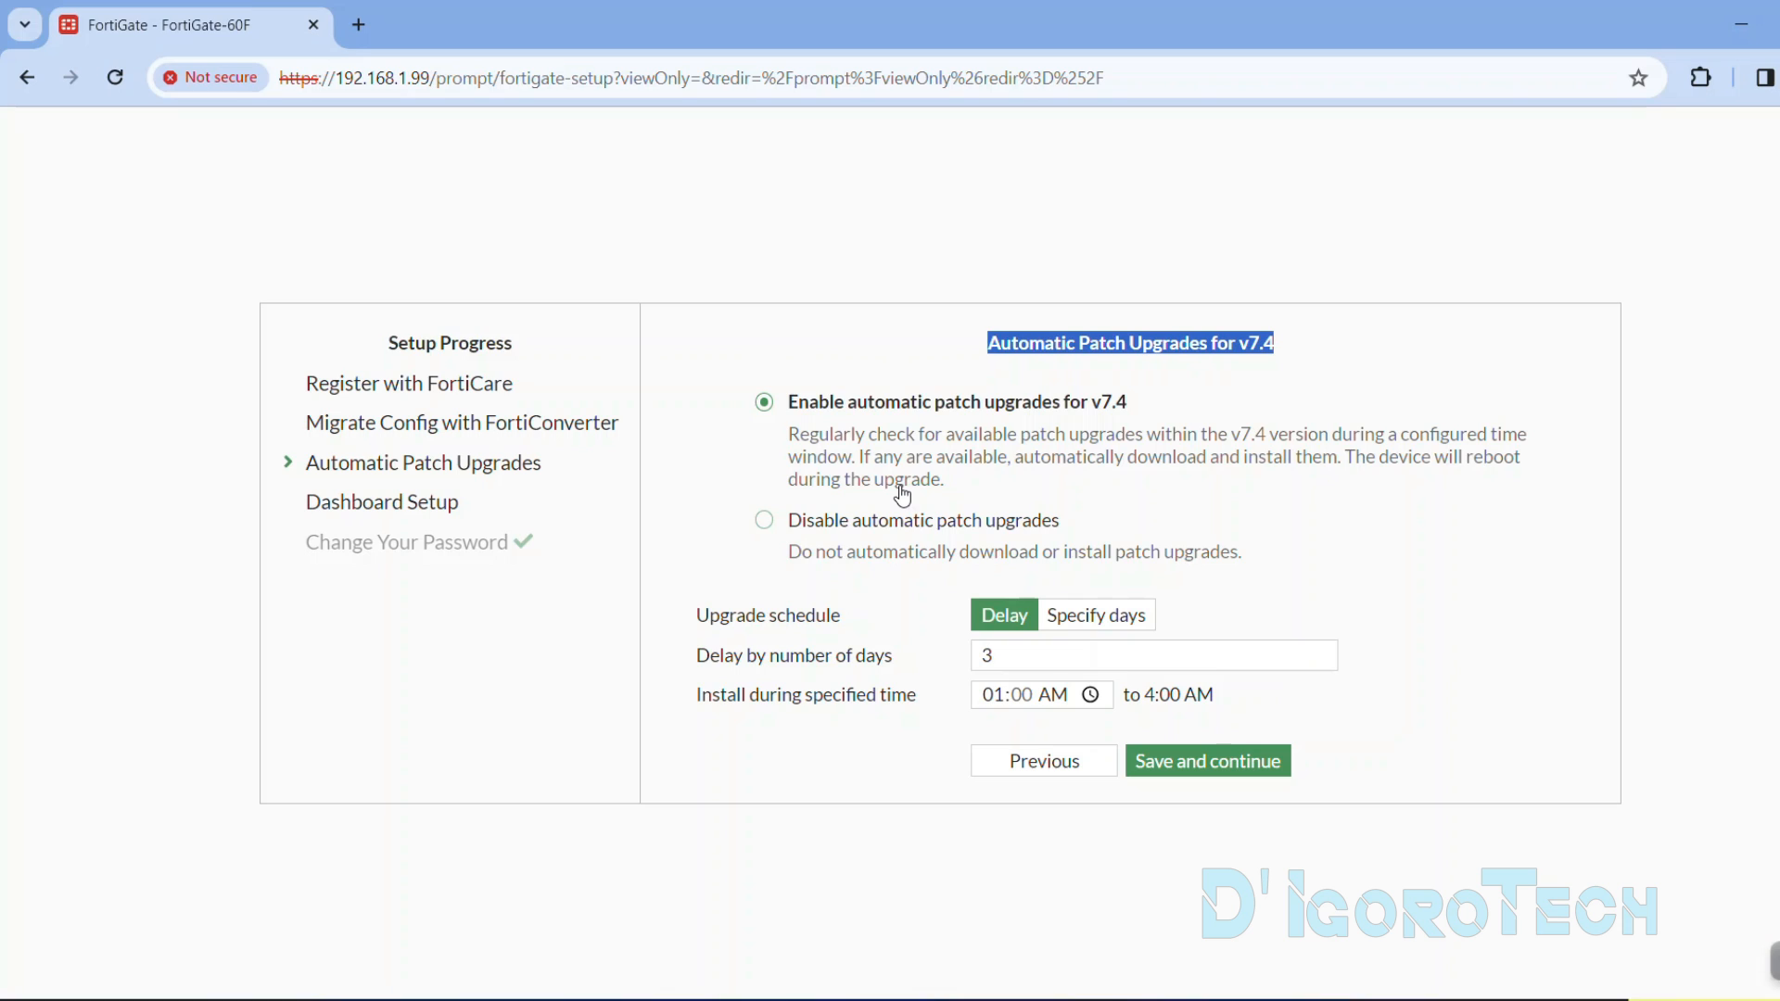
mouse_move(897, 562)
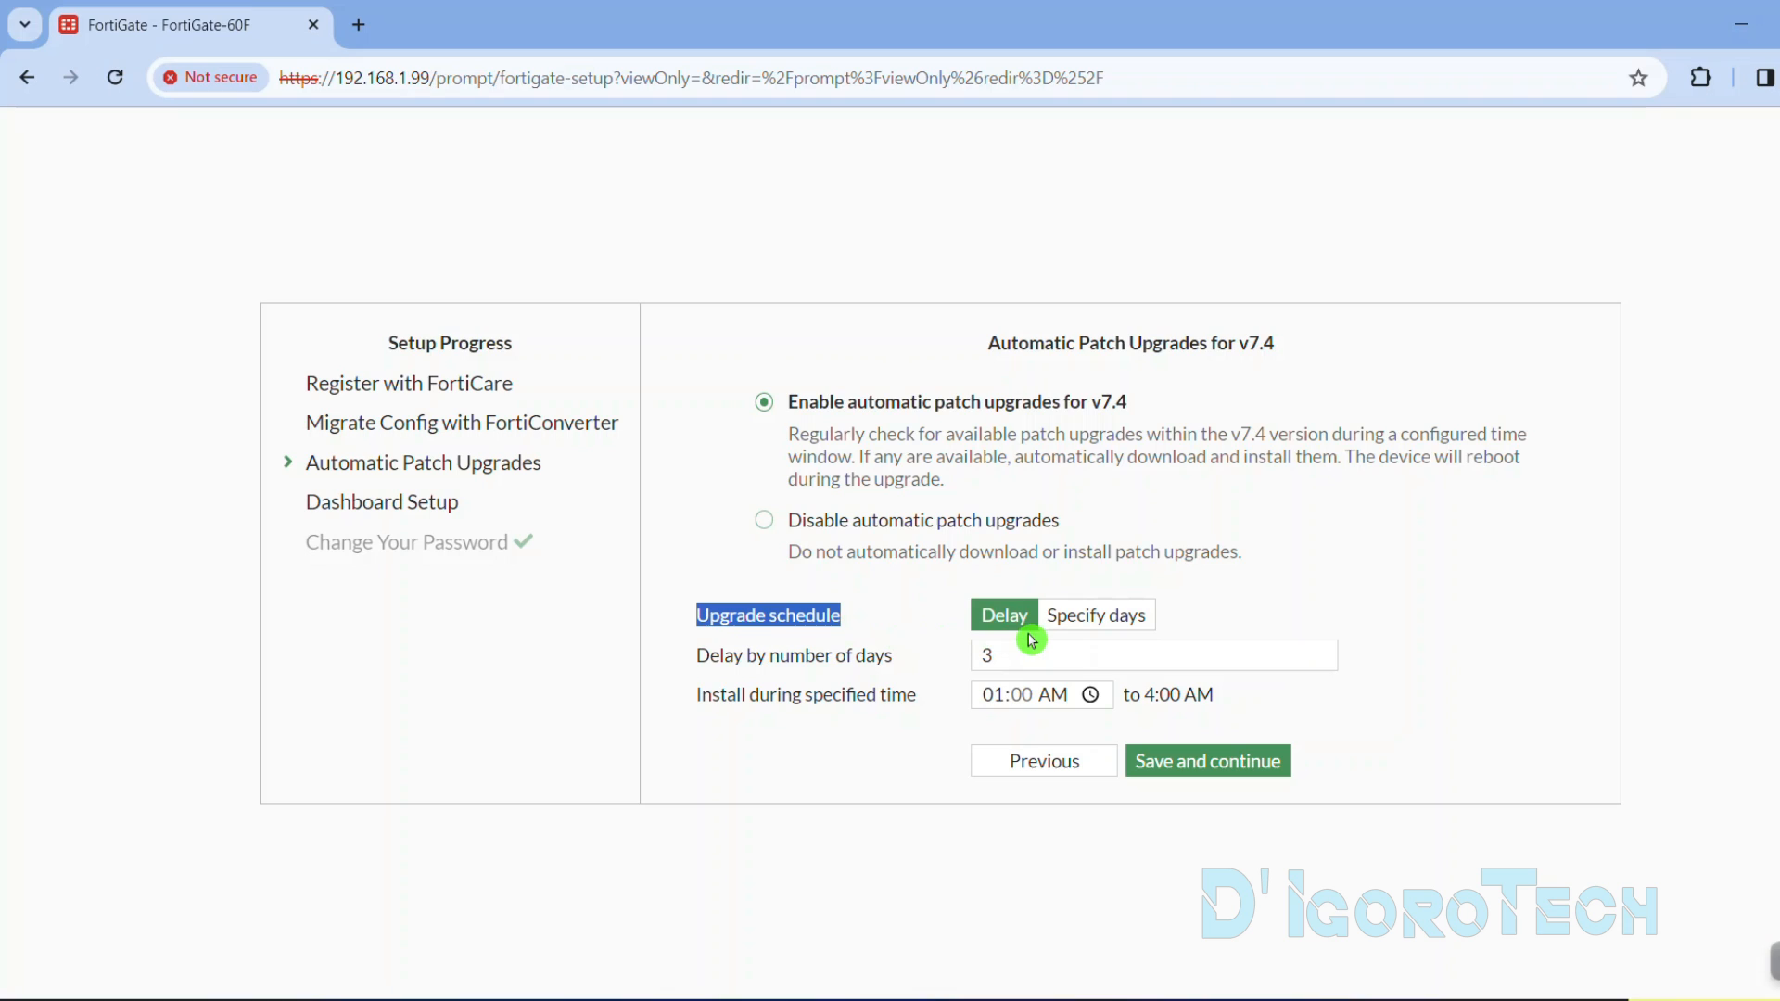
Set a 10-day upgrade delay and an install window starting 03:00 AM (to 6:00 AM)
click(1146, 655)
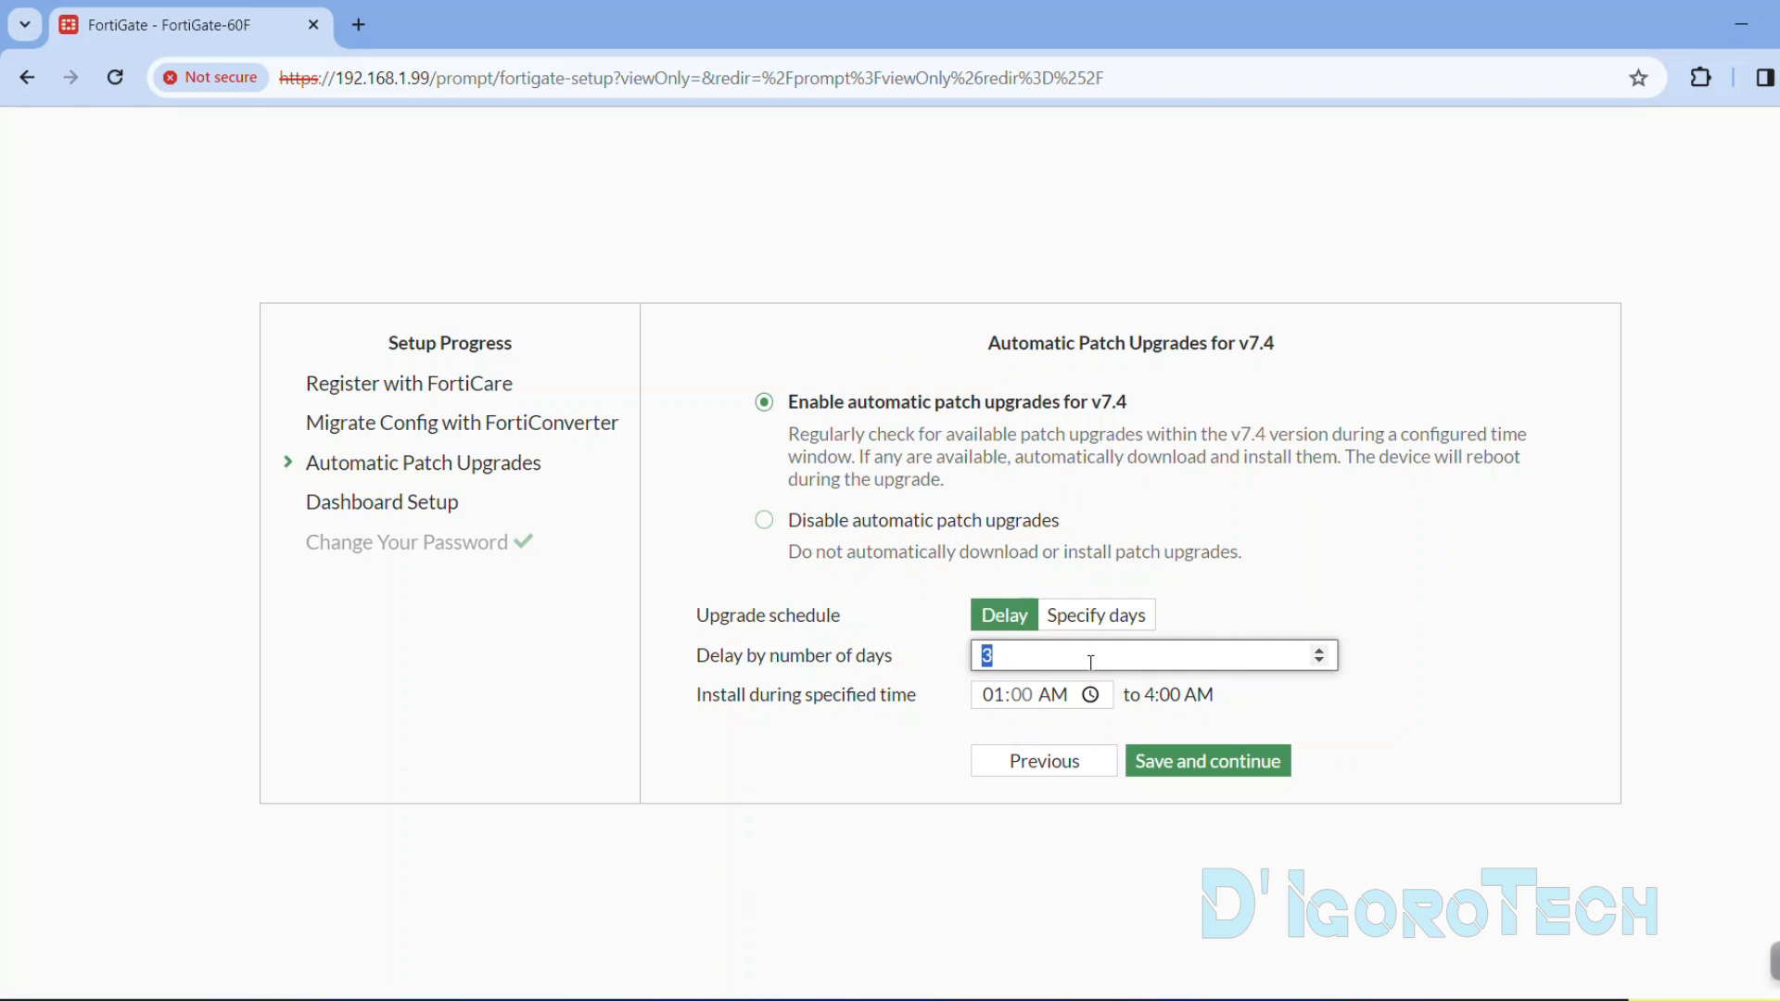
text(10)
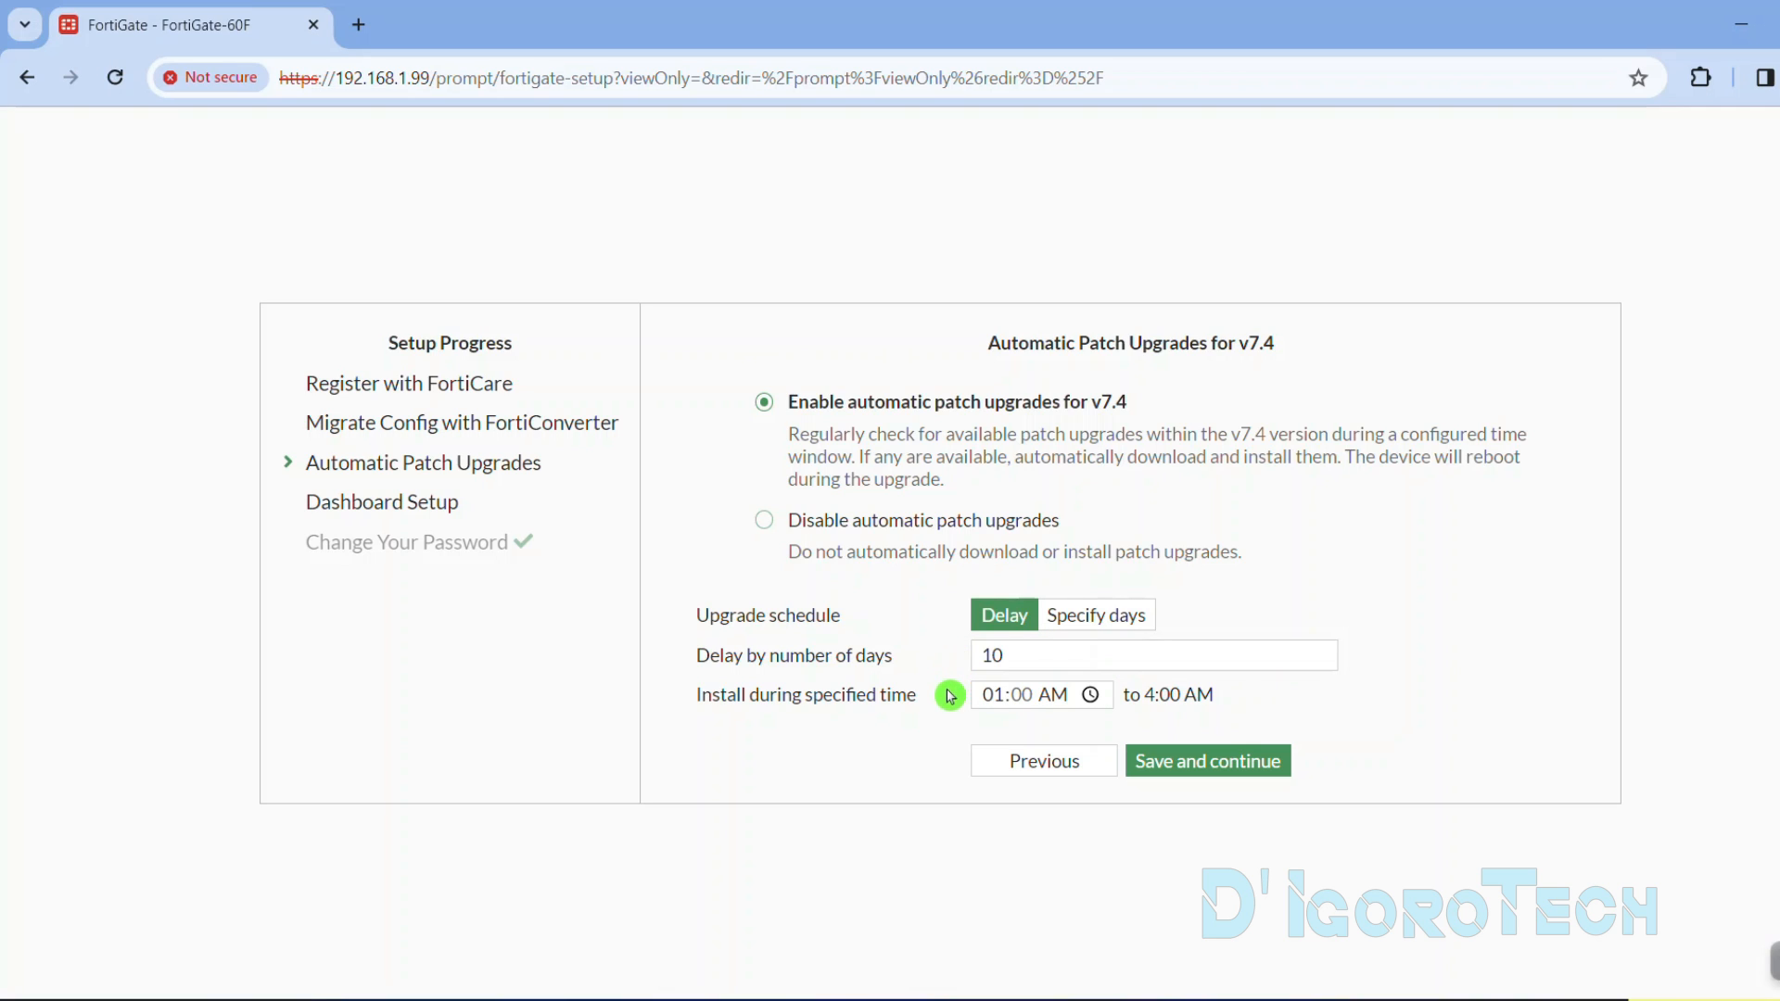
click(1090, 695)
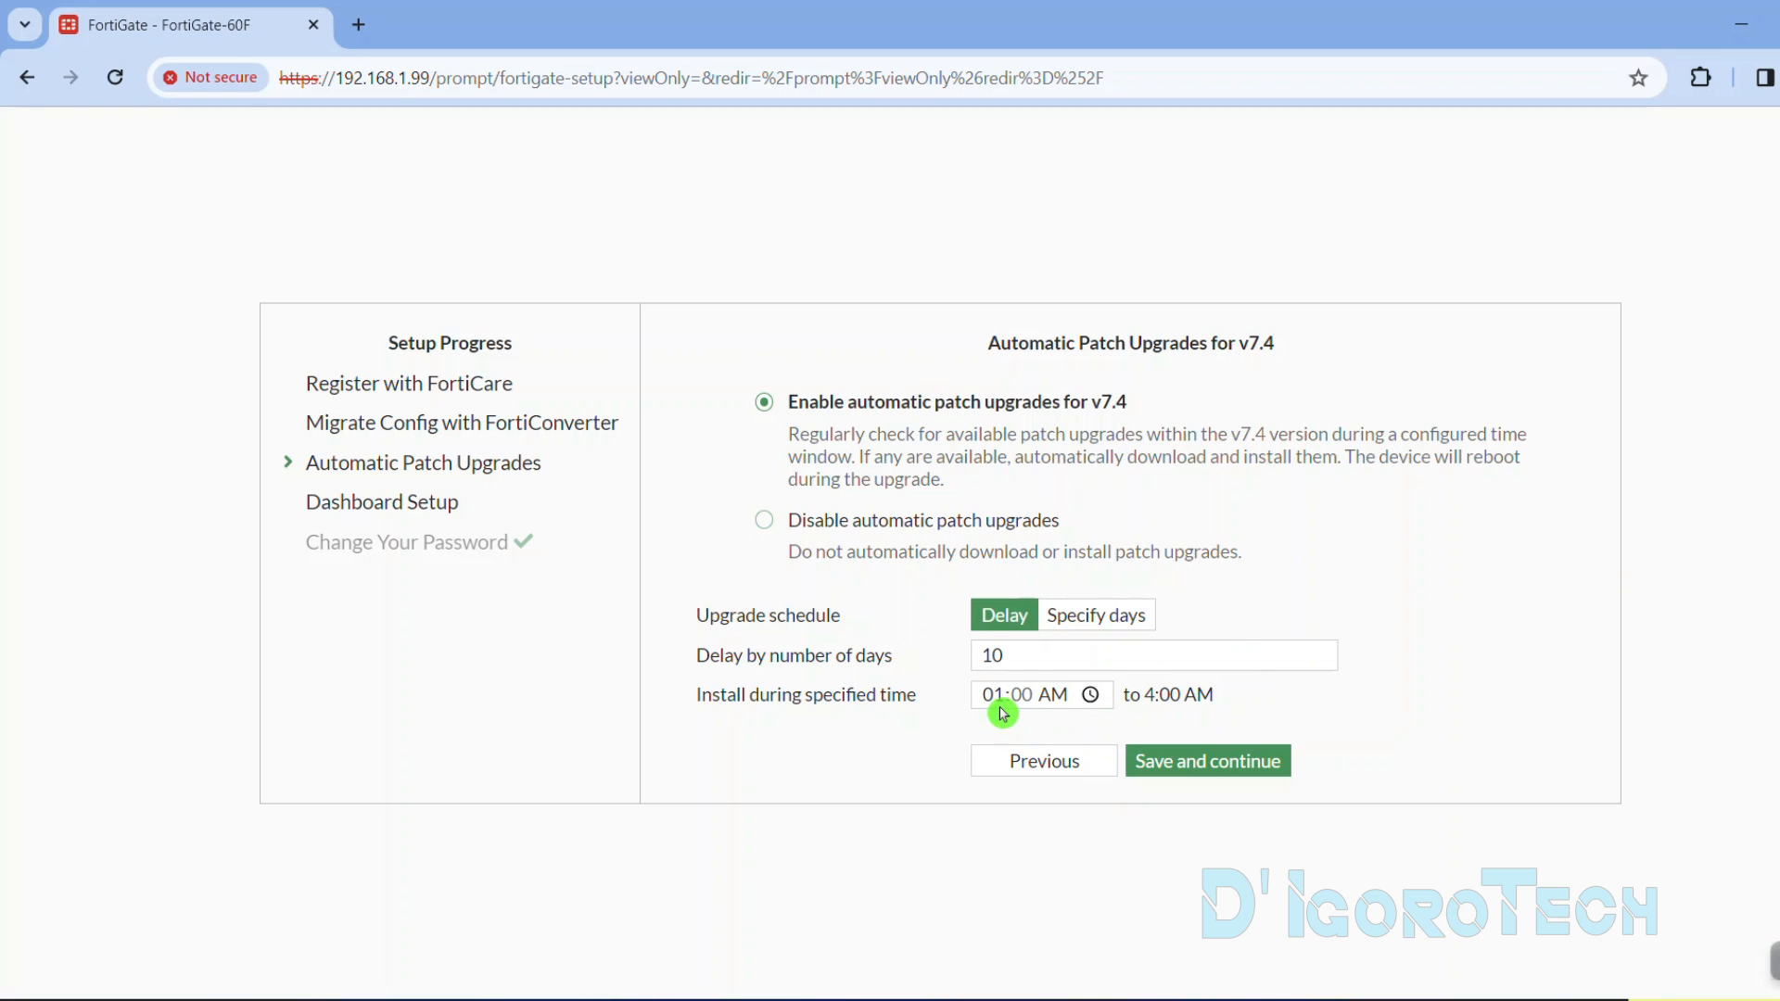
click(1025, 694)
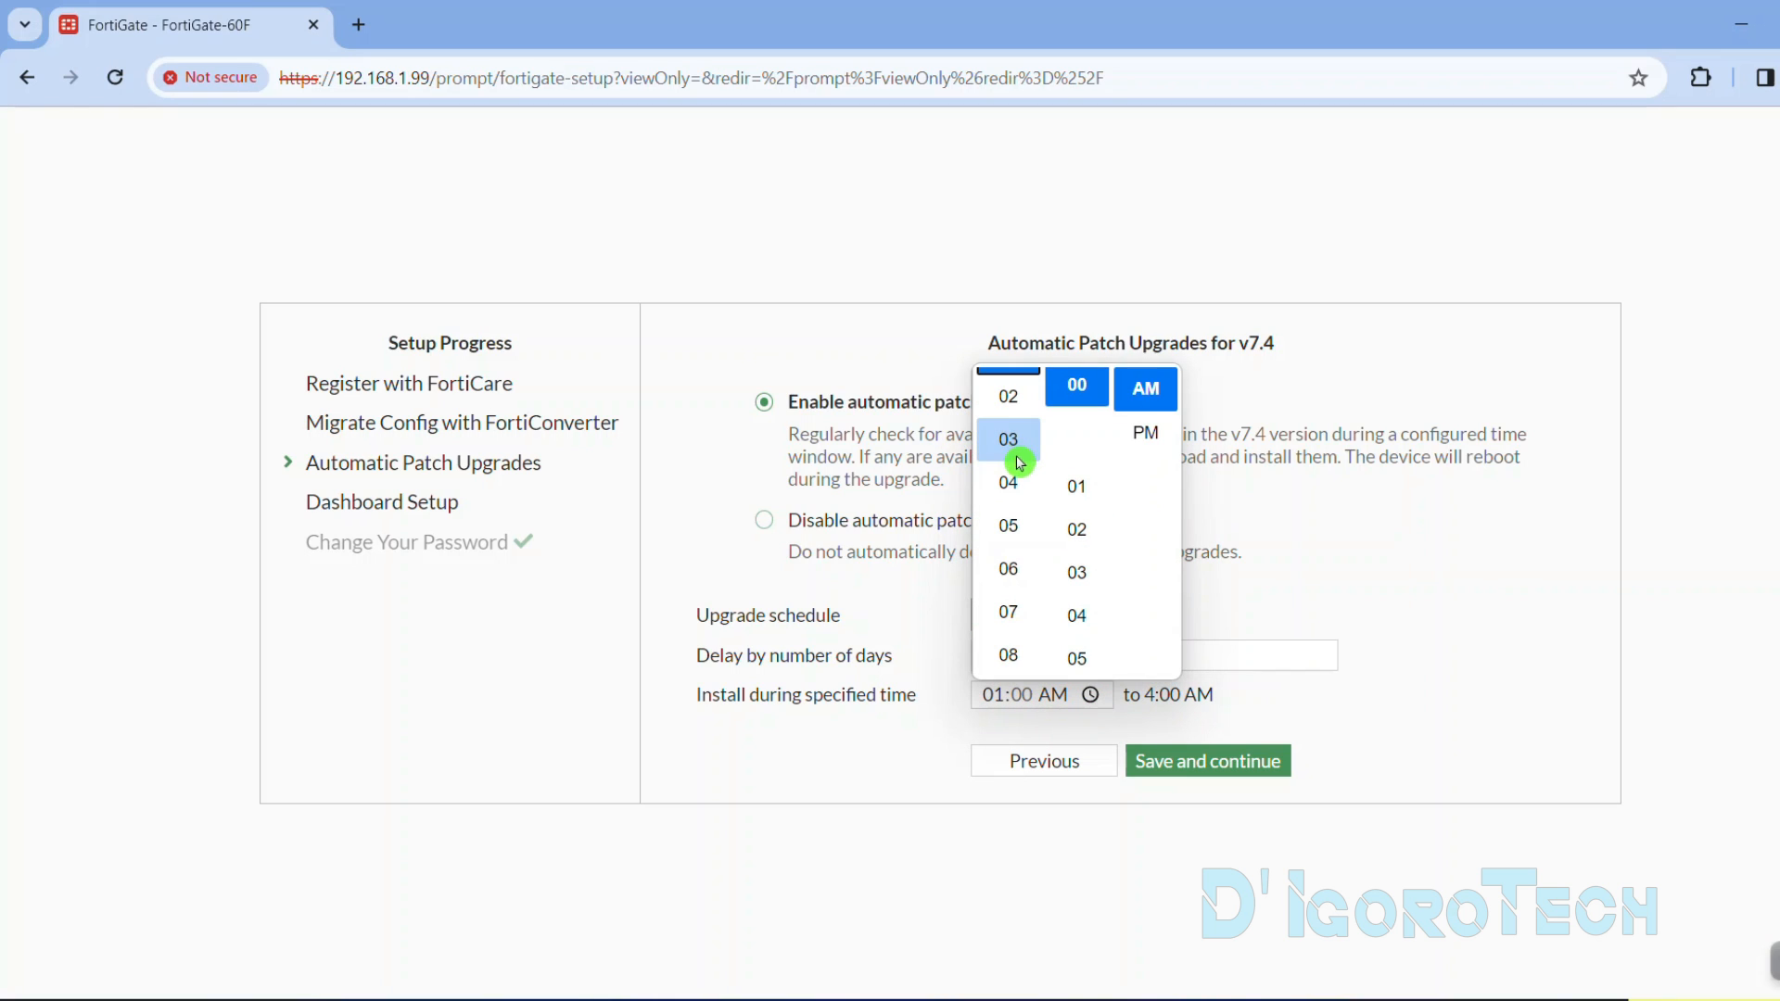
click(1005, 439)
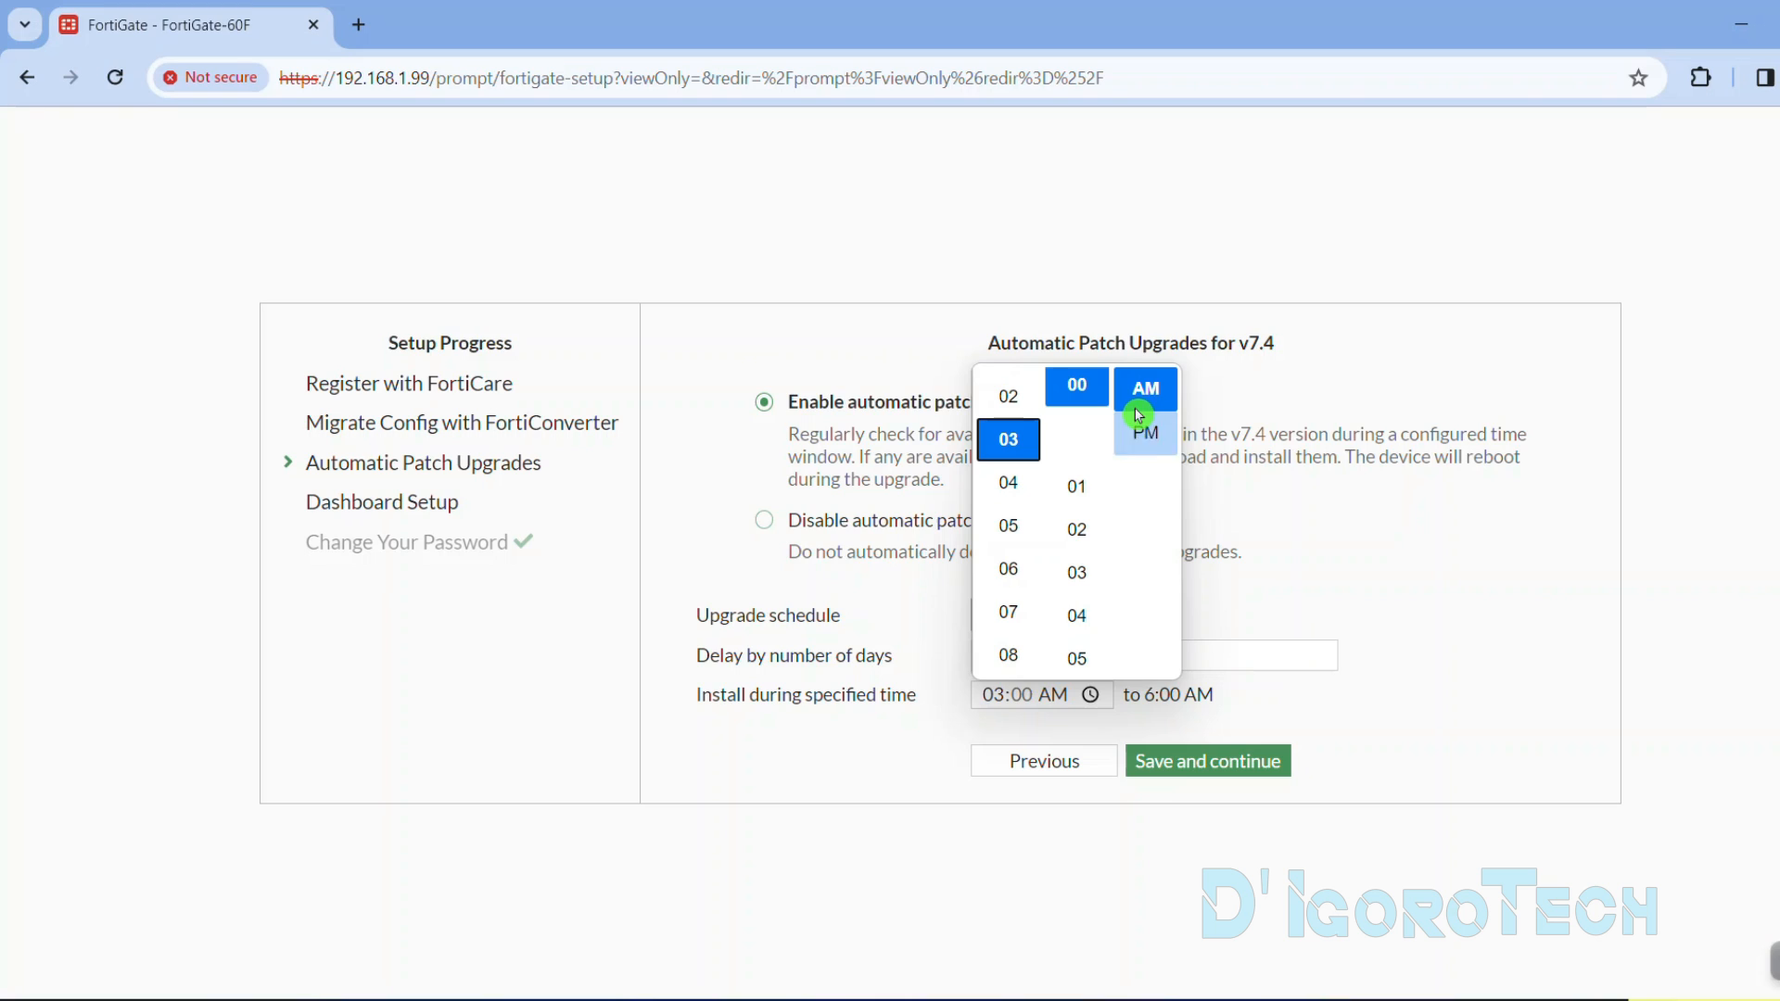
click(1144, 432)
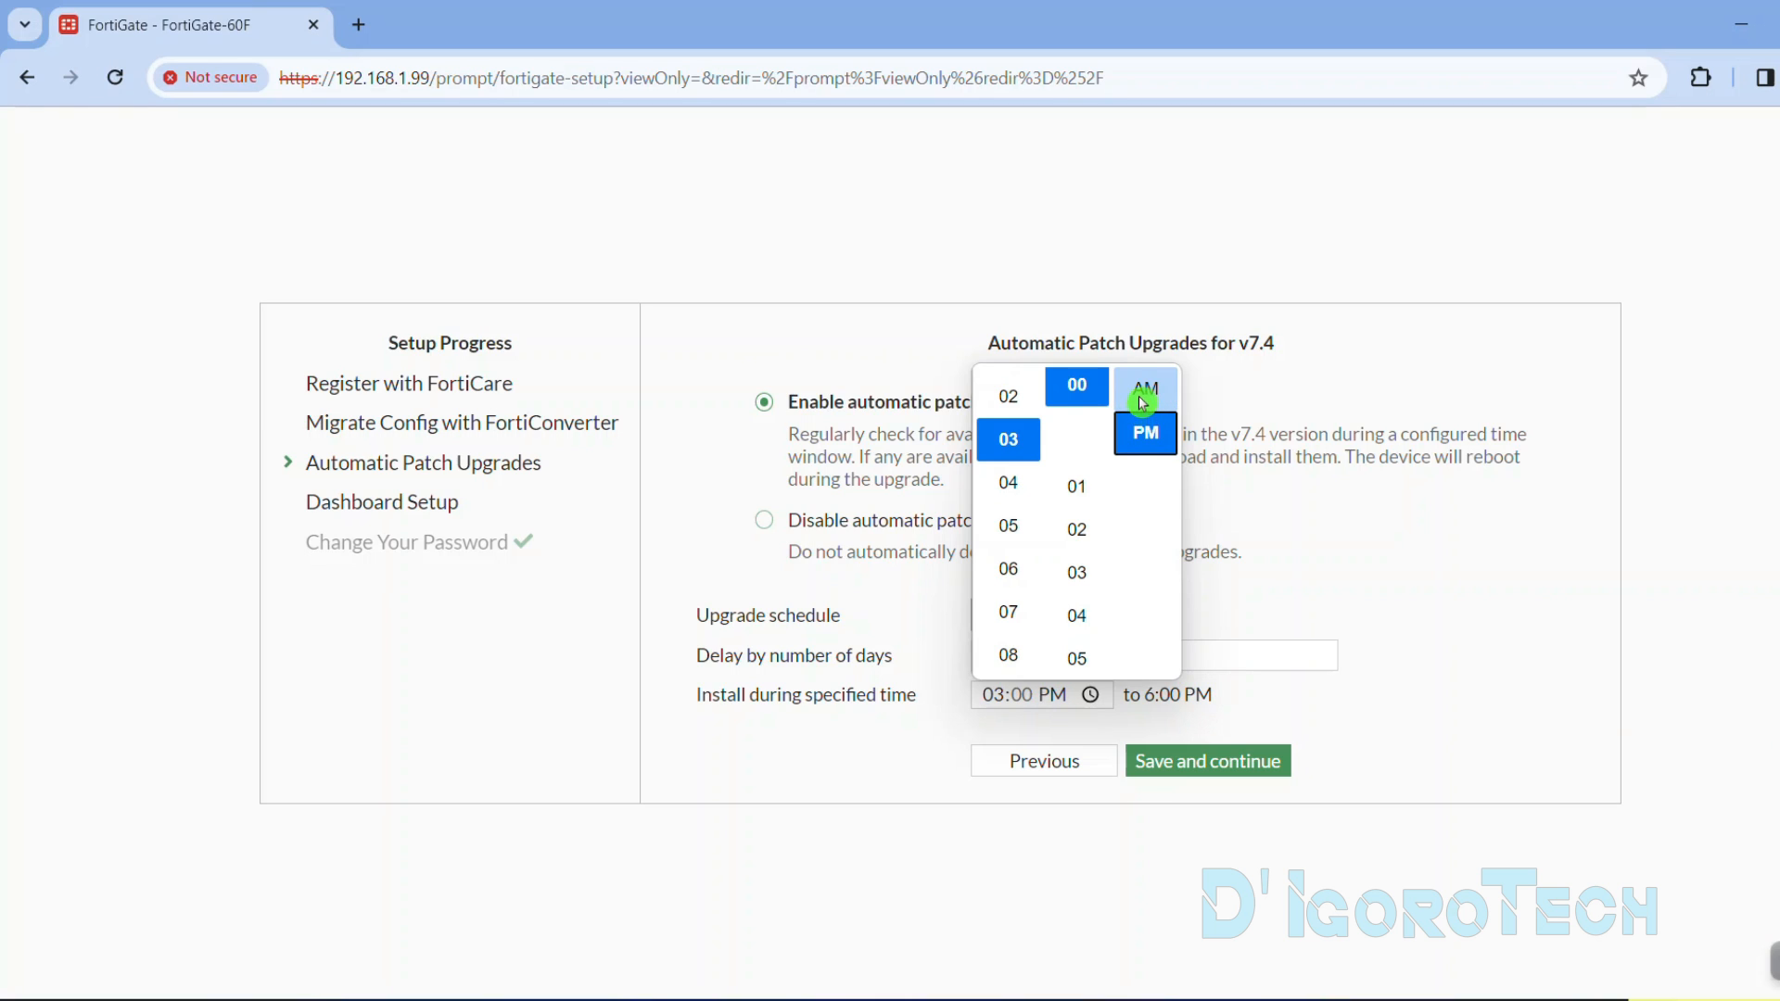
click(1144, 385)
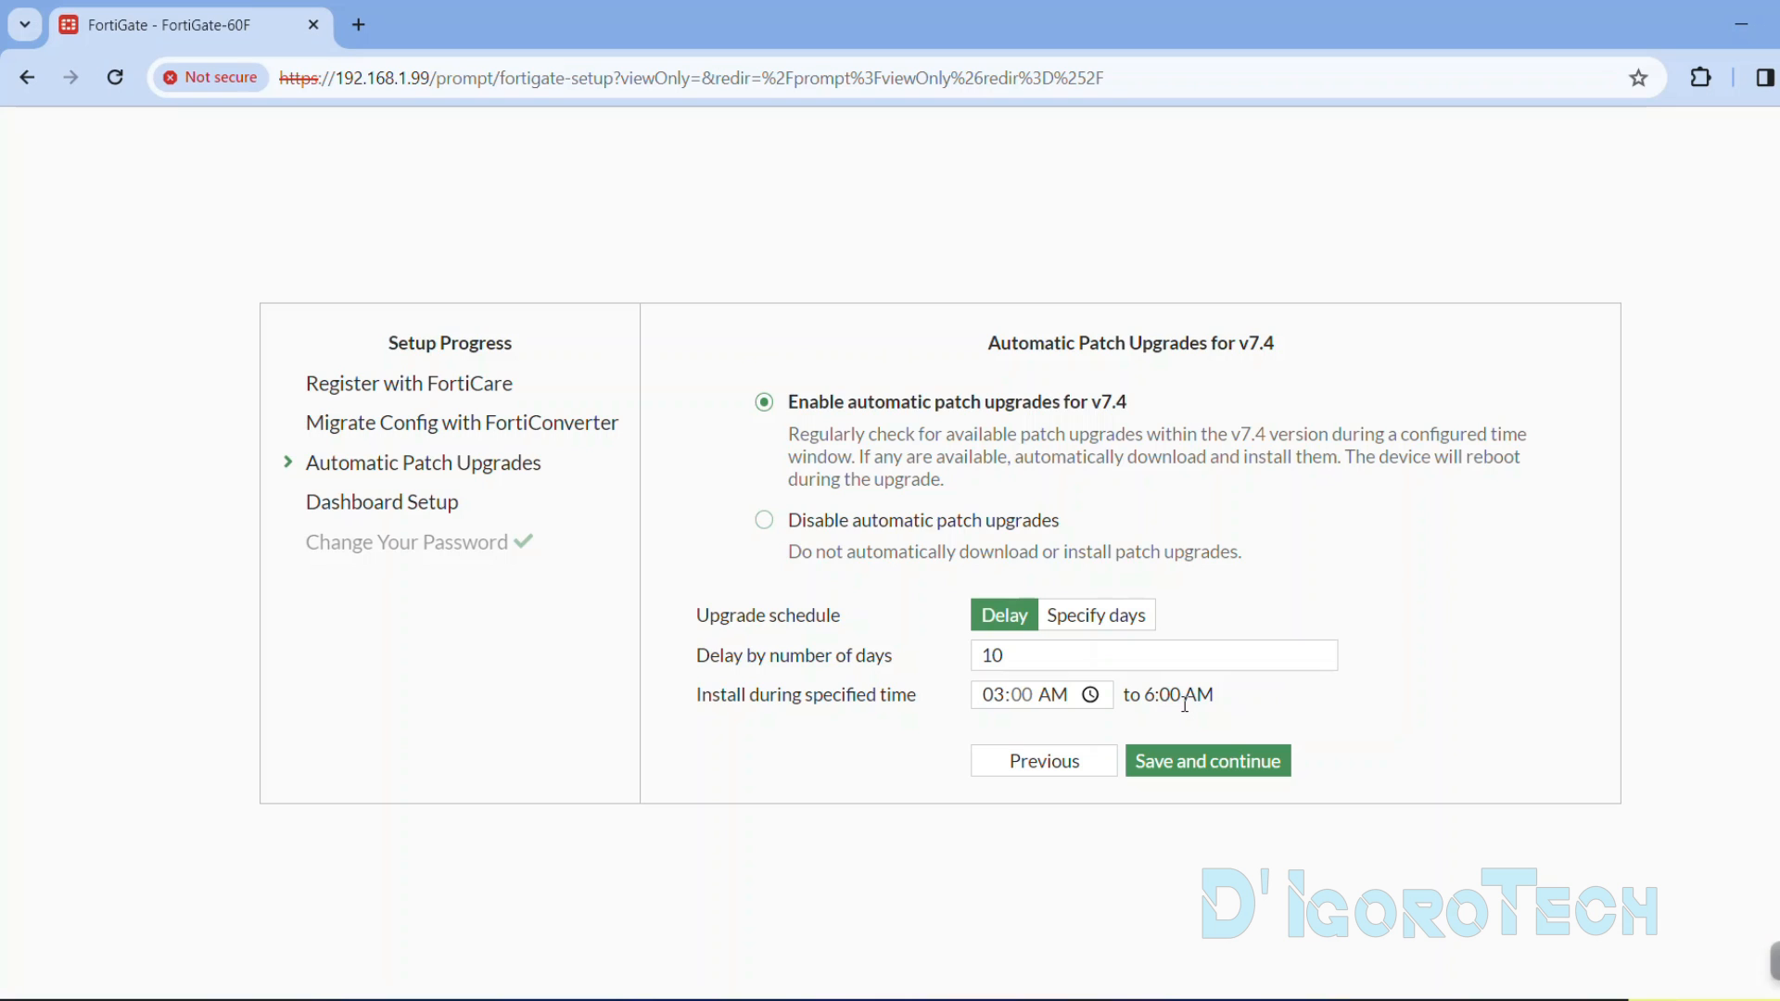
mouse_move(1160, 712)
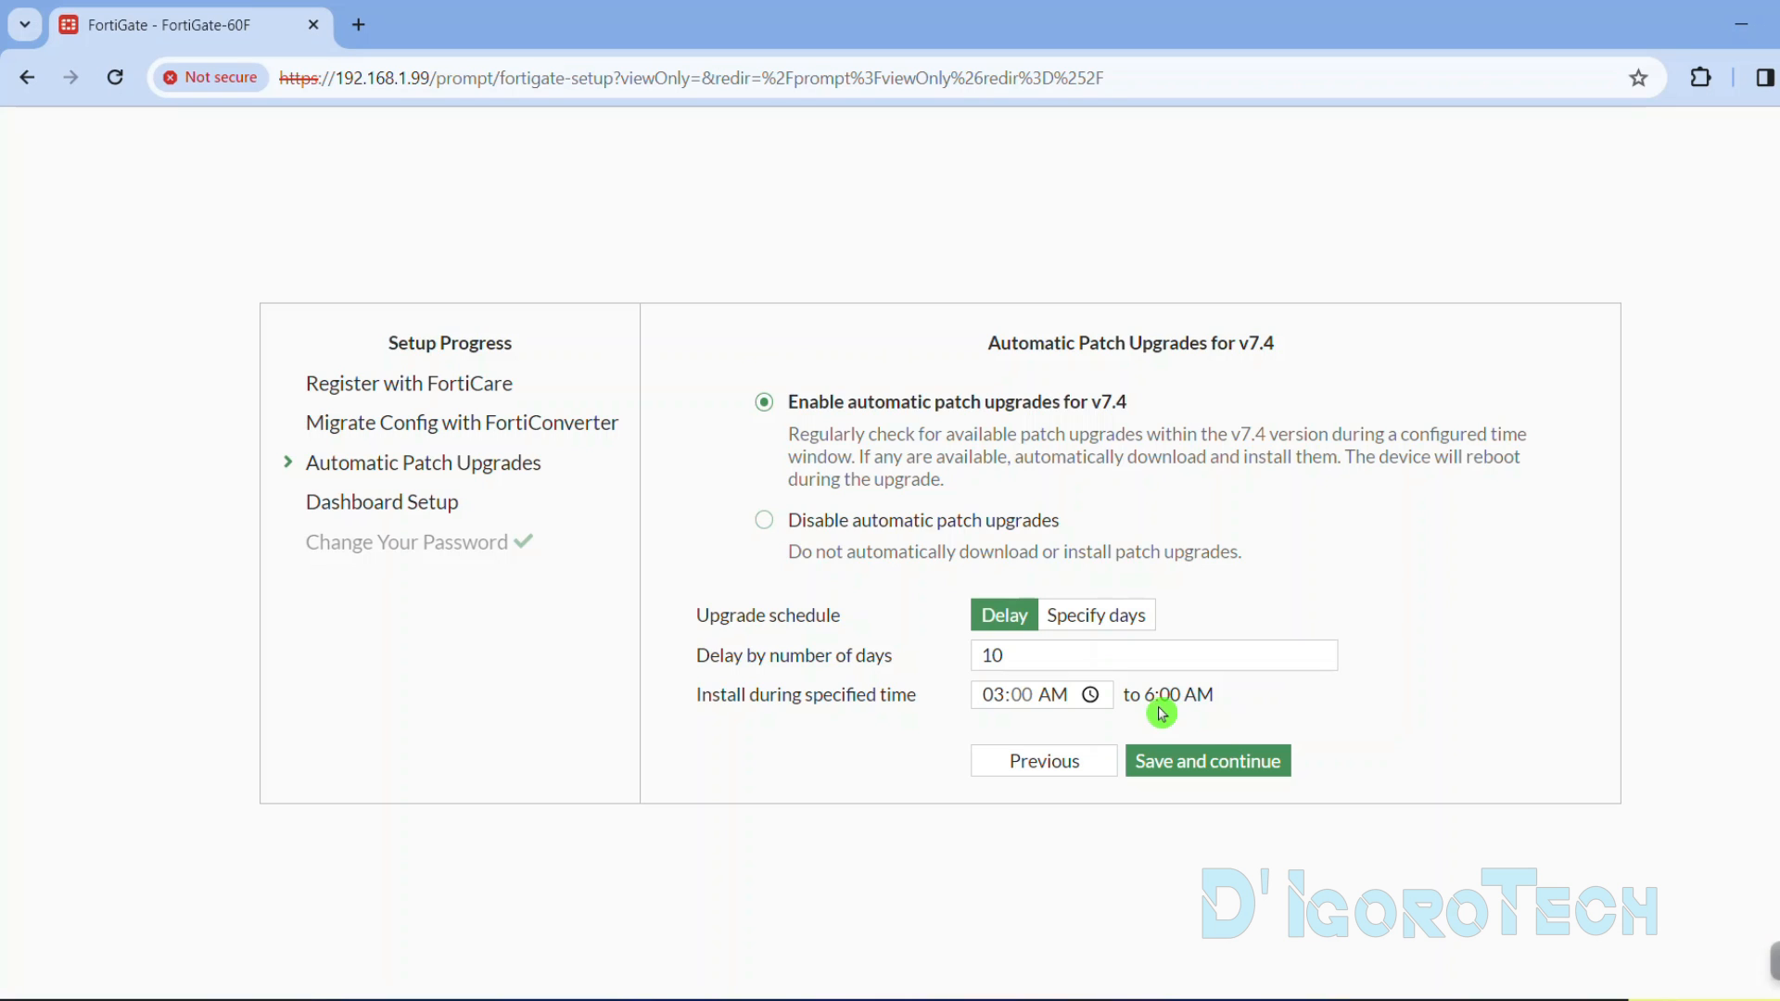
mouse_move(1096, 614)
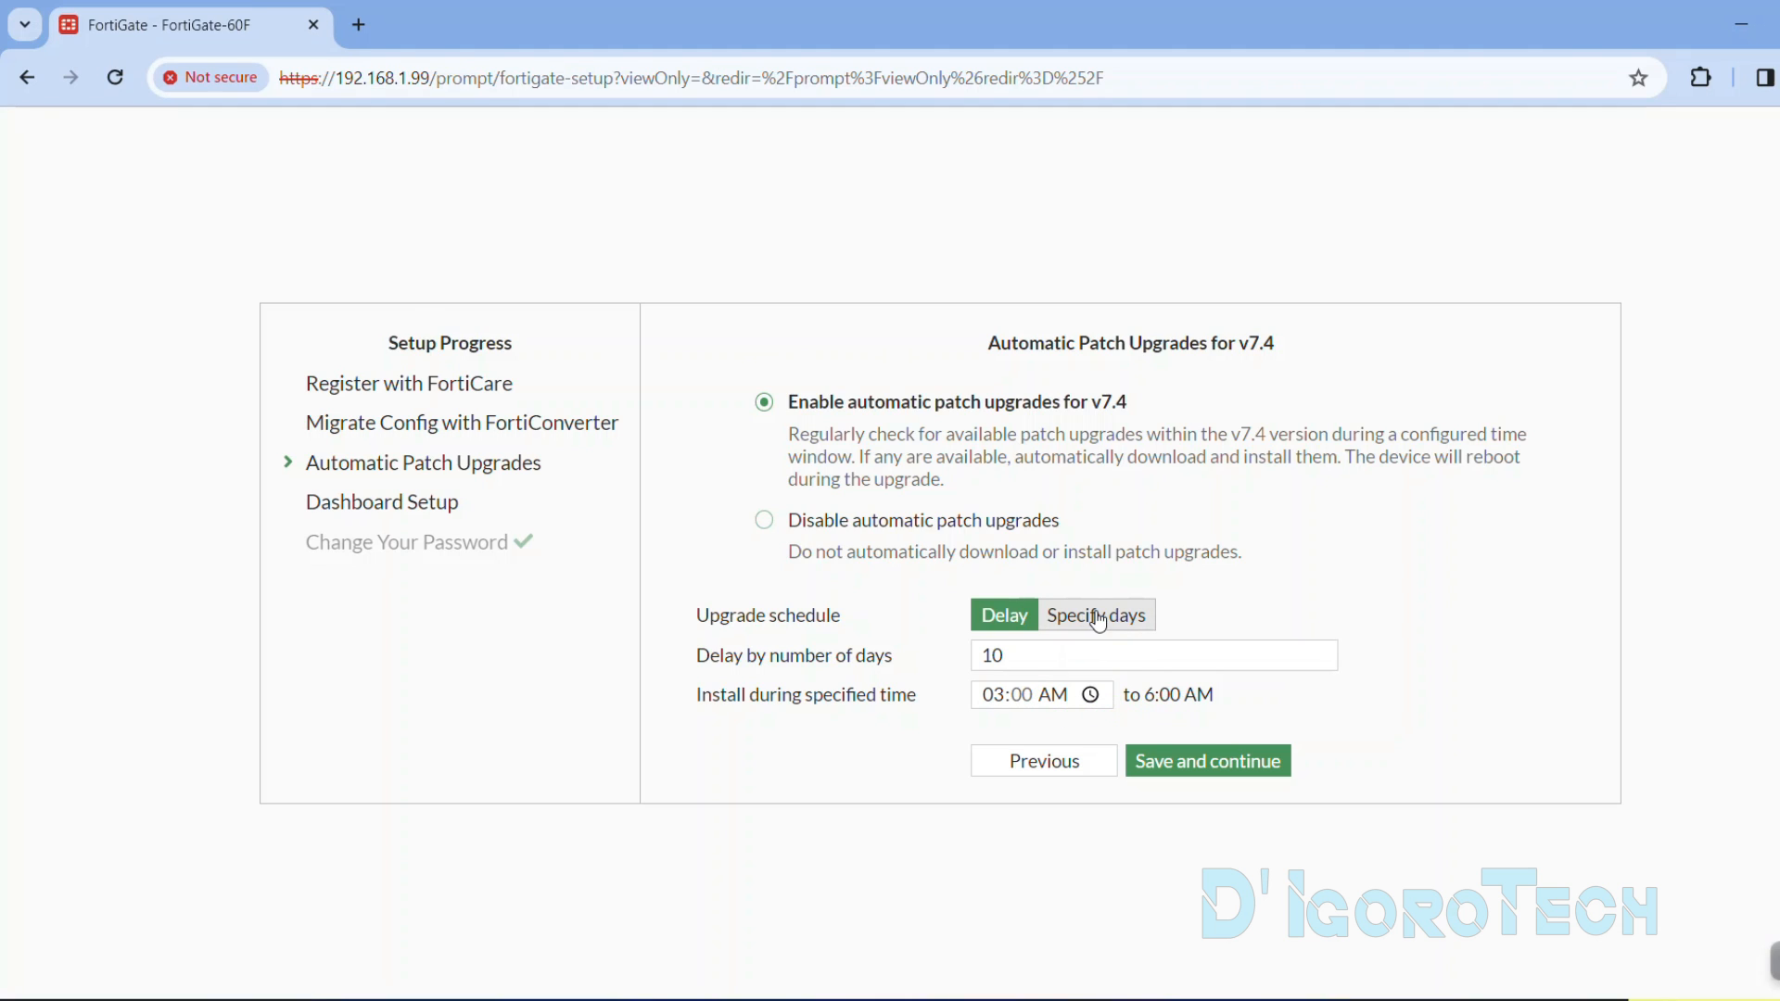
Switch the upgrade schedule to specified days and allow upgrades on Saturday
click(1094, 613)
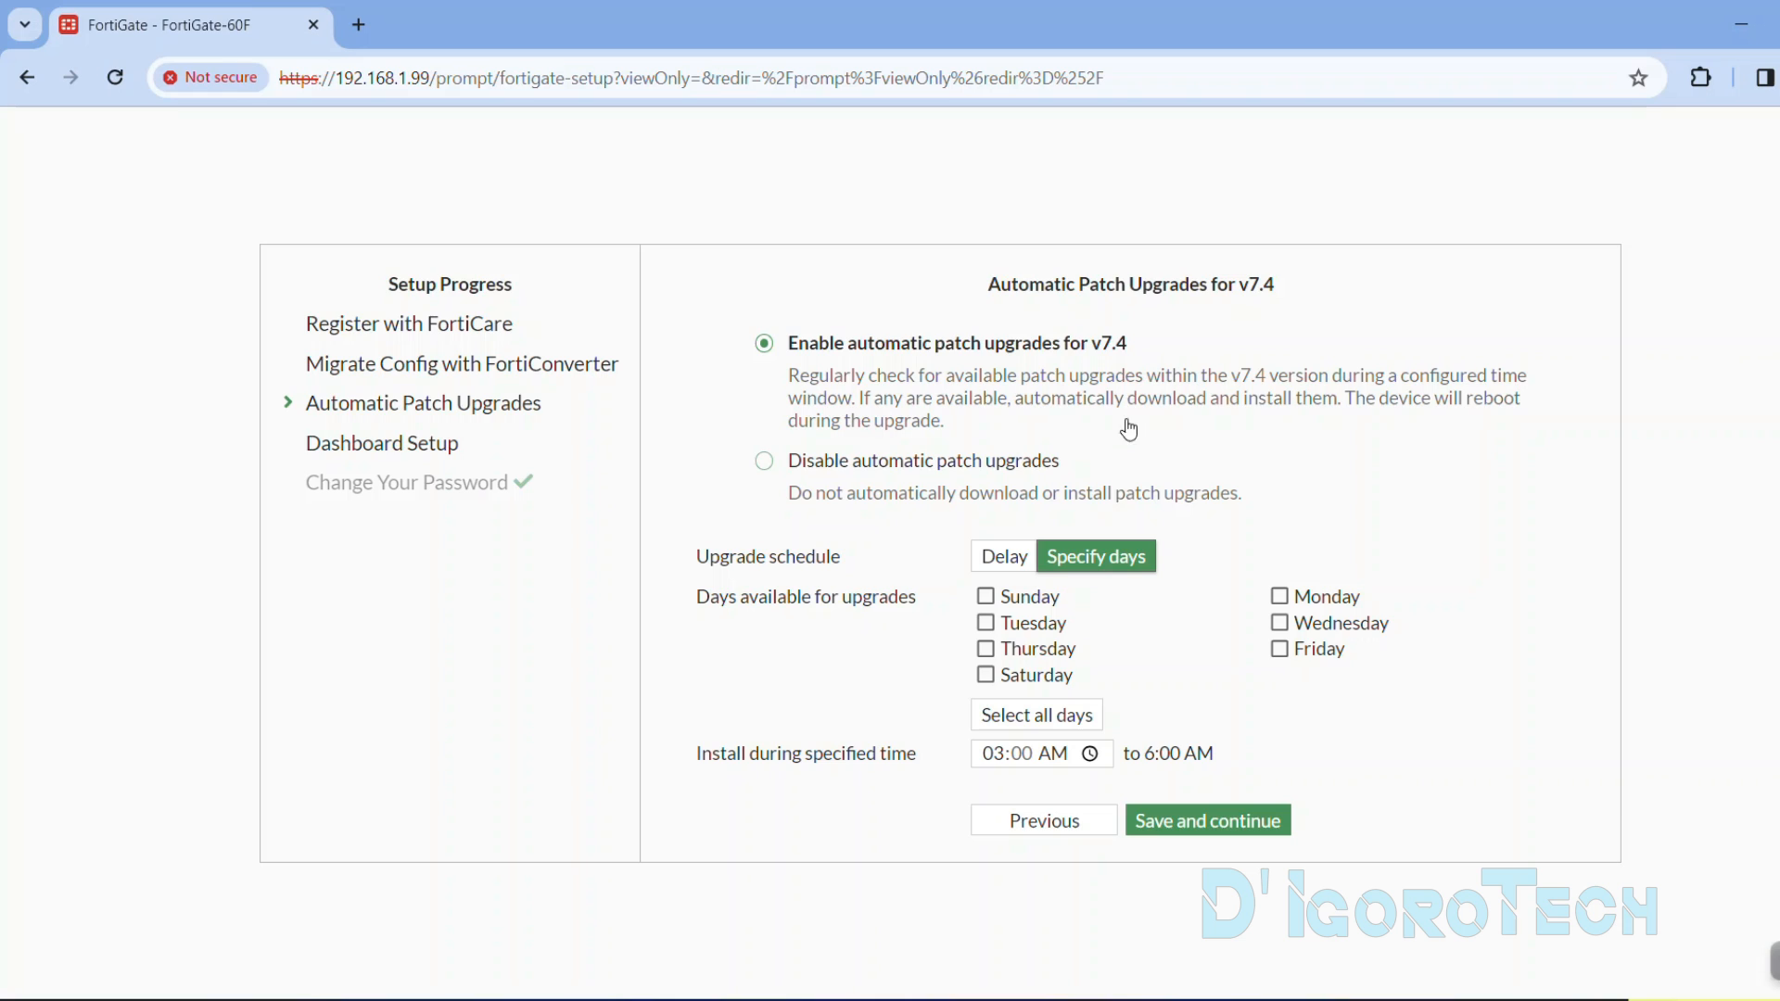
mouse_move(996, 662)
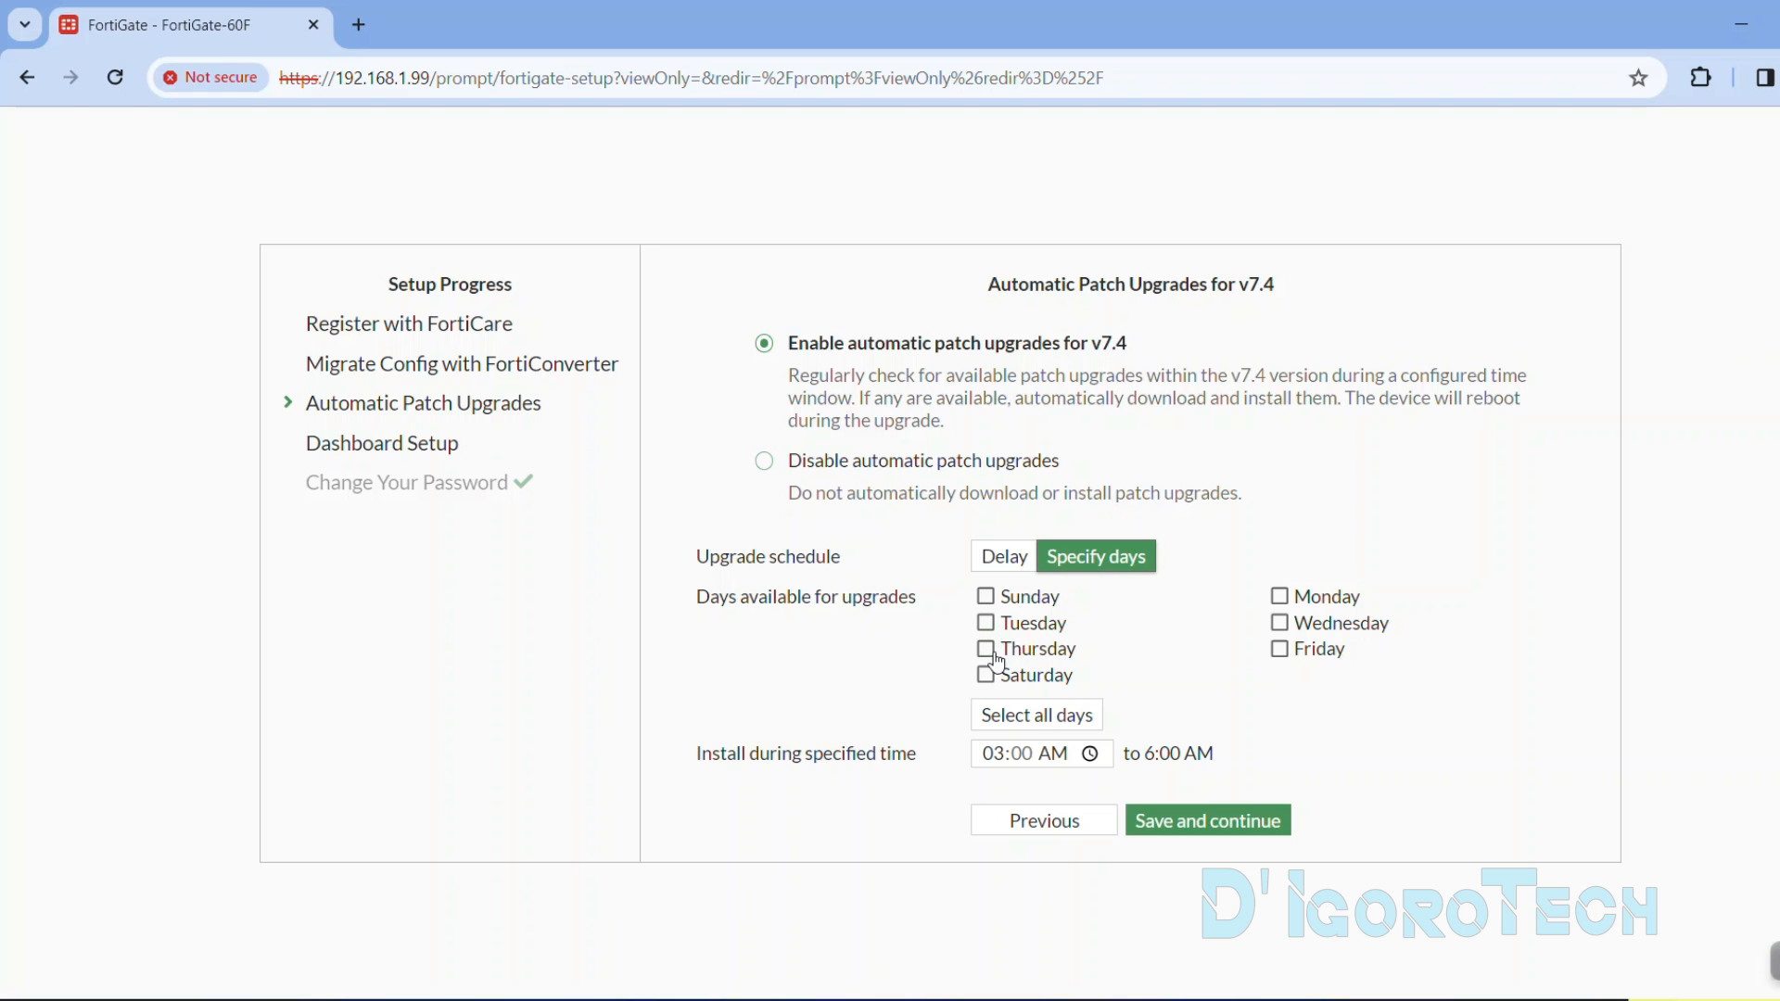
click(1007, 489)
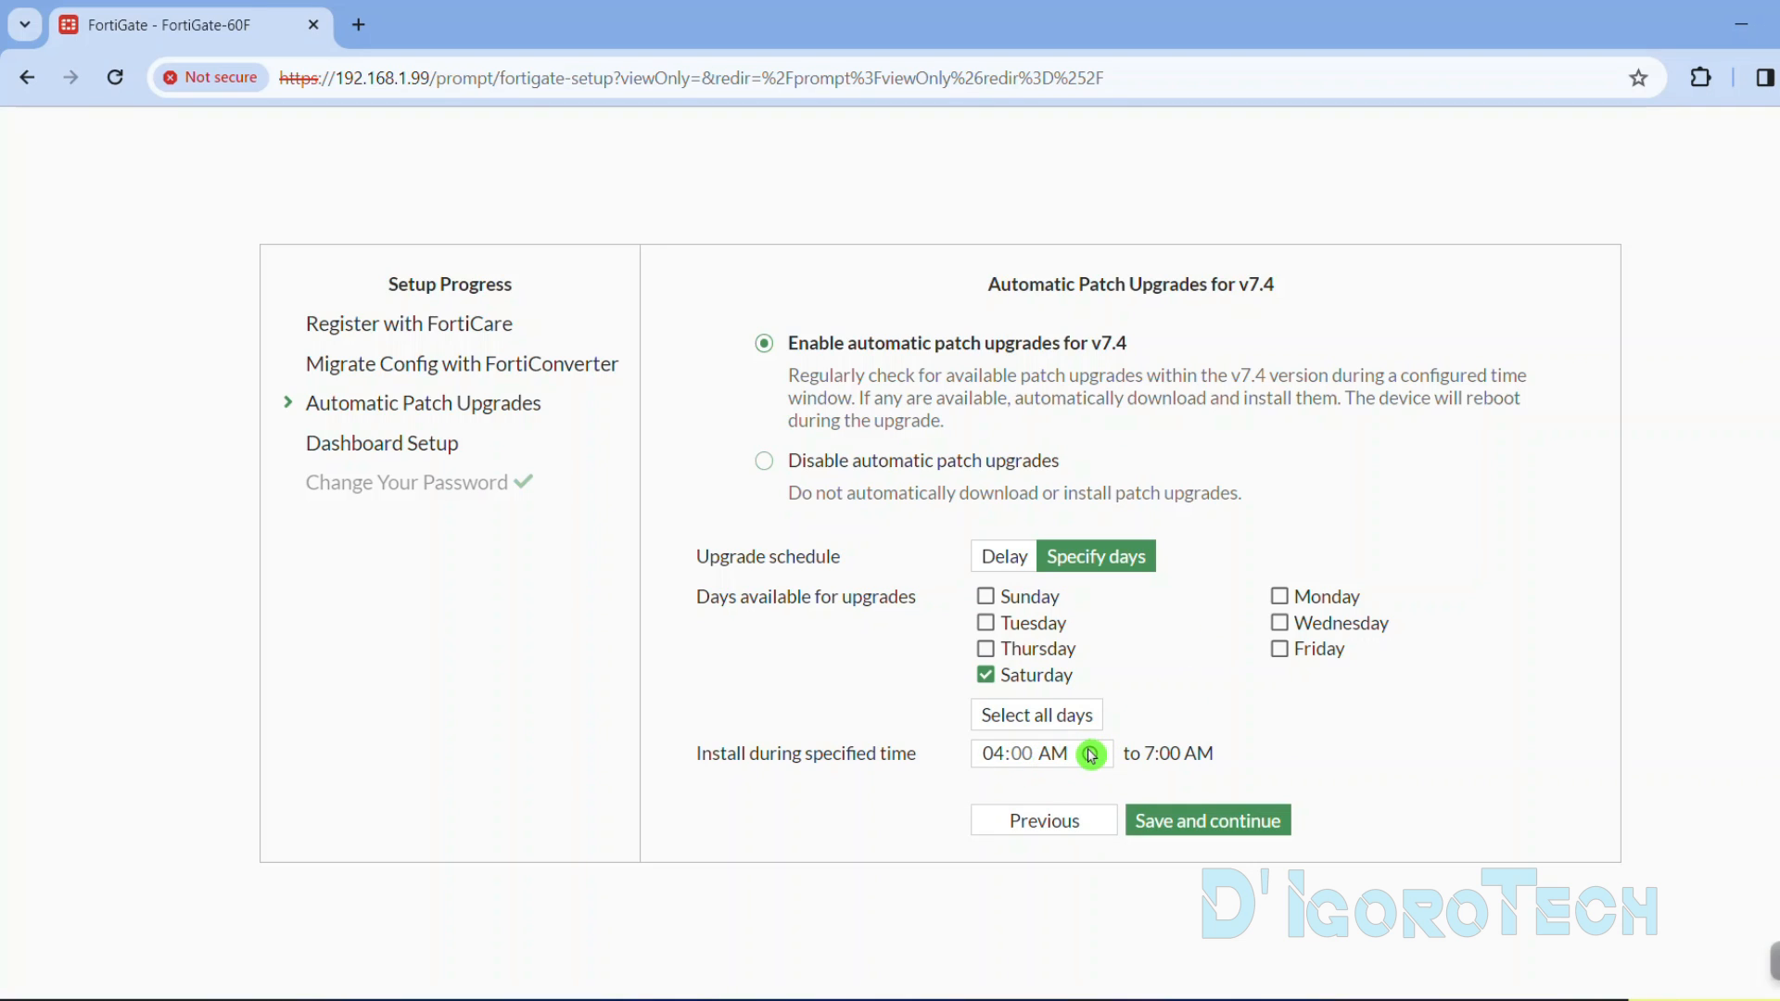
mouse_move(1073, 758)
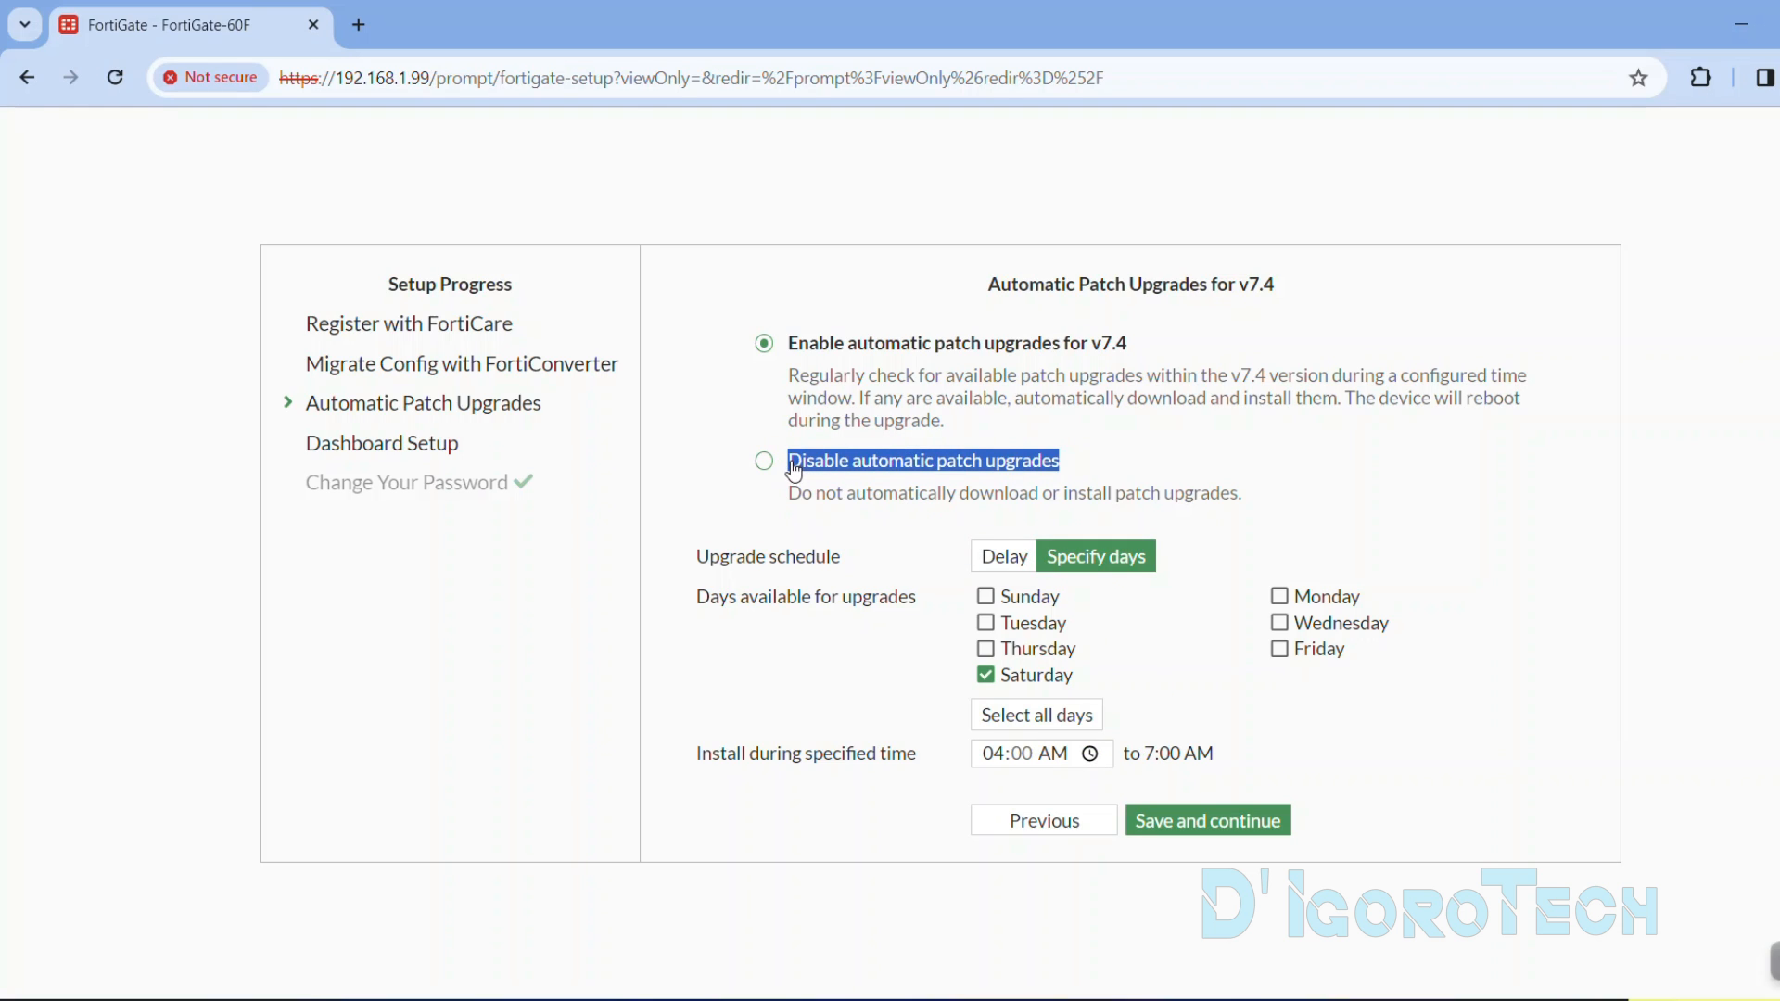
Disable automatic patch upgrades, save and continue, and acknowledge the no-auto-update warning
click(764, 459)
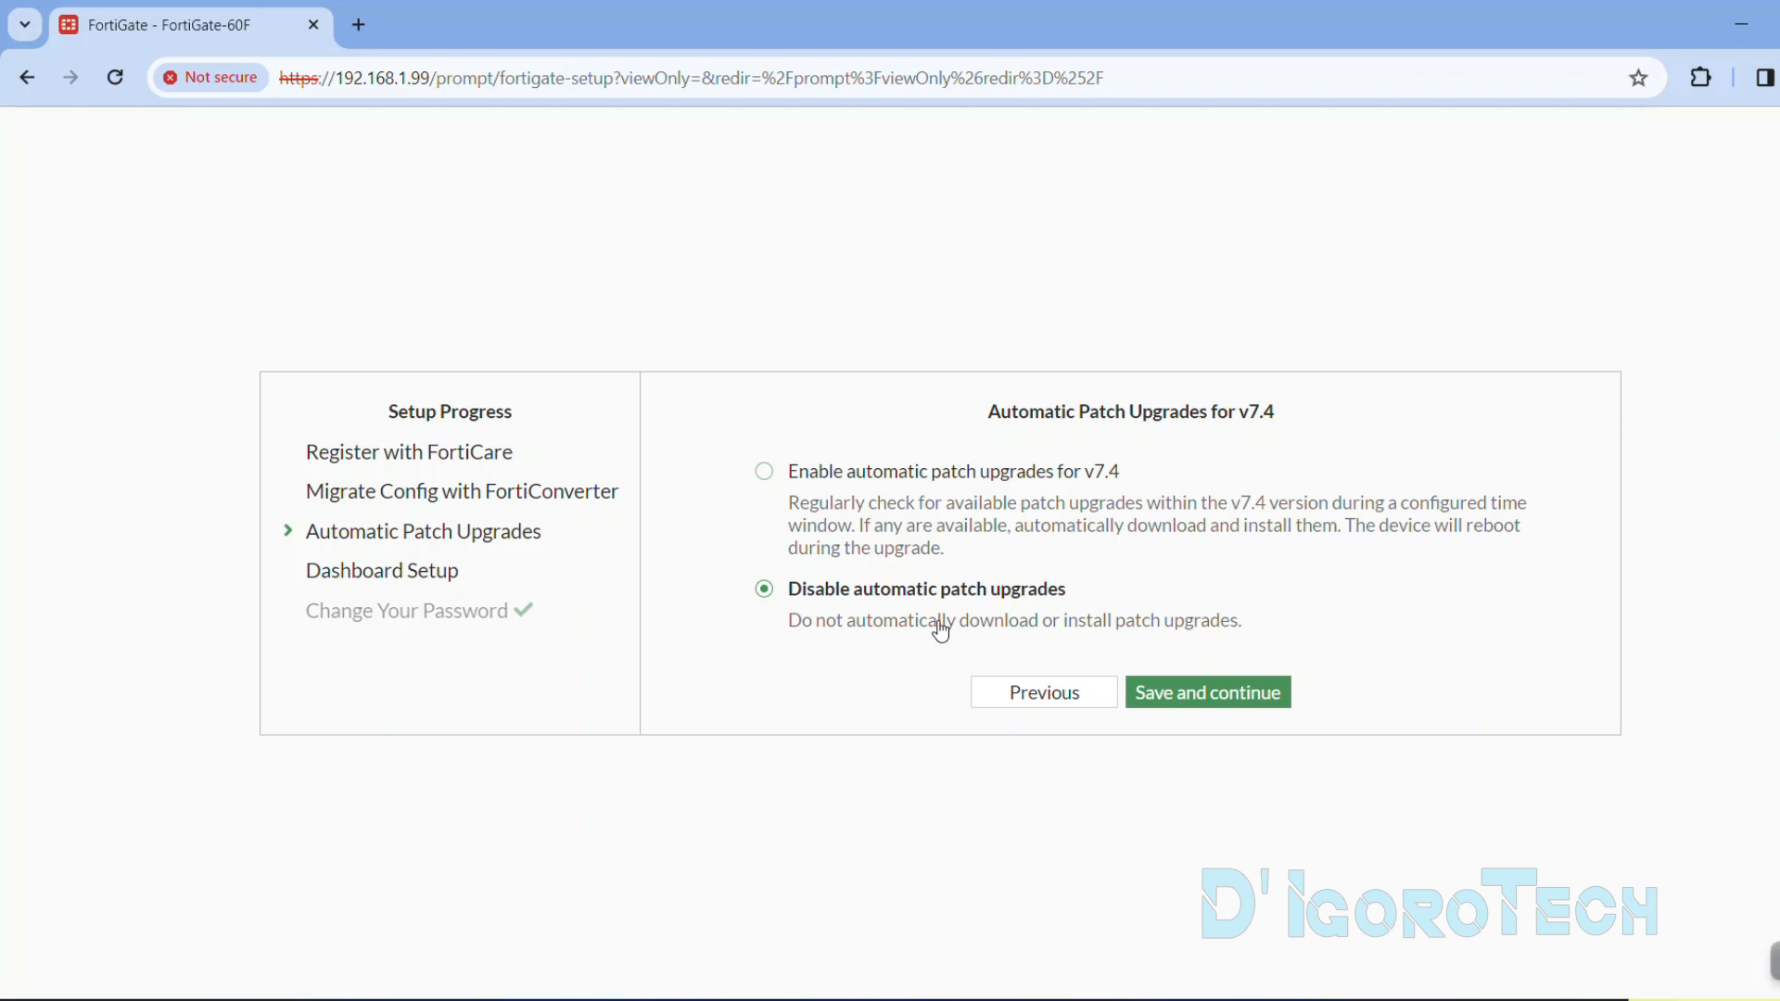
mouse_move(1042, 604)
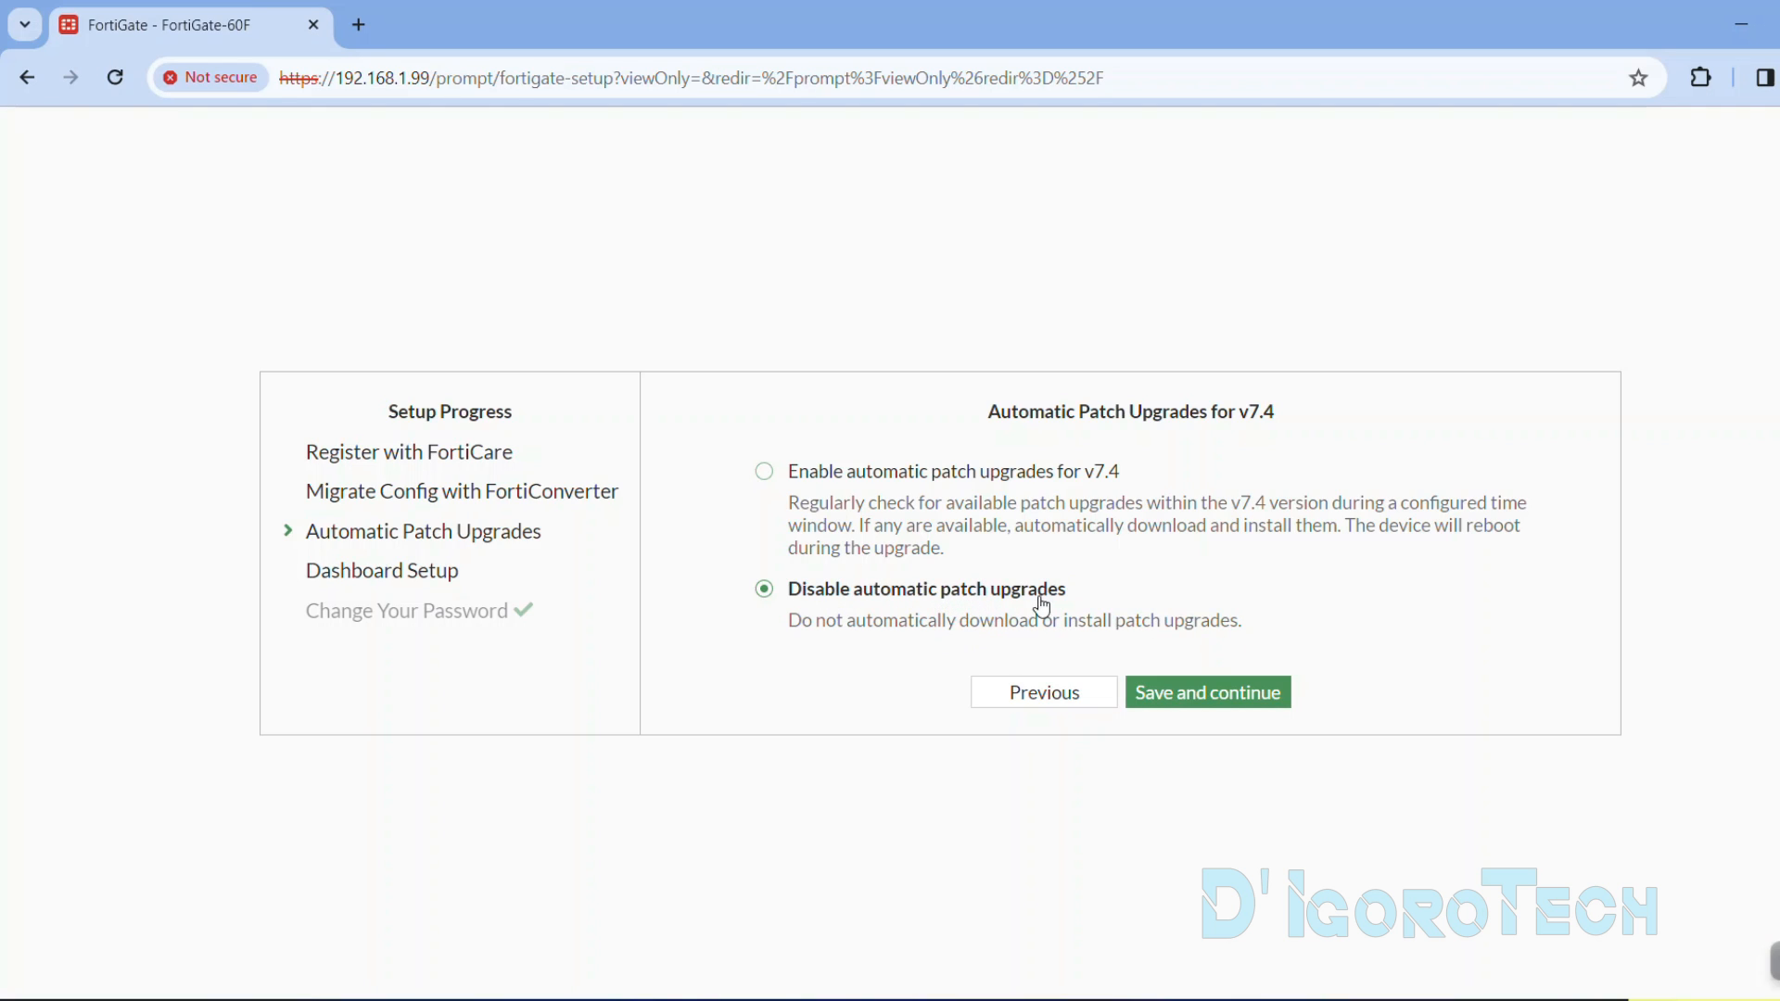
mouse_move(1207, 691)
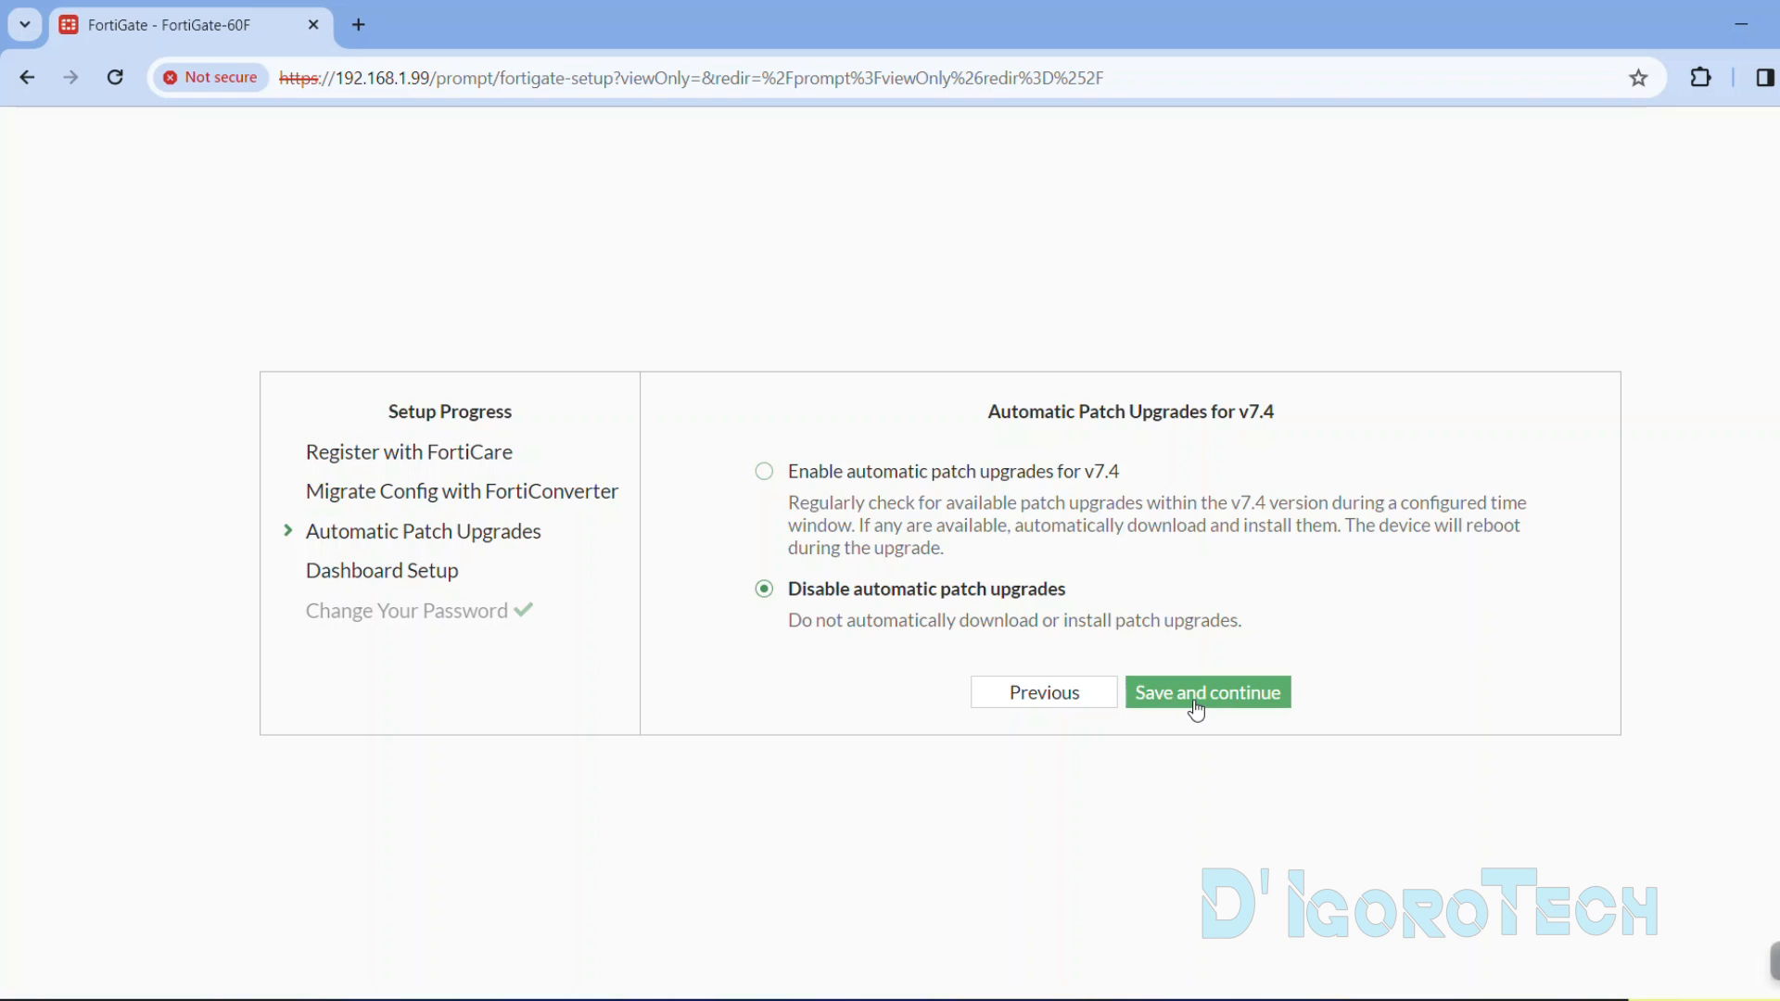
click(1205, 692)
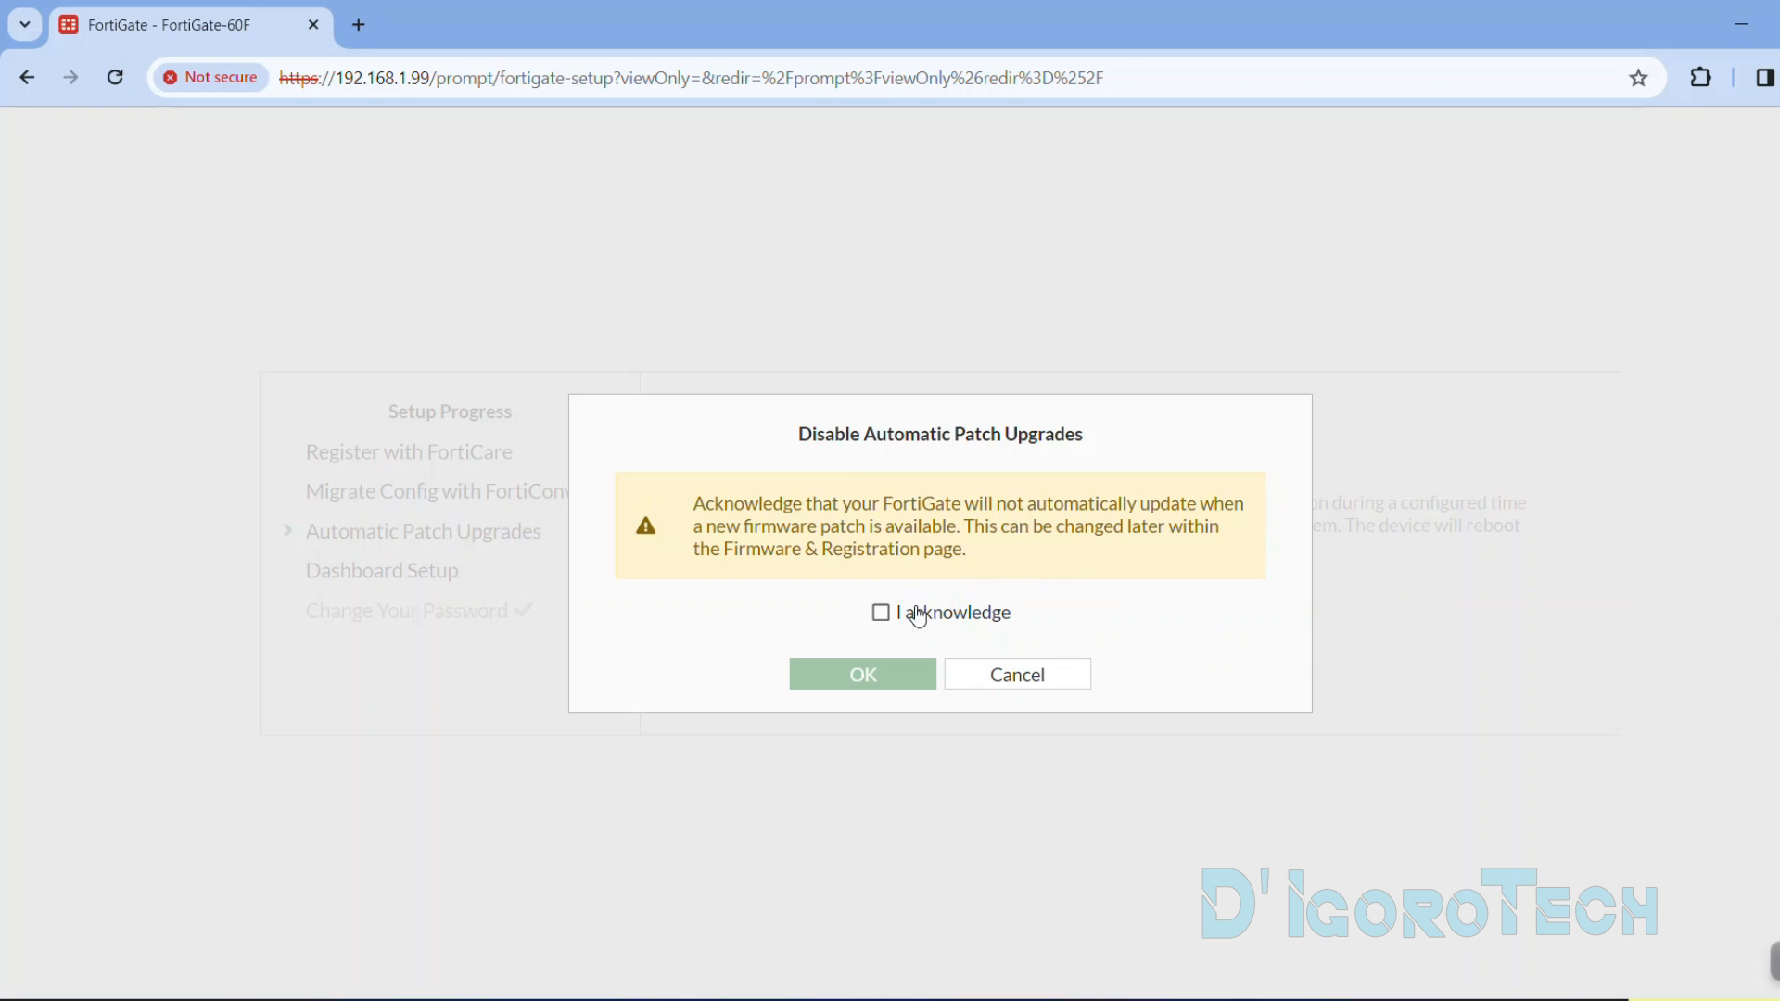
click(879, 614)
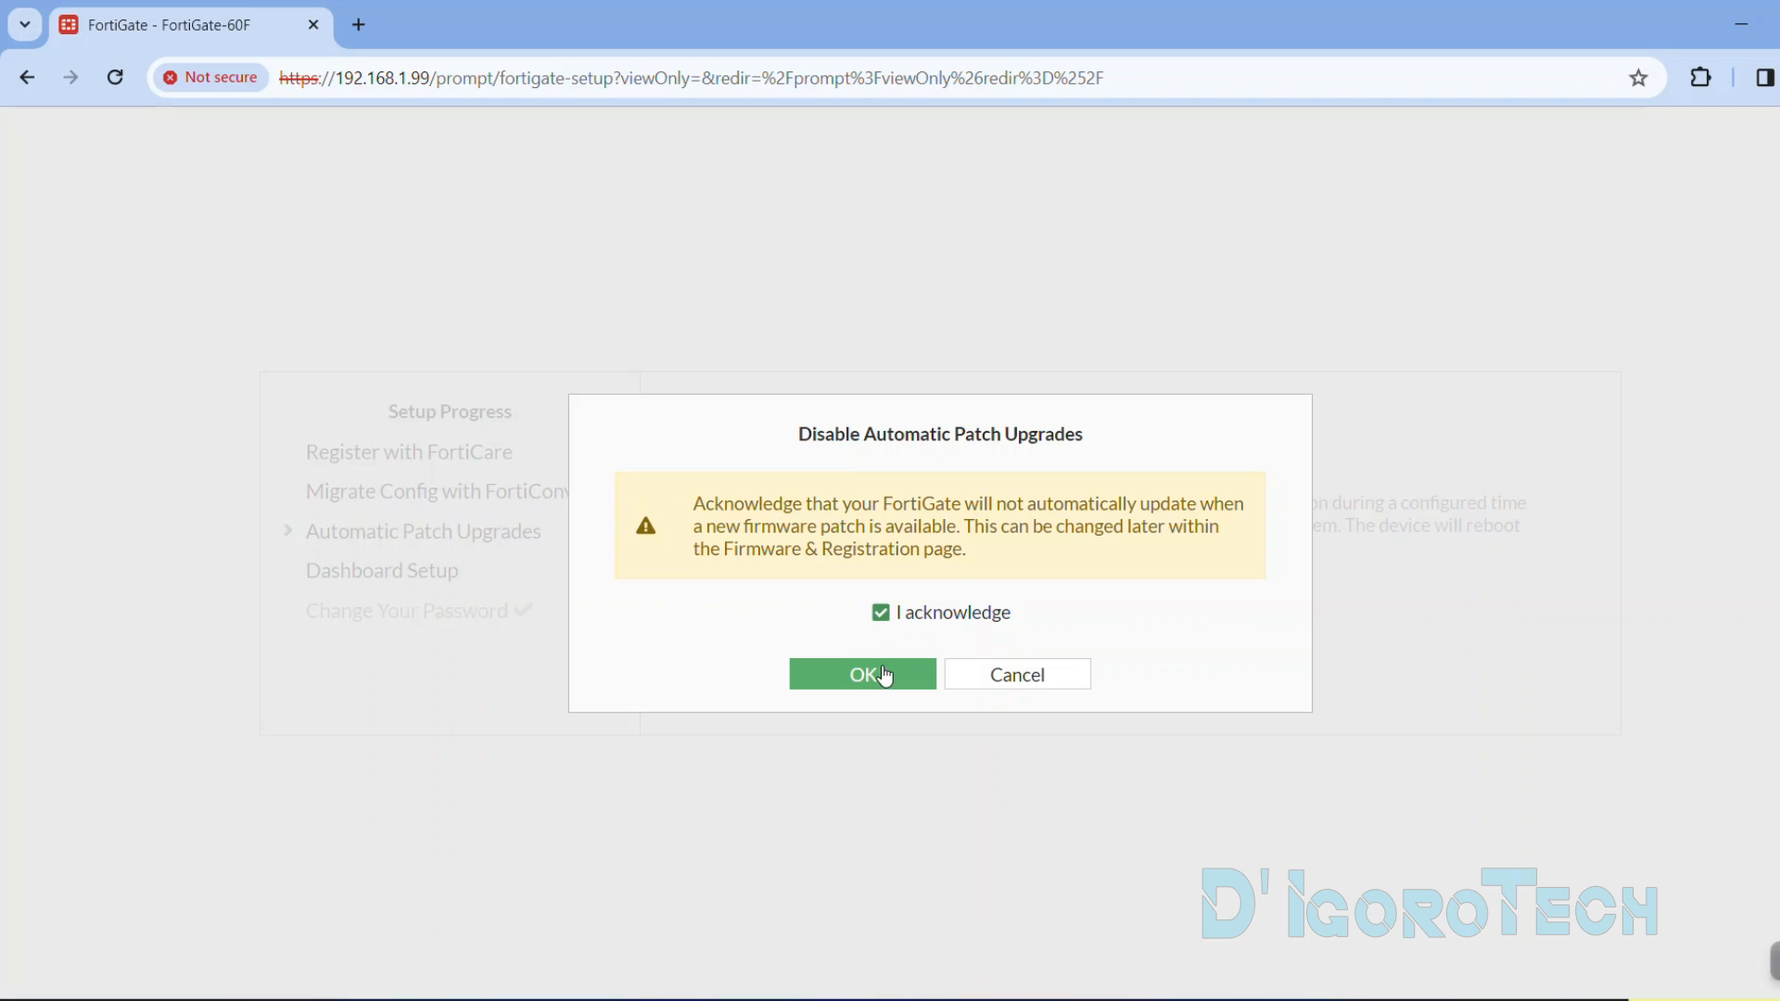
click(862, 673)
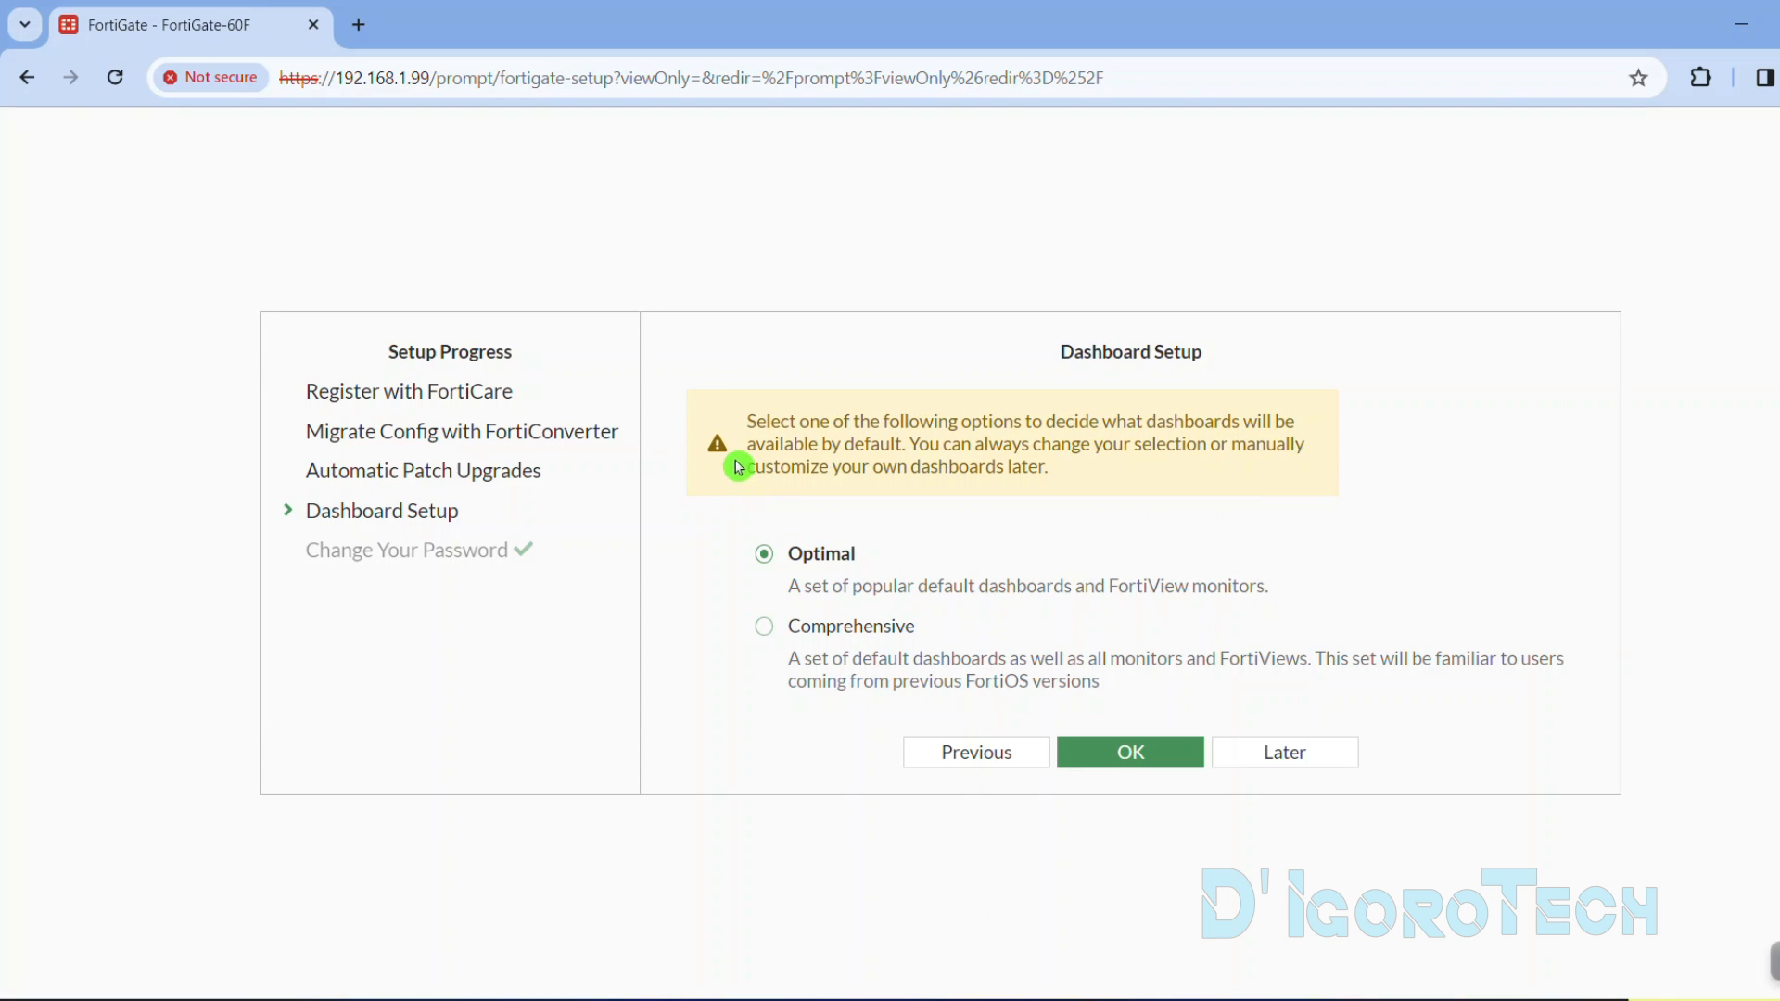
mouse_move(947, 487)
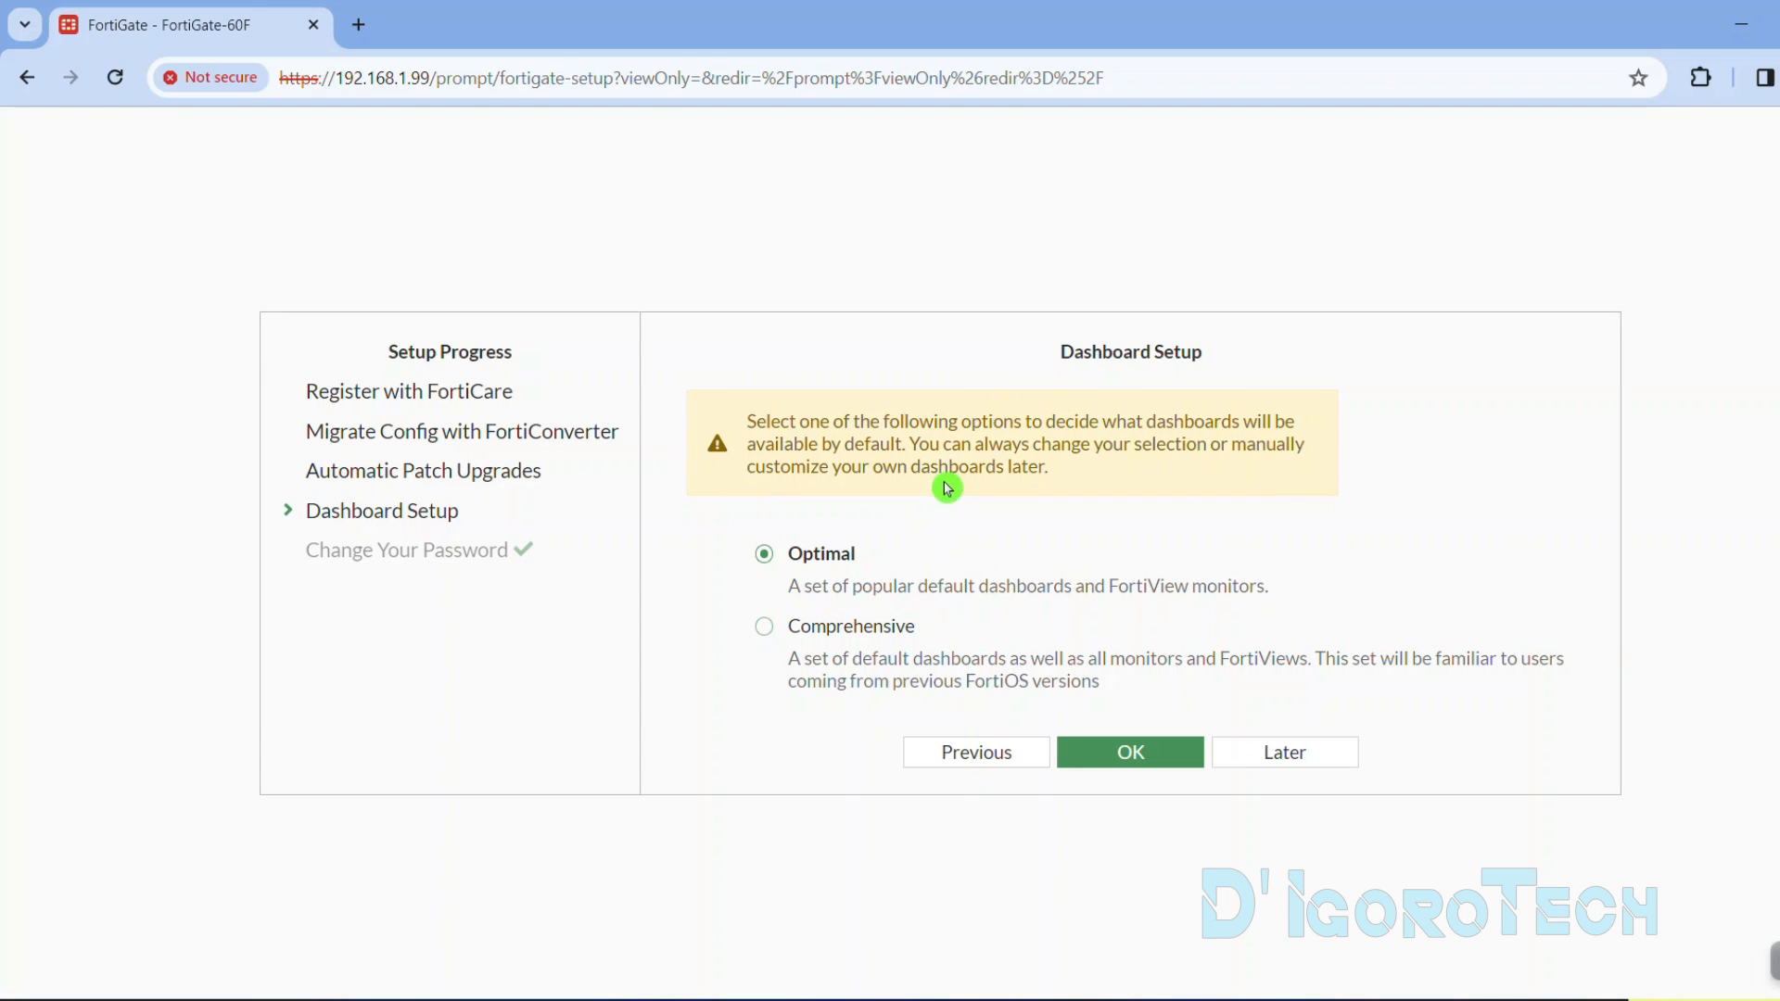
mouse_move(856, 558)
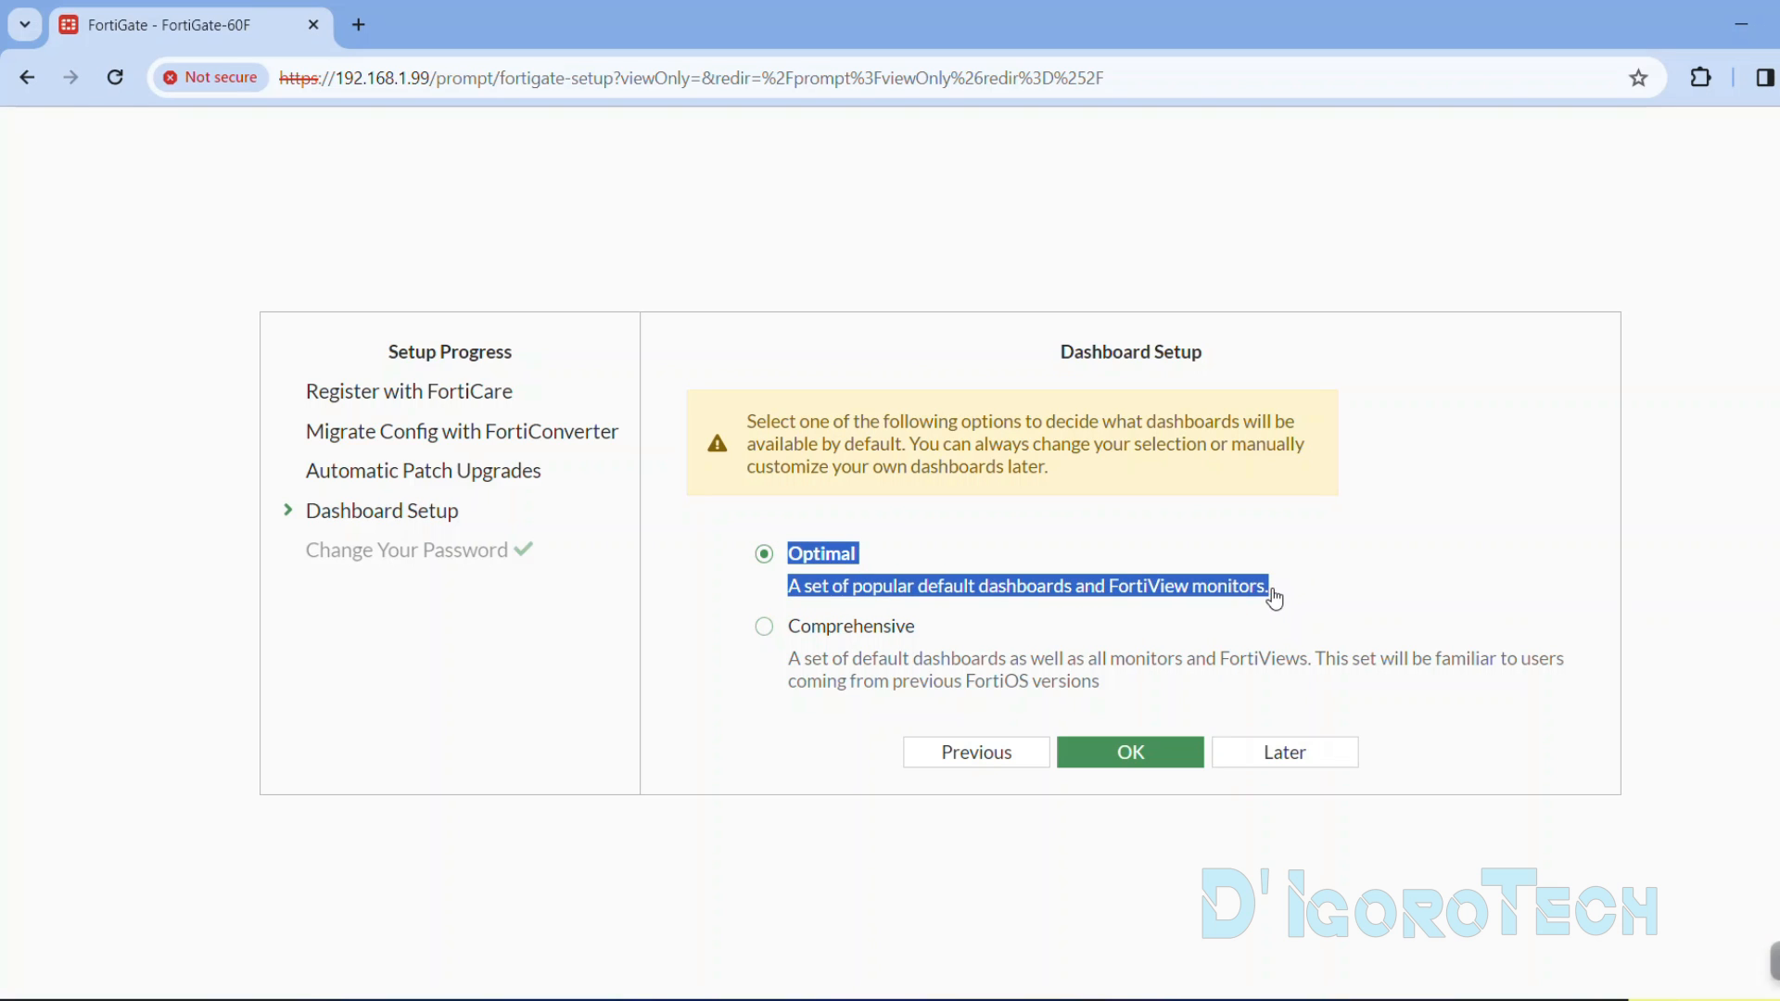
Select the Comprehensive dashboard set and finish the setup wizard
click(764, 625)
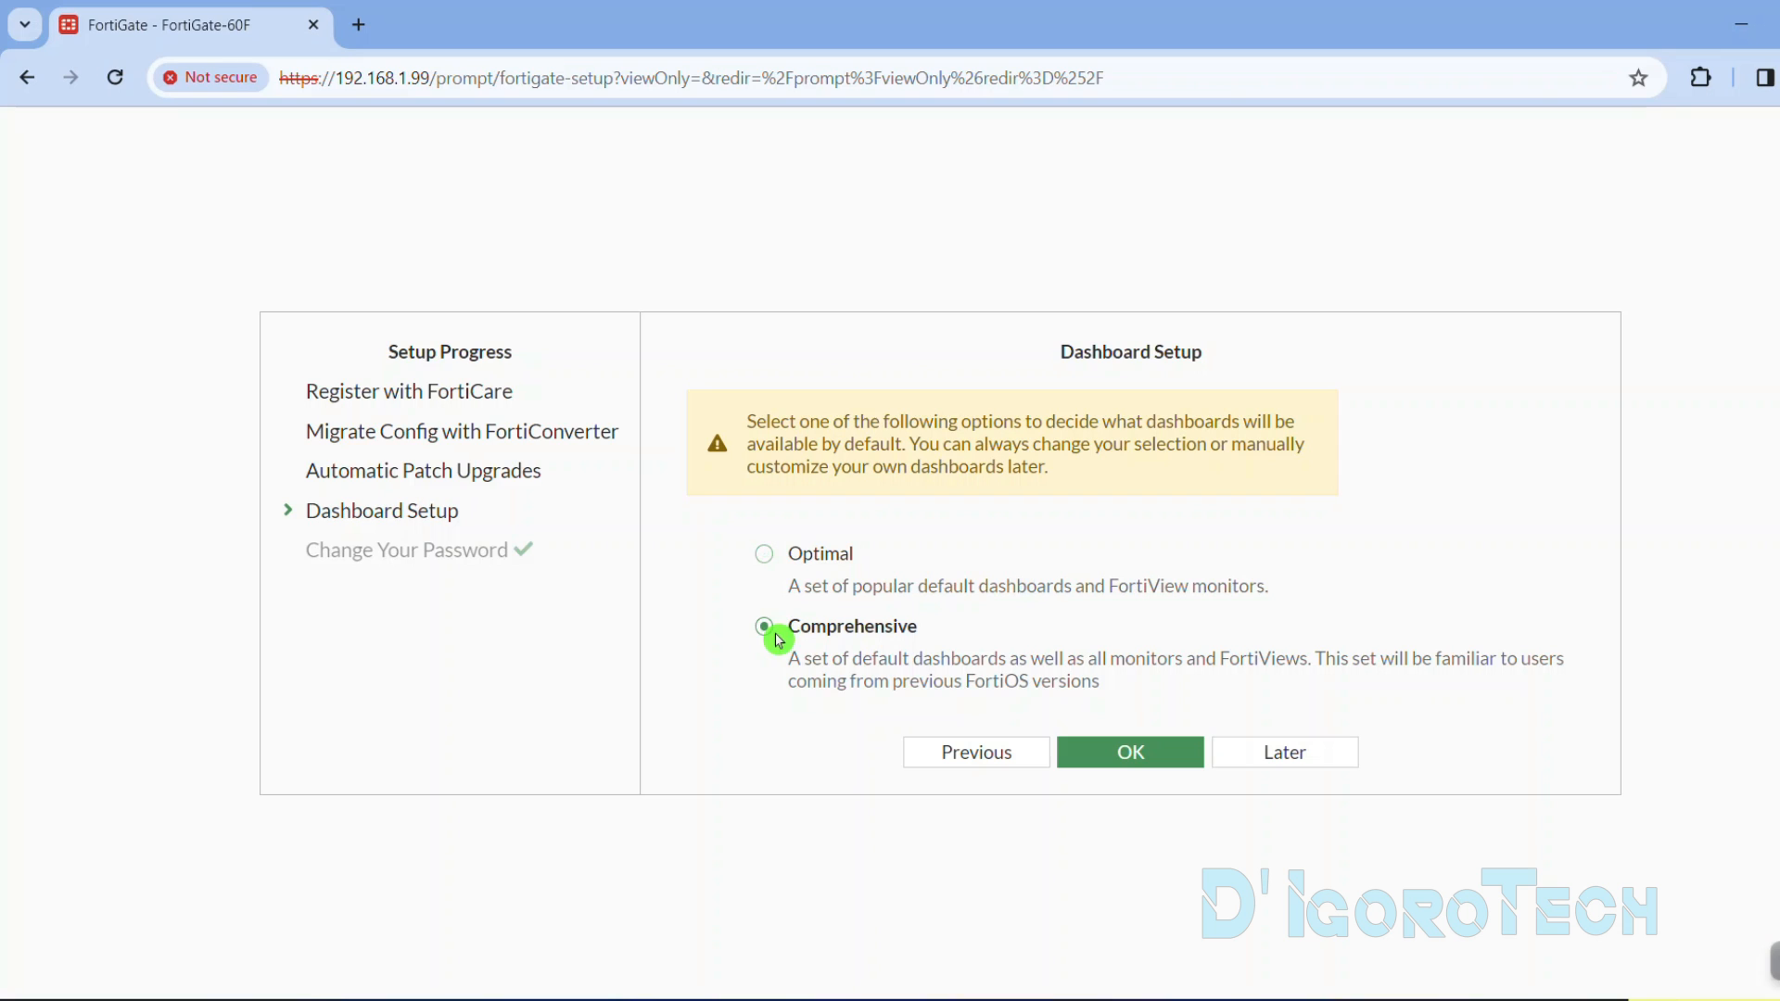
click(762, 625)
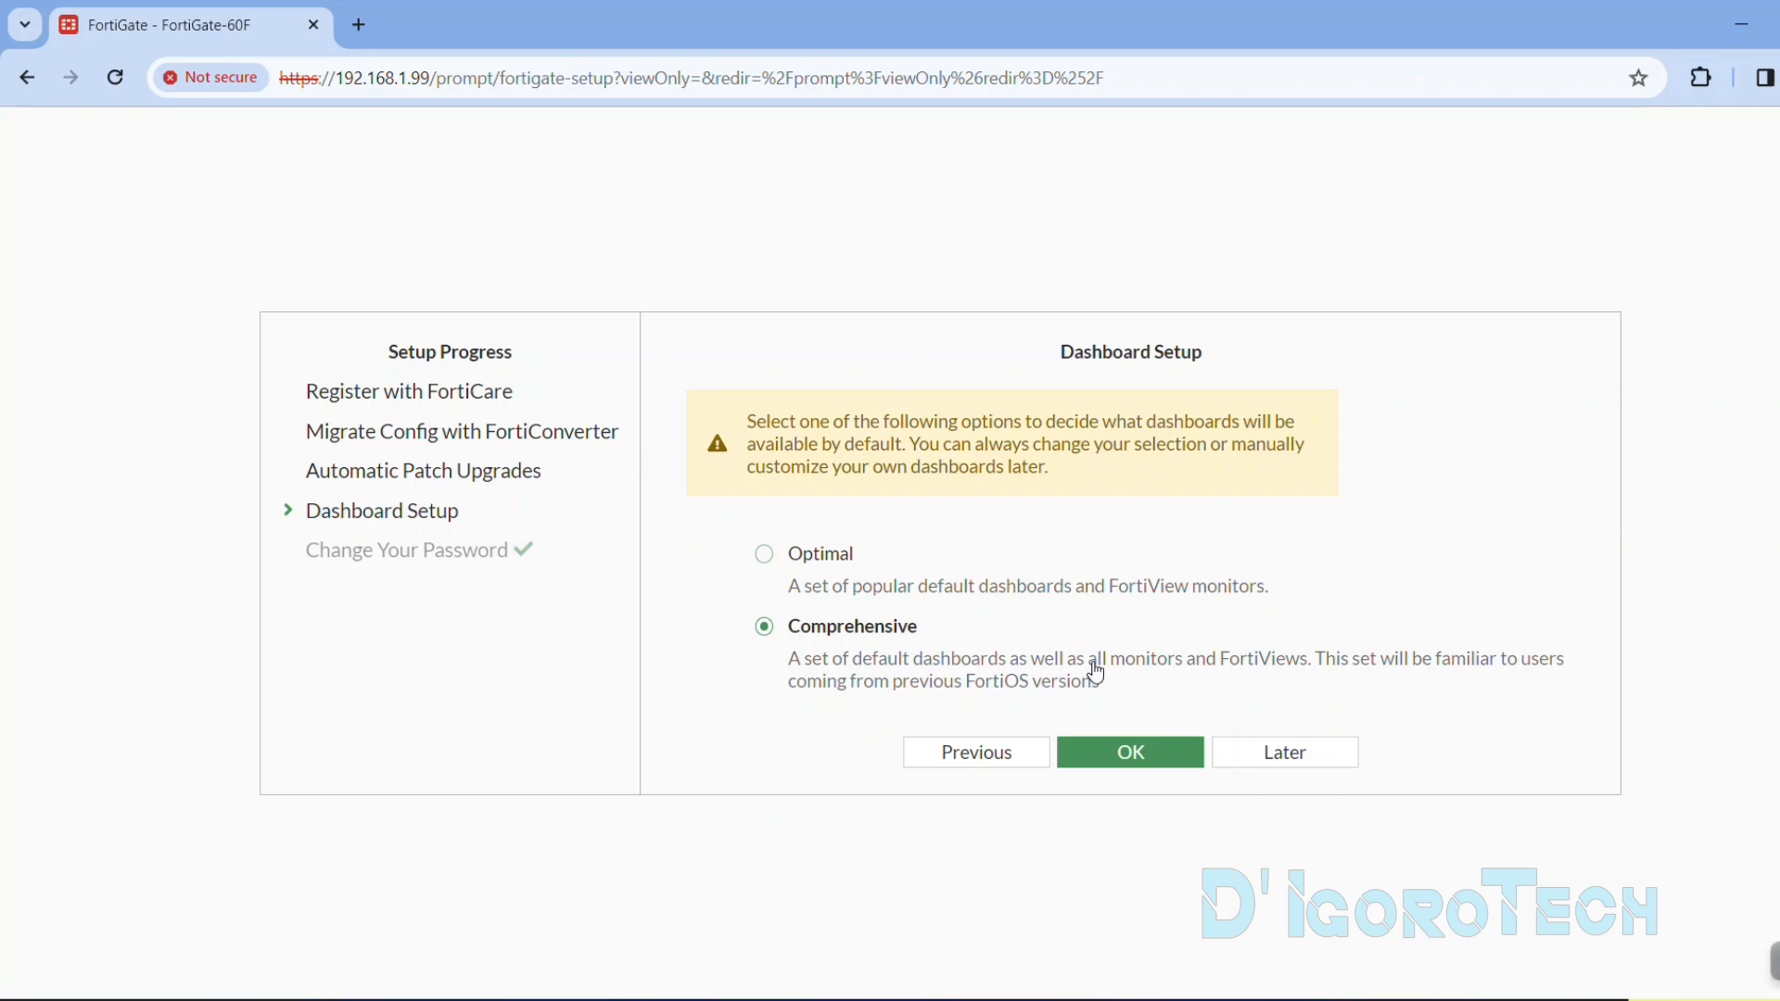
mouse_move(1268, 670)
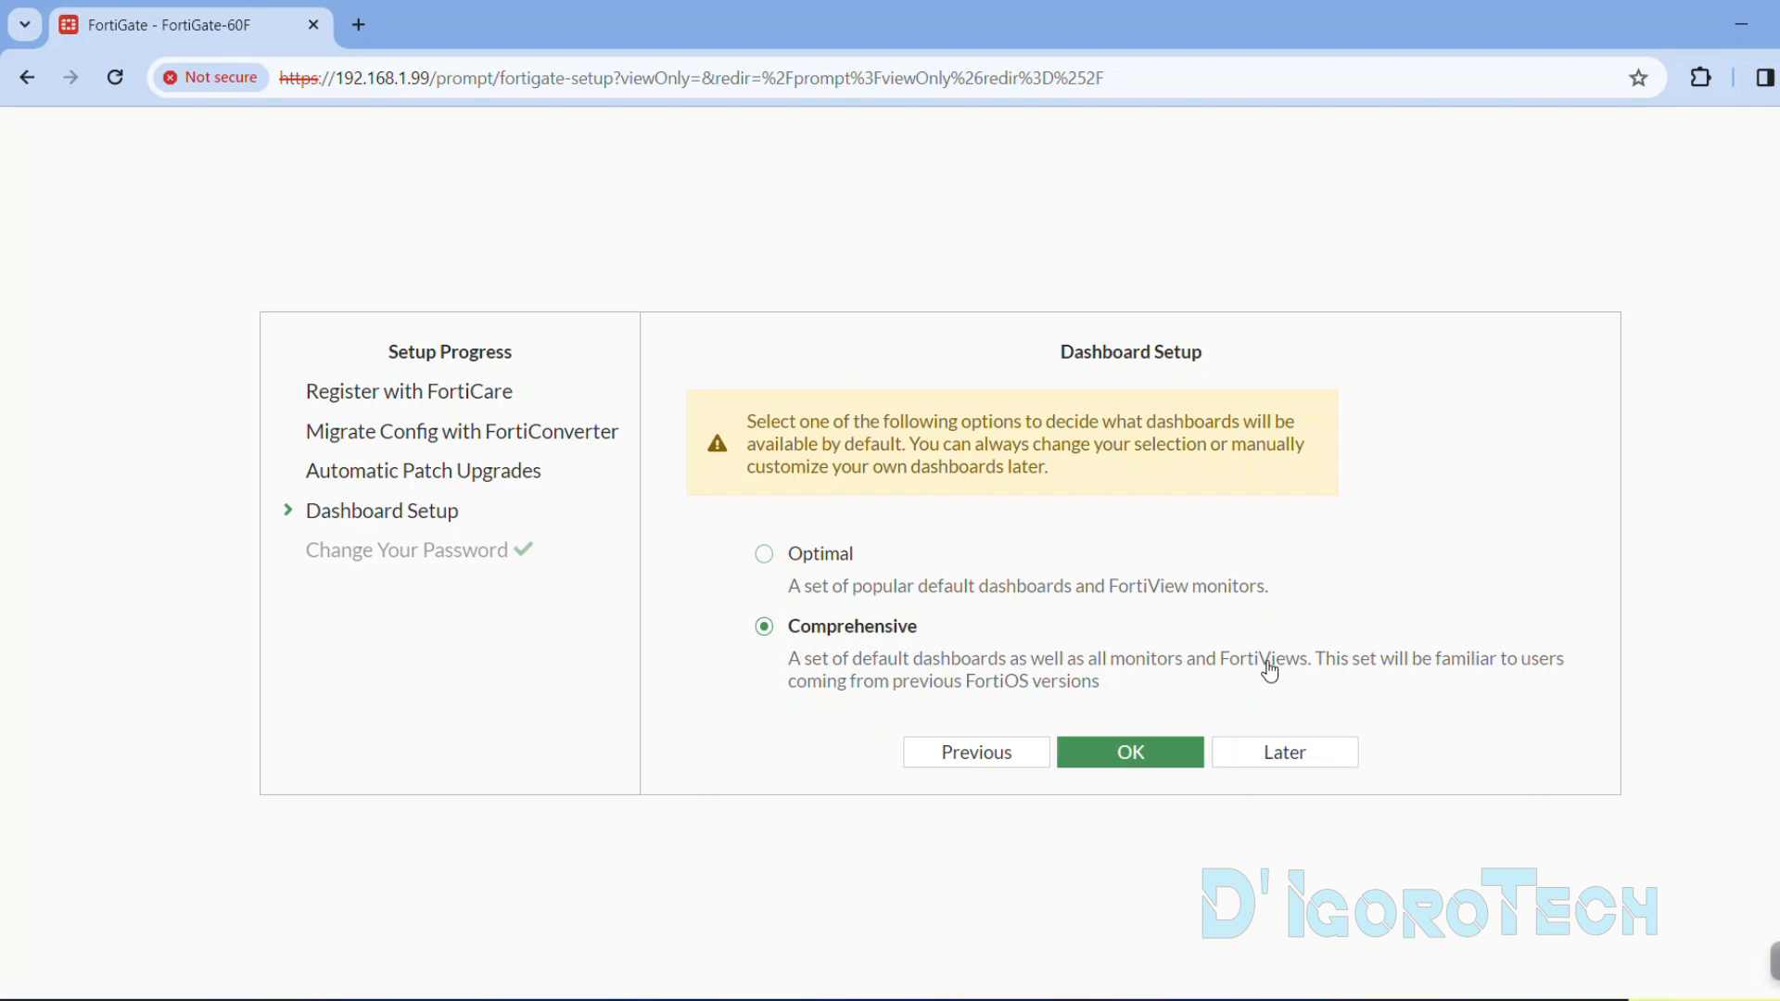
mouse_move(1085, 690)
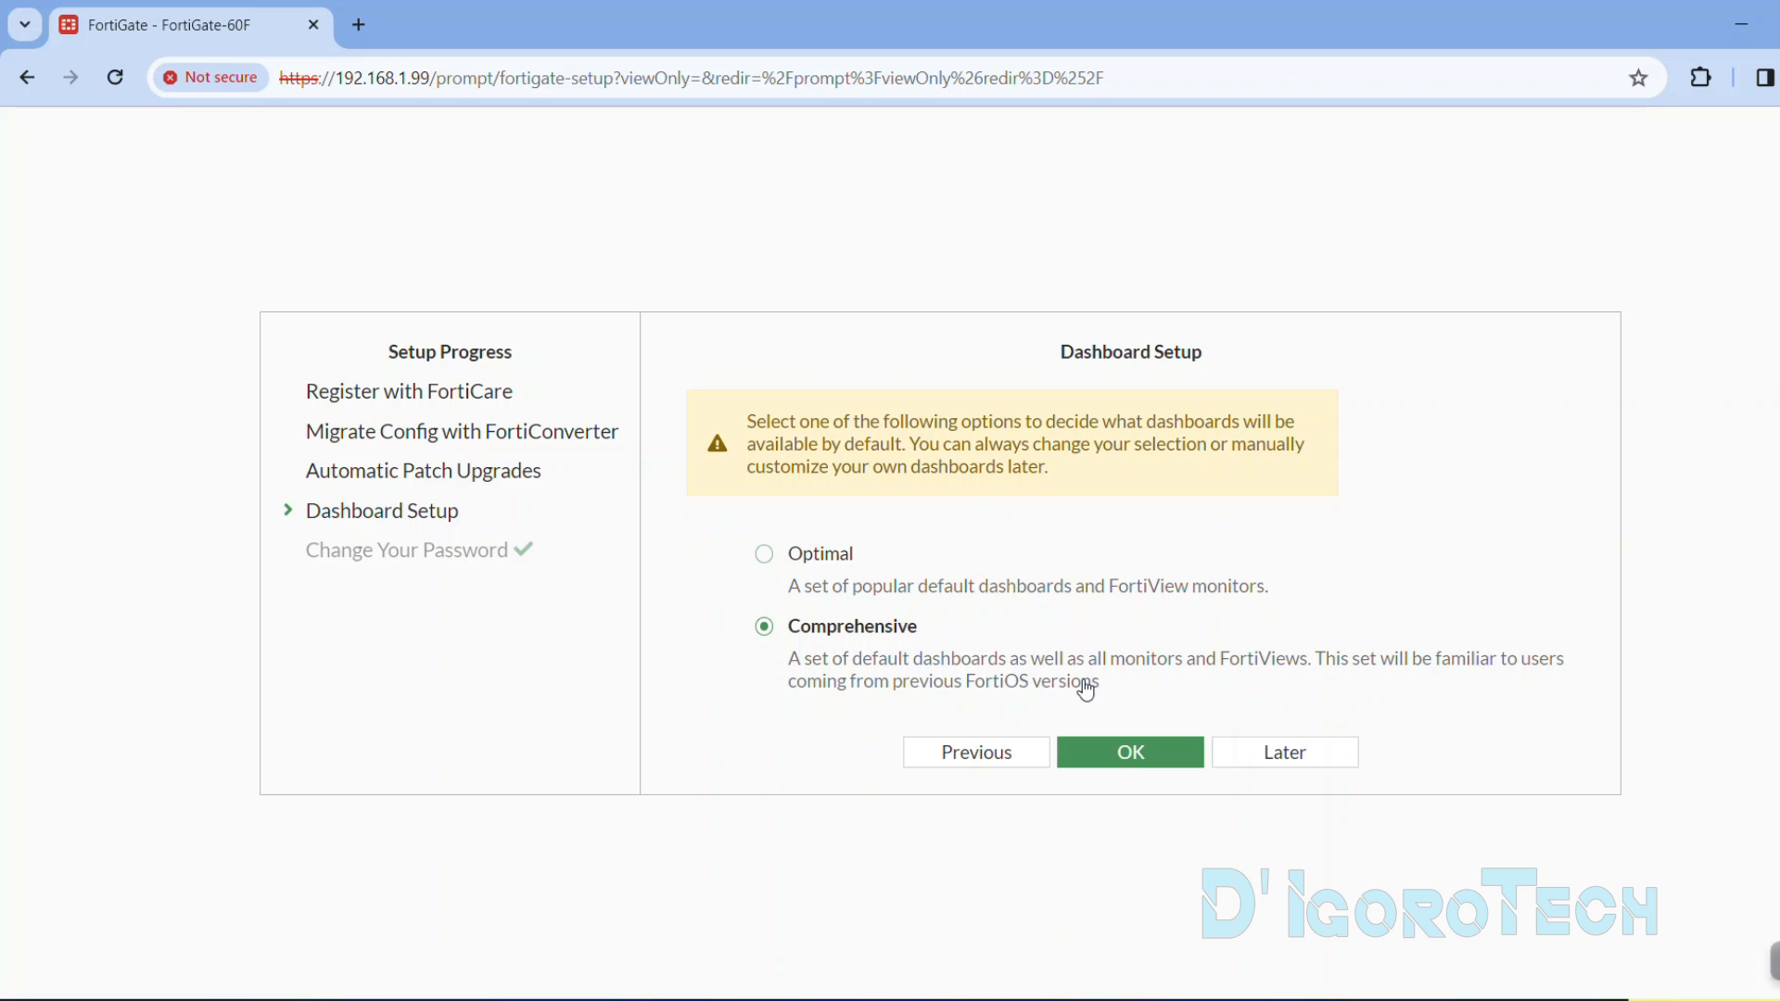
mouse_move(1075, 723)
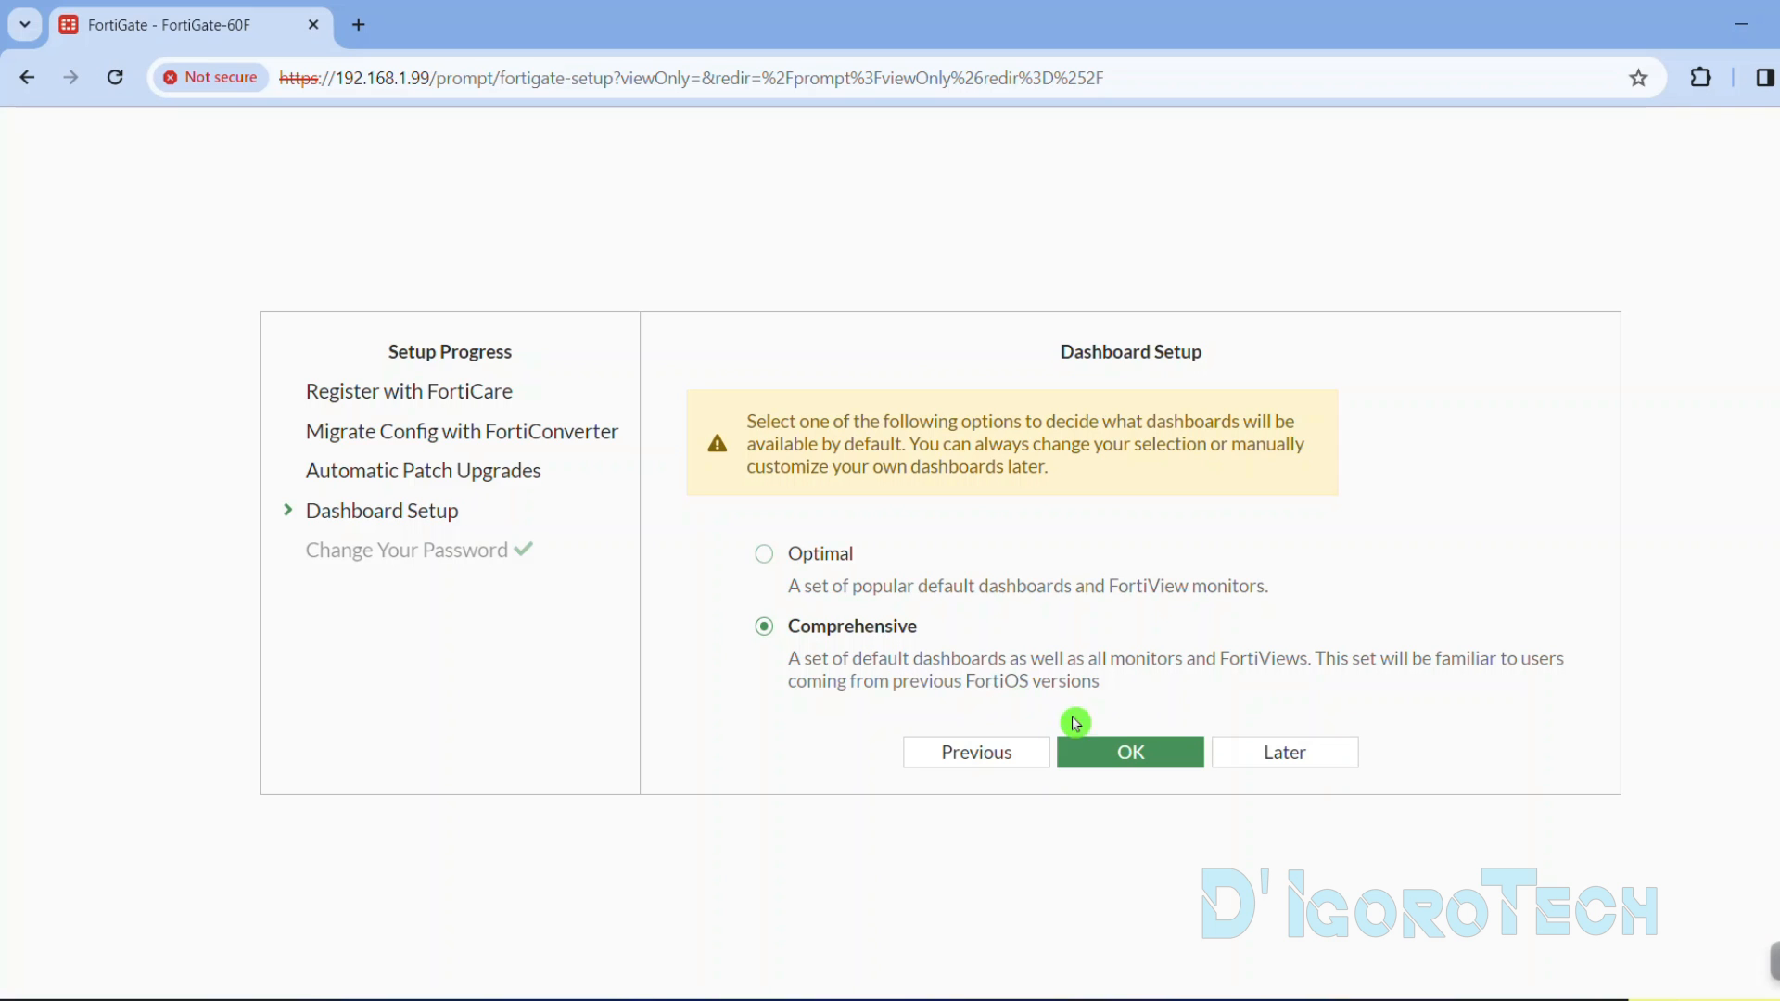
click(1129, 751)
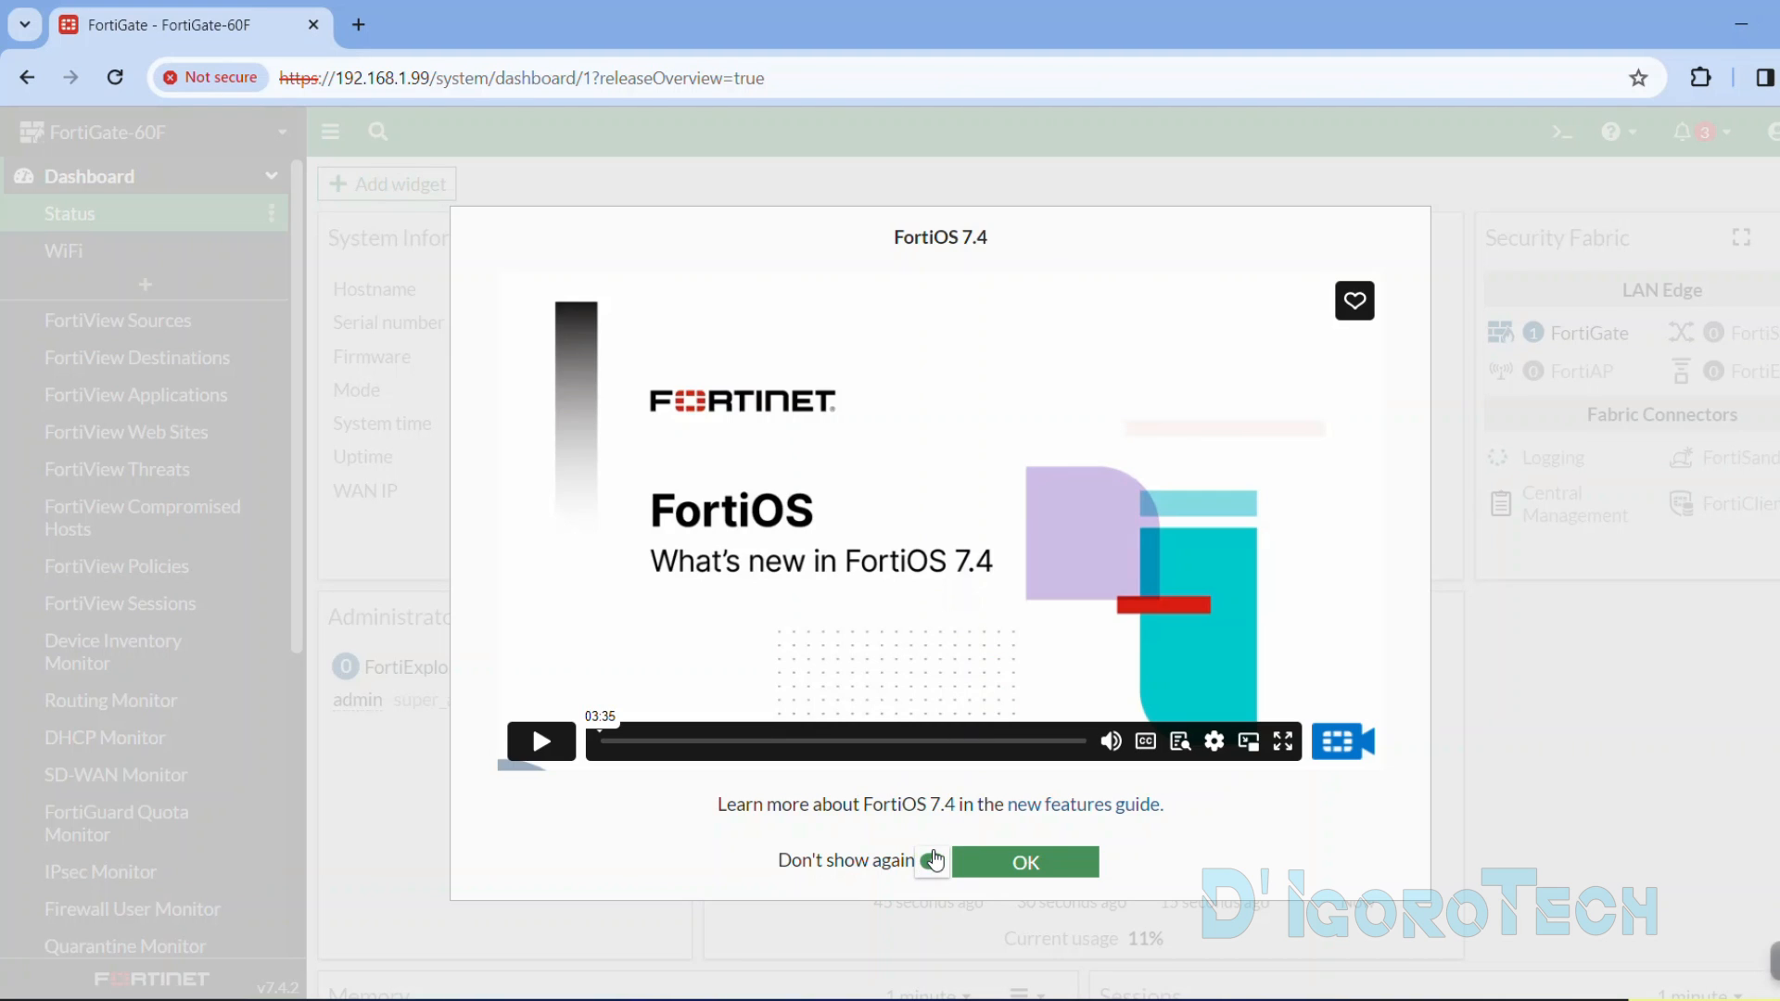
Enable Don't show again on the FortiOS 7.4 introduction and close it
click(931, 860)
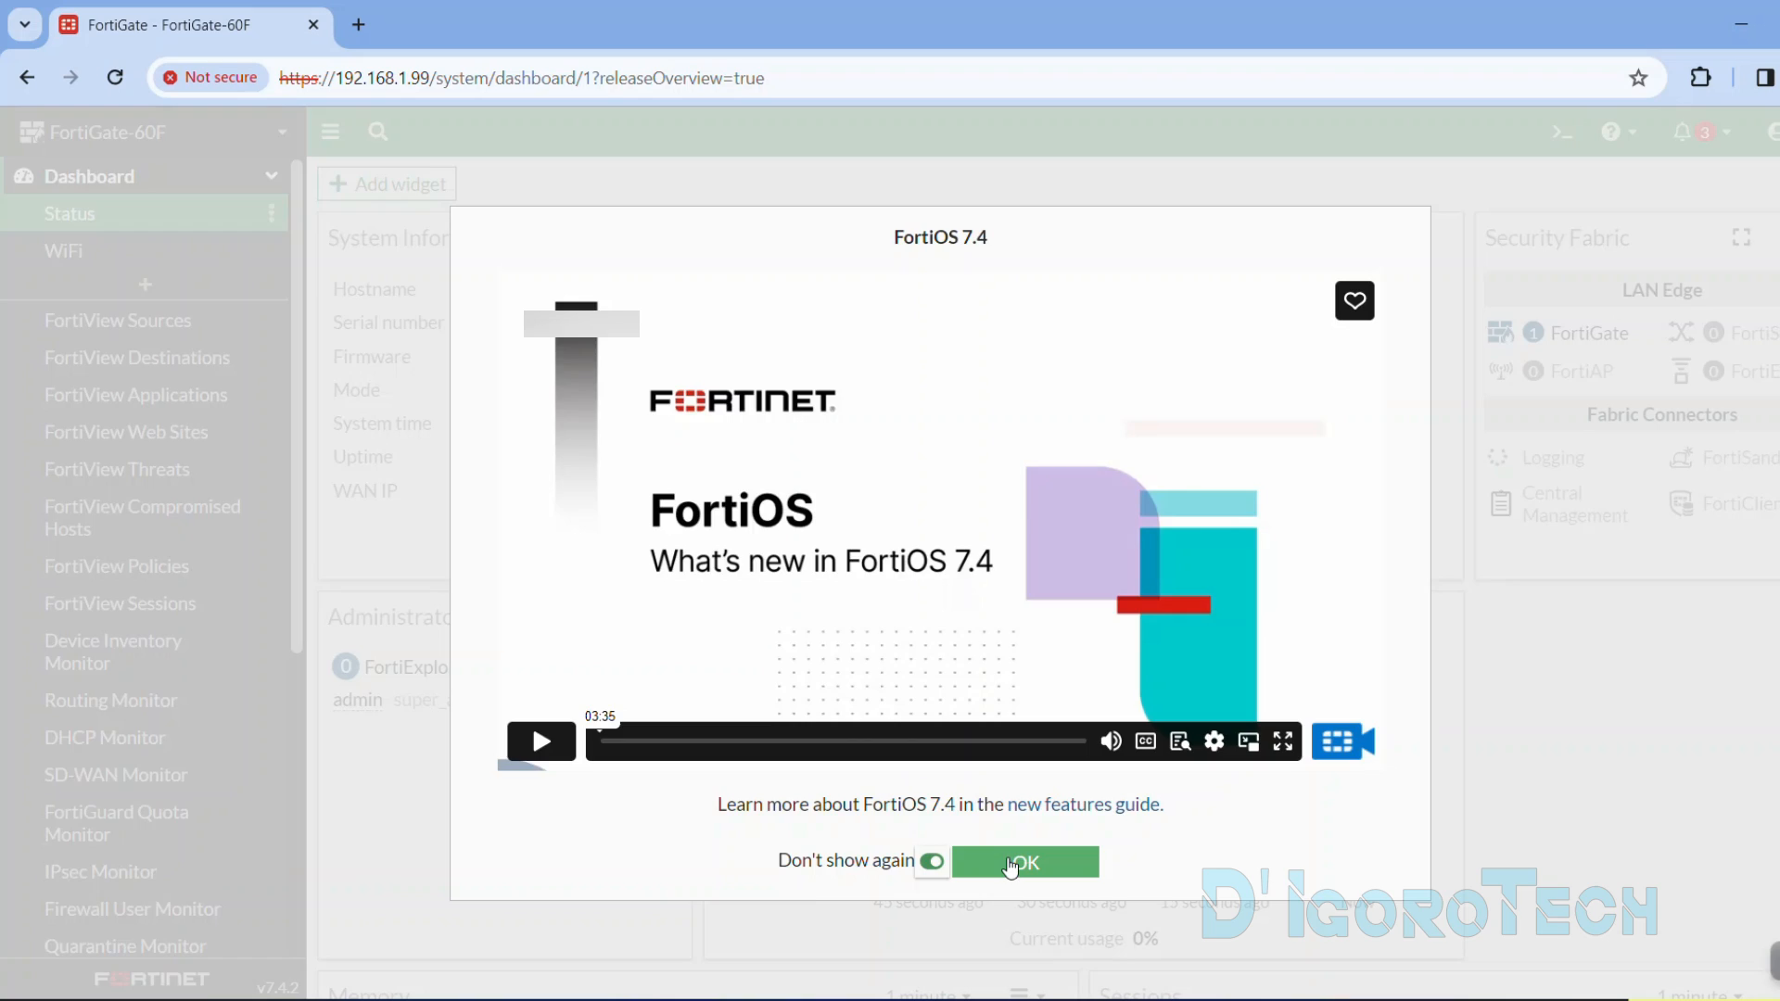
click(1024, 862)
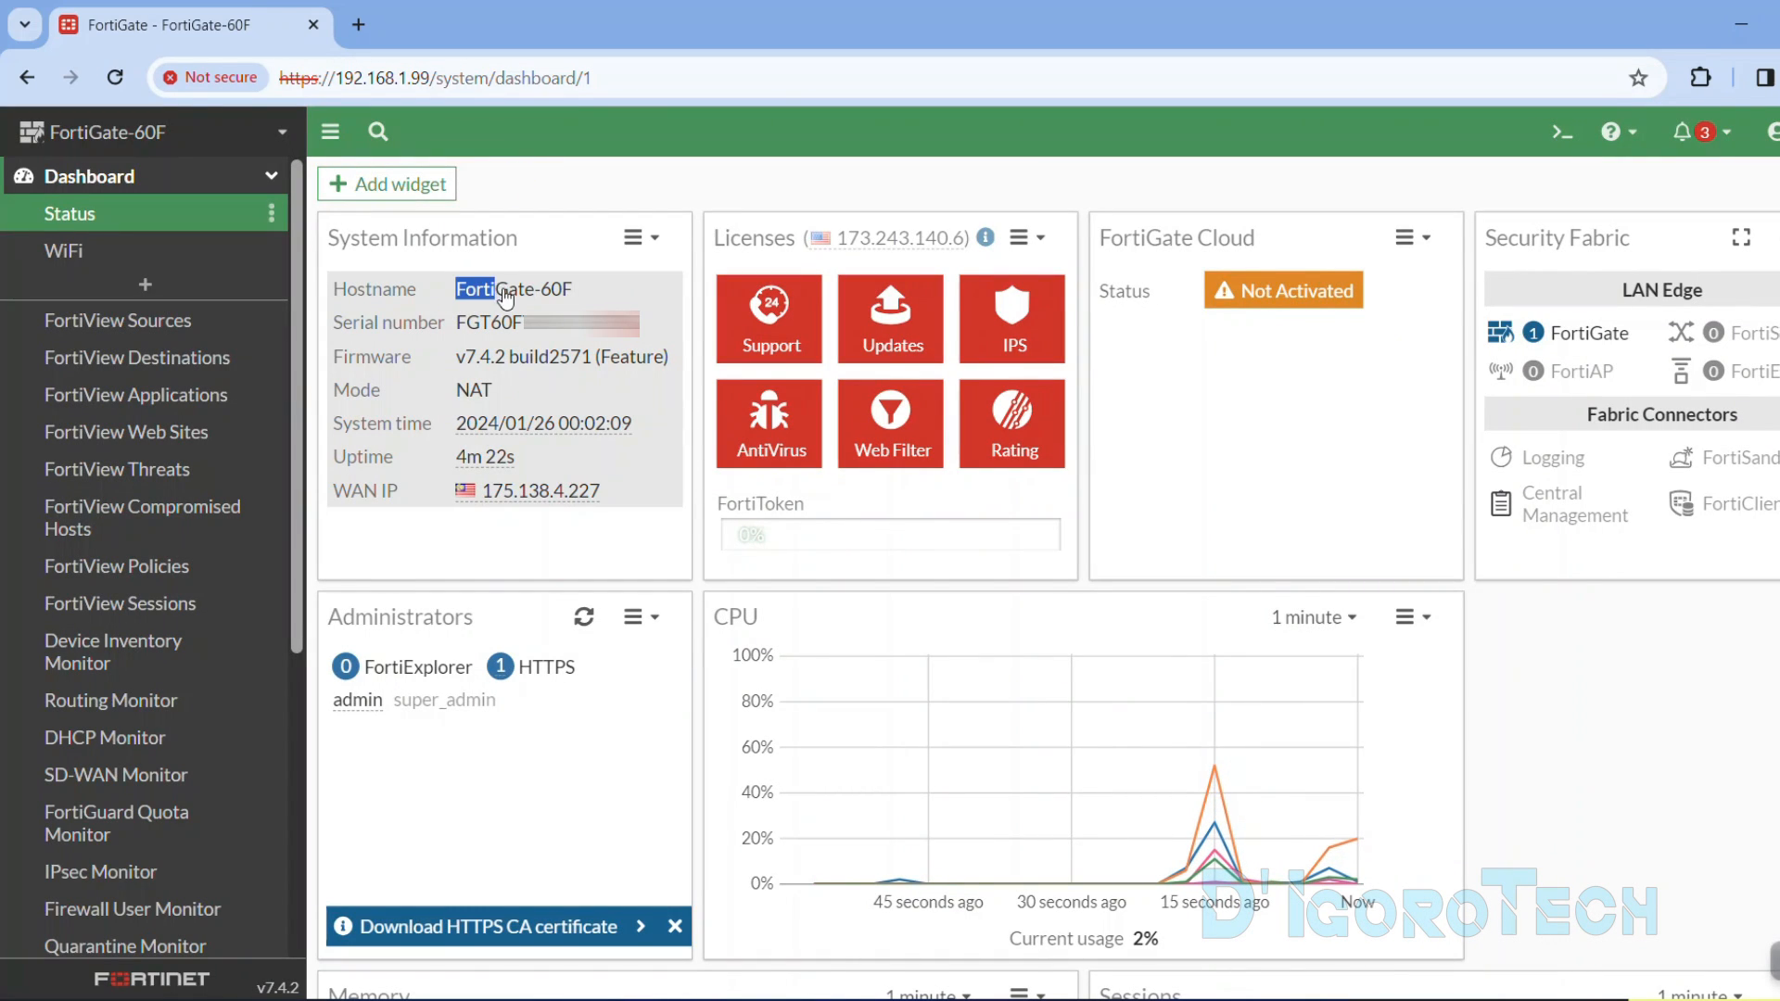
Remove the Rogue APs Monitor from the FortiGate-60F dashboard menu
double_click(513, 289)
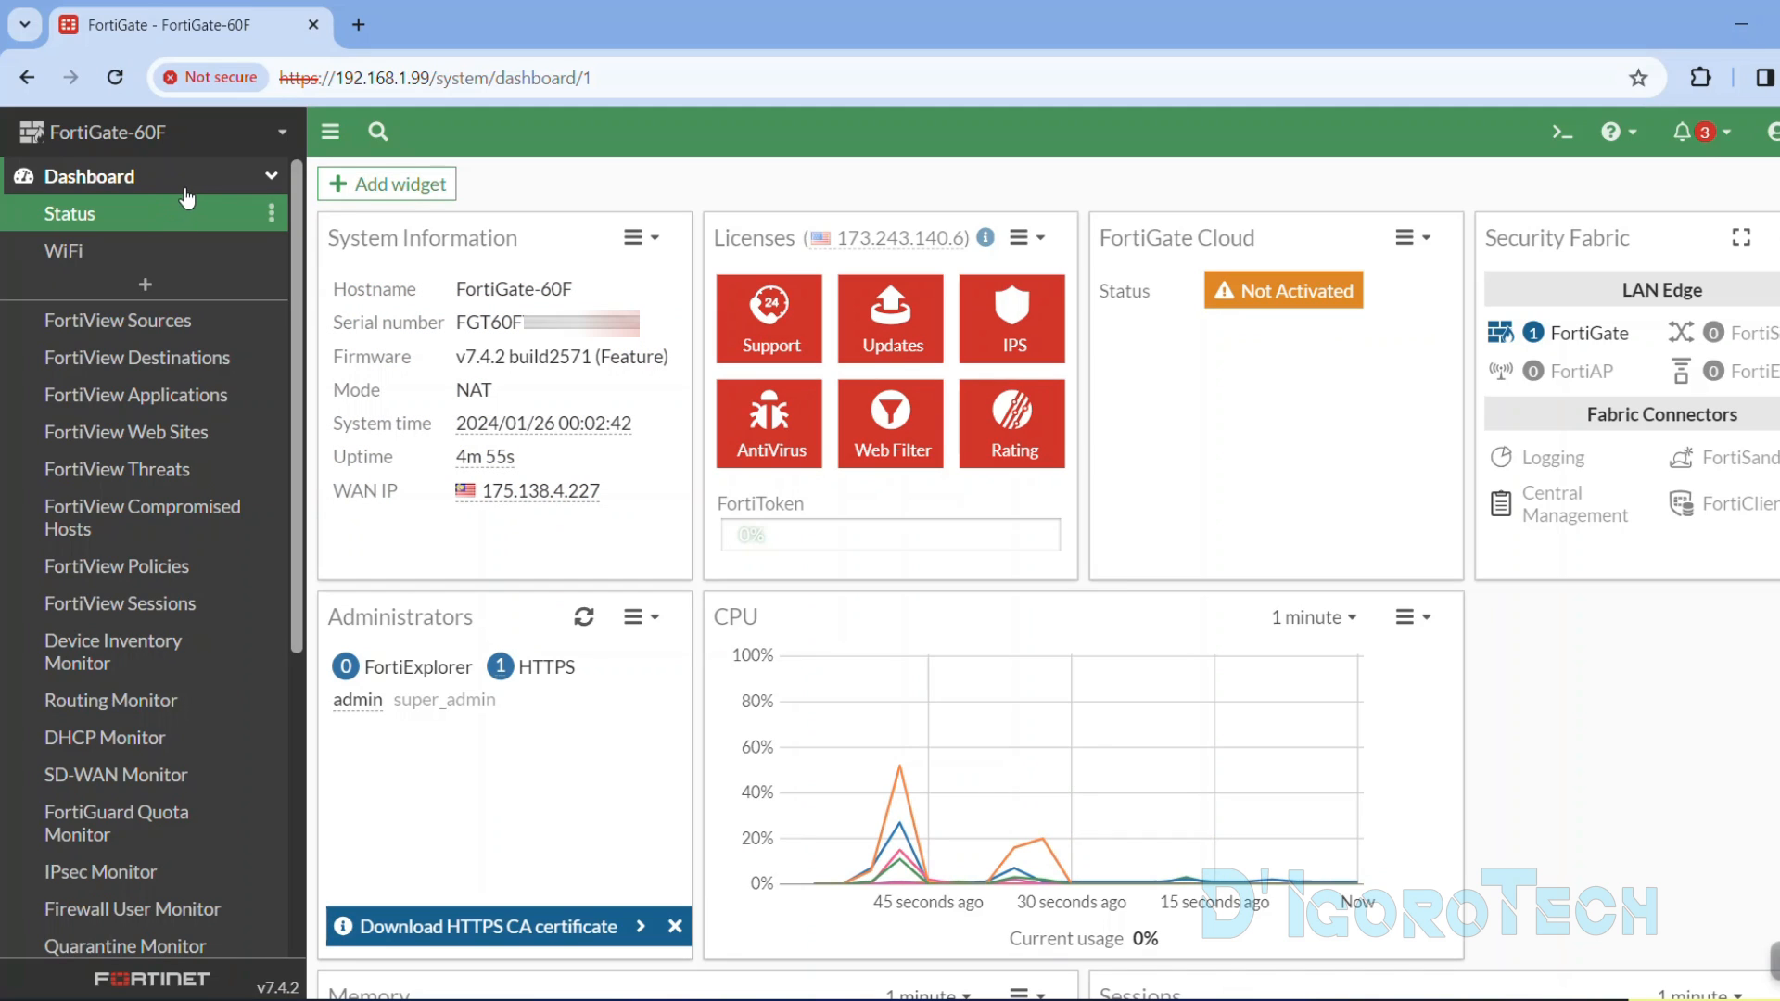
mouse_move(171, 321)
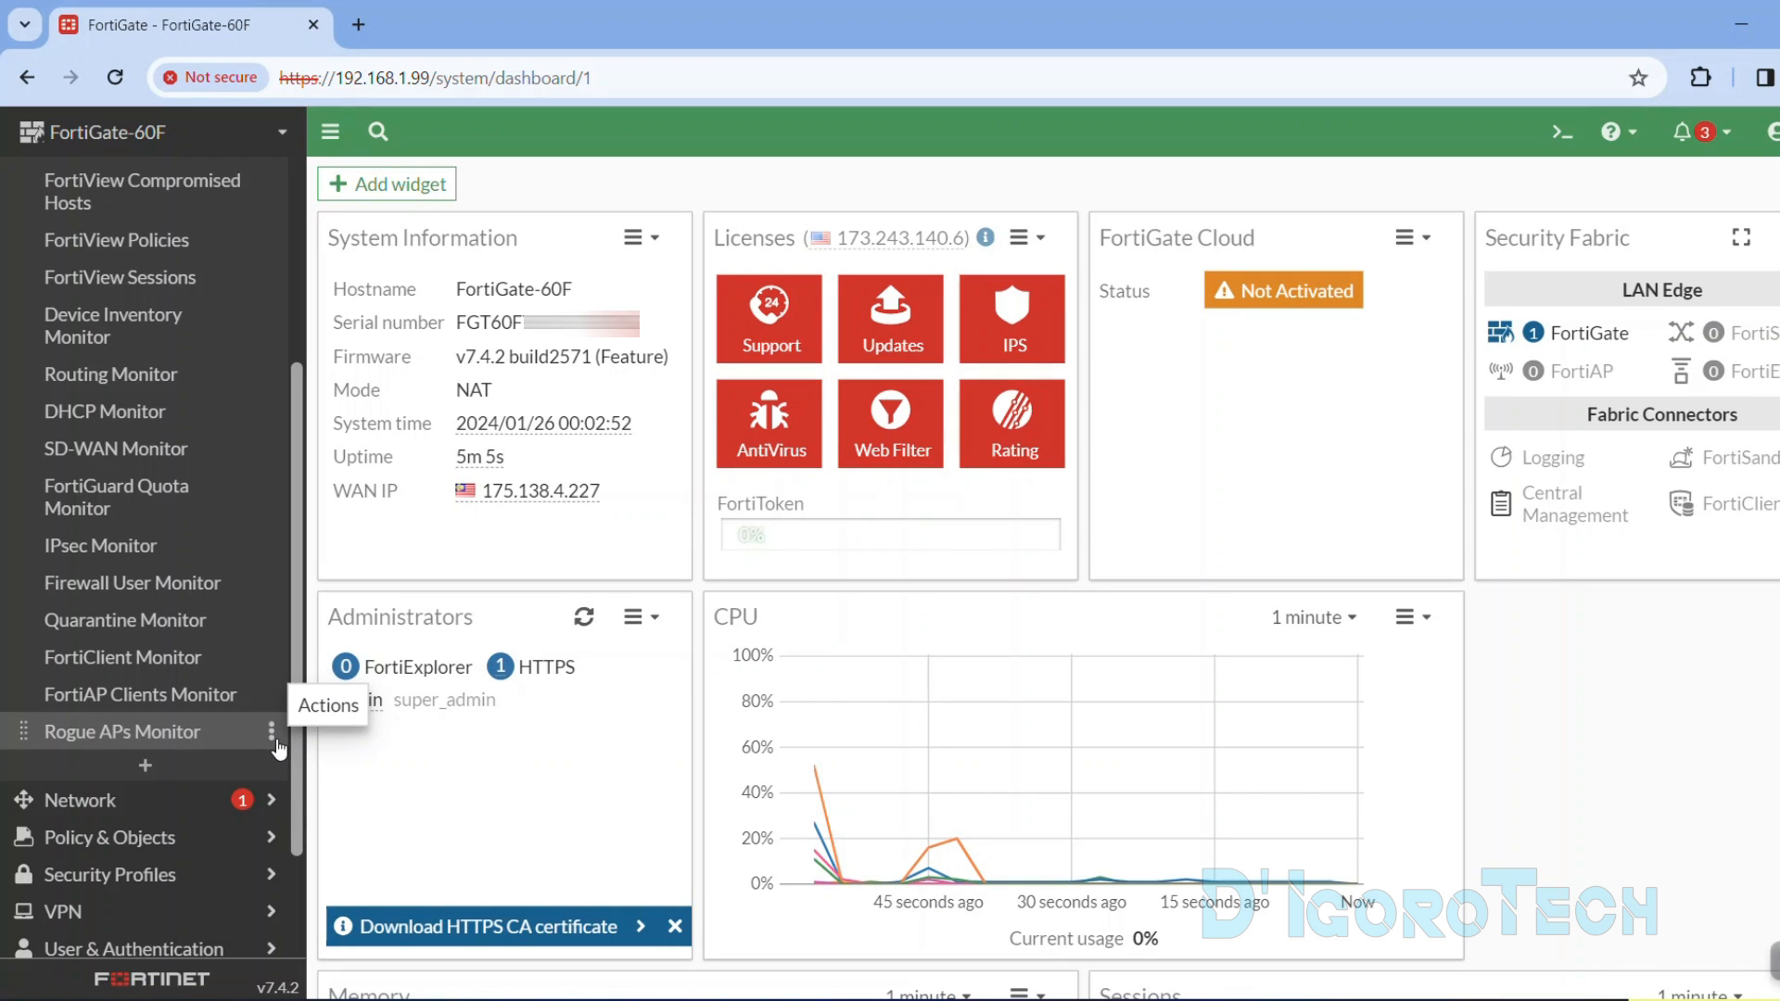
click(270, 730)
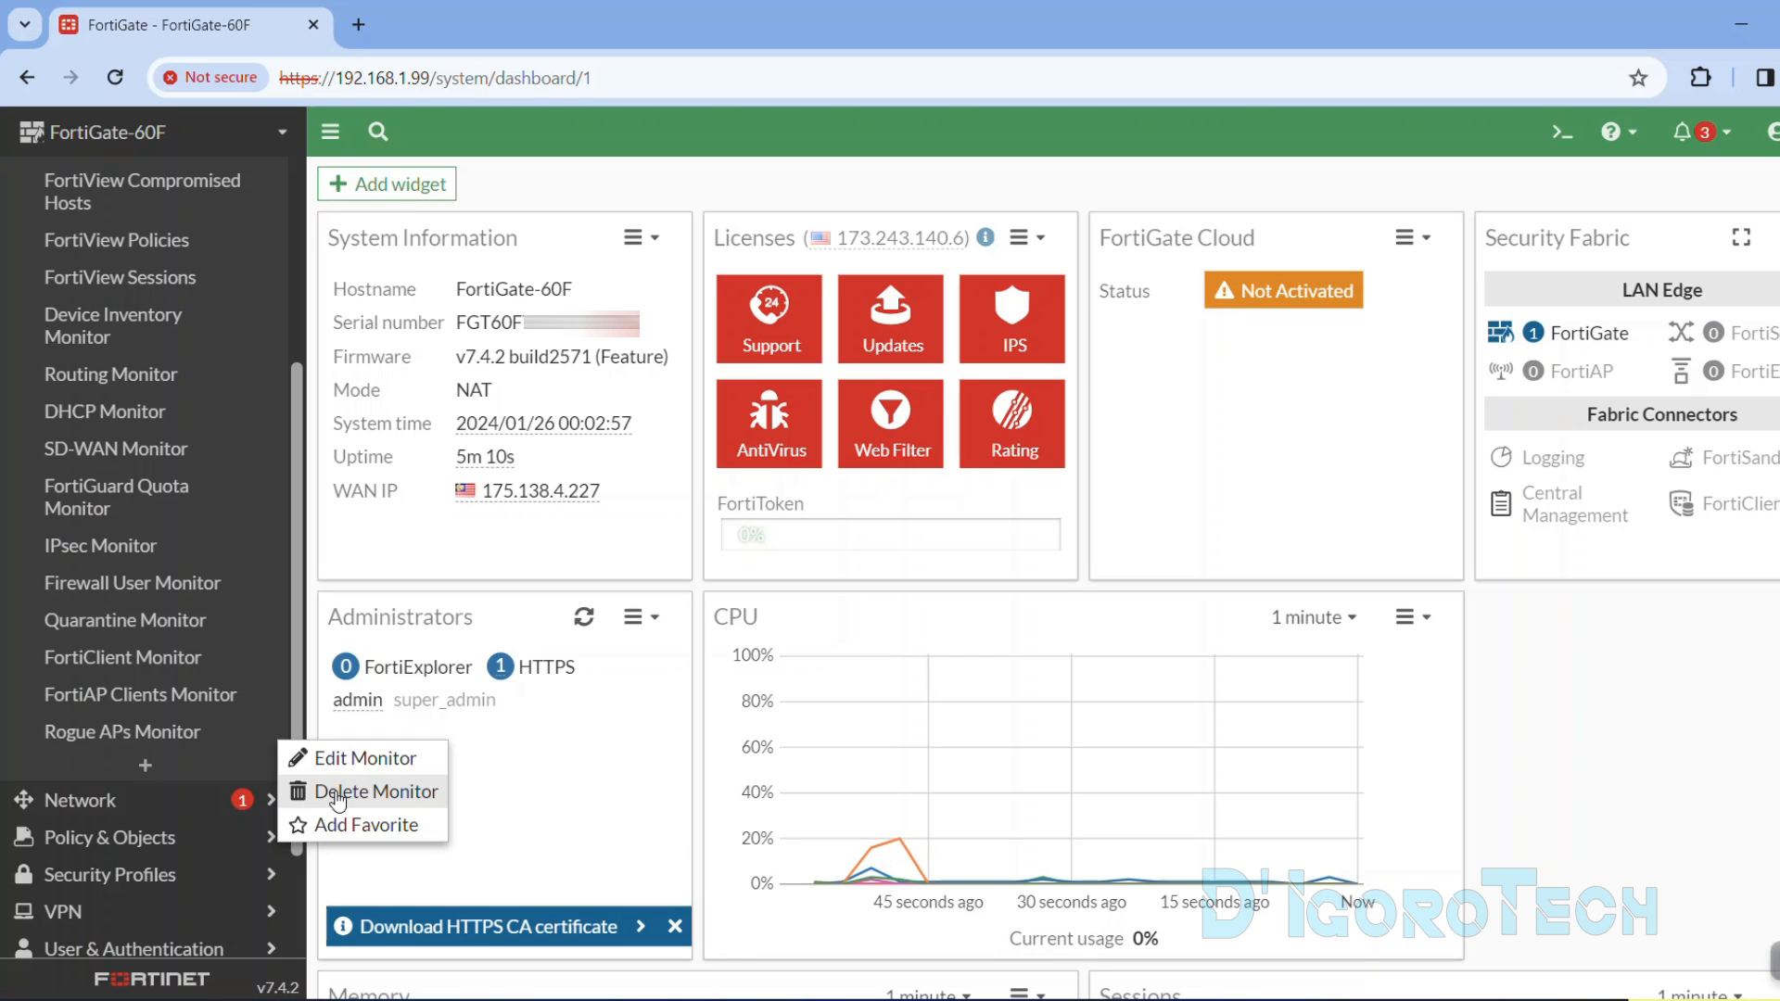
click(376, 792)
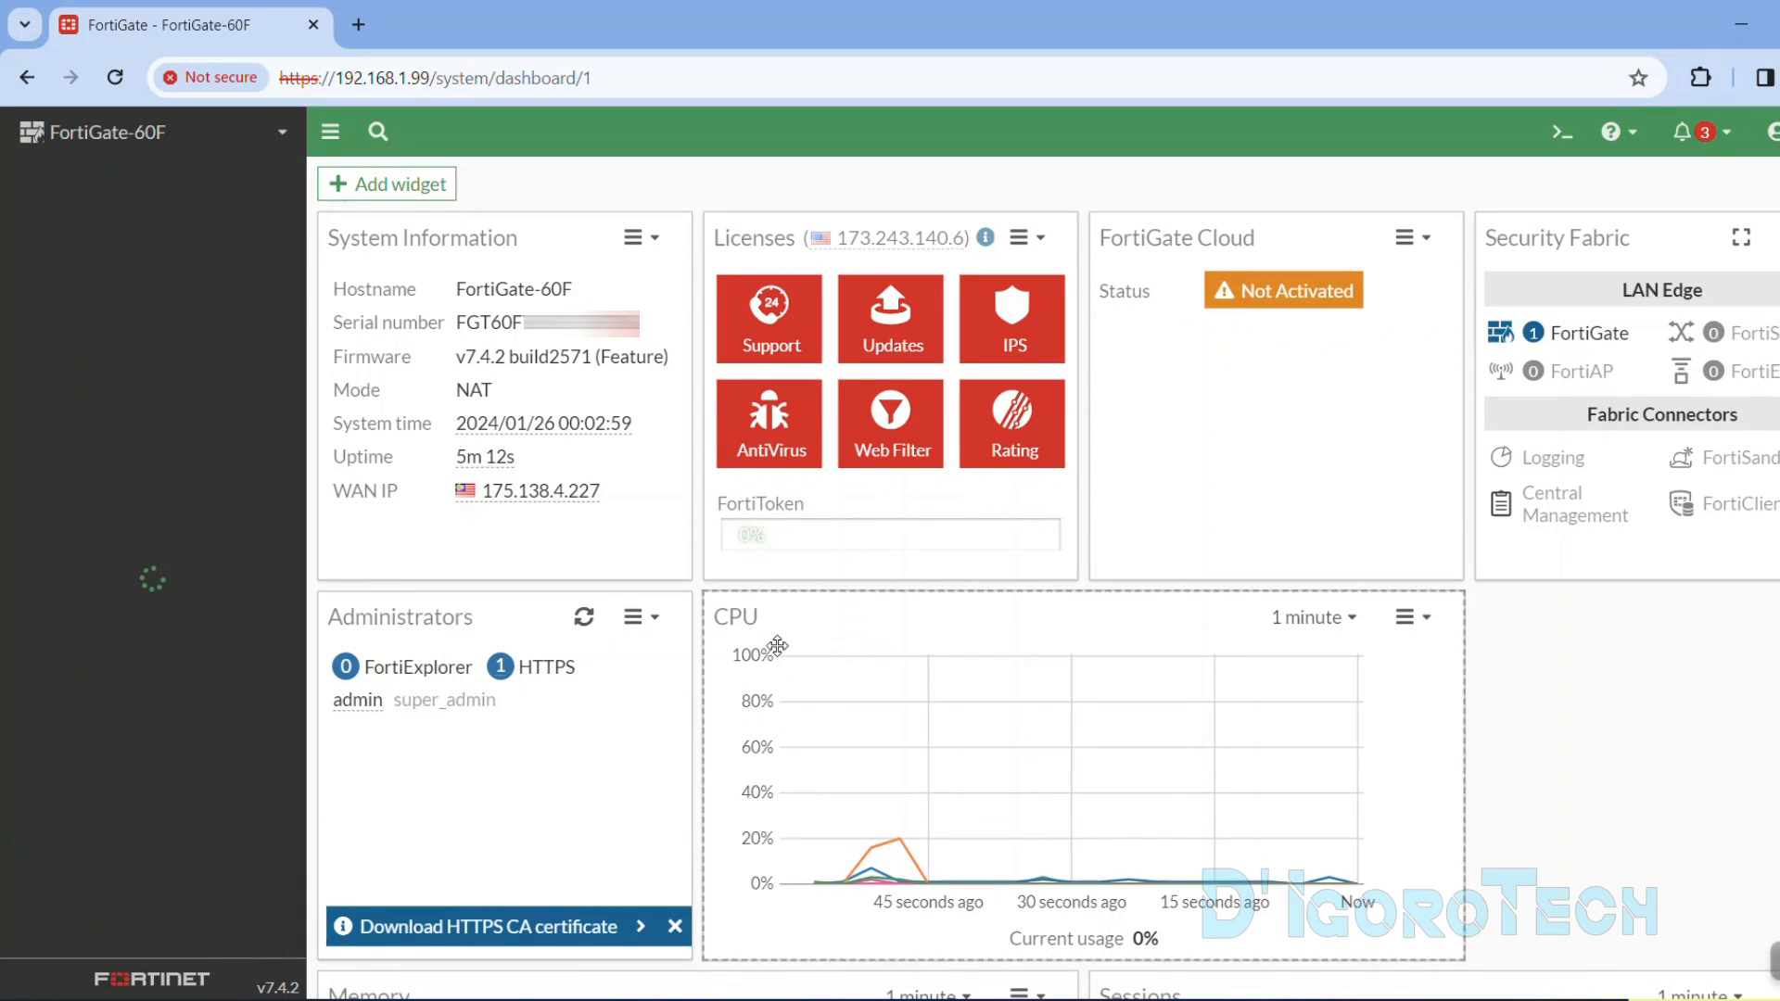
right_click(306, 699)
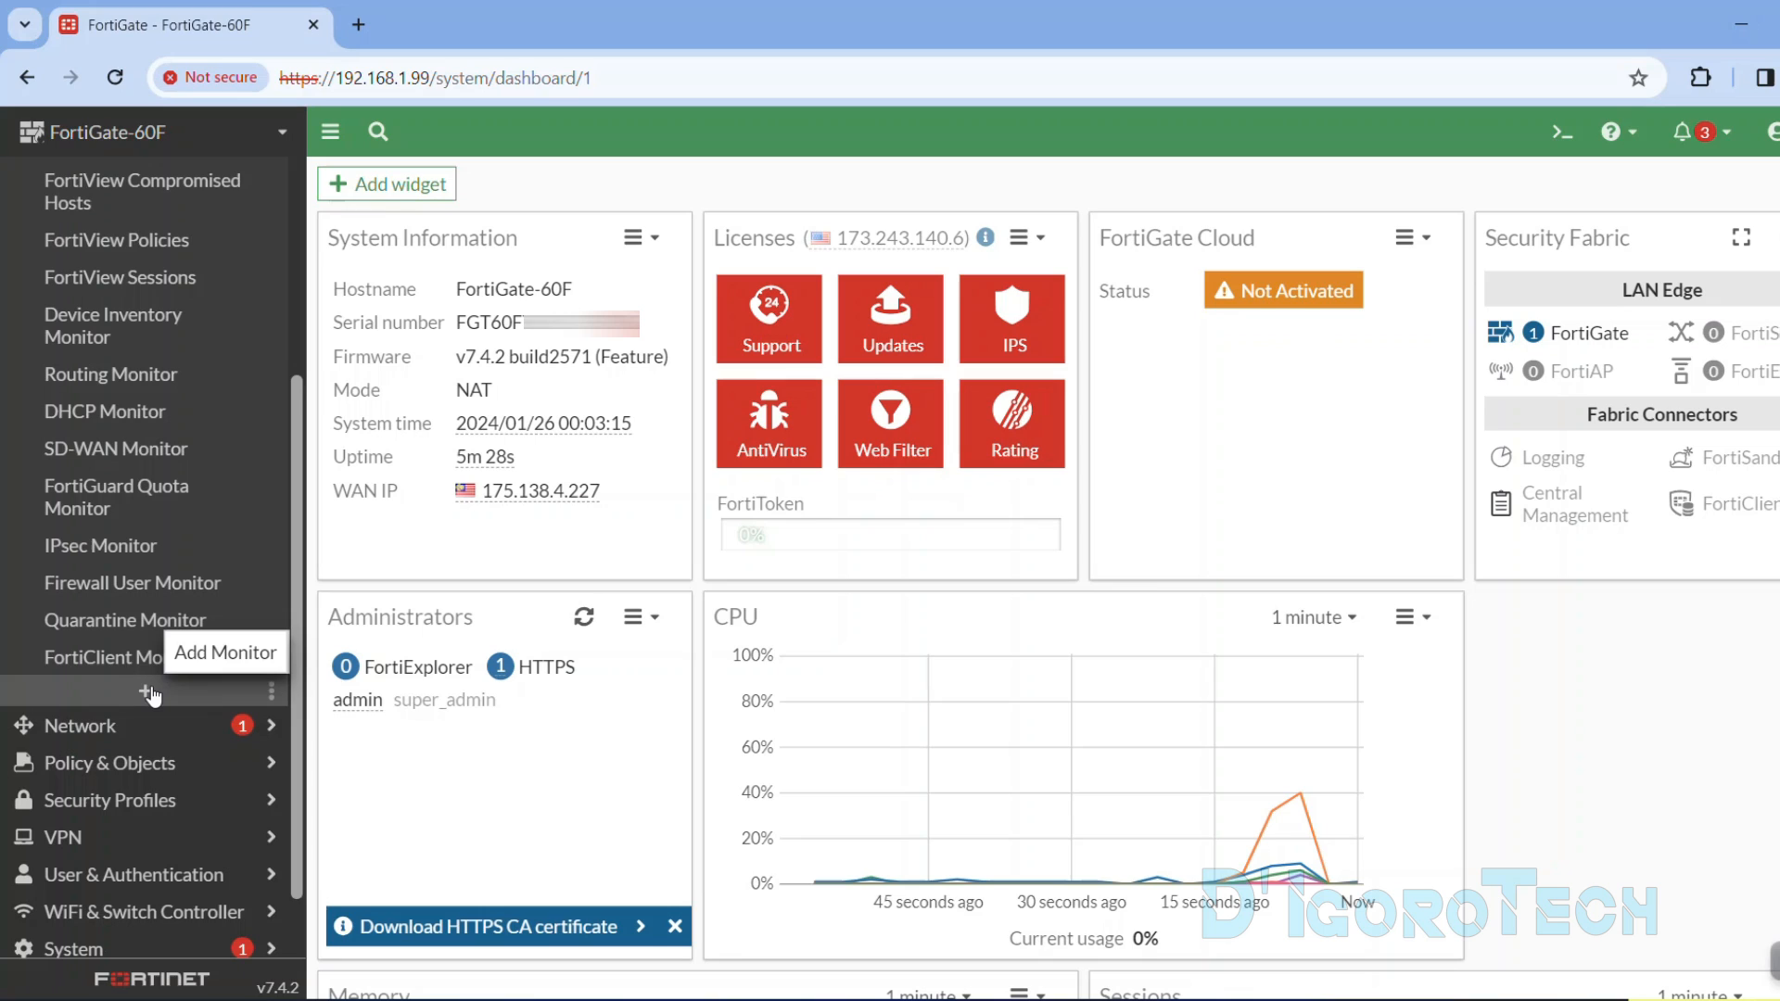
Browse the Add Monitor gallery with Show More enabled to reach the Assets monitor
click(152, 689)
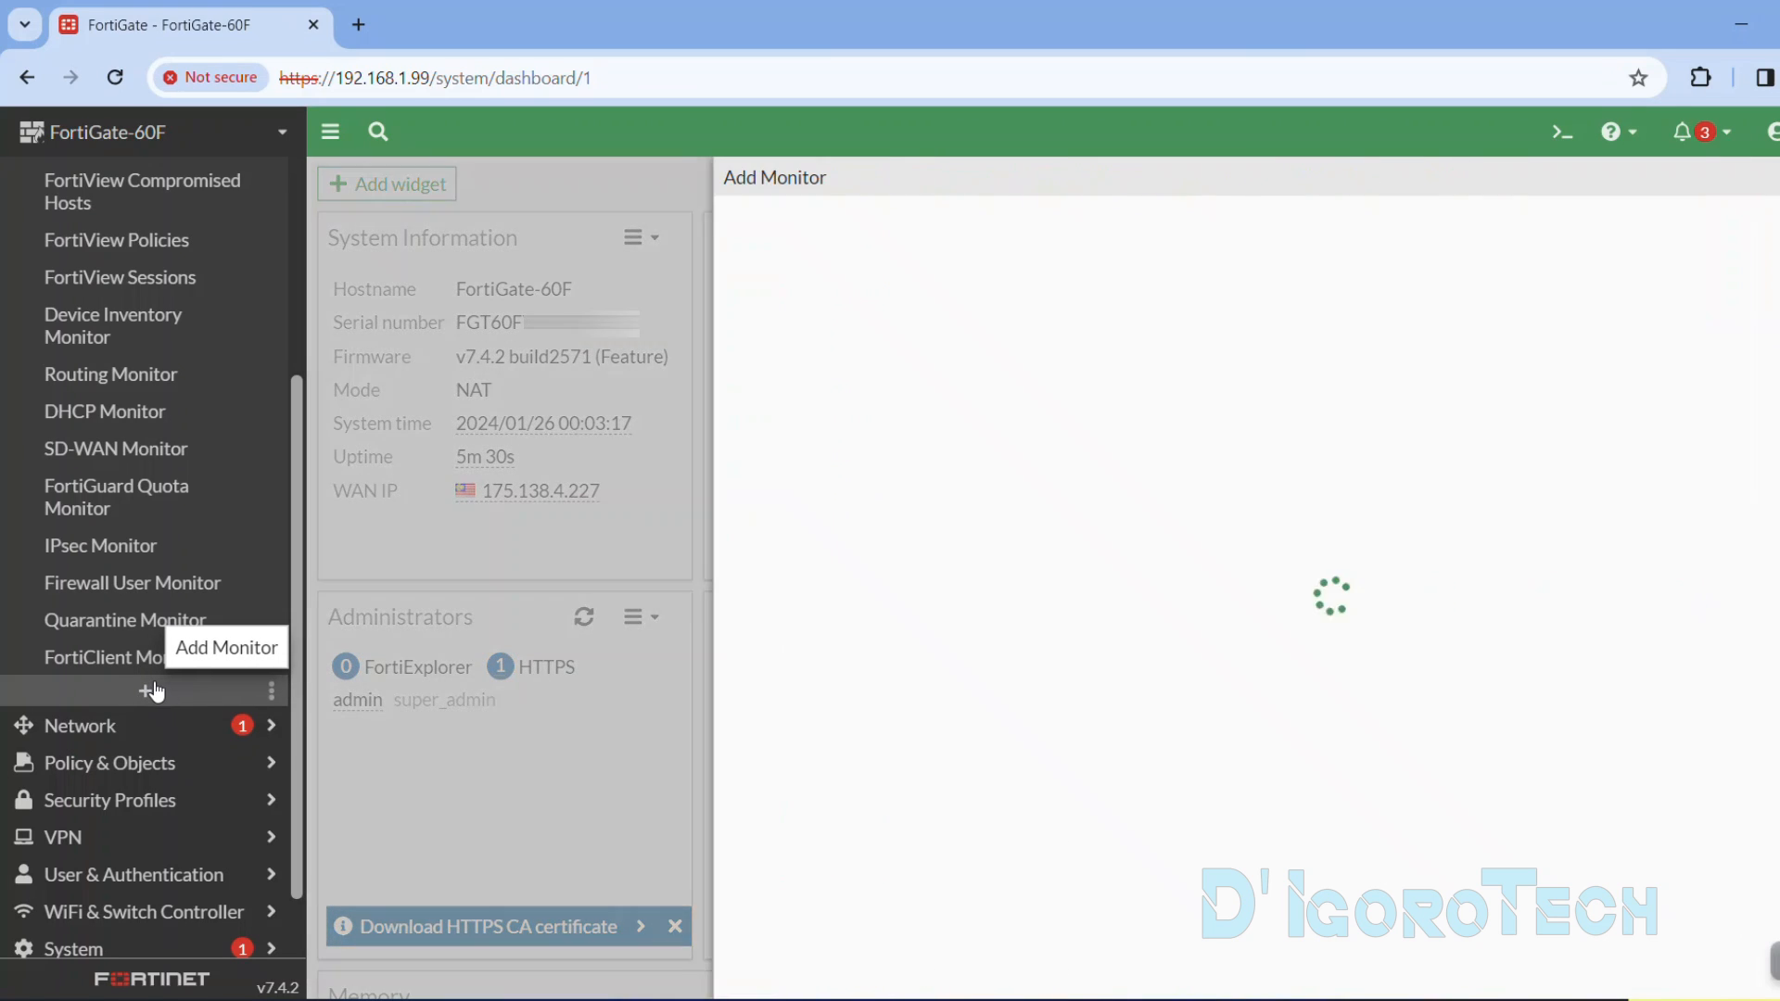
click(154, 689)
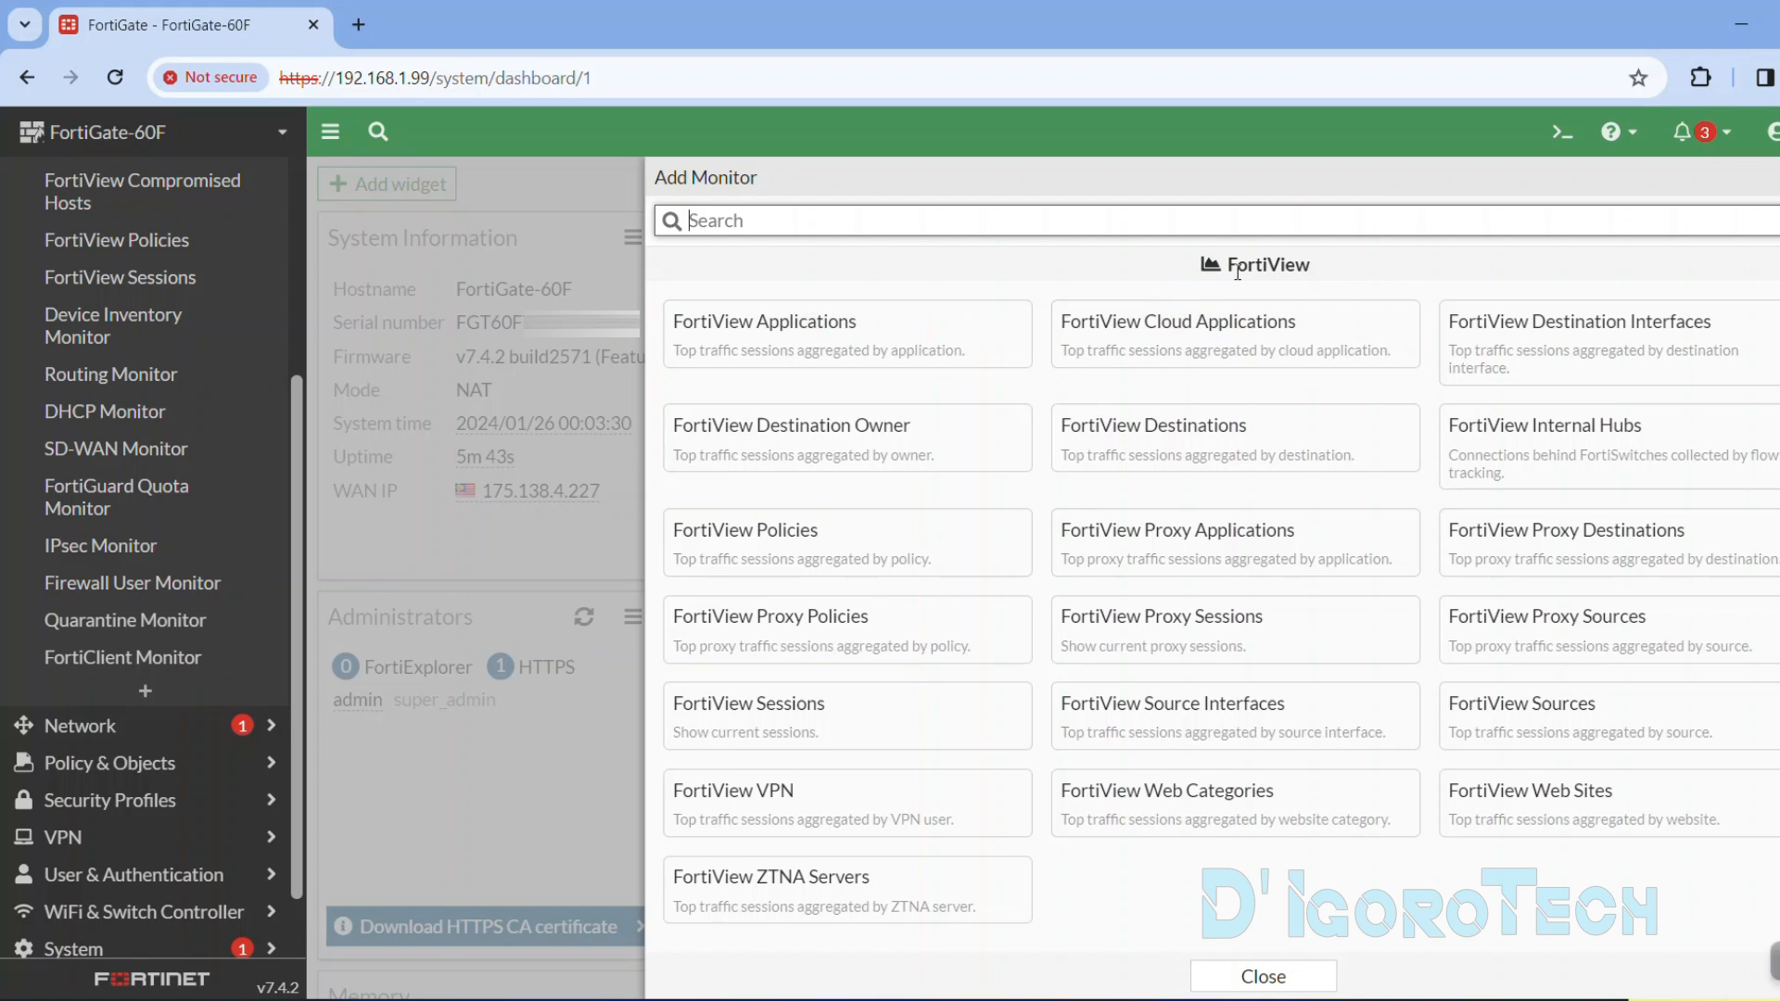
scroll(down, 3)
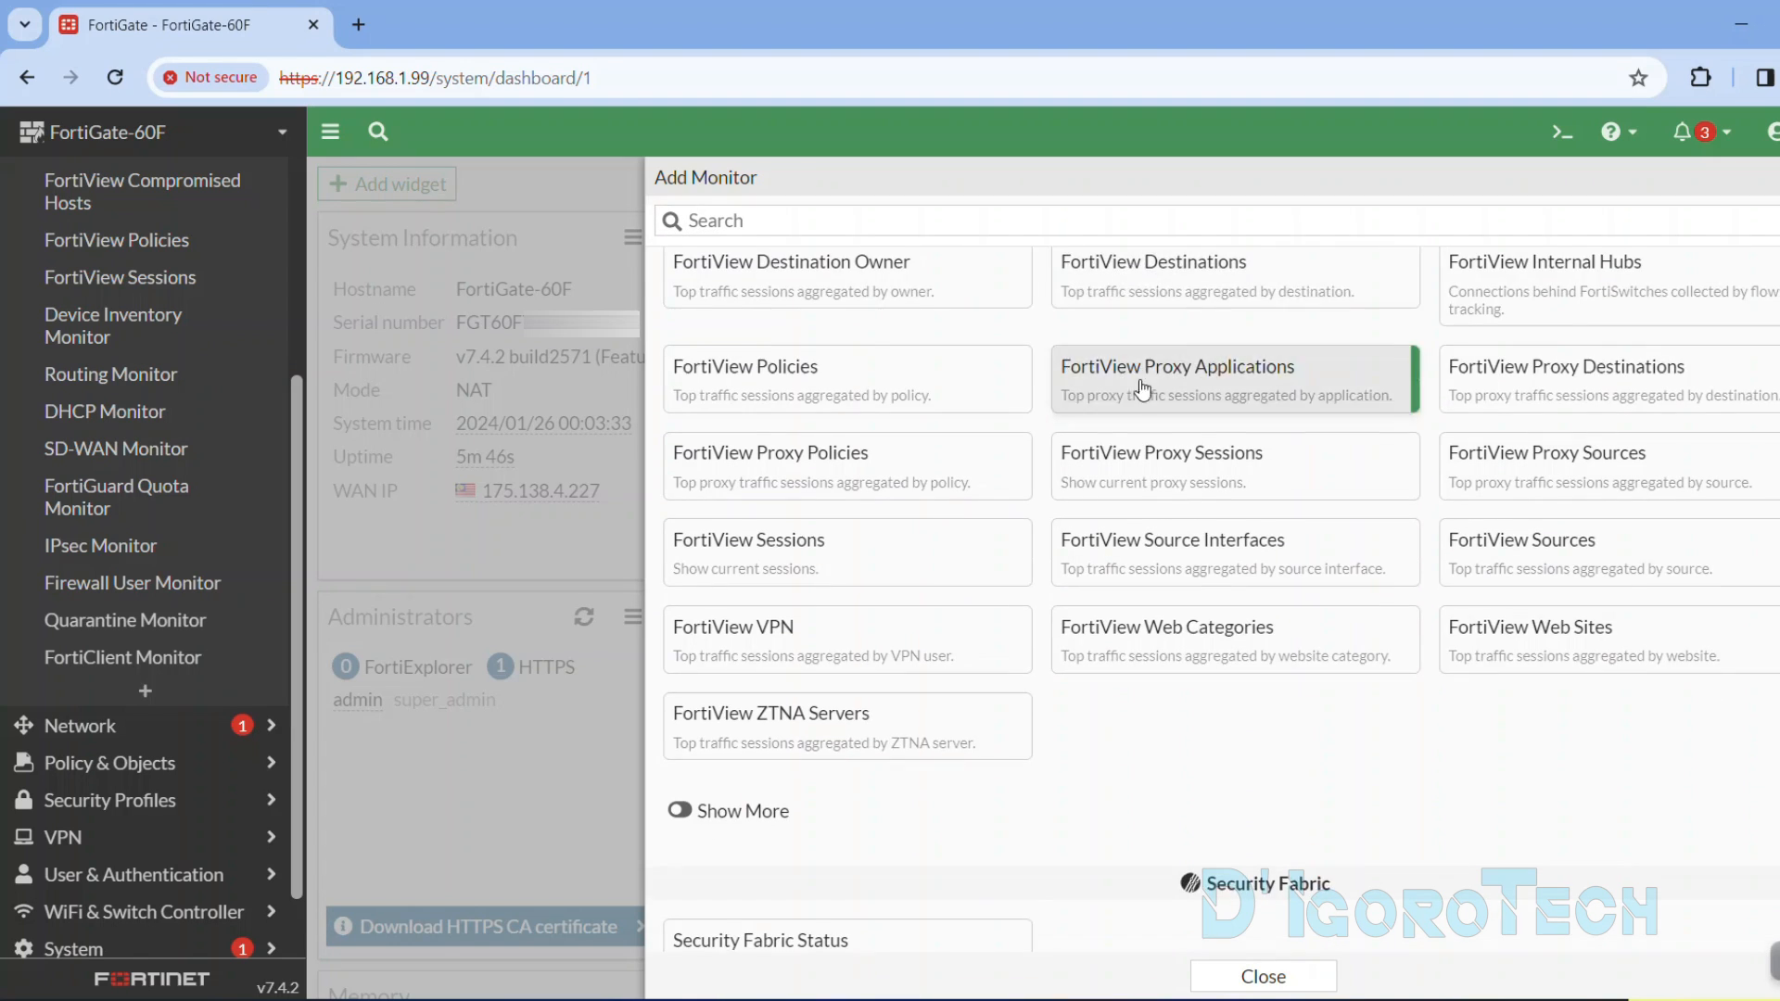
click(679, 484)
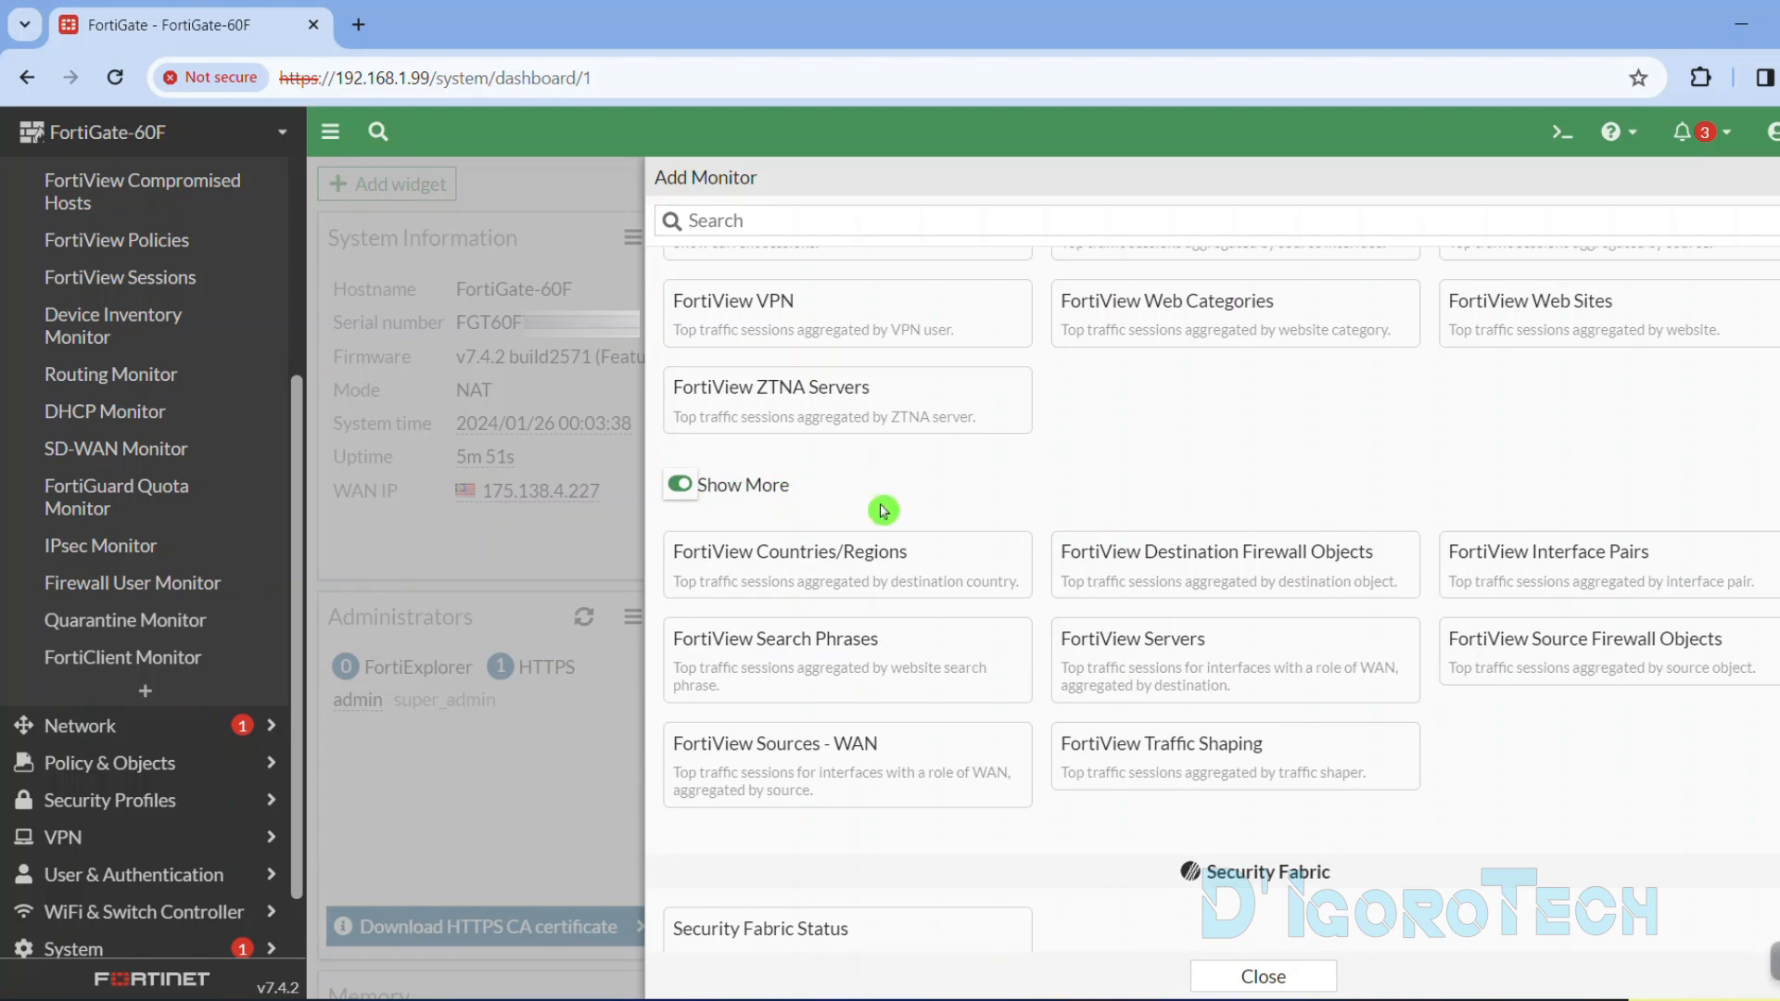
scroll(down, 3)
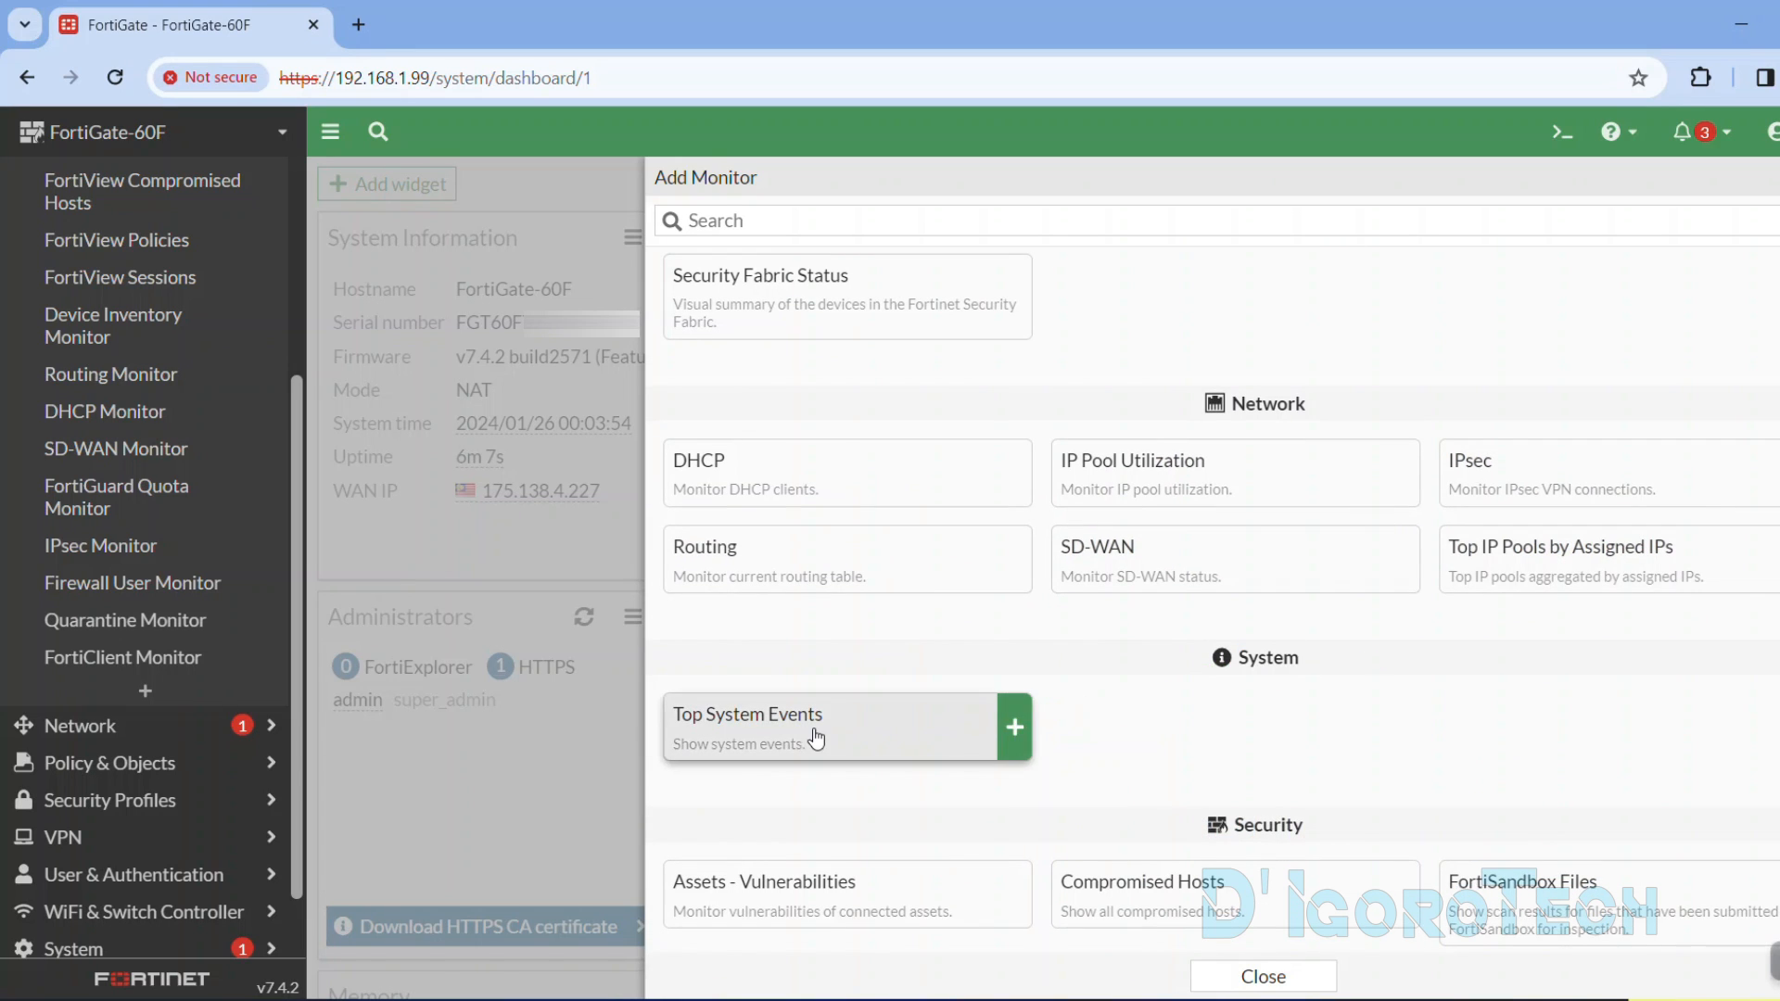
scroll(down, 3)
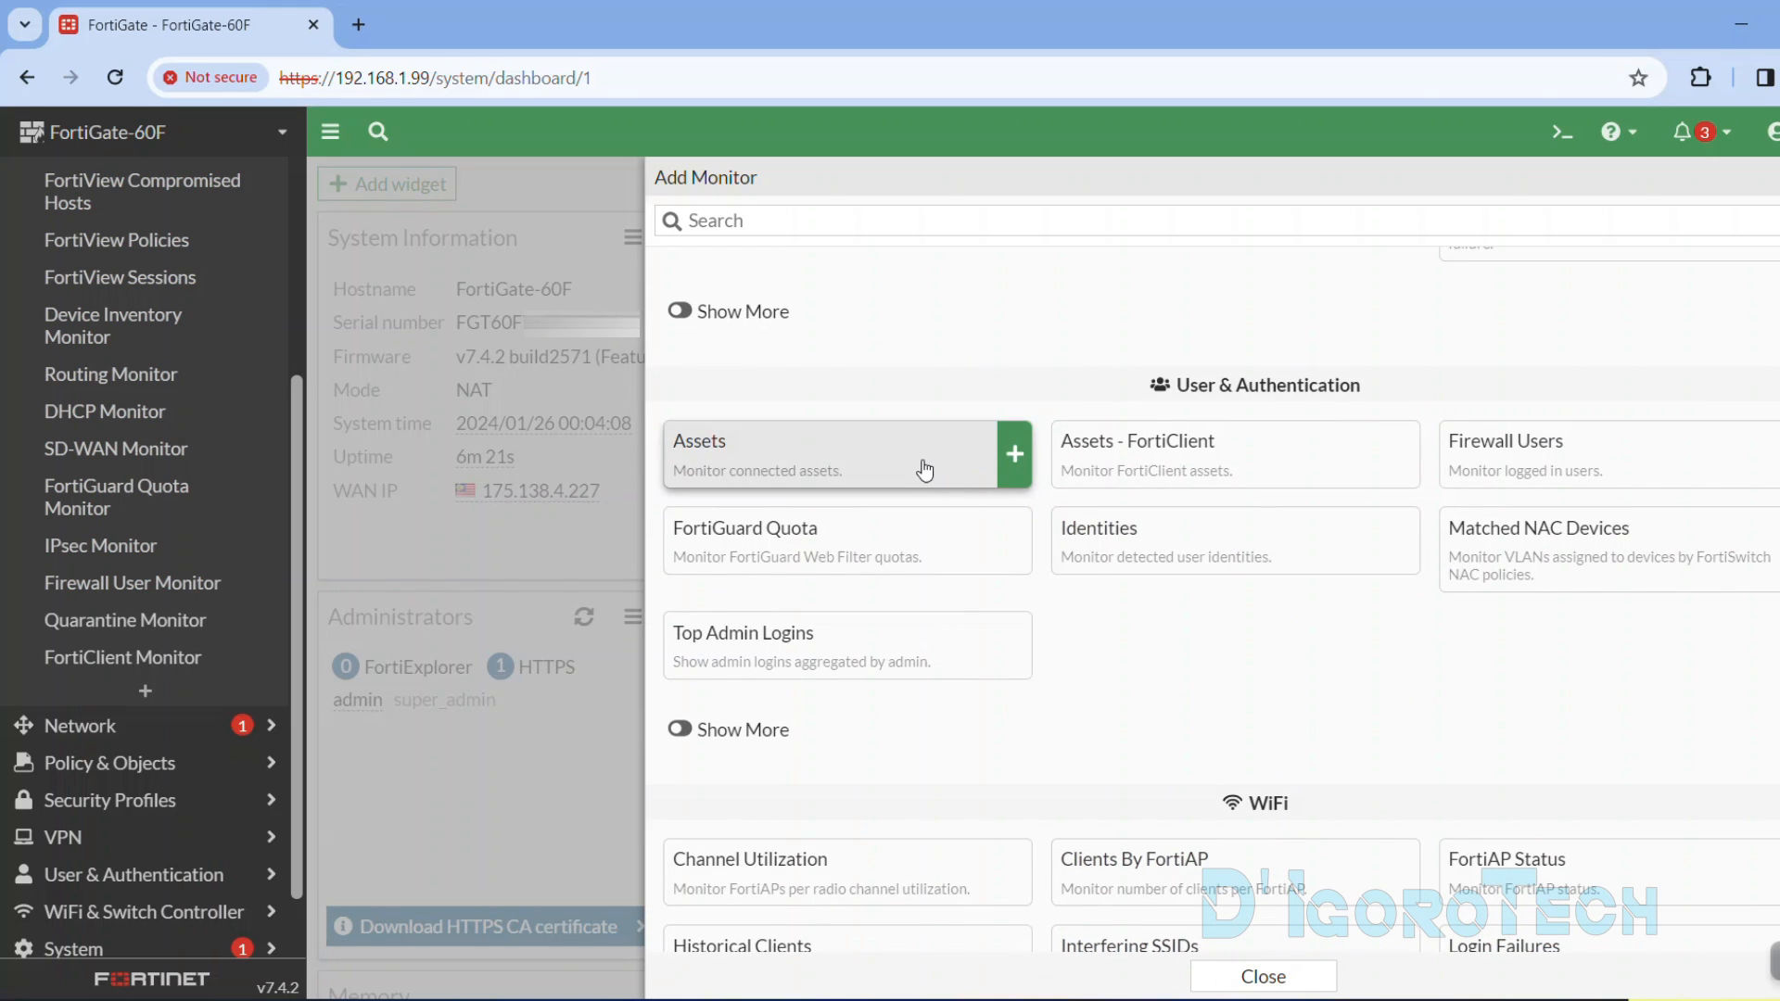
Add Assets as the Asset Inventory Monitor dashboard with time period Latest
click(1014, 454)
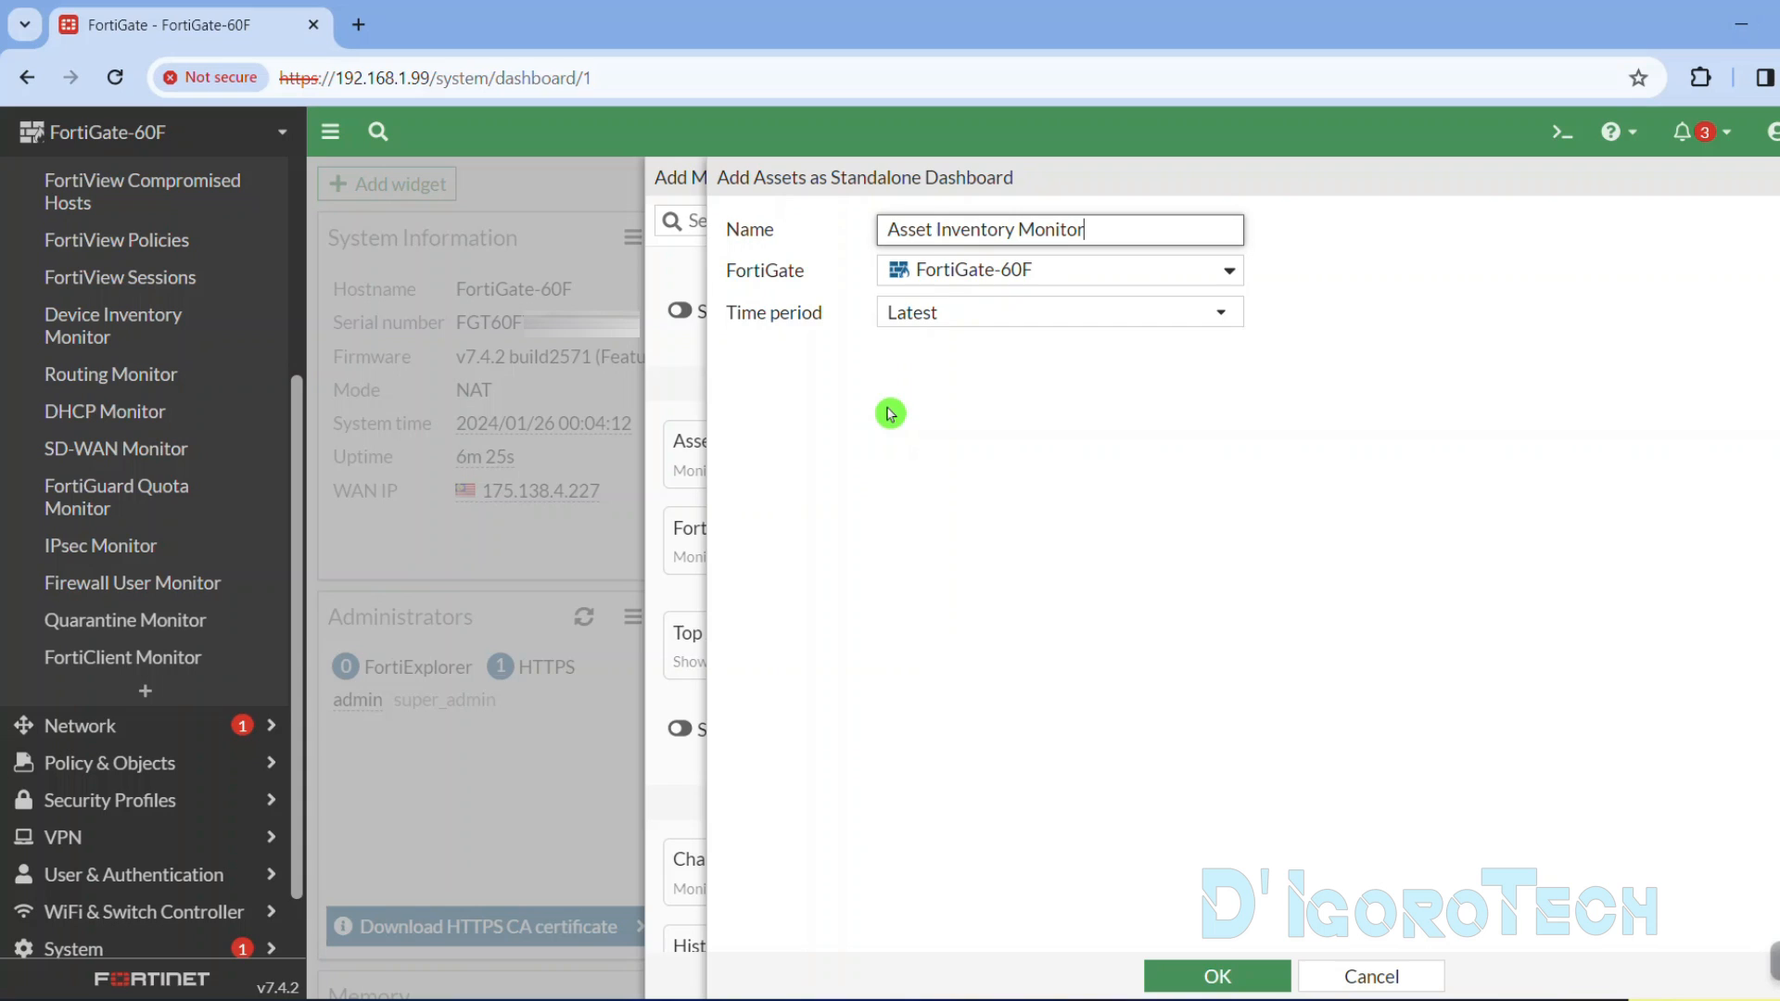
click(1055, 311)
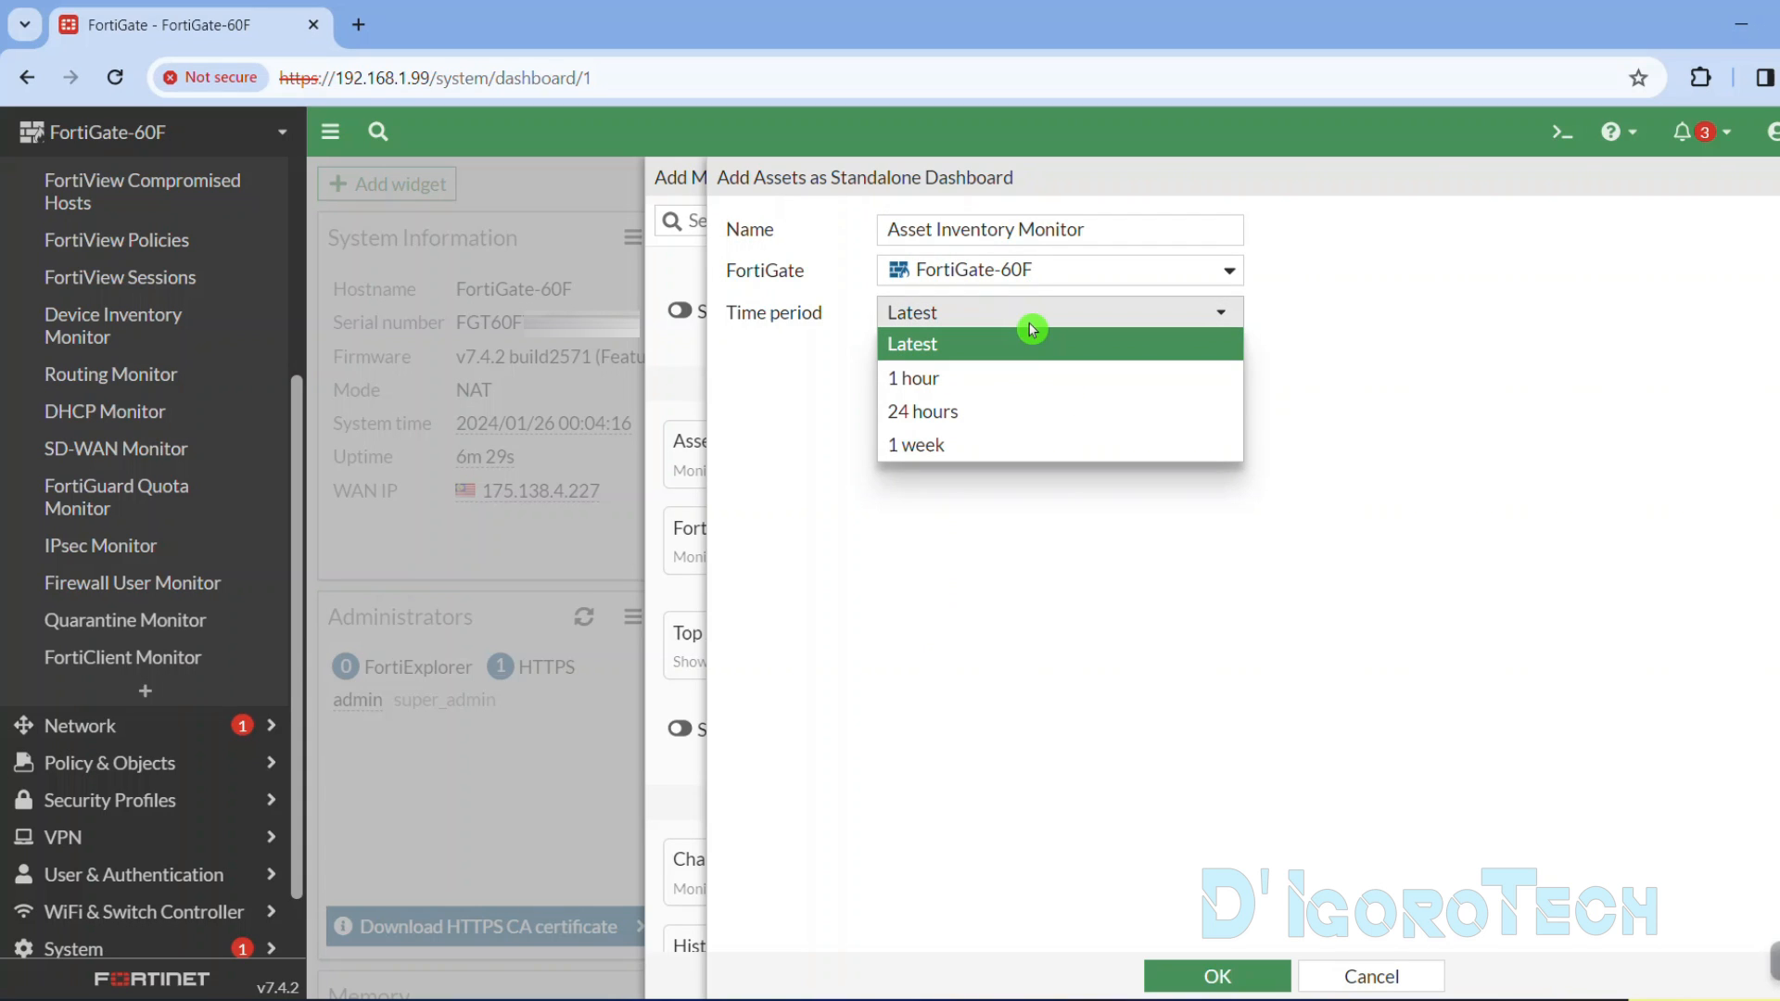
click(910, 345)
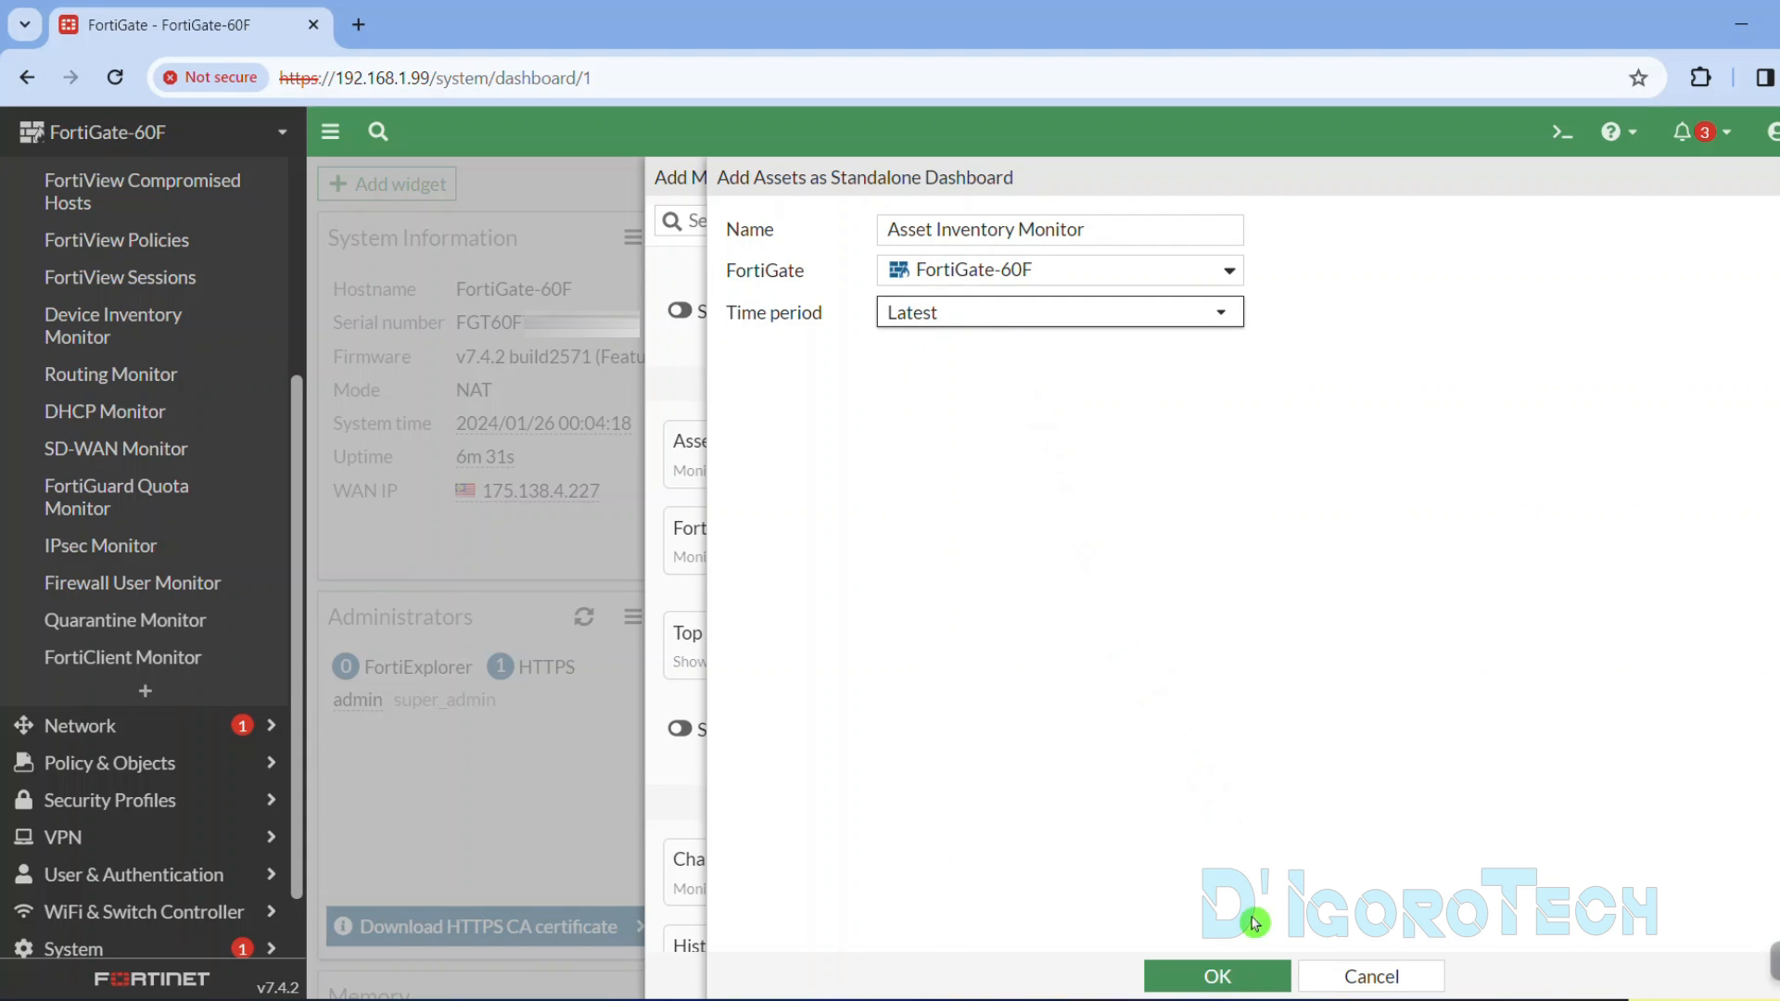
click(1216, 977)
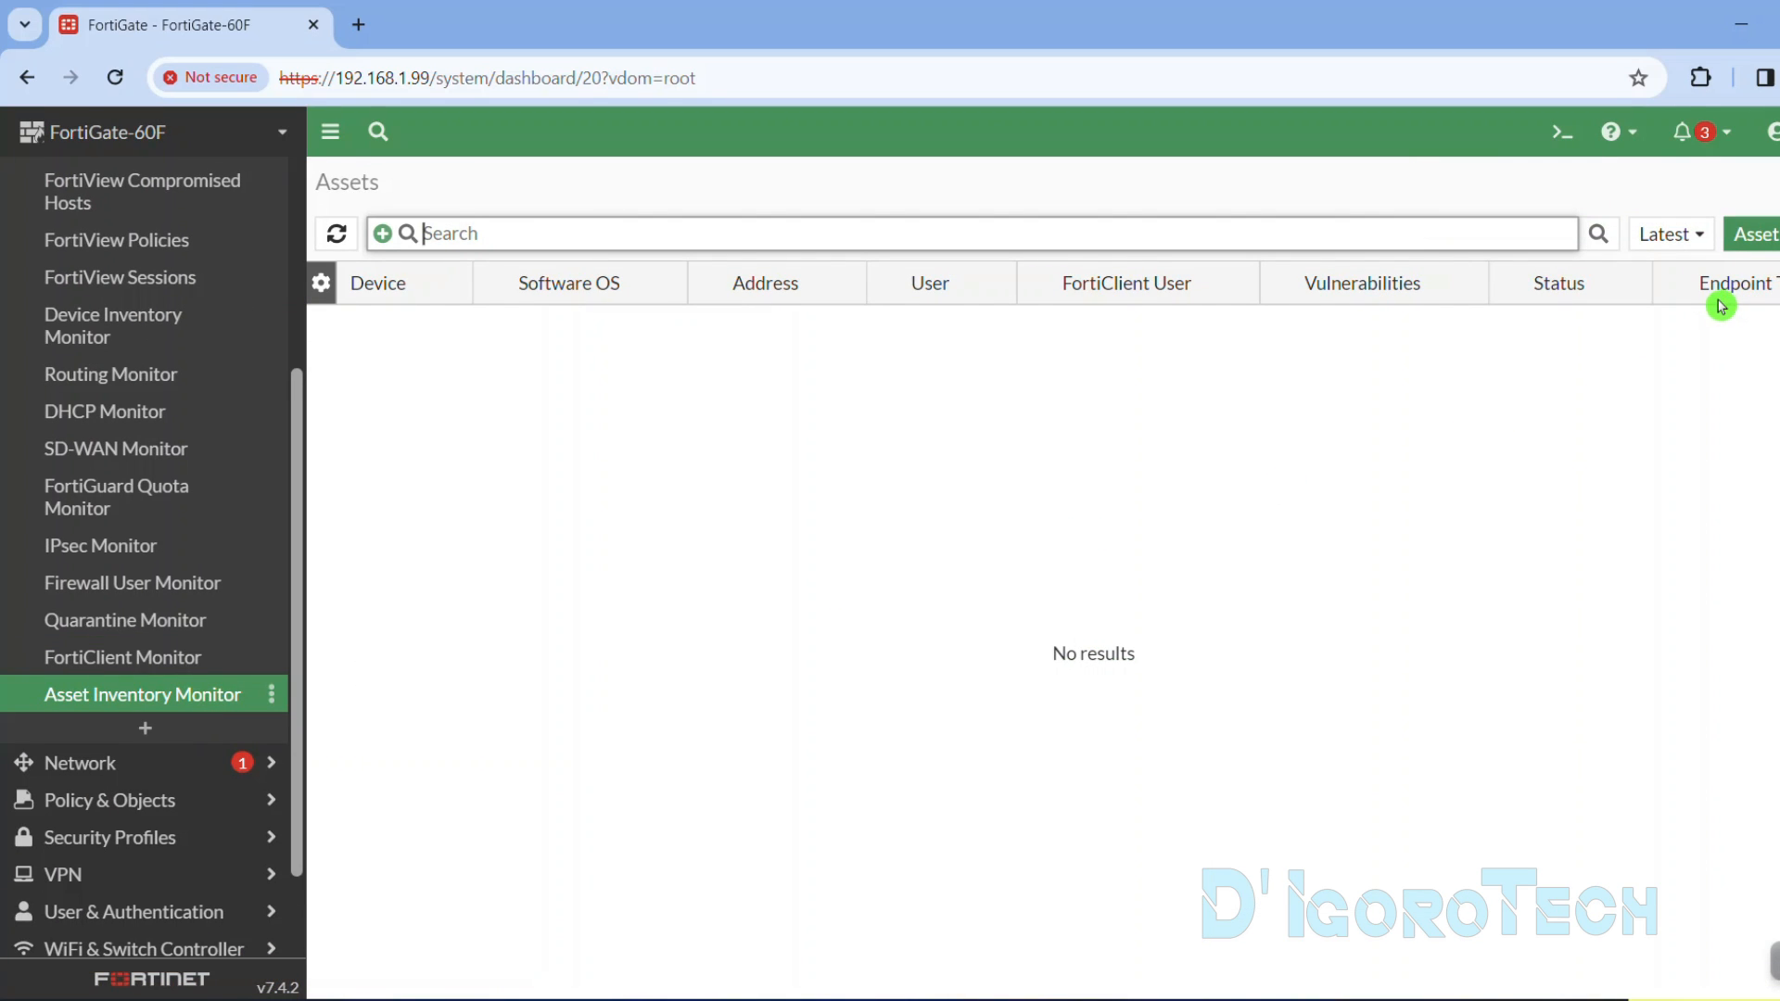
mouse_move(1668, 234)
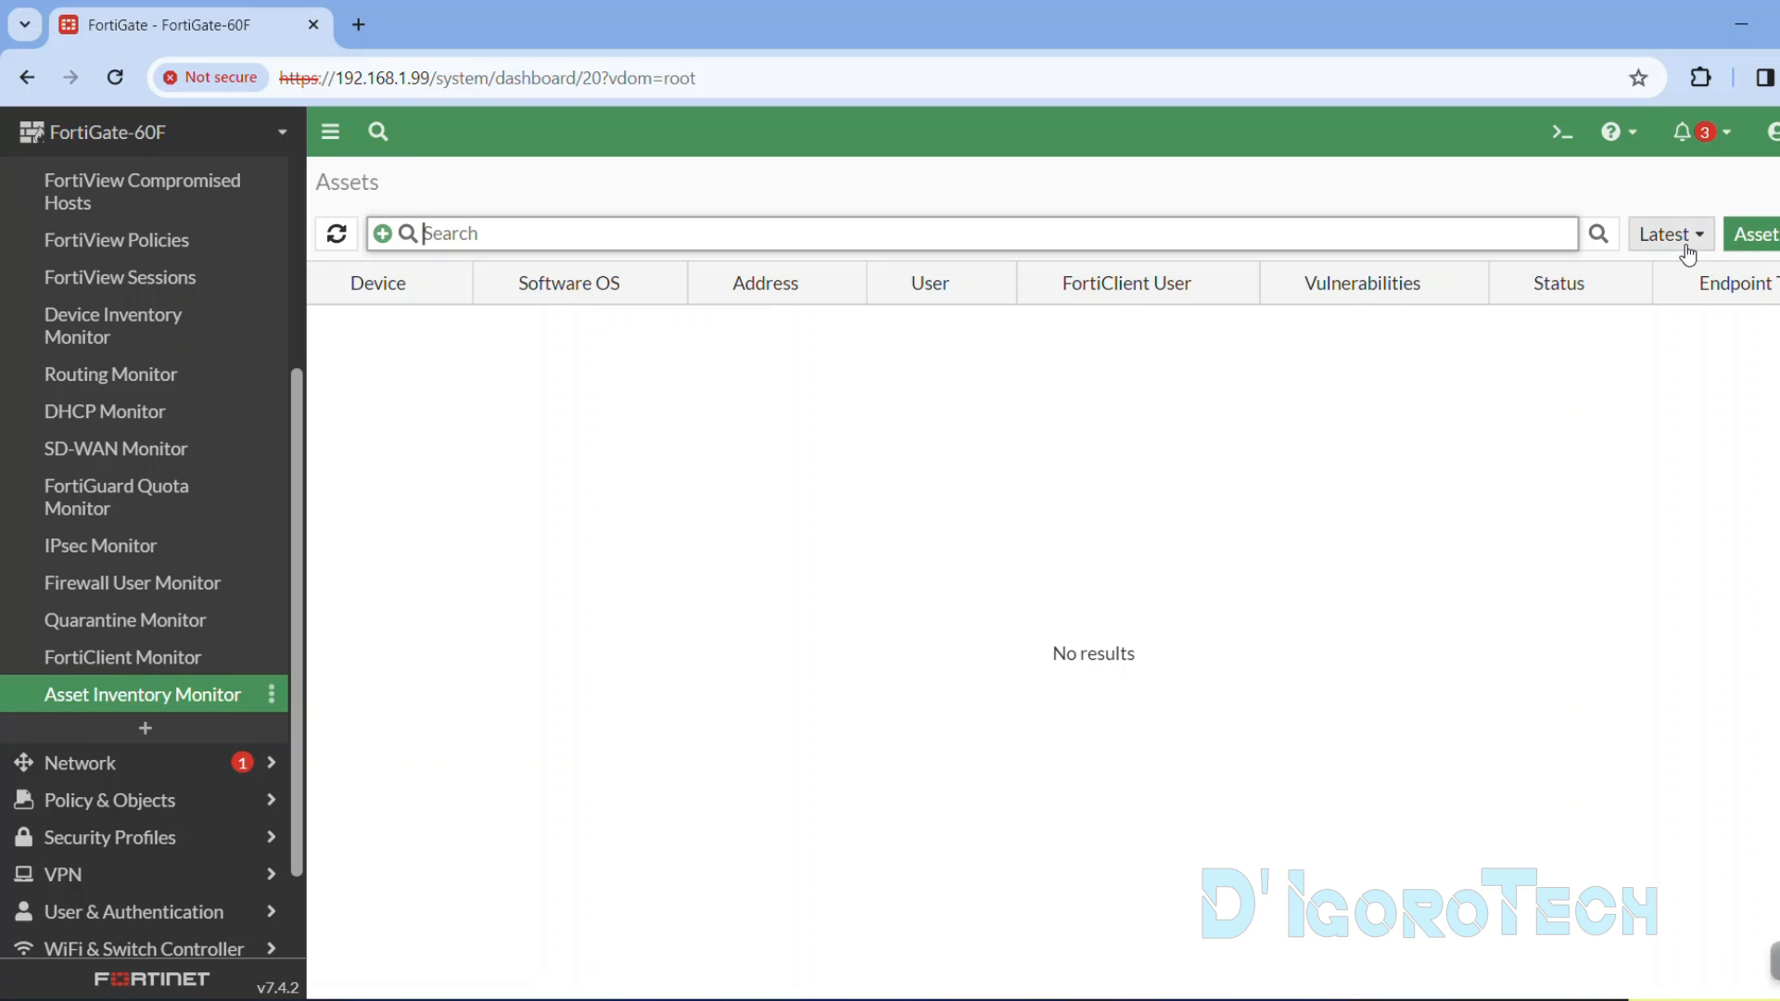
Expand the Network menu in the left navigation pane
click(1668, 233)
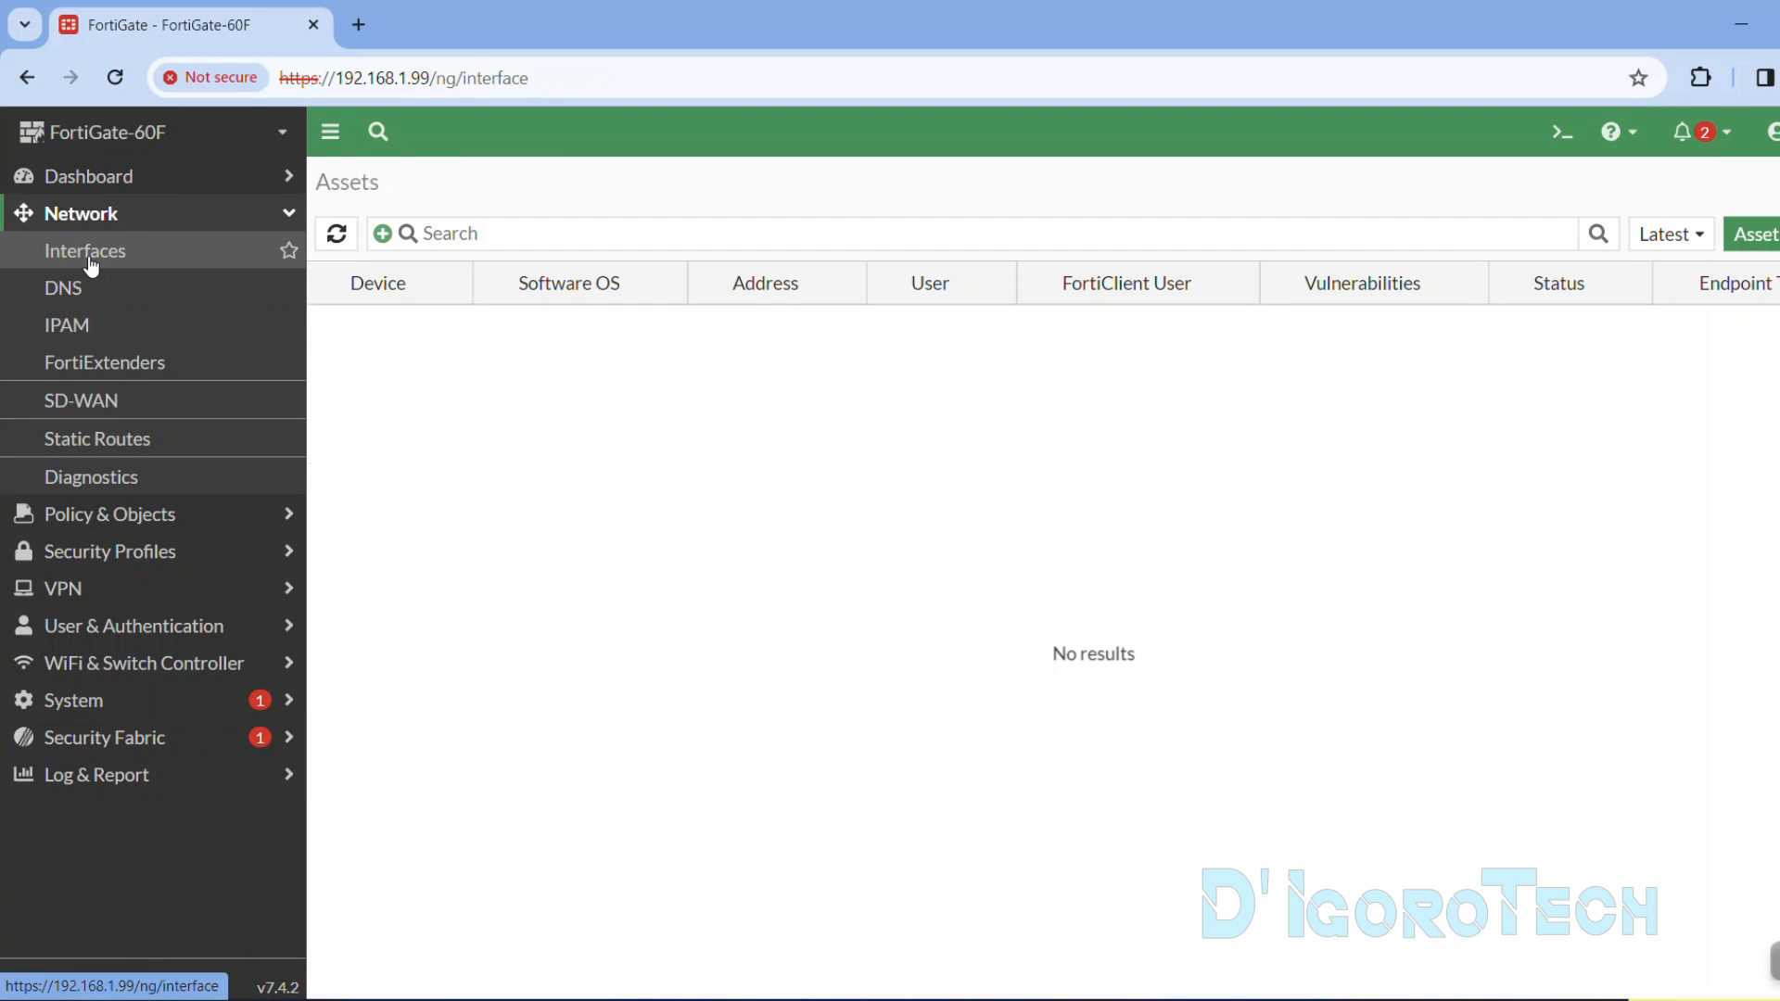
Review wan1 on the Interfaces page and highlight the internal switch address 192.168.1.99
click(85, 251)
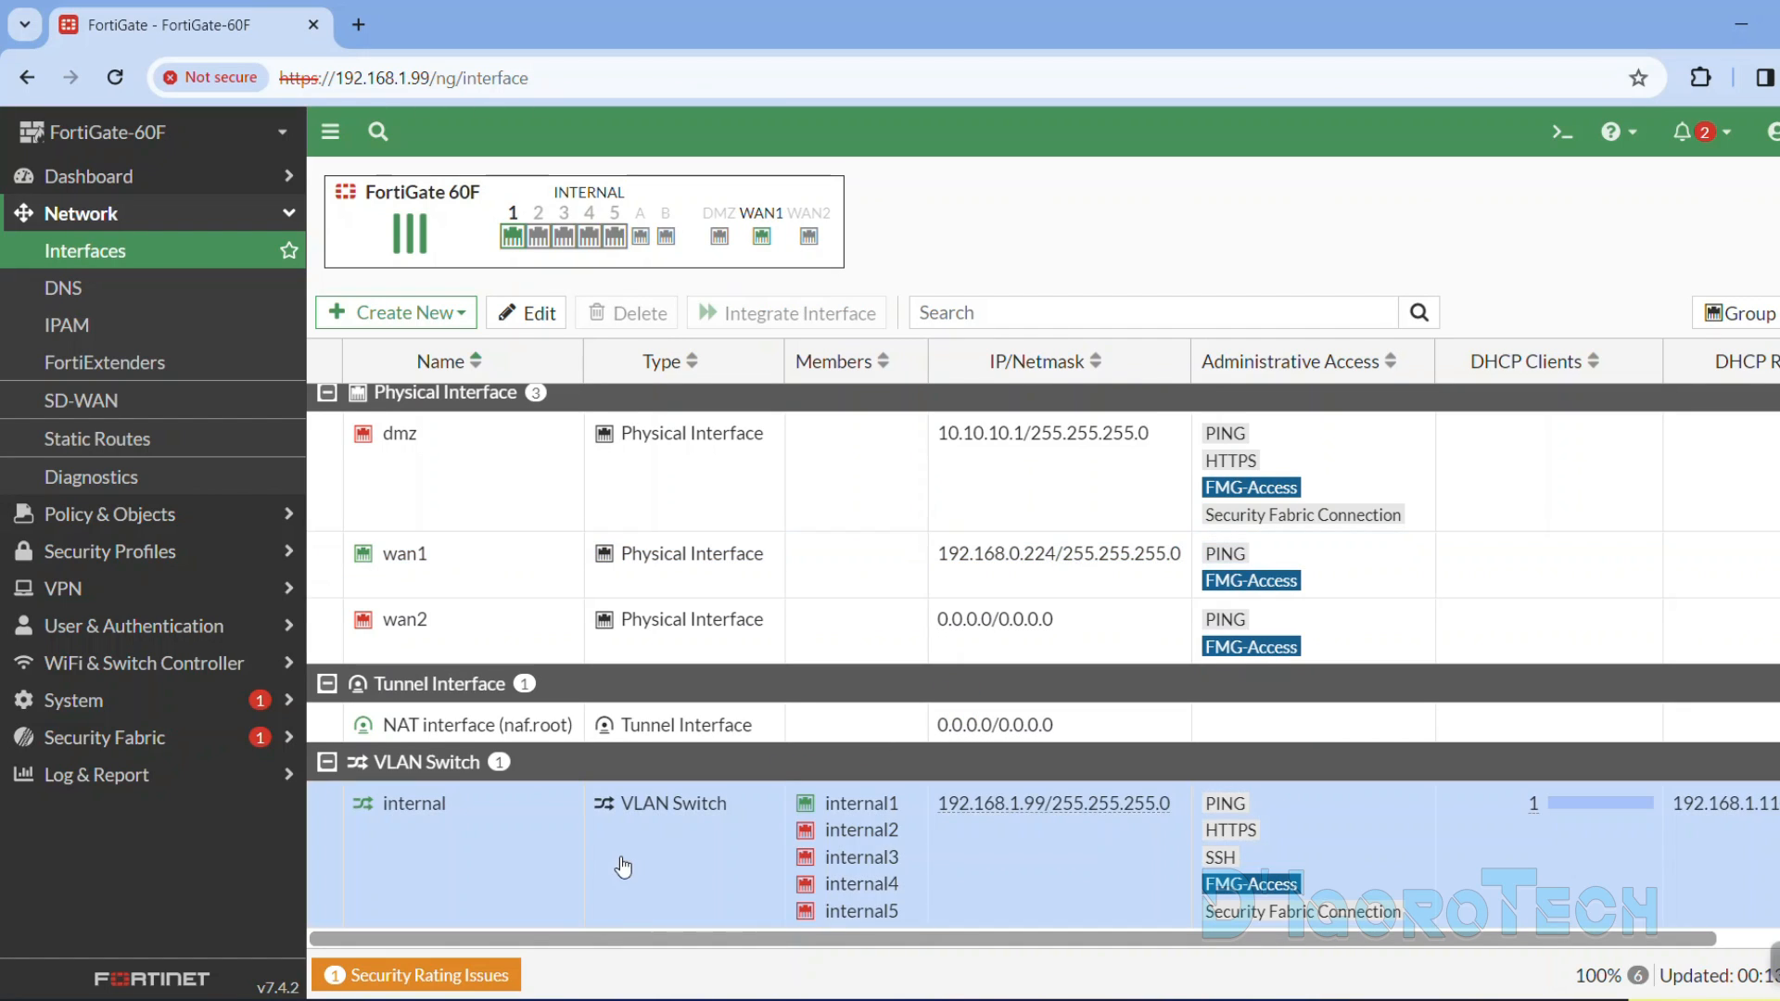
click(402, 555)
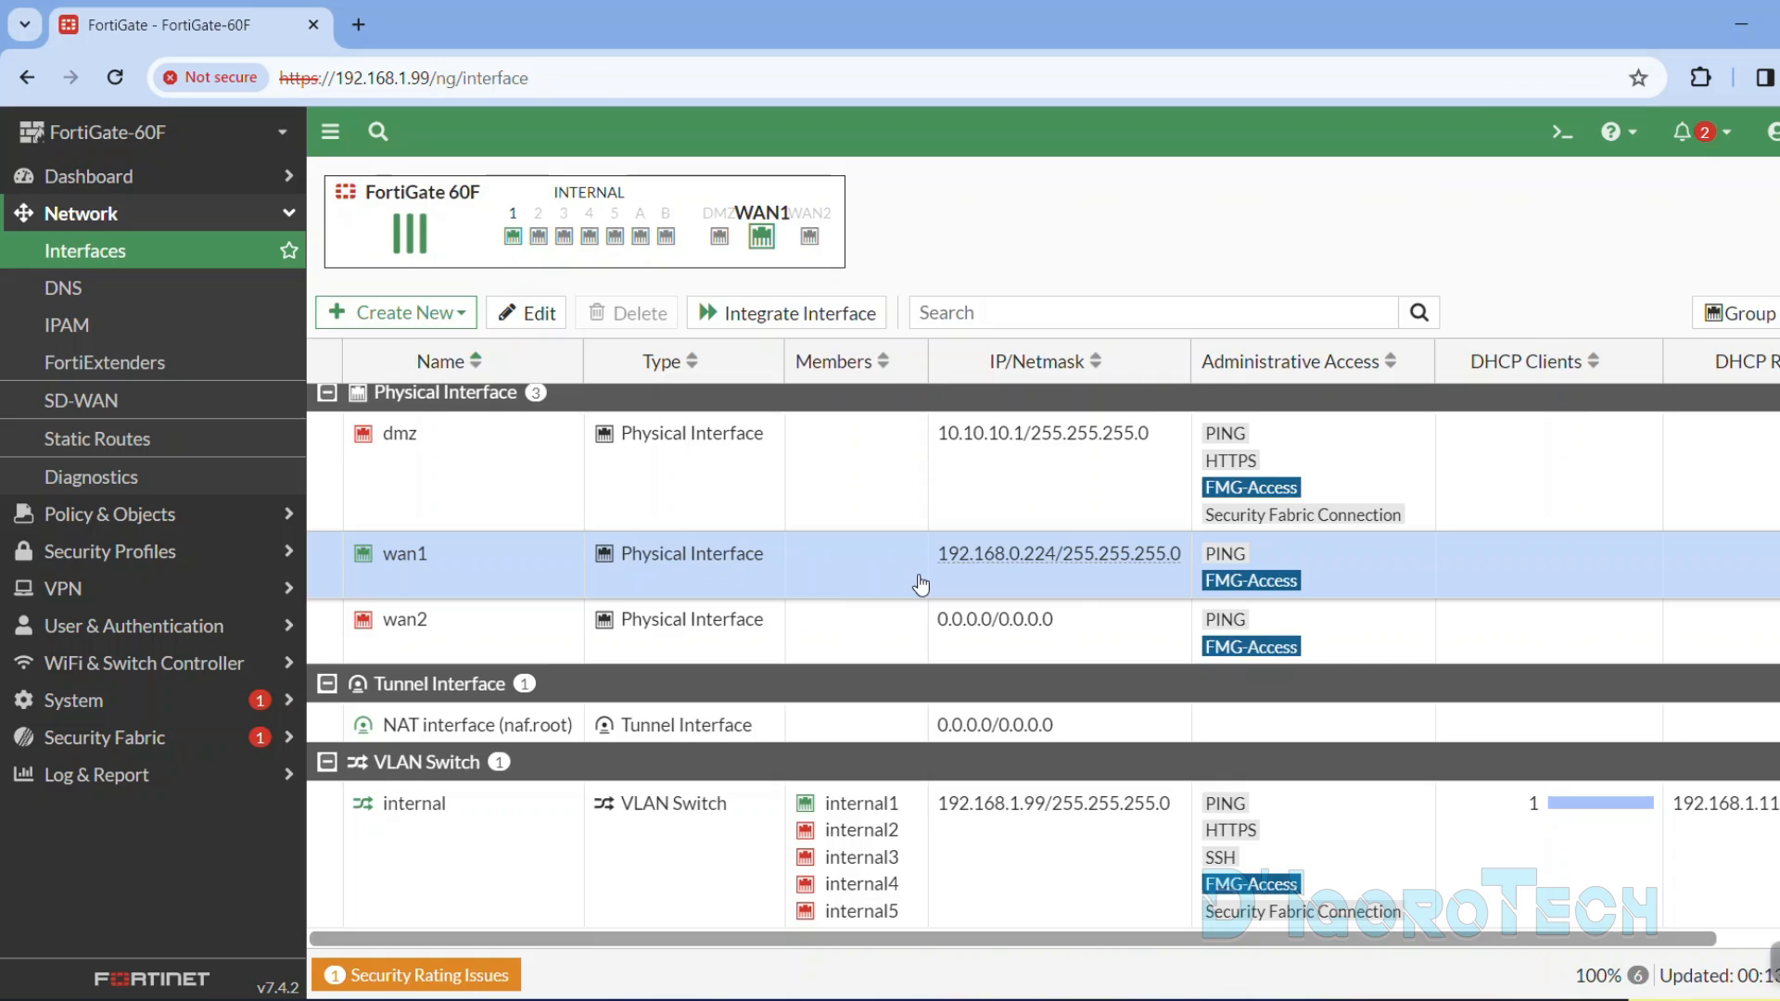
double_click(402, 554)
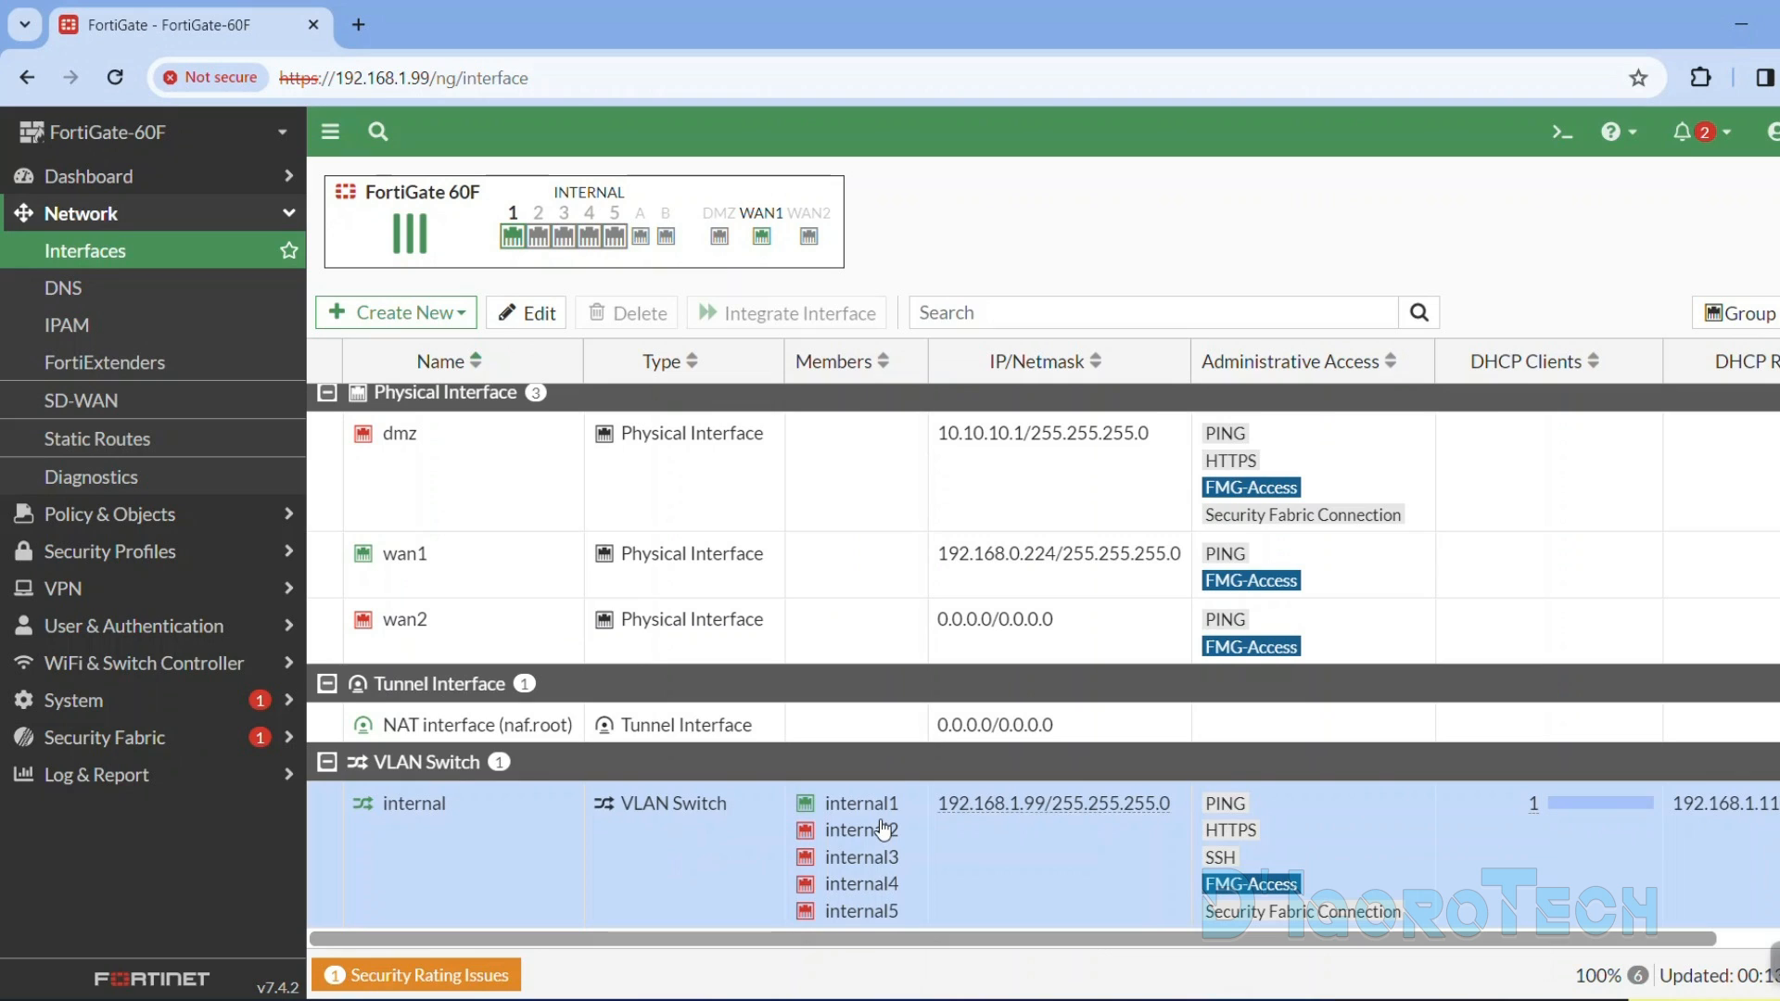
mouse_move(941, 816)
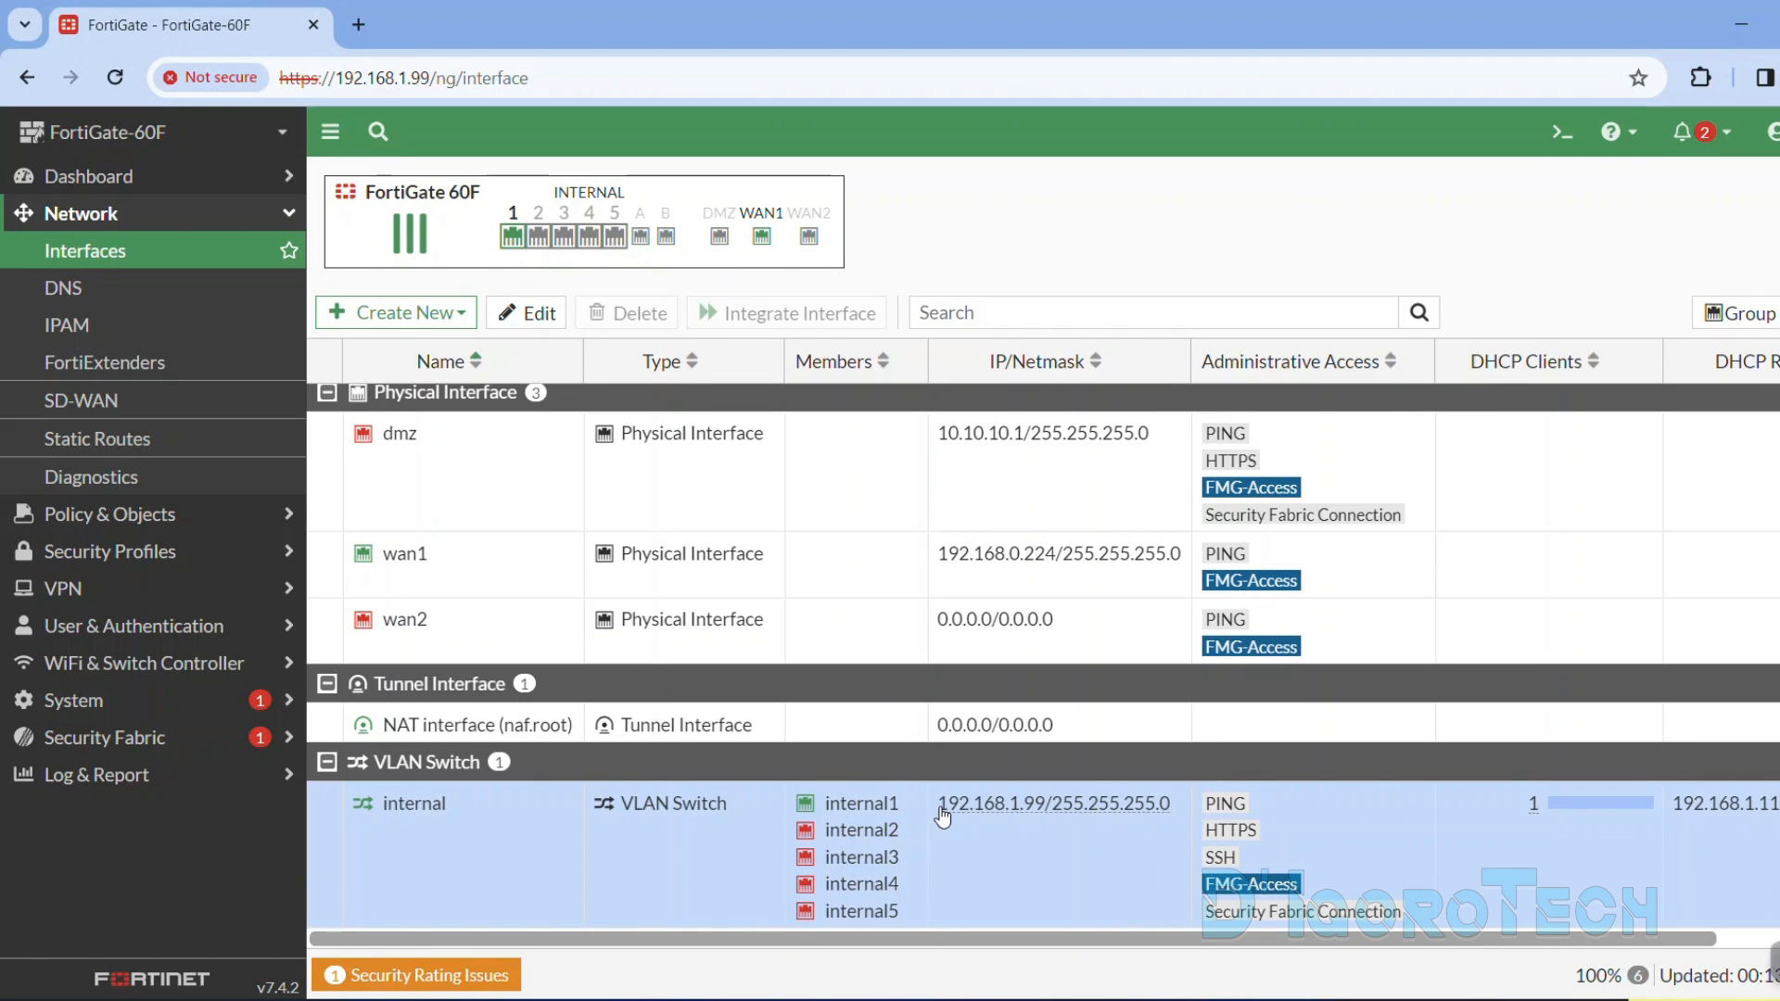
double_click(988, 803)
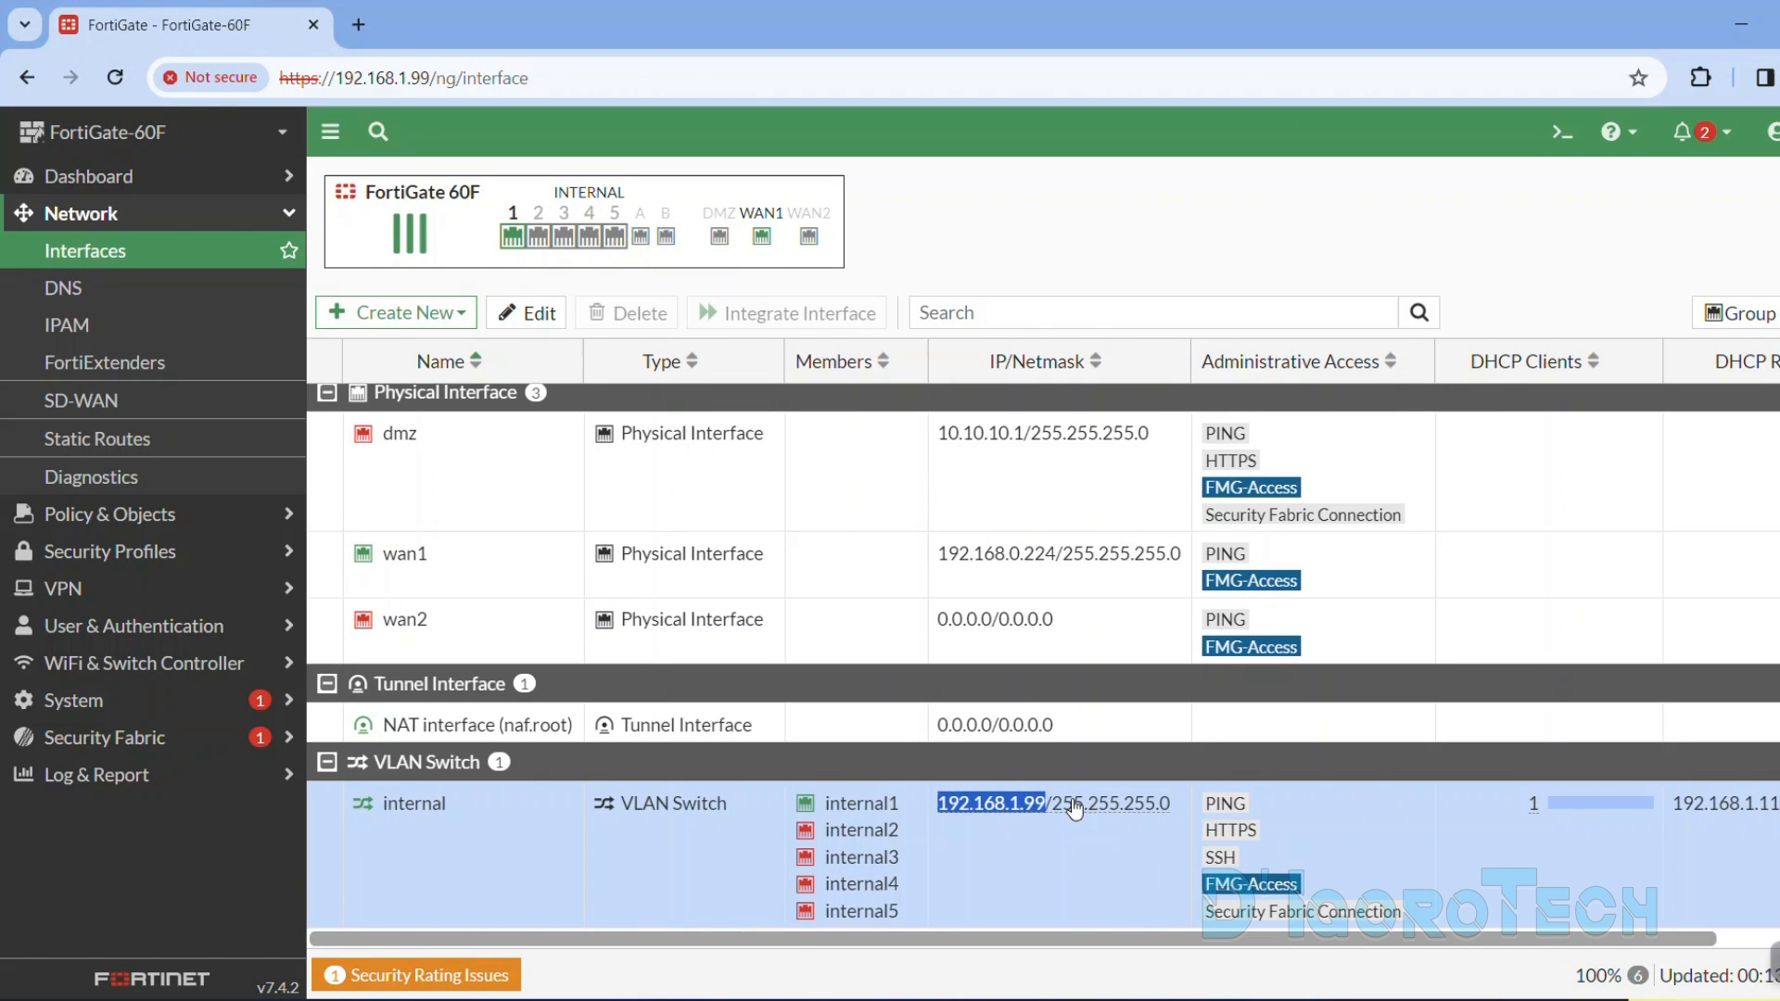
mouse_move(1087, 853)
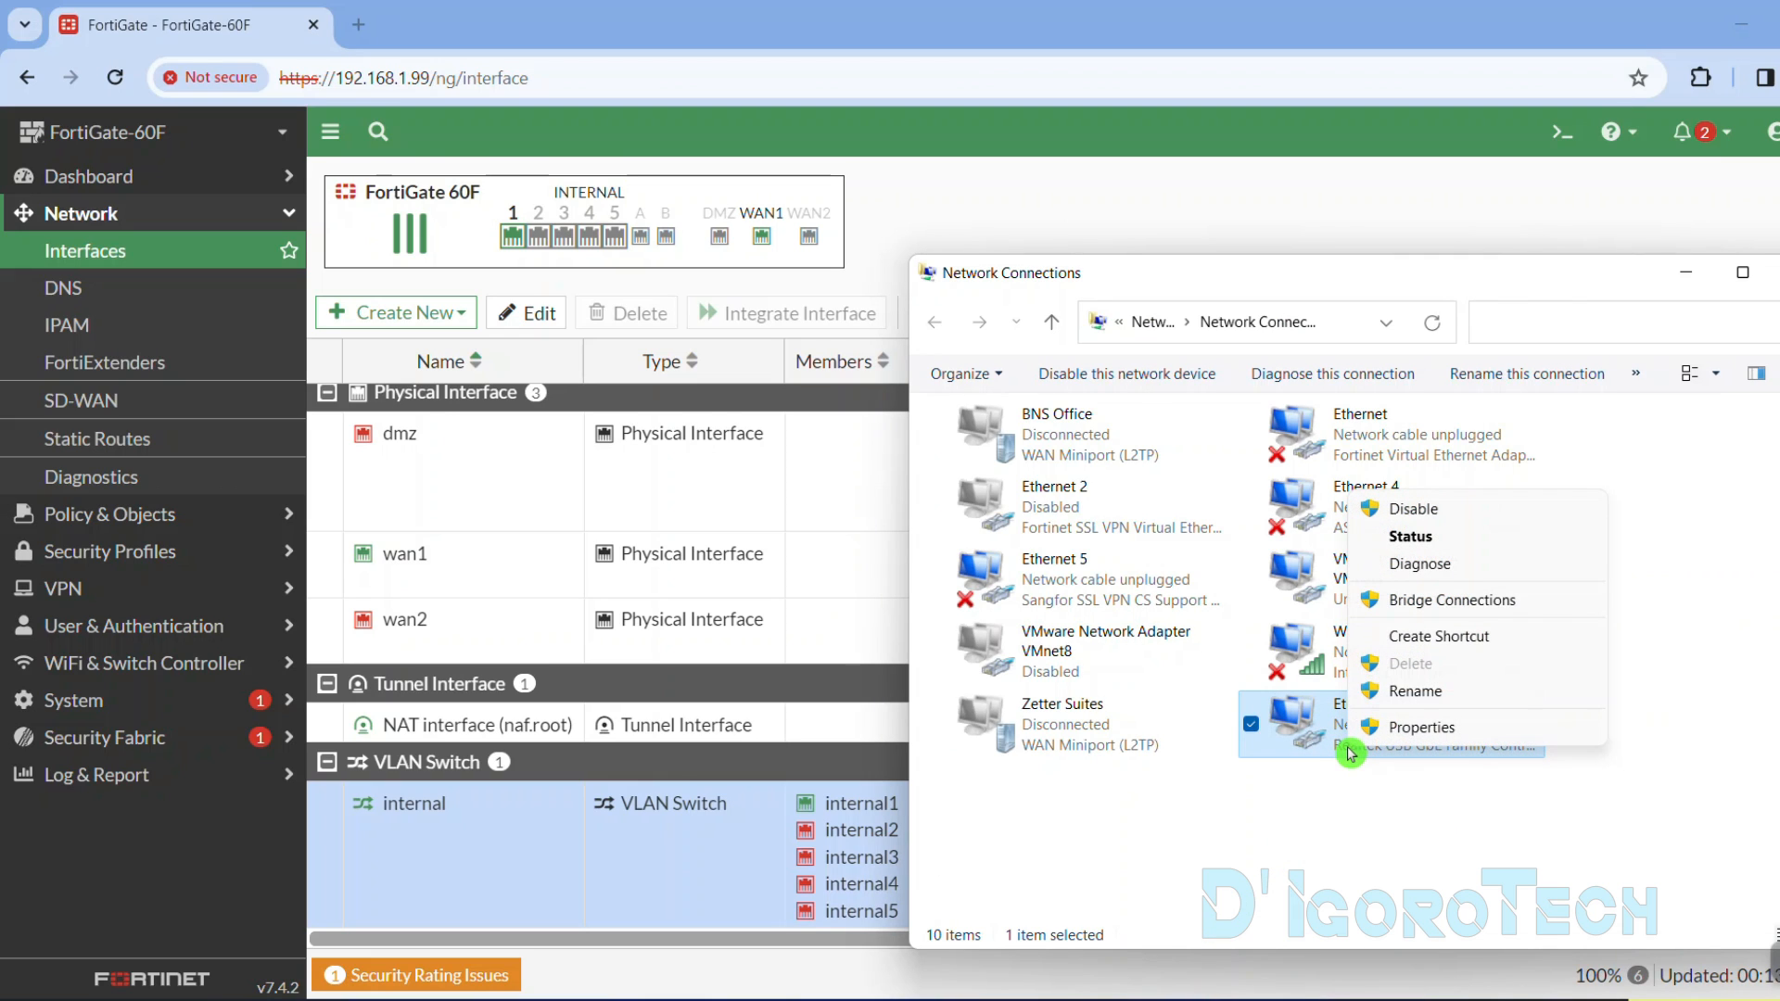
View Ethernet 6 details showing 192.168.1.110 with gateway 192.168.1.99, then close them
click(1409, 536)
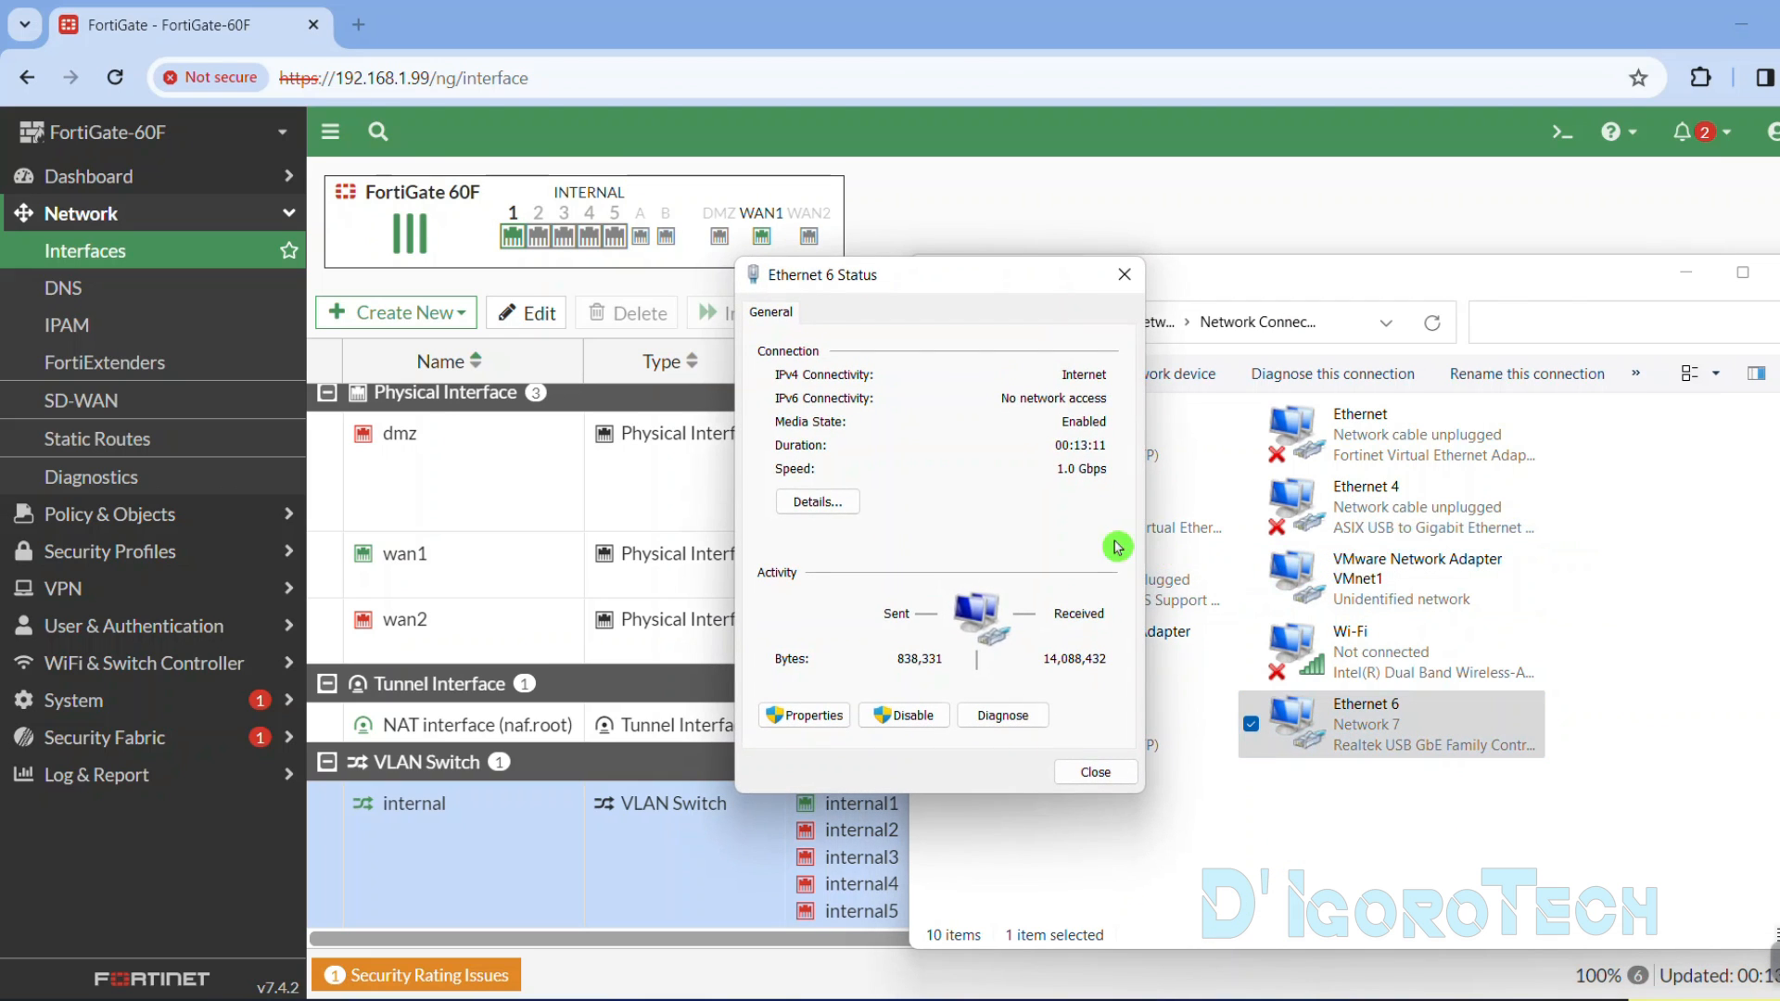
click(816, 501)
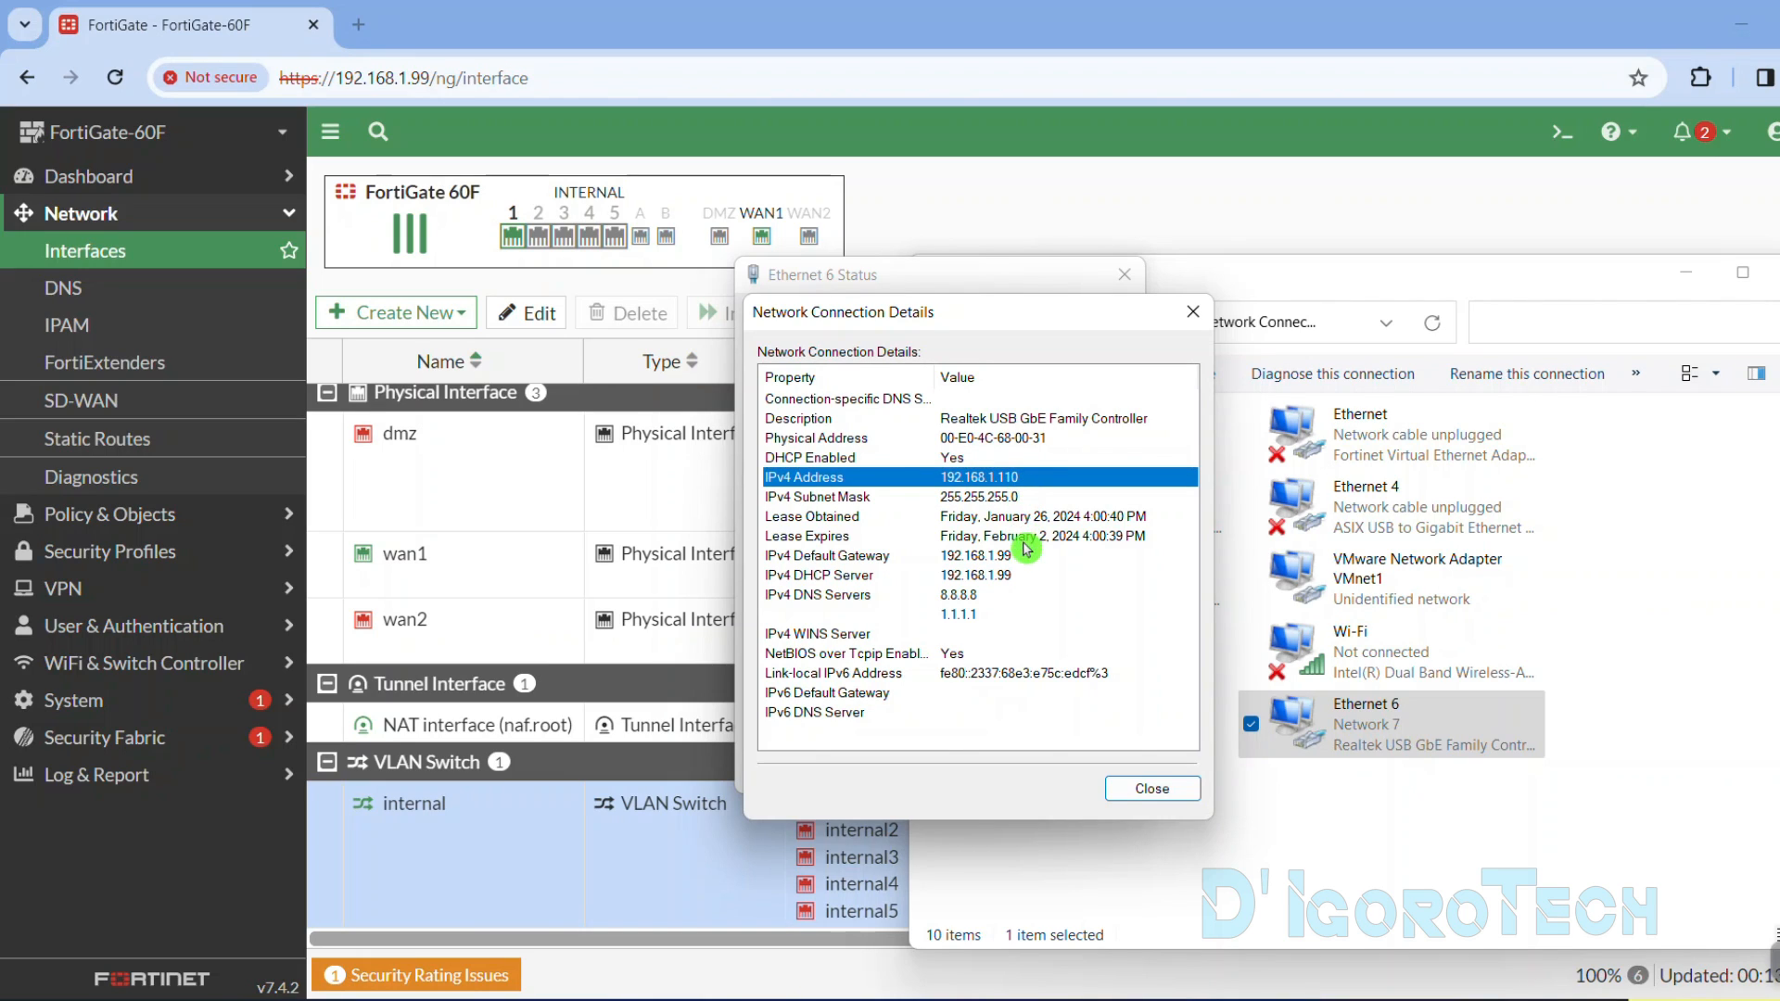
mouse_move(990, 508)
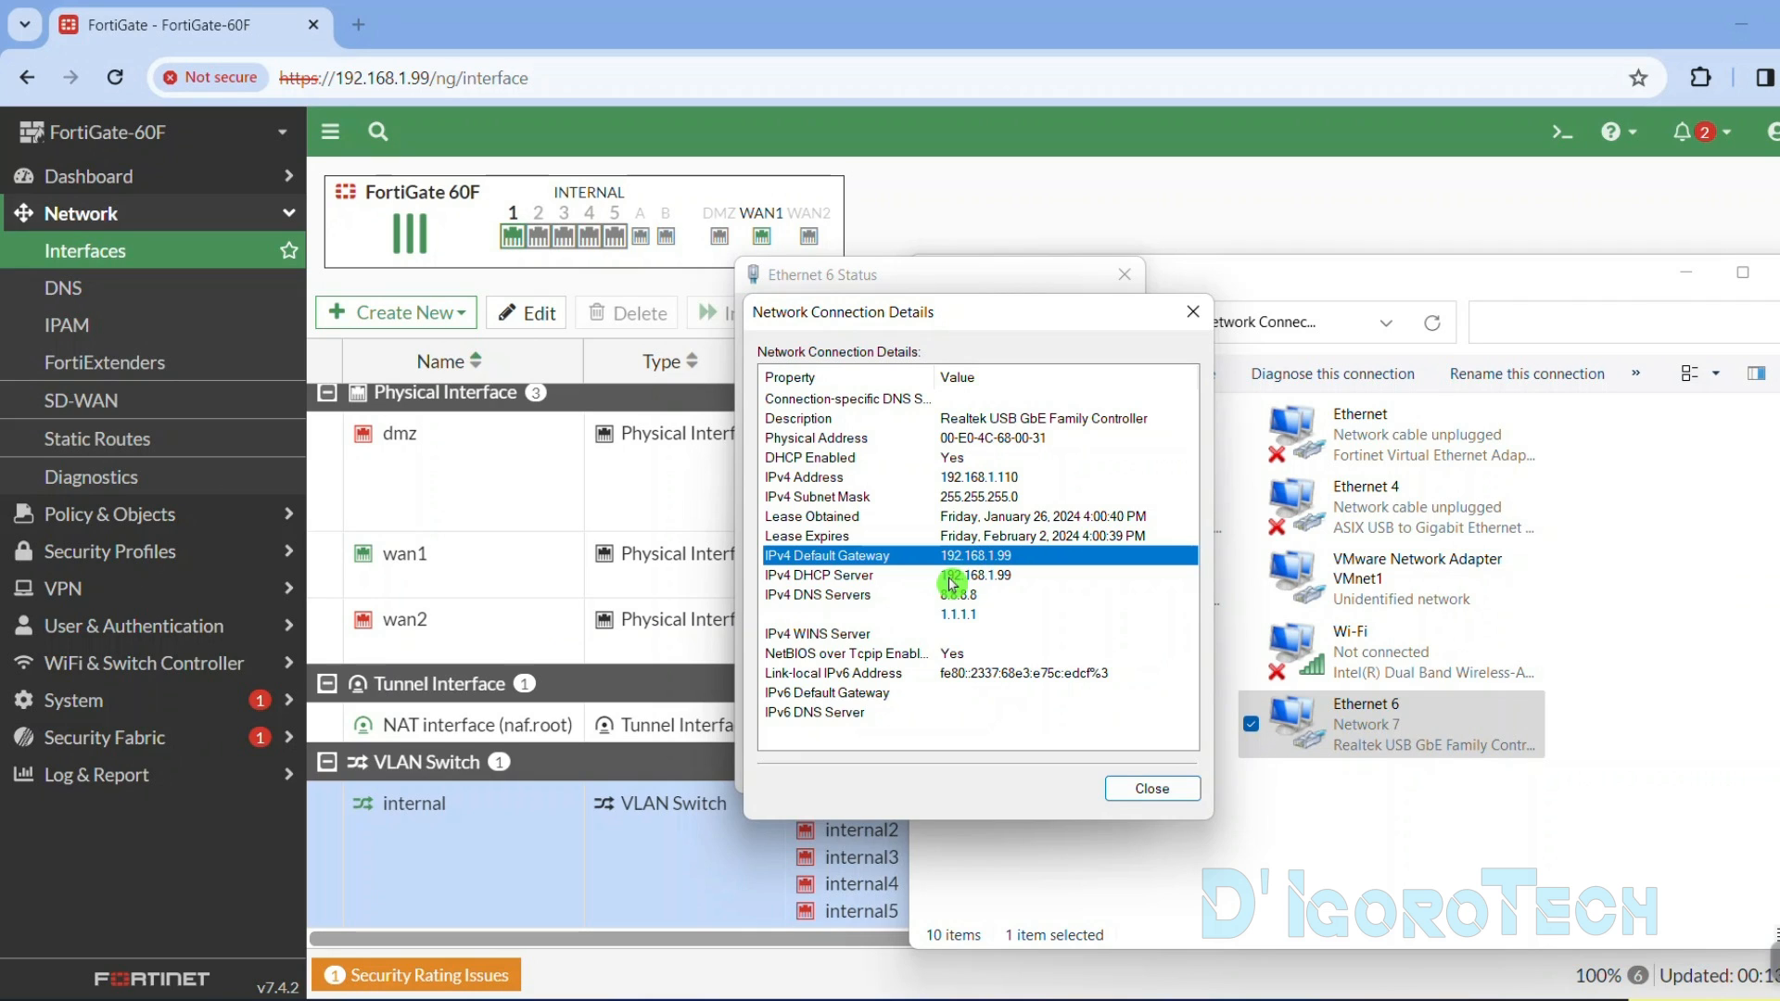
click(1149, 788)
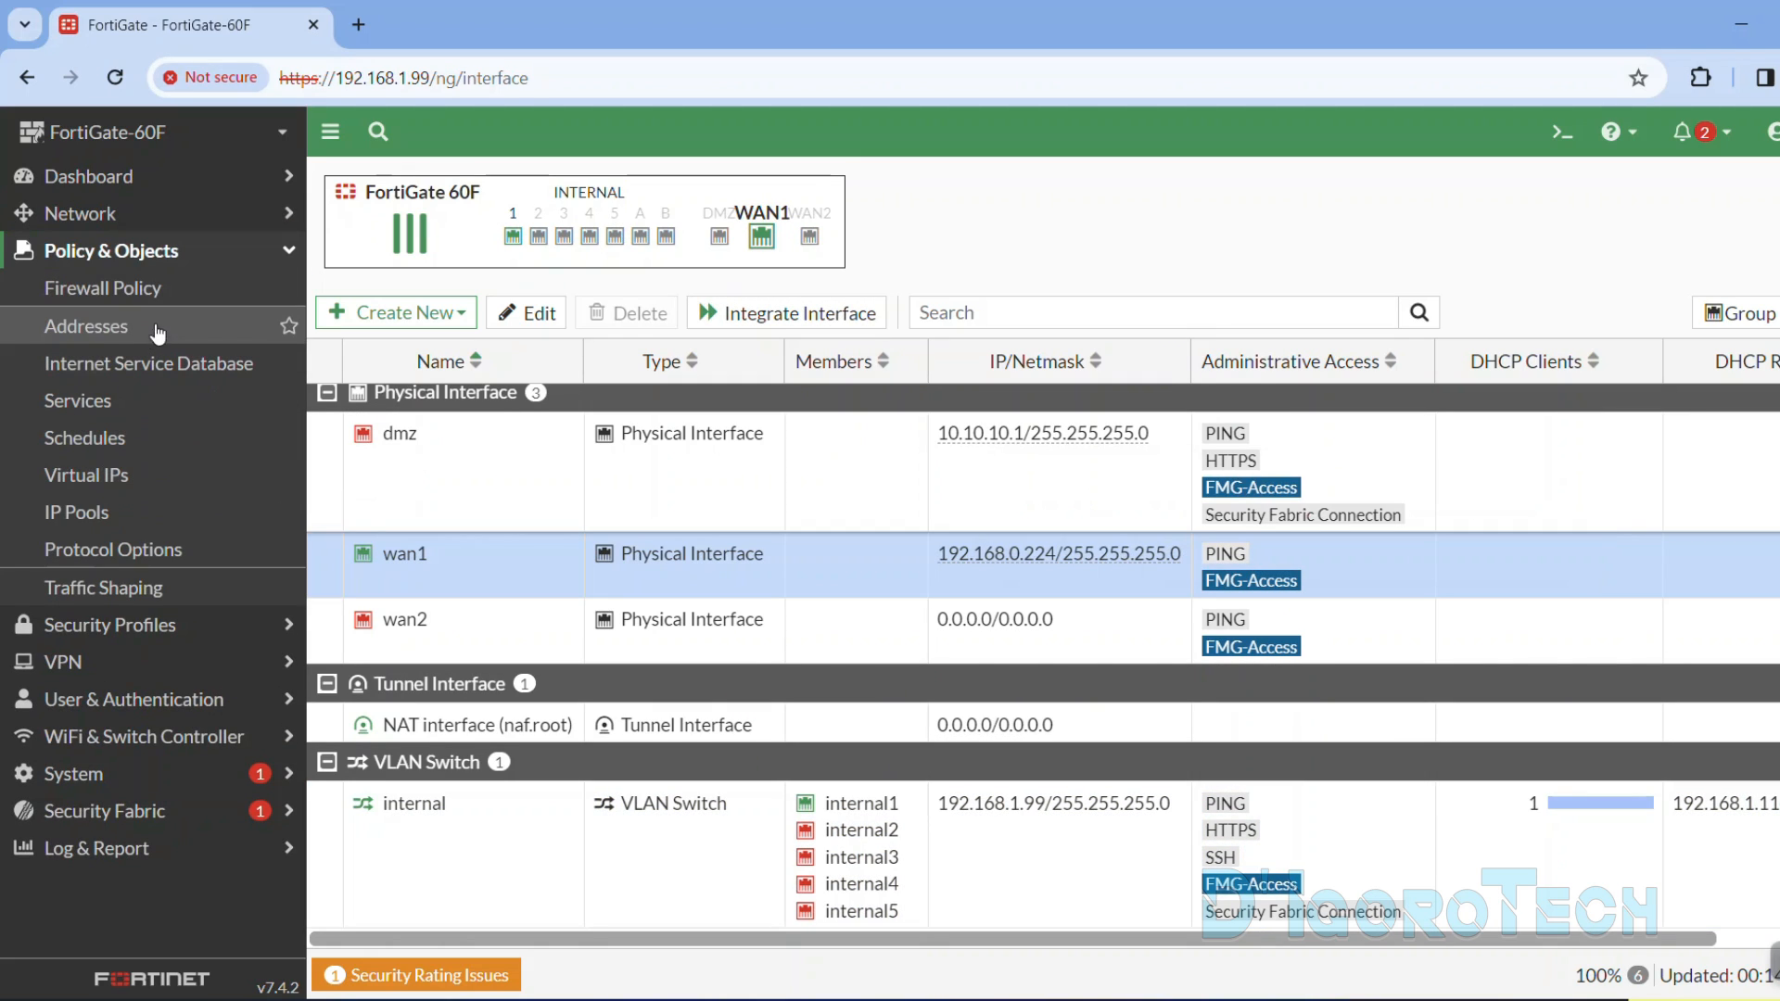
Expand the internal→wan1 ACCEPT NAT policy and view the internal interface details
click(102, 287)
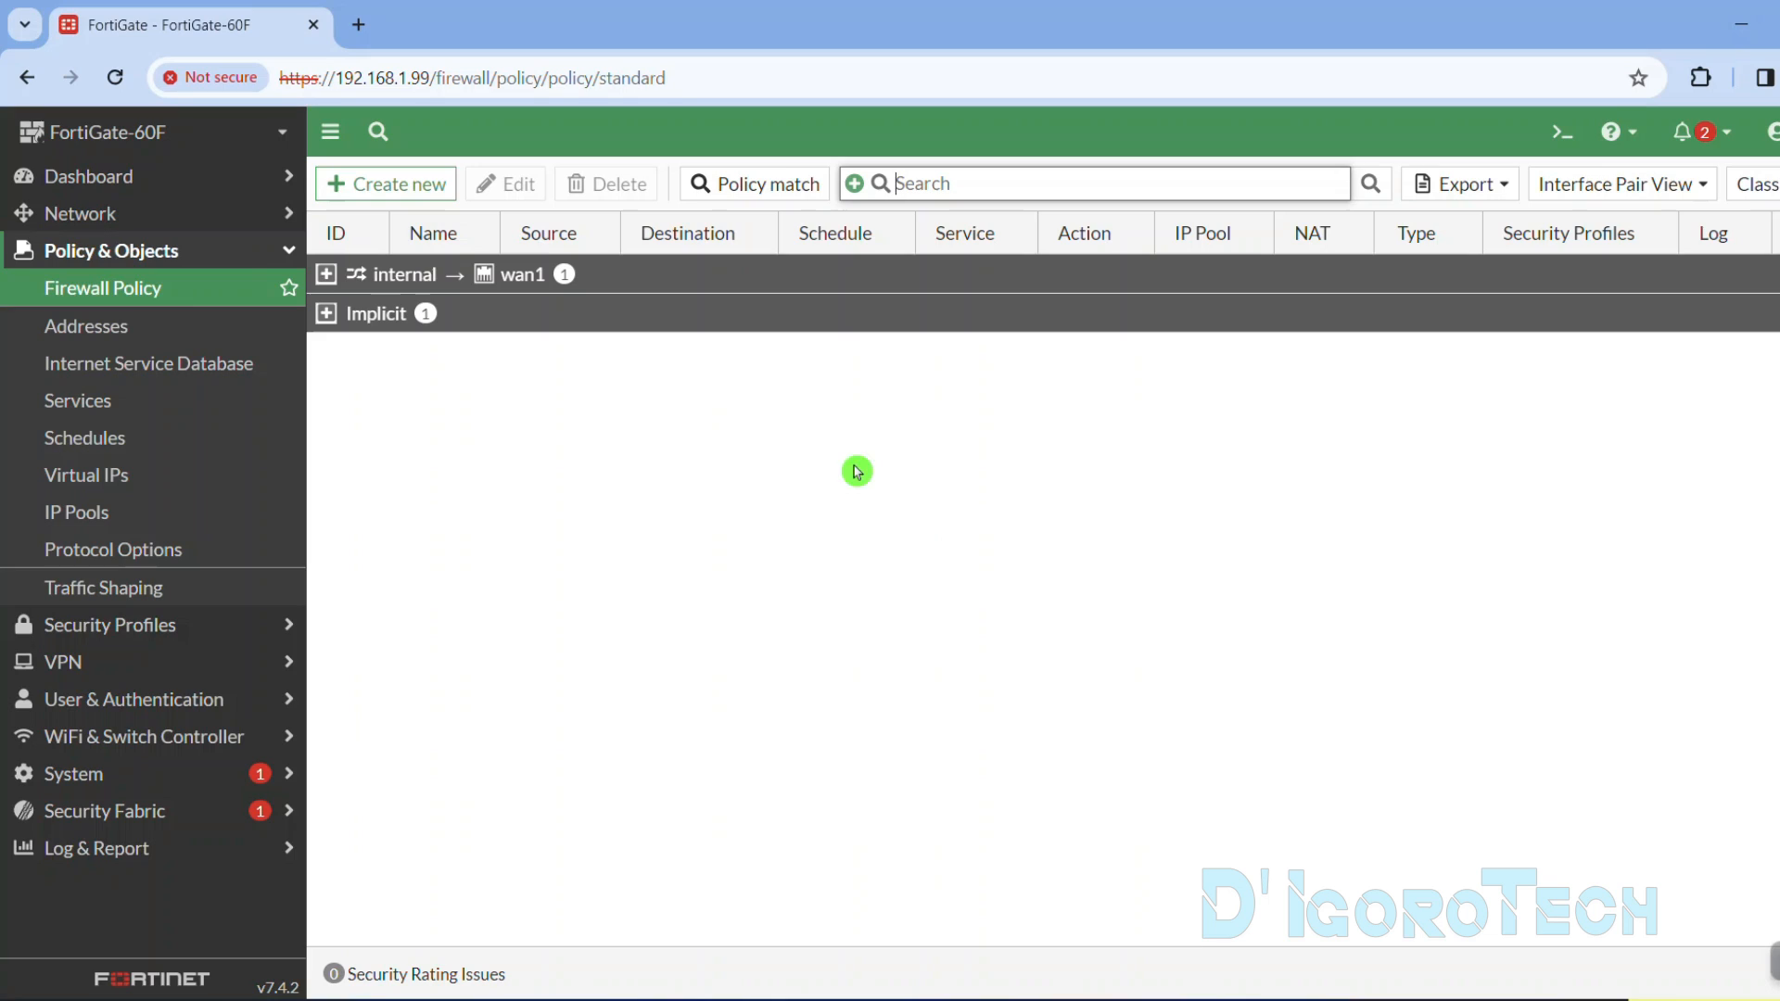
click(326, 275)
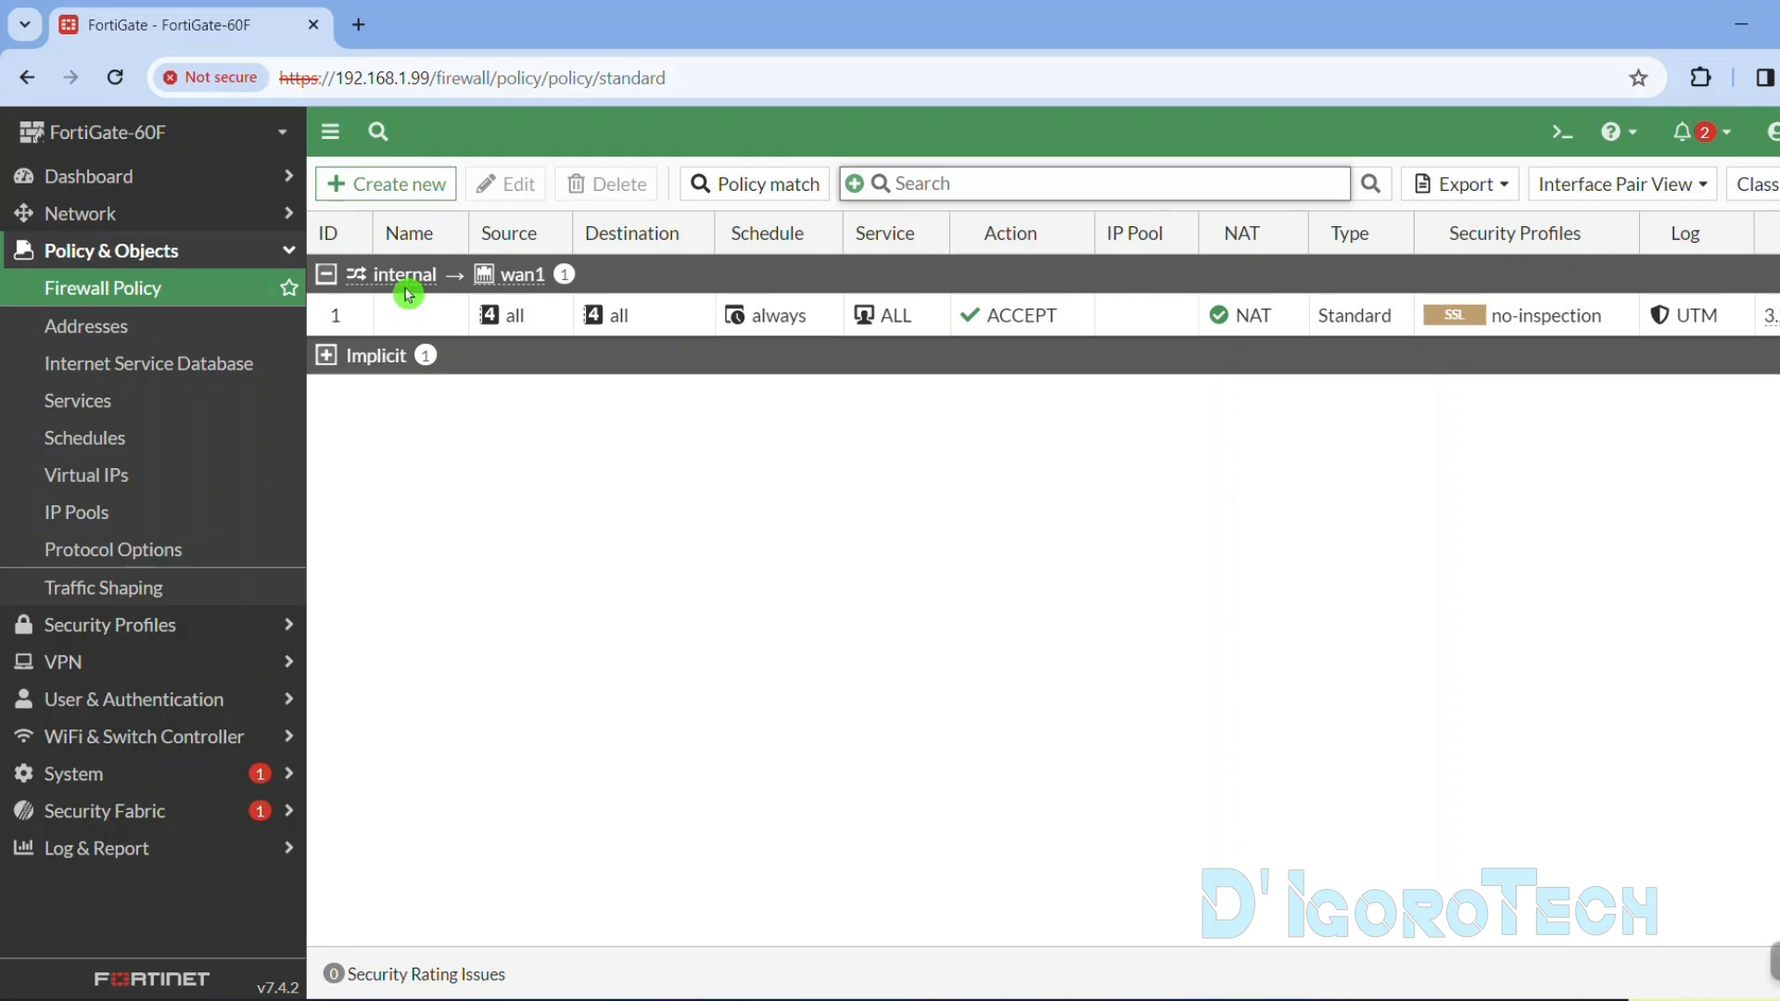
mouse_move(404, 274)
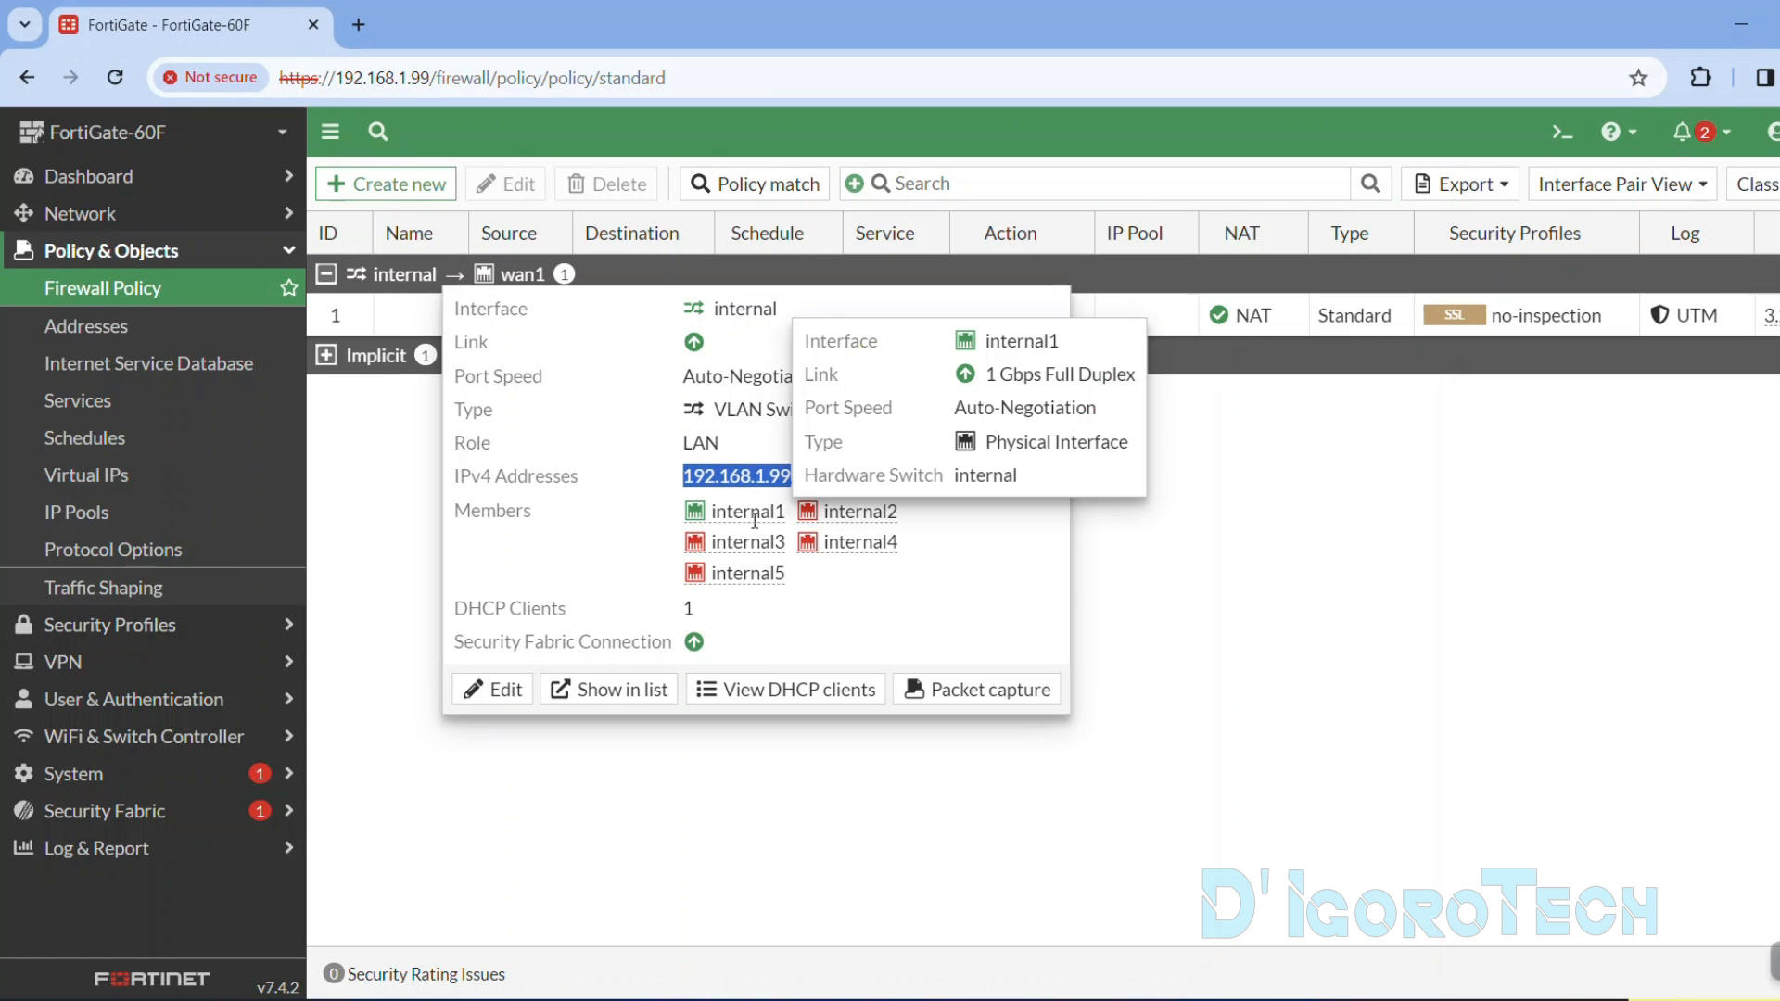
click(747, 510)
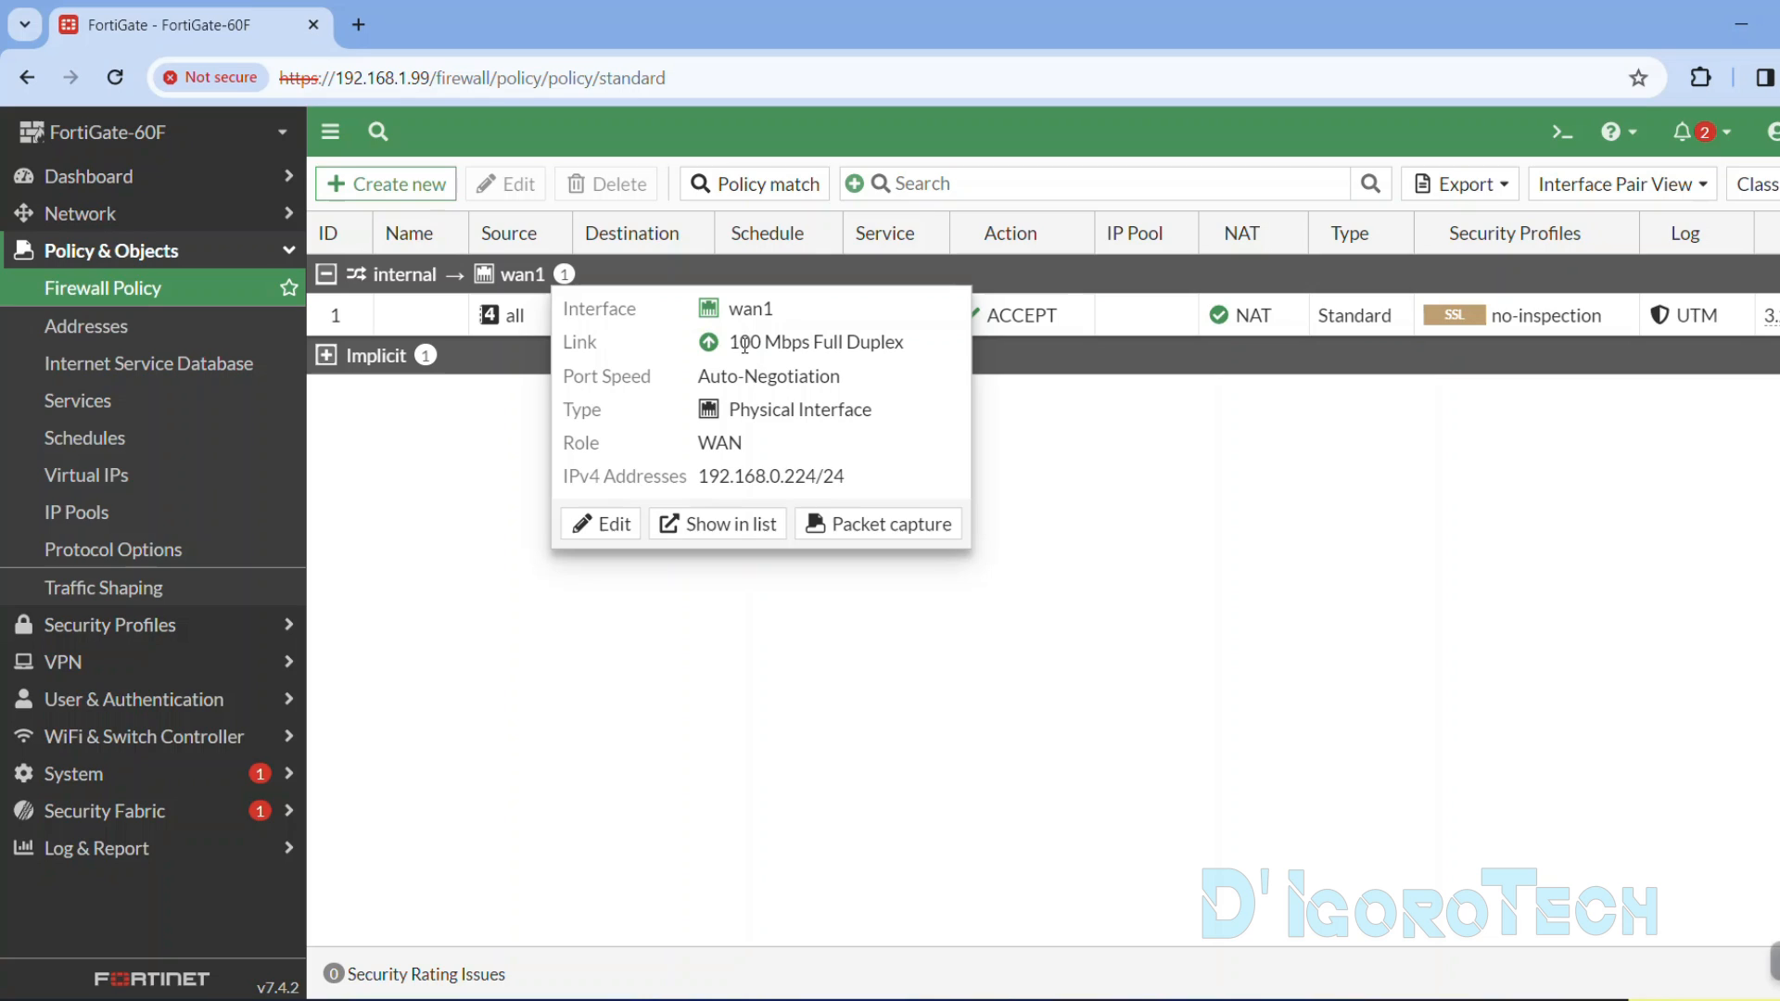
double_click(757, 477)
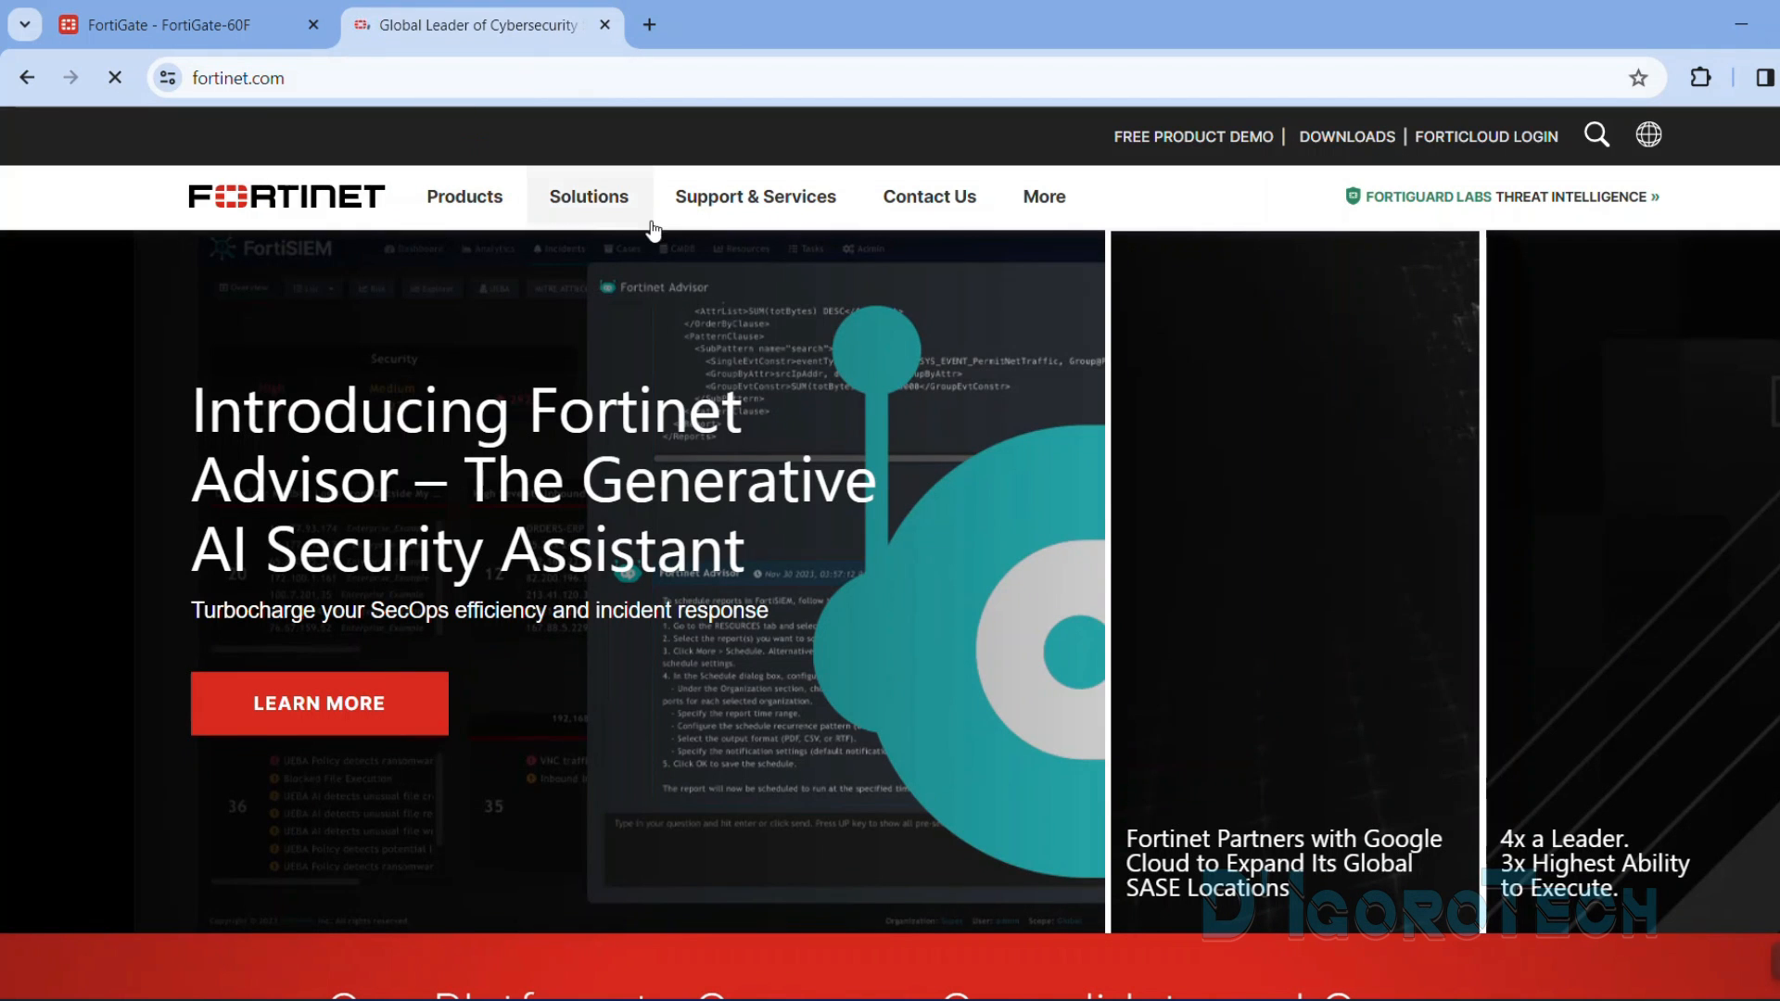
Scroll fortinet.com, then return to the FortiGate firewall policy tab
scroll(down, 3)
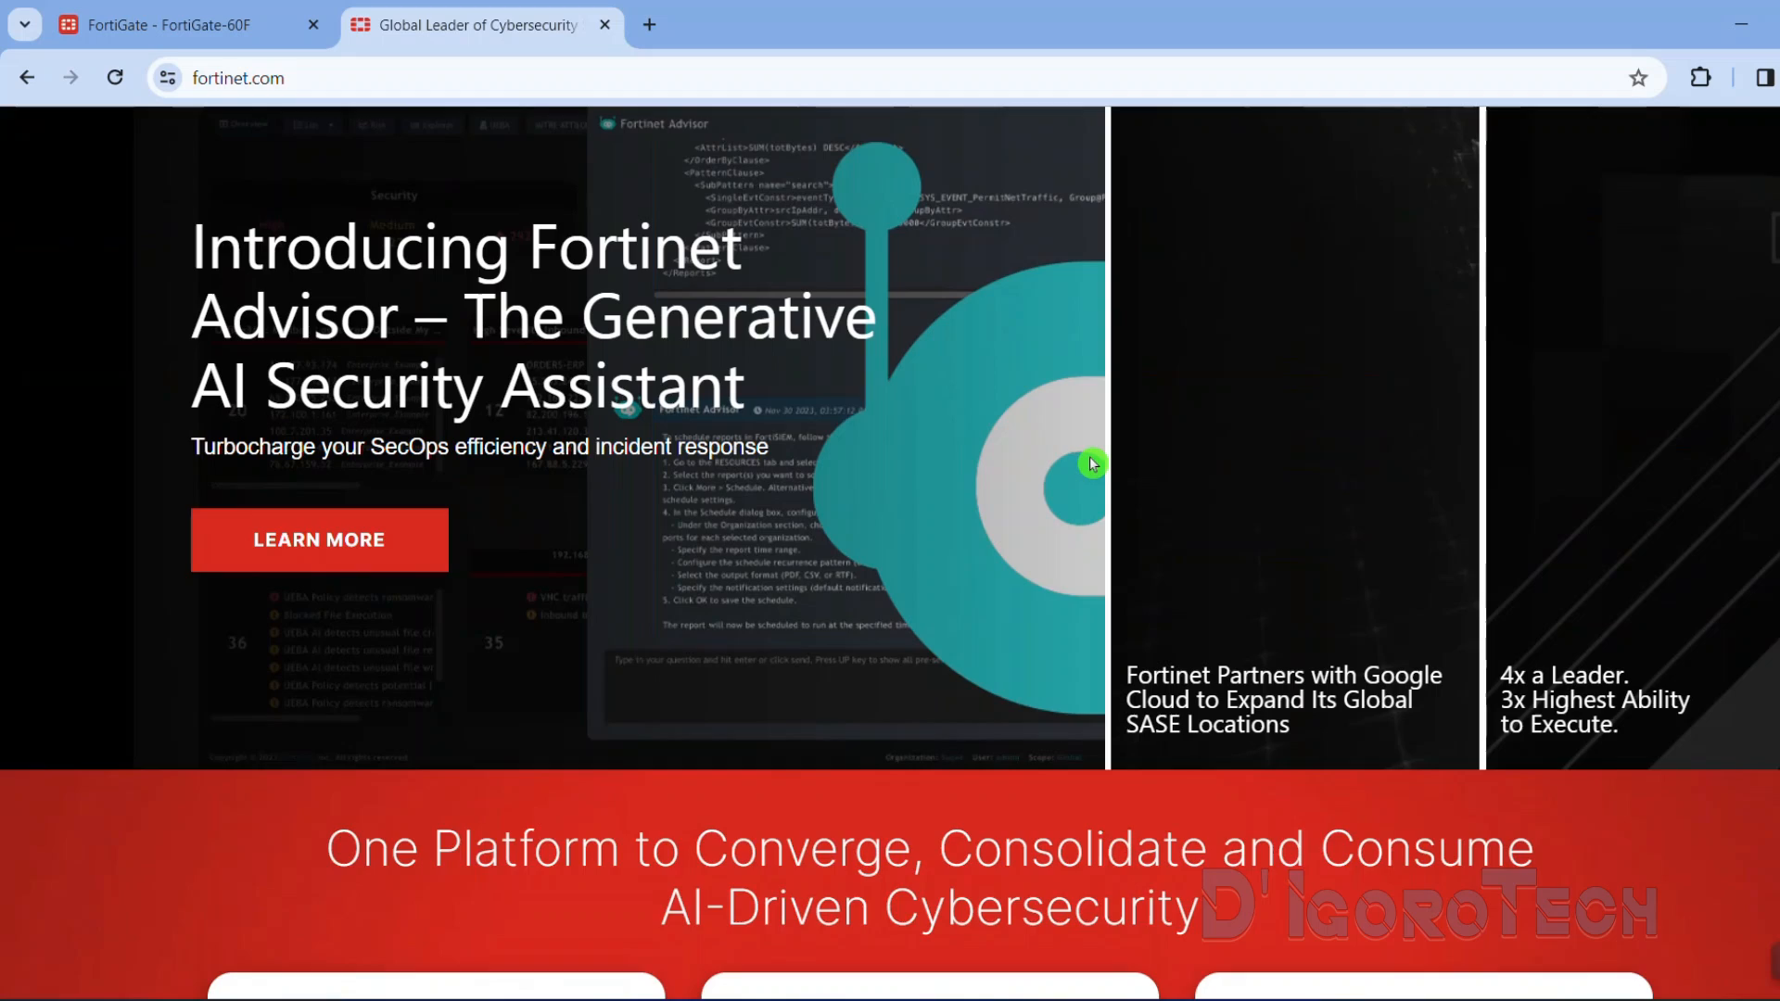
click(187, 24)
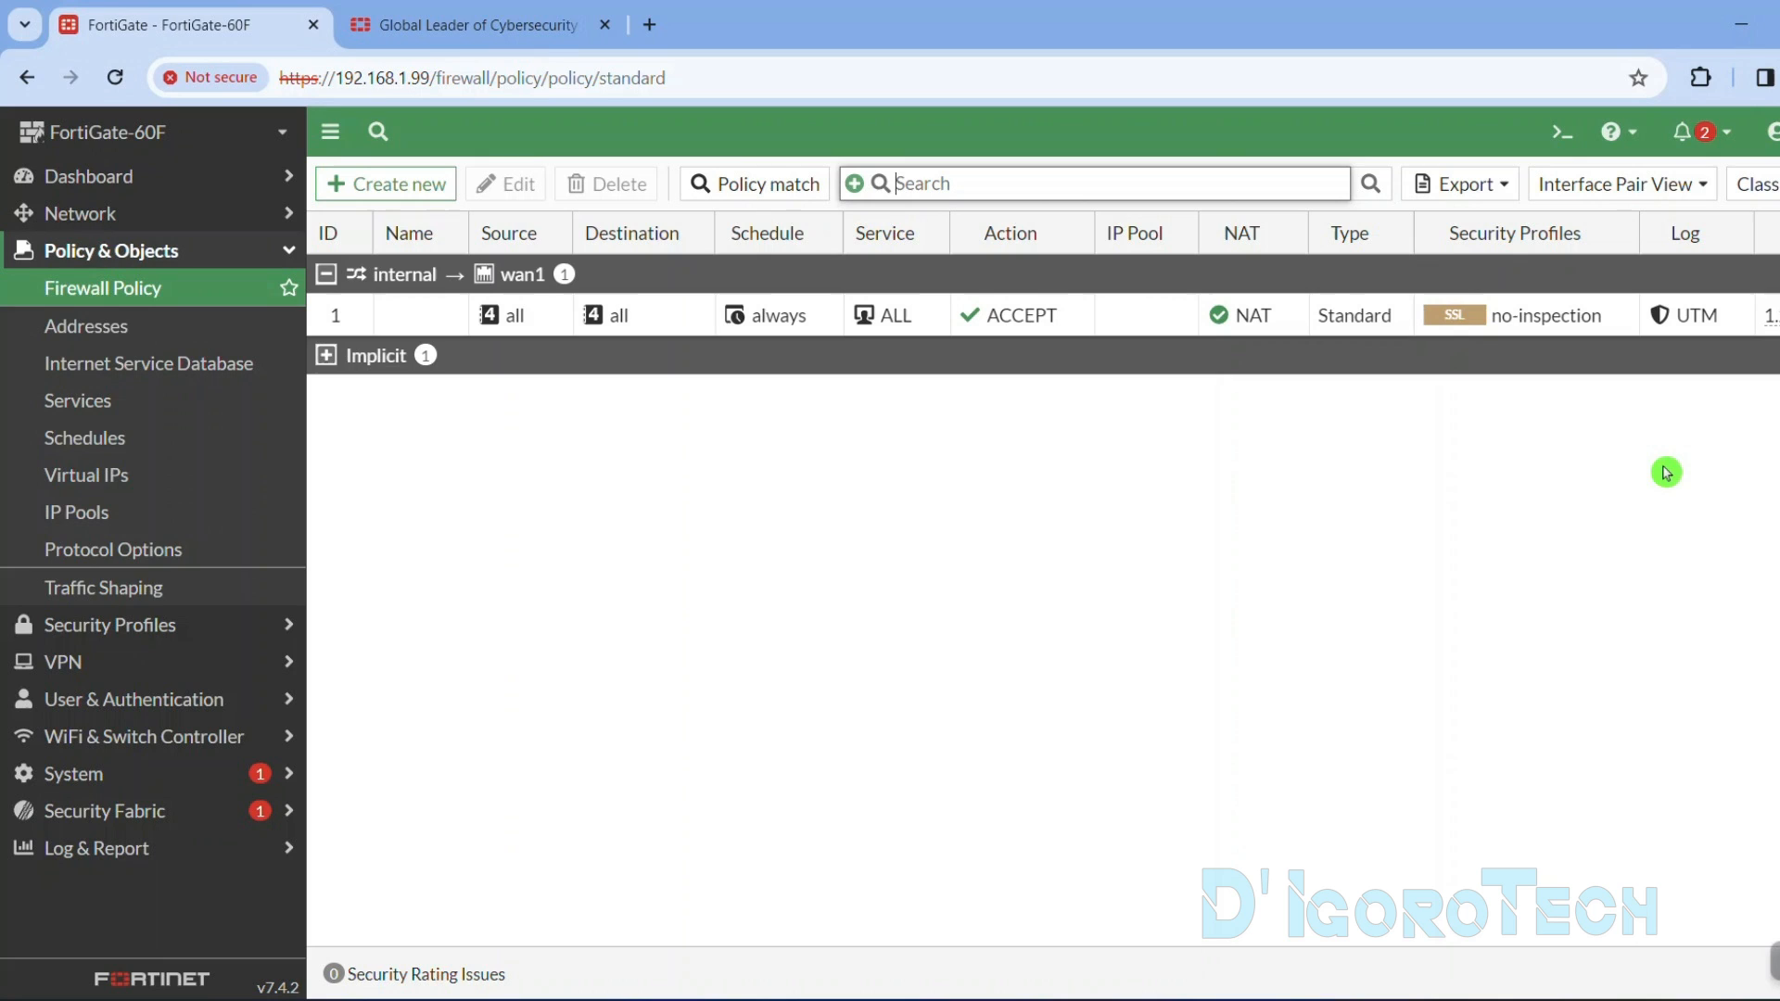